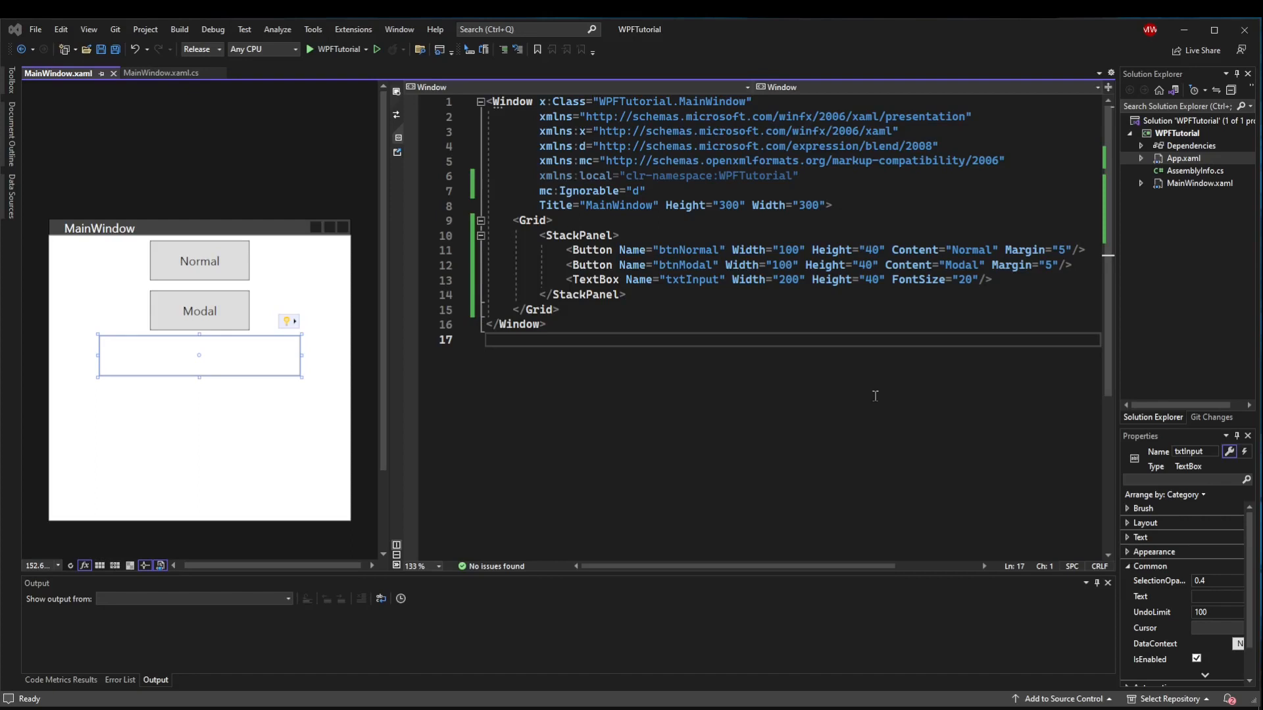
Create a new folder named View in the WPFTutorial project.
click(199, 261)
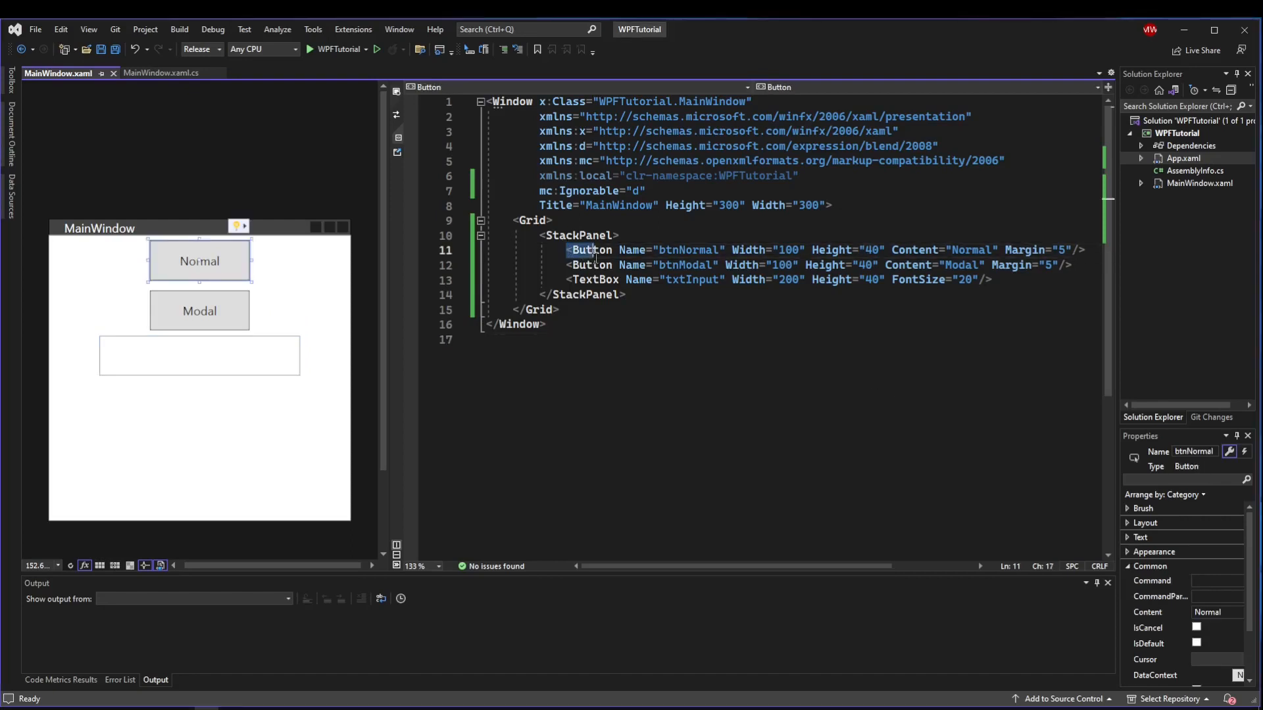
click(198, 309)
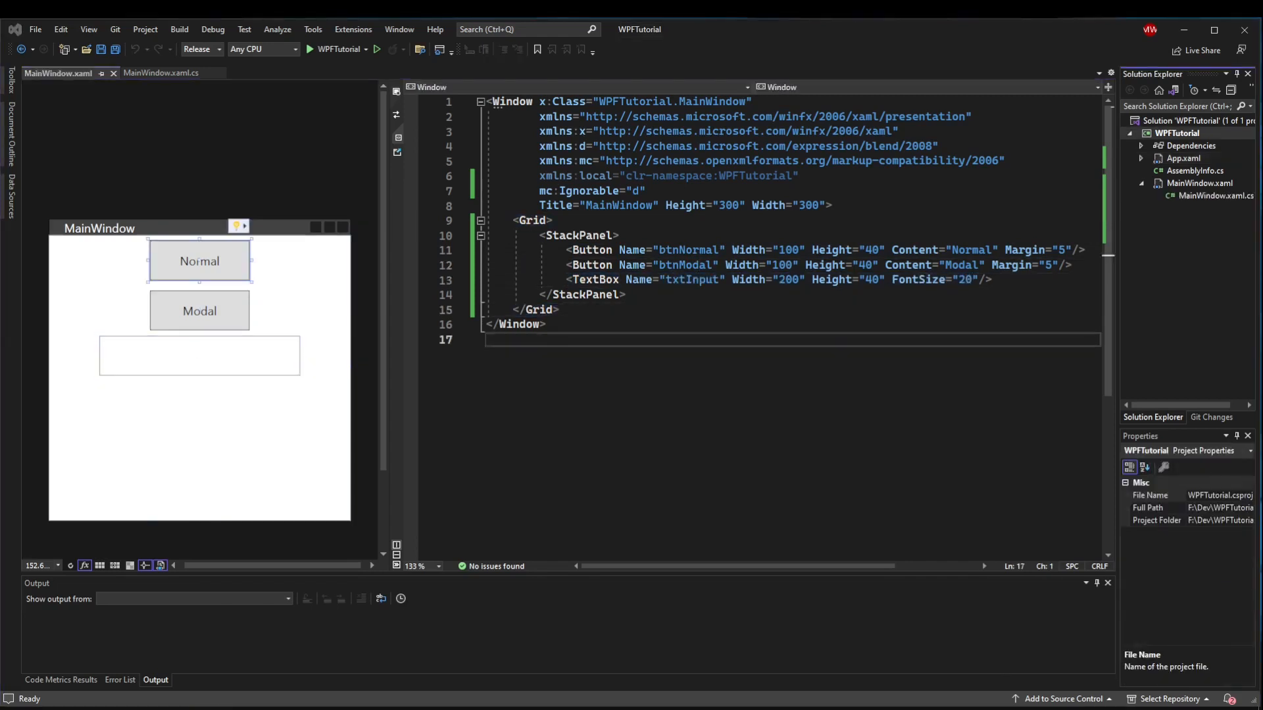
right_click(1177, 133)
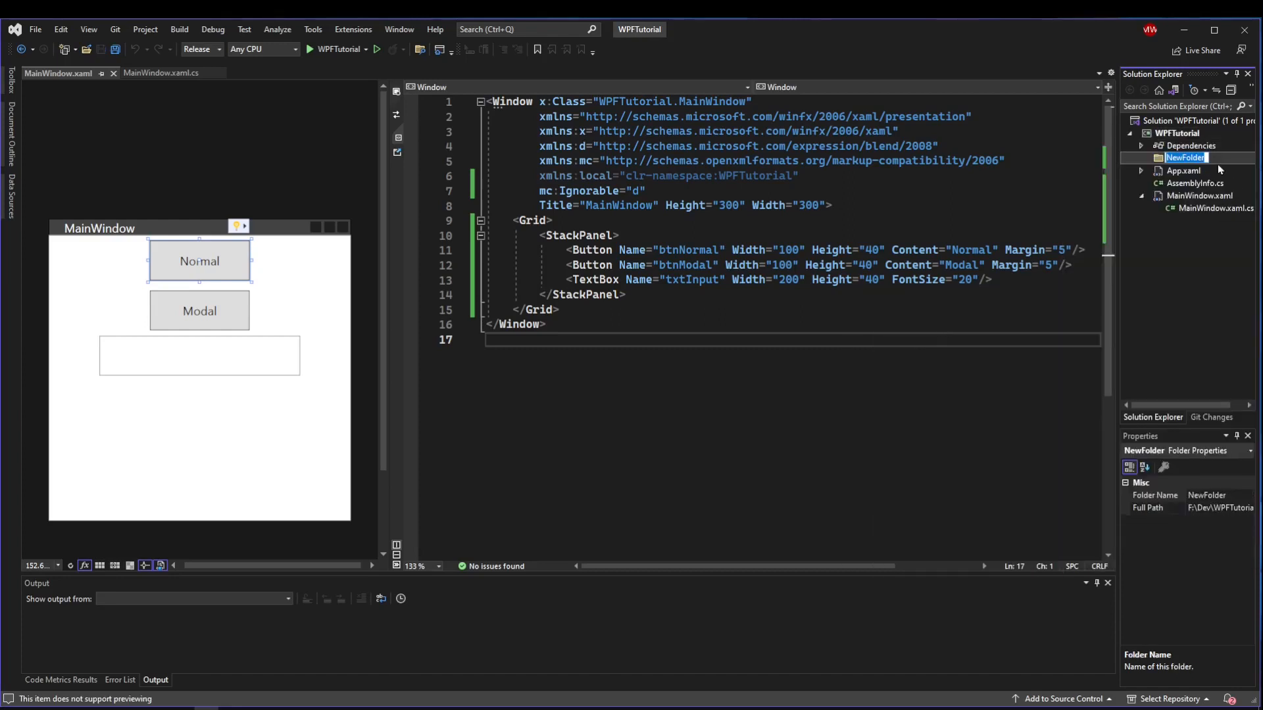
Add two WPF windows, NormalWindow.xaml and ModalWindow.xaml, to the View folder.
right_click(1184, 158)
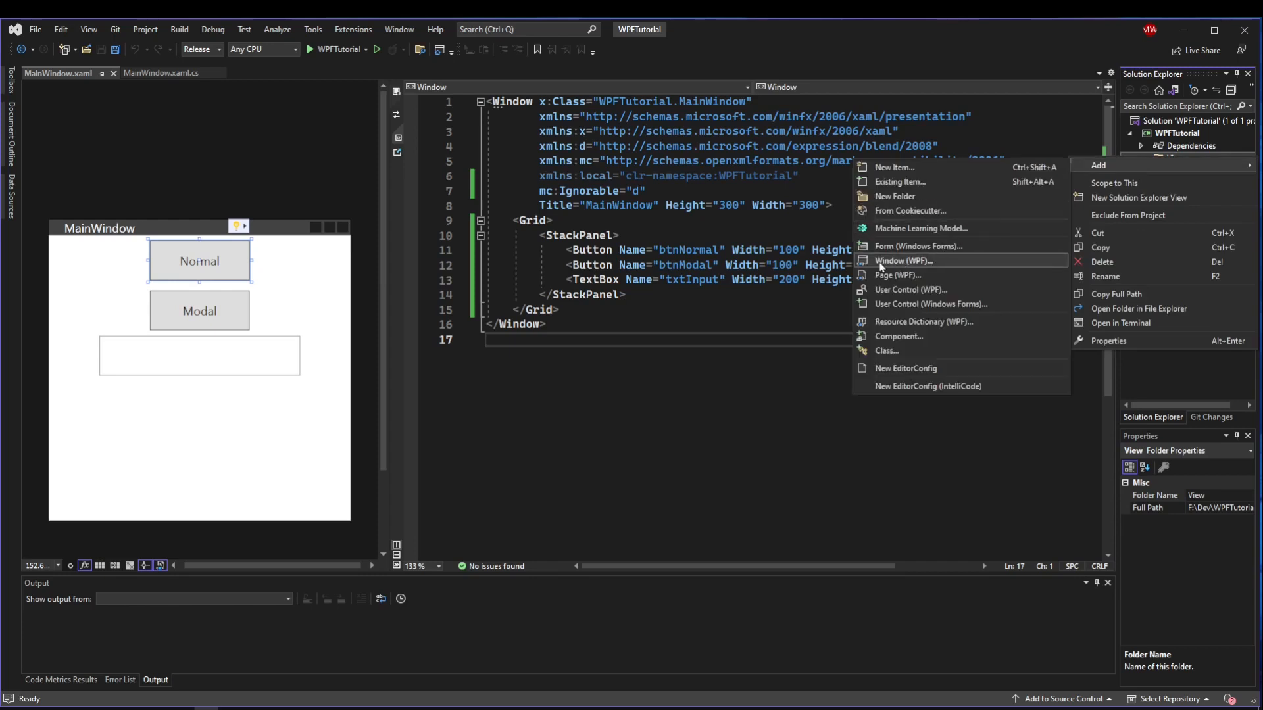
mouse_move(894, 196)
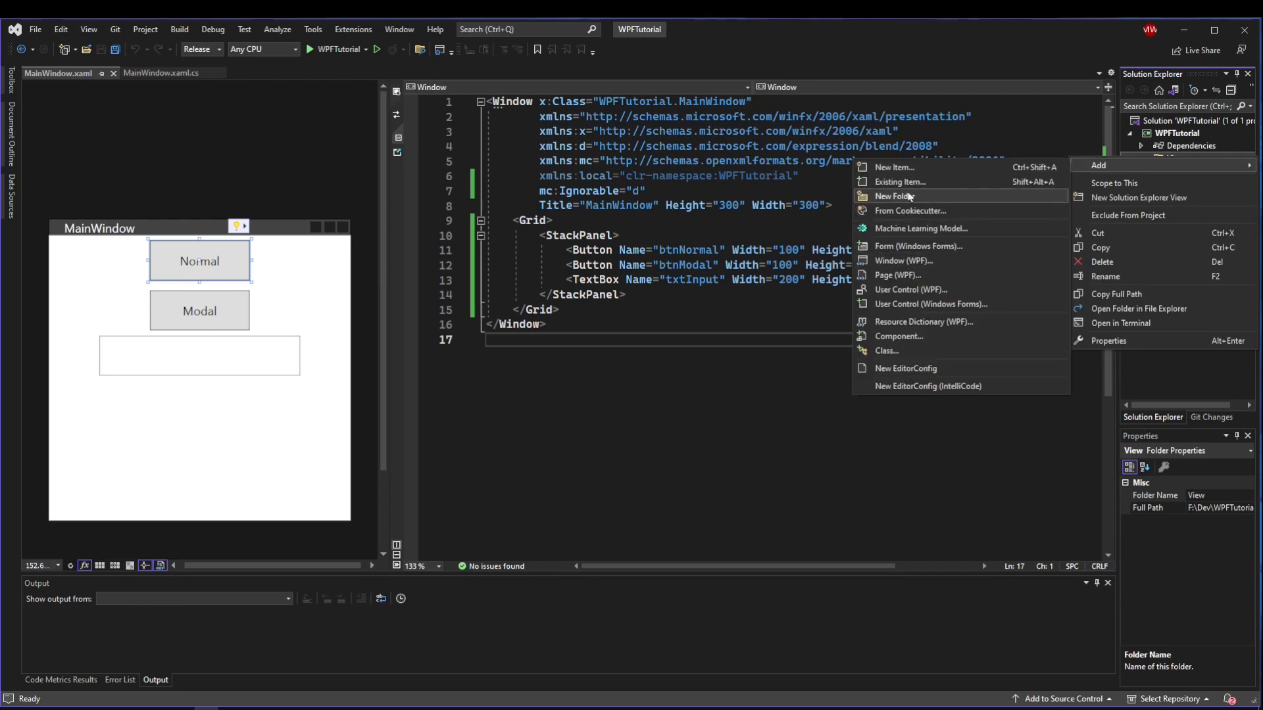
click(892, 167)
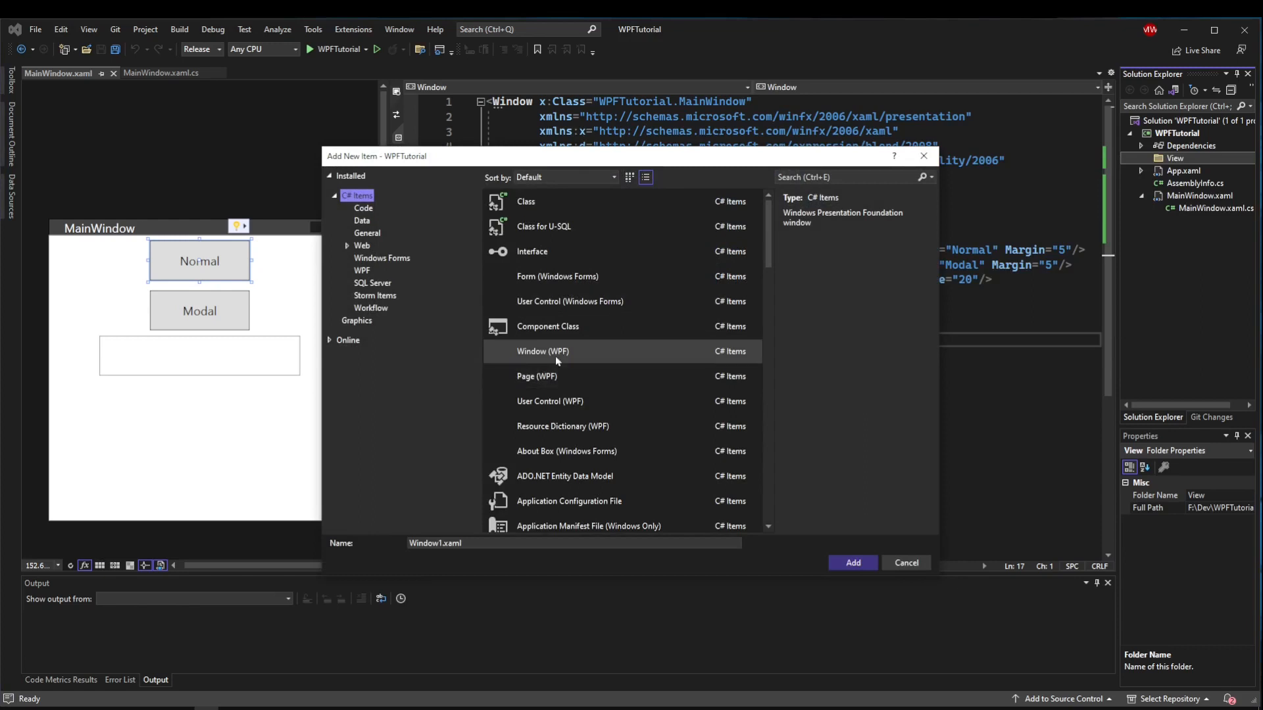
click(845, 176)
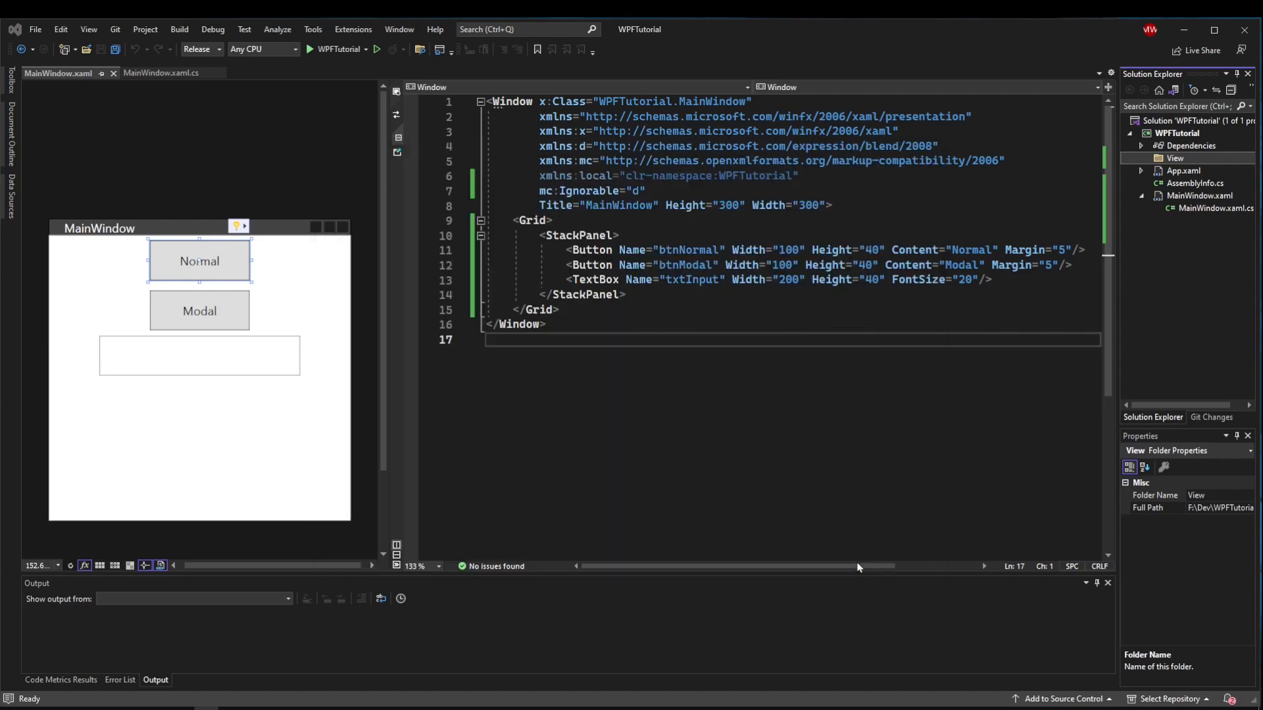
right_click(1176, 158)
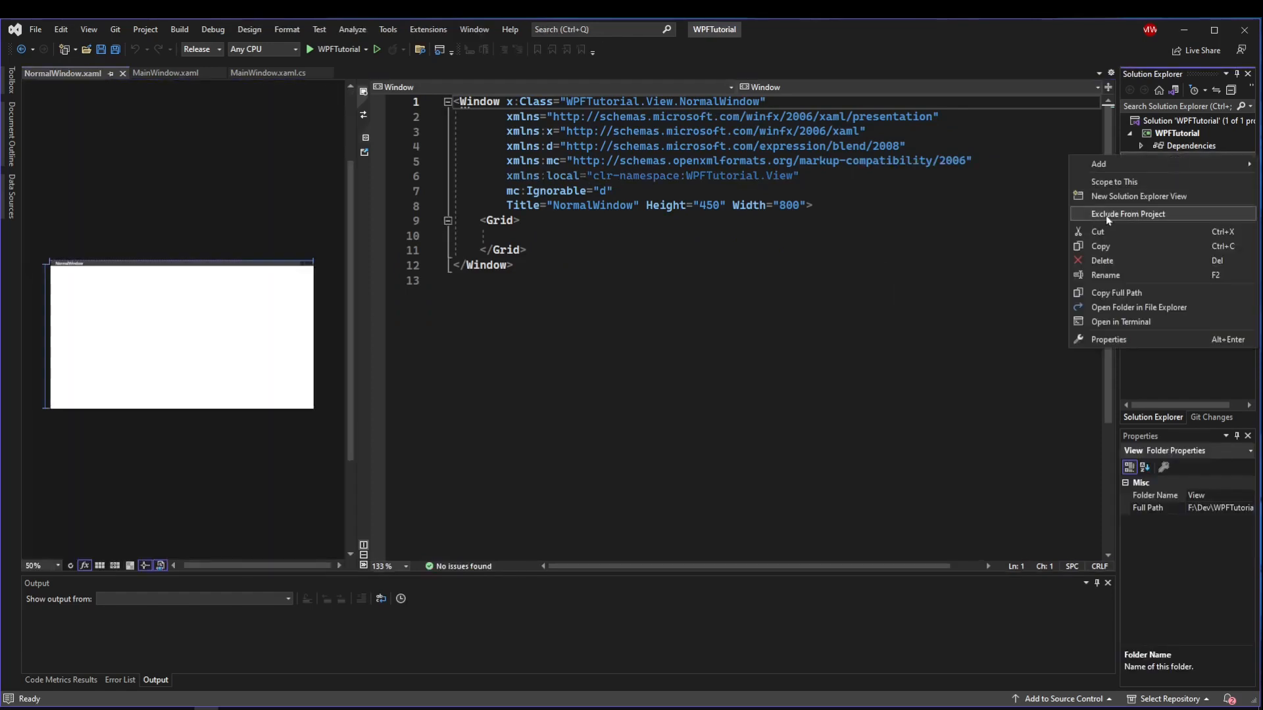
click(1097, 164)
text(ModalWindow.xaml)
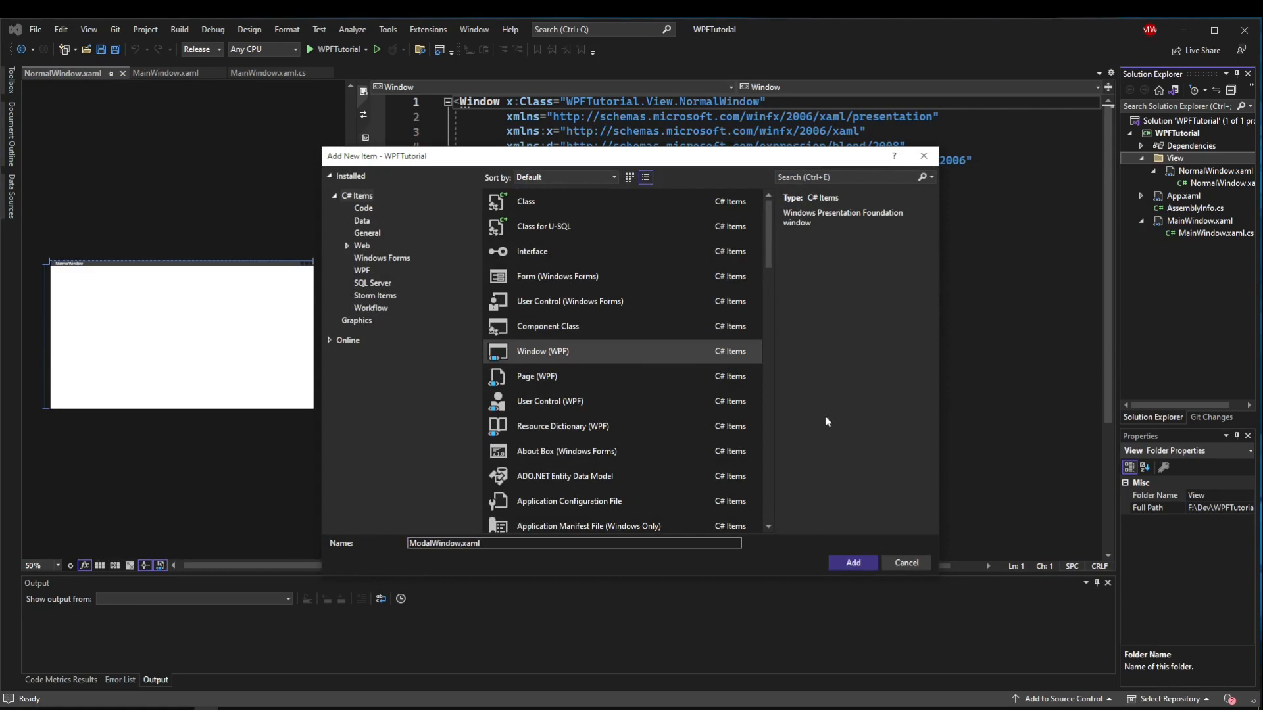
click(852, 563)
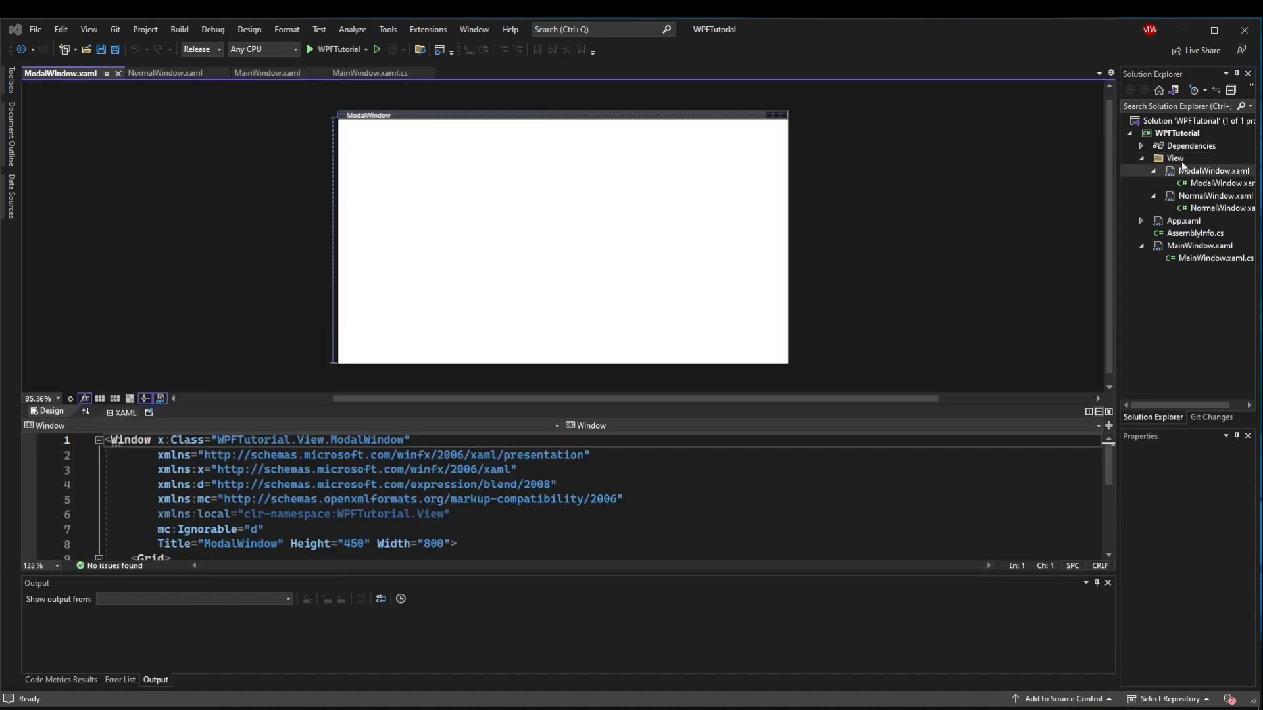
mouse_move(1175, 172)
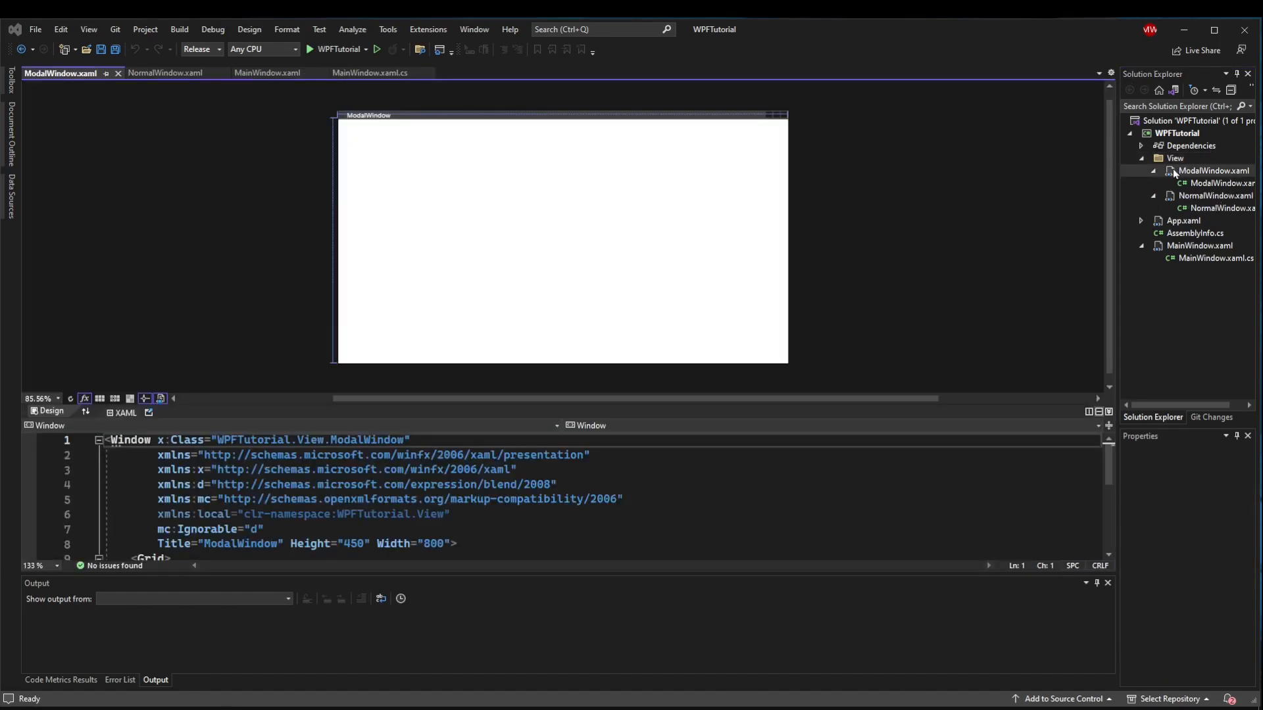
mouse_move(1205, 258)
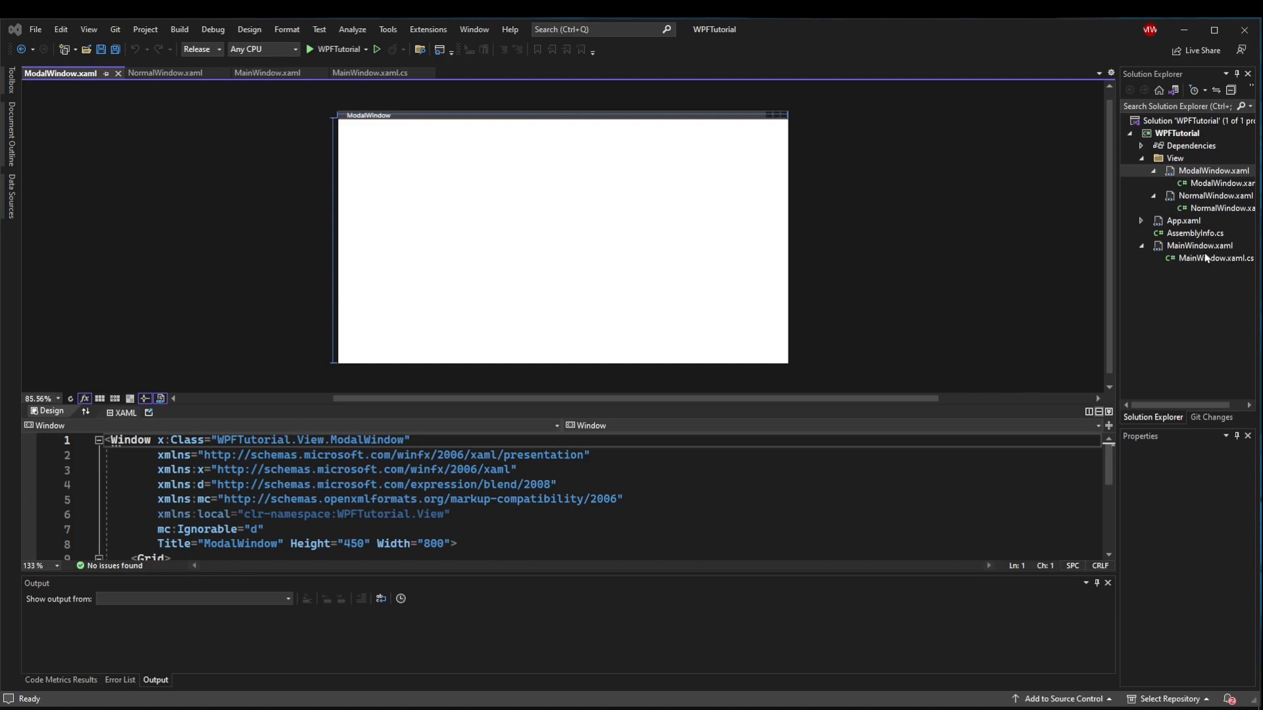
mouse_move(1199, 171)
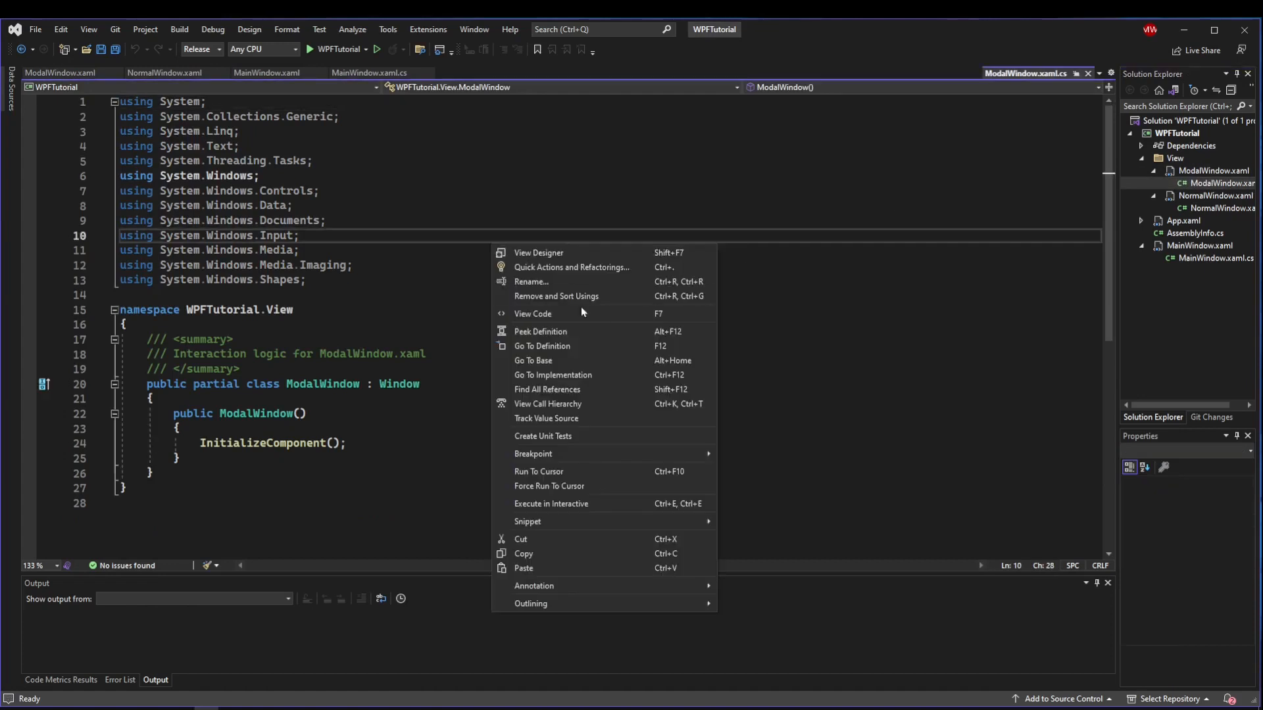
Remove unused usings from ModalWindow's code-behind, then bring up NormalWindow's XAML.
click(555, 296)
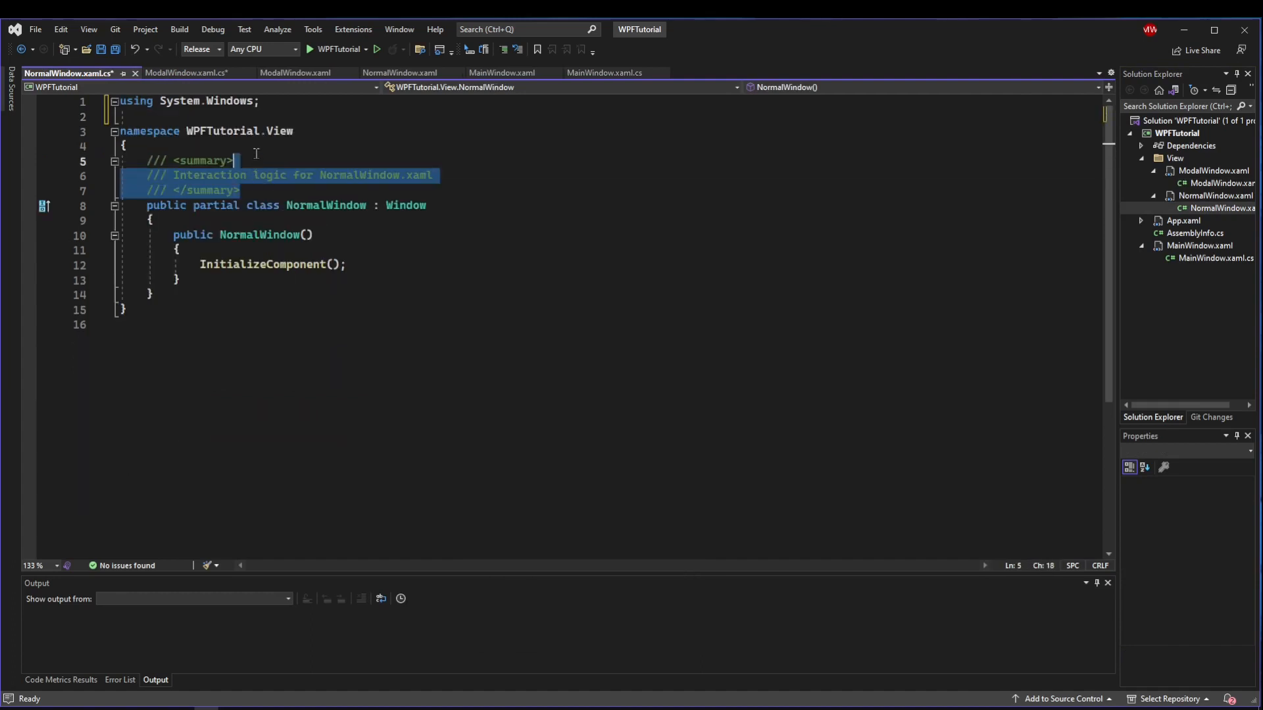
click(287, 72)
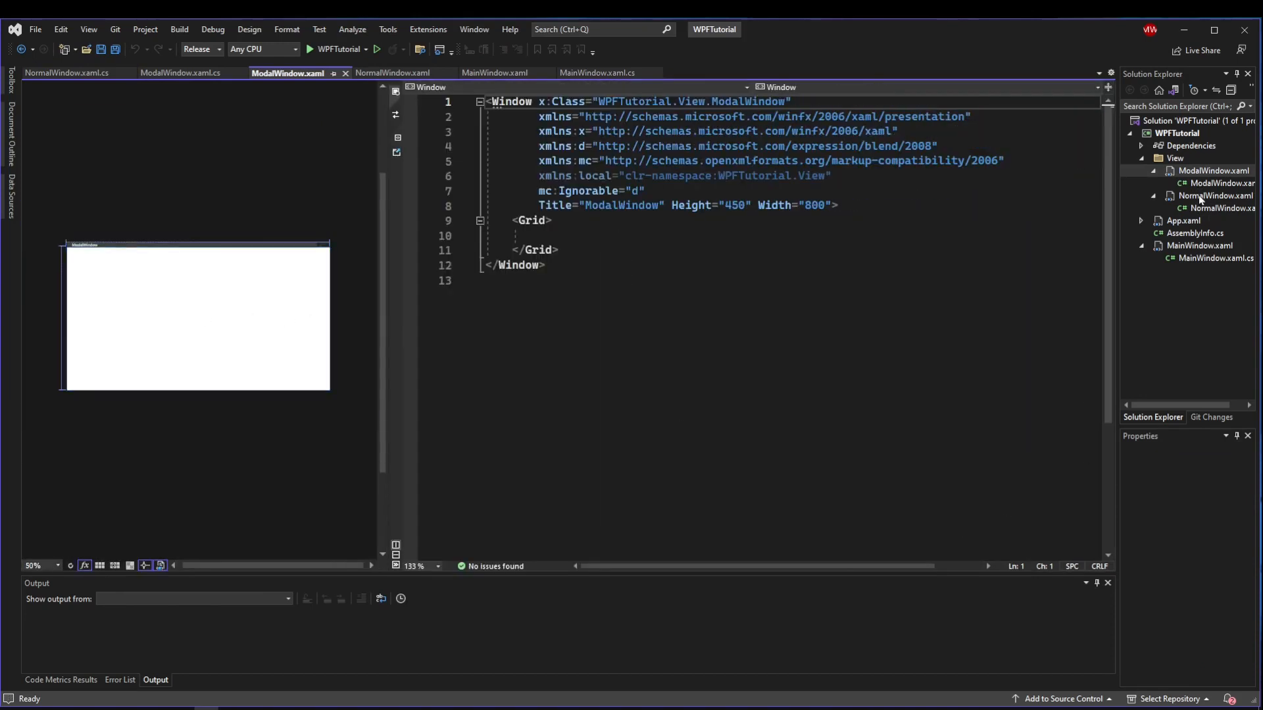
click(392, 72)
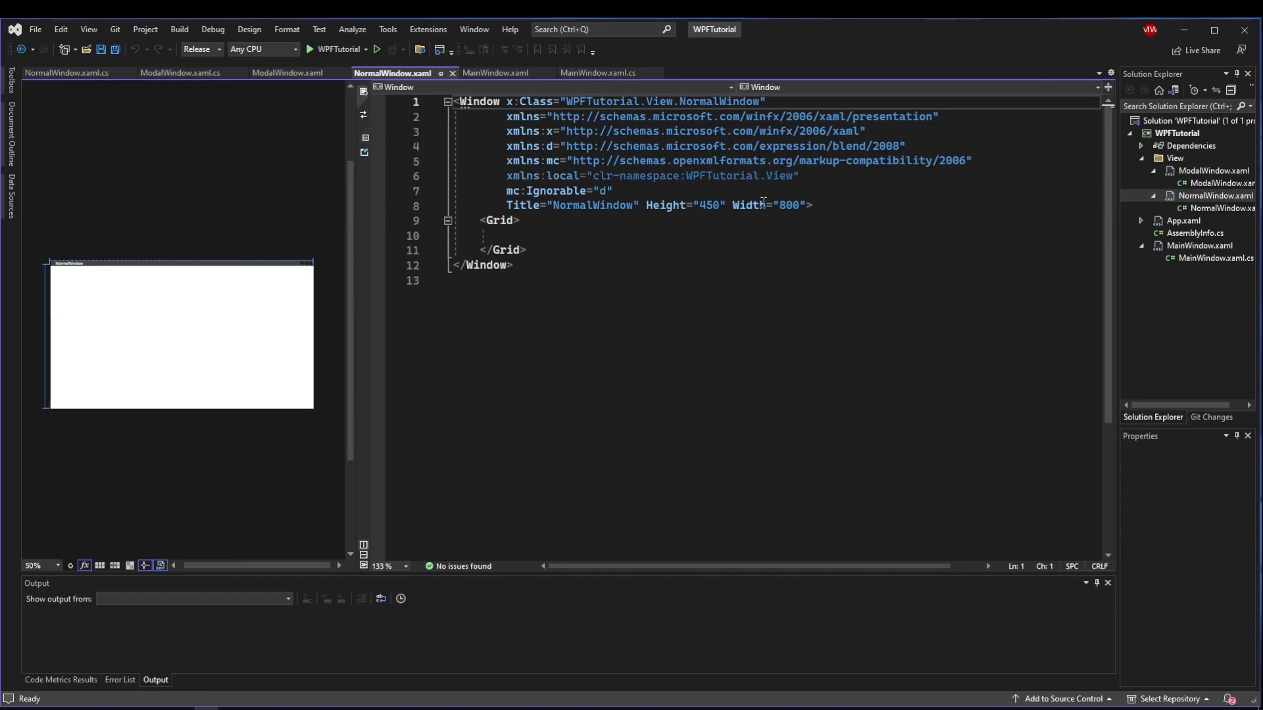
mouse_move(478, 220)
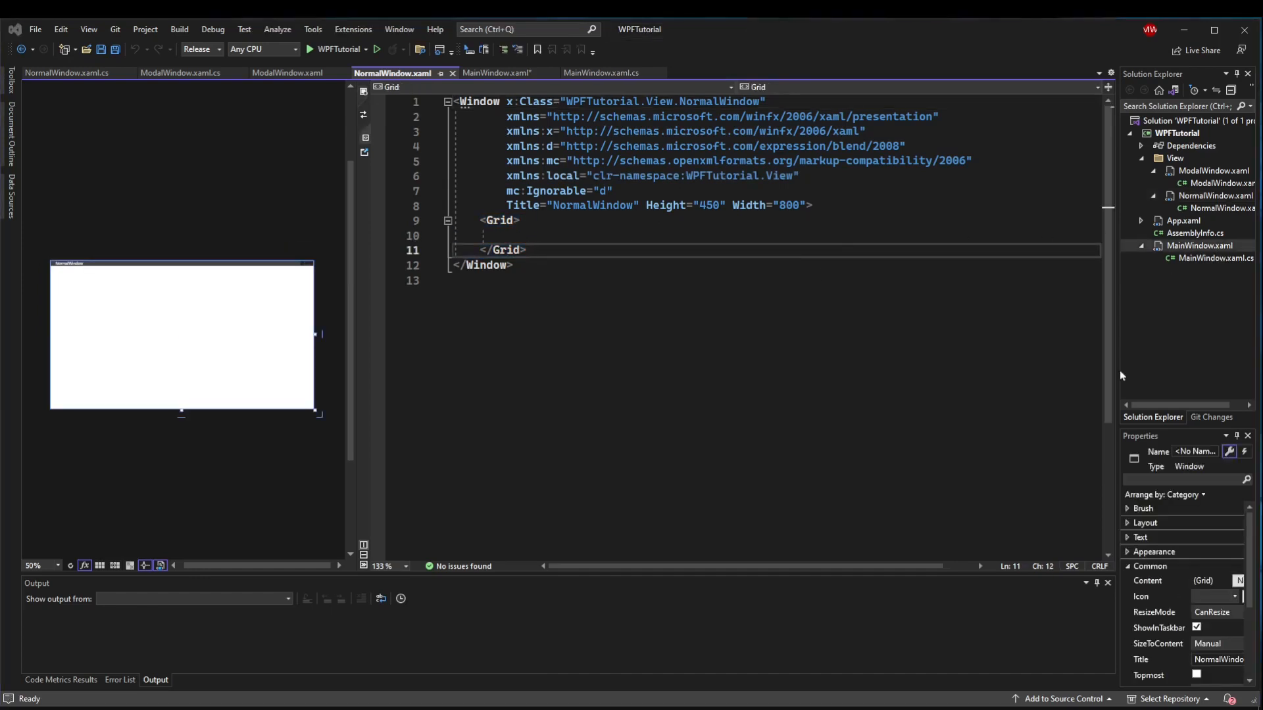
mouse_move(495, 72)
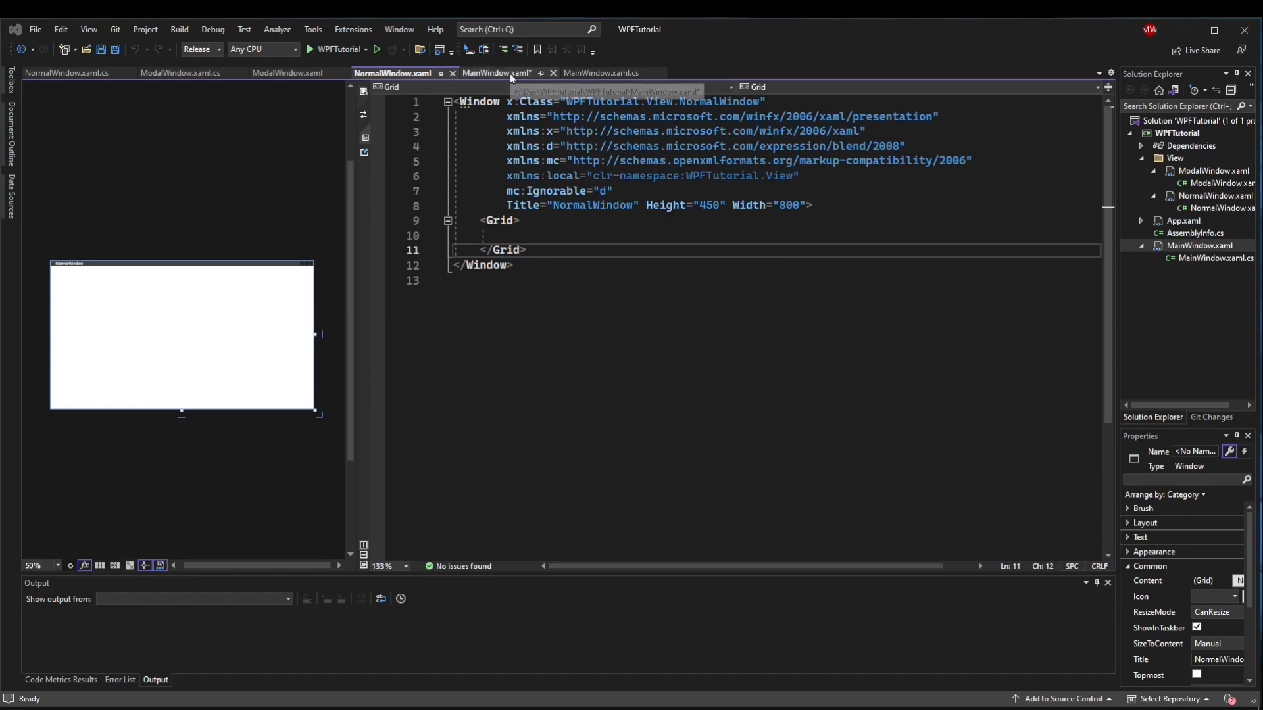
Add Click="btnNormal_Click" and Click="btnModal_Click" to MainWindow's buttons and save all files.
click(496, 73)
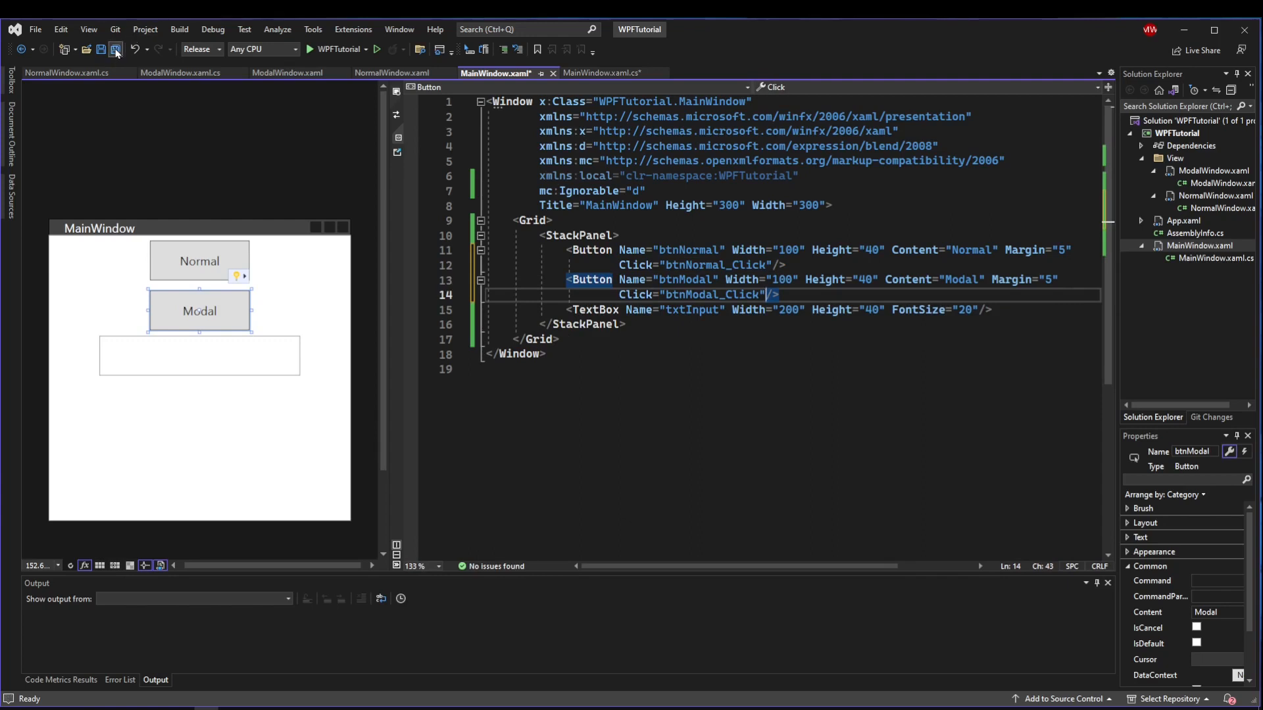
click(599, 73)
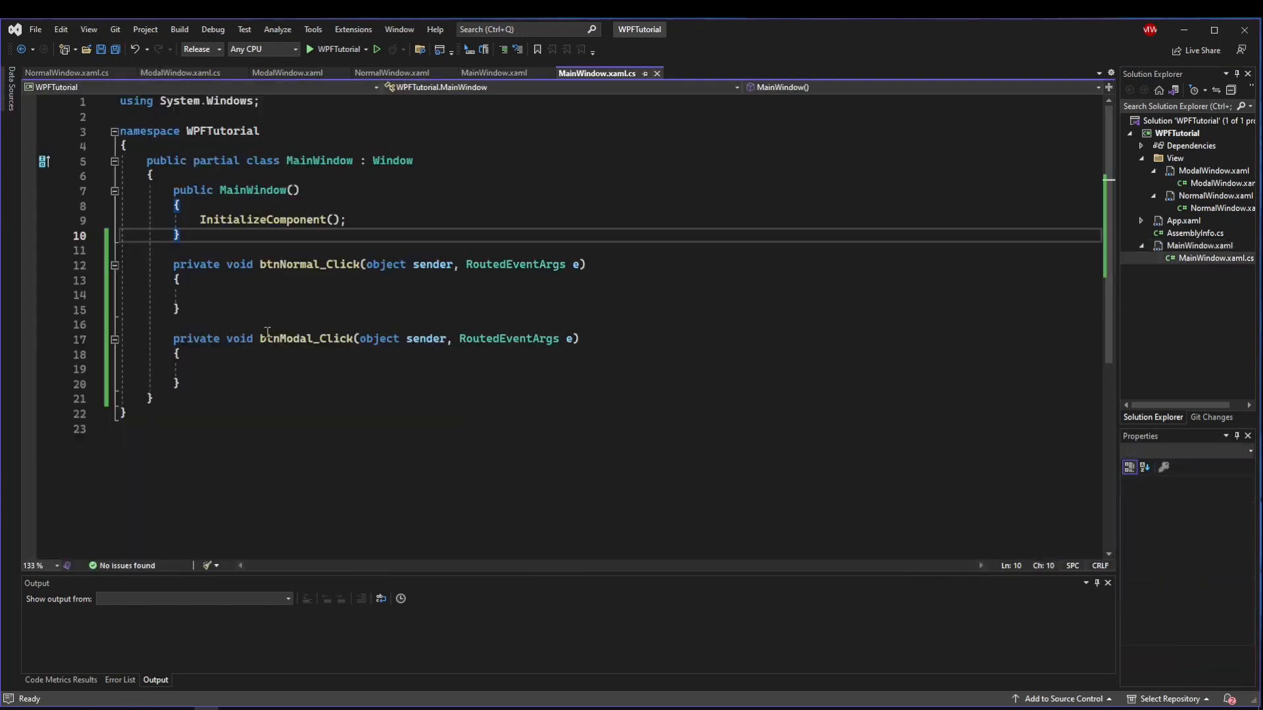
click(207, 294)
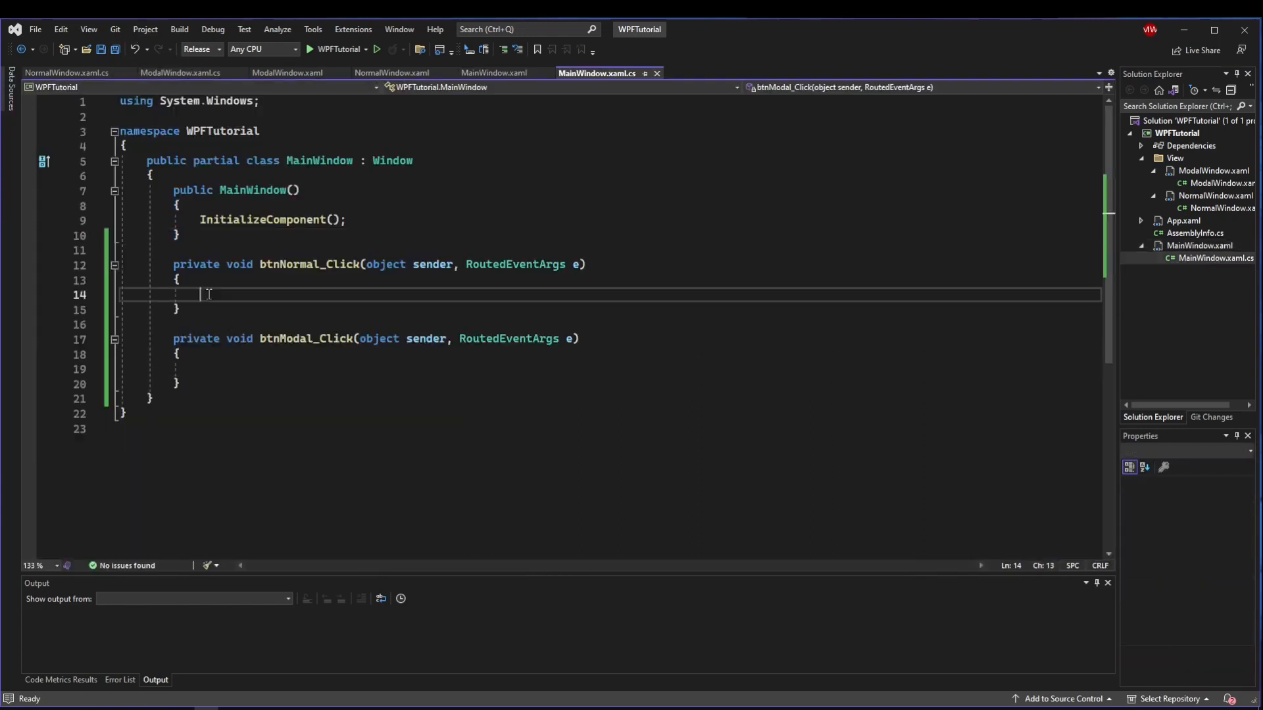
click(201, 369)
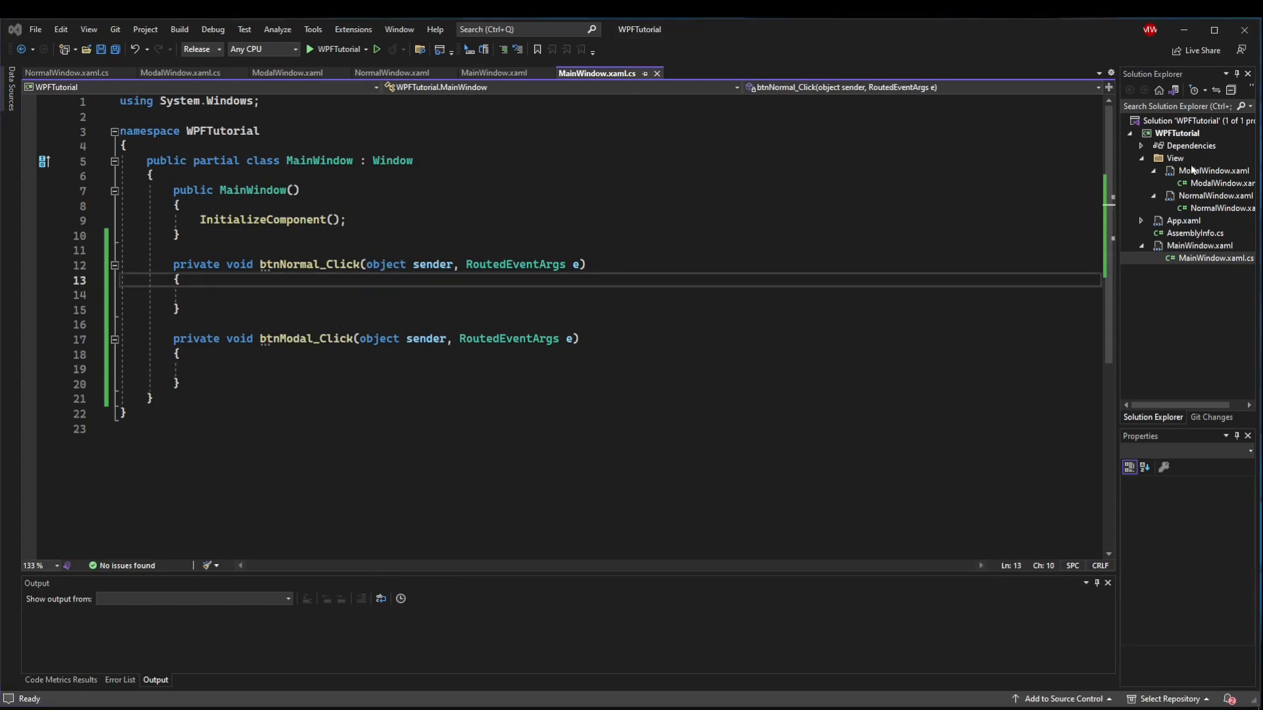
mouse_move(1194, 171)
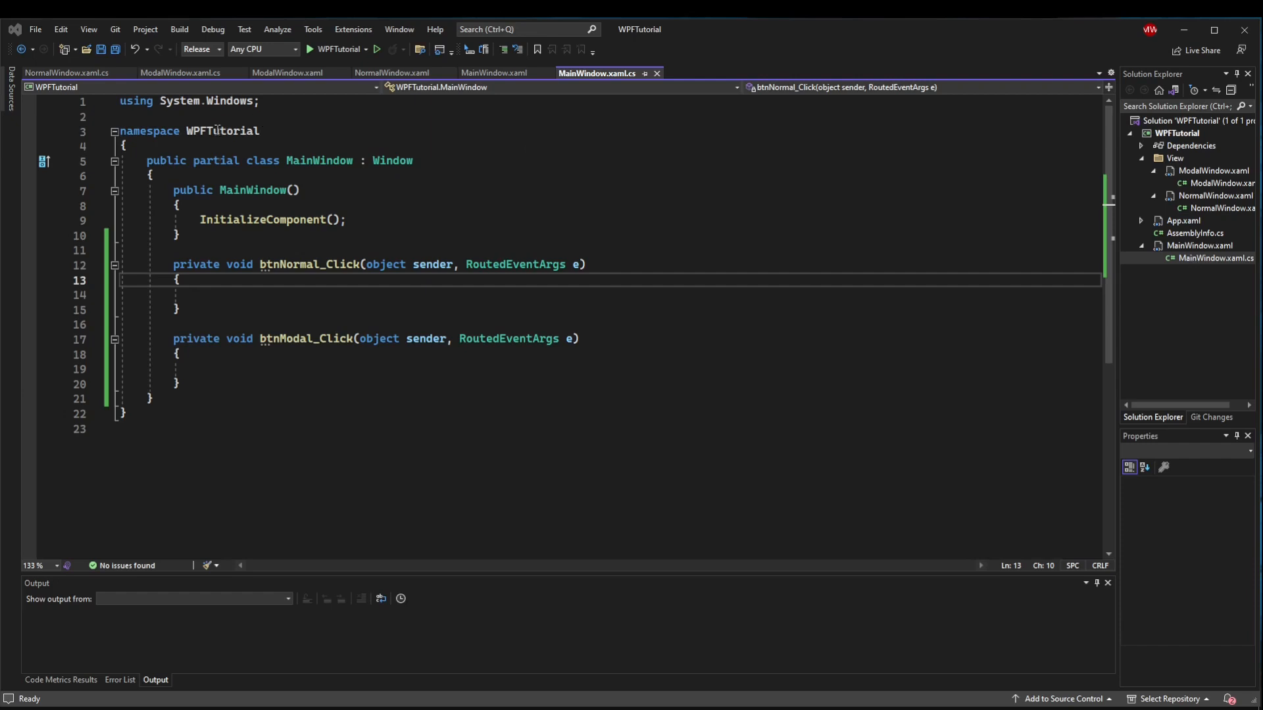
Add 'using WPFTutorial.View;' to MainWindow.xaml.cs after checking ModalWindow's namespace.
double_click(222, 131)
text(using)
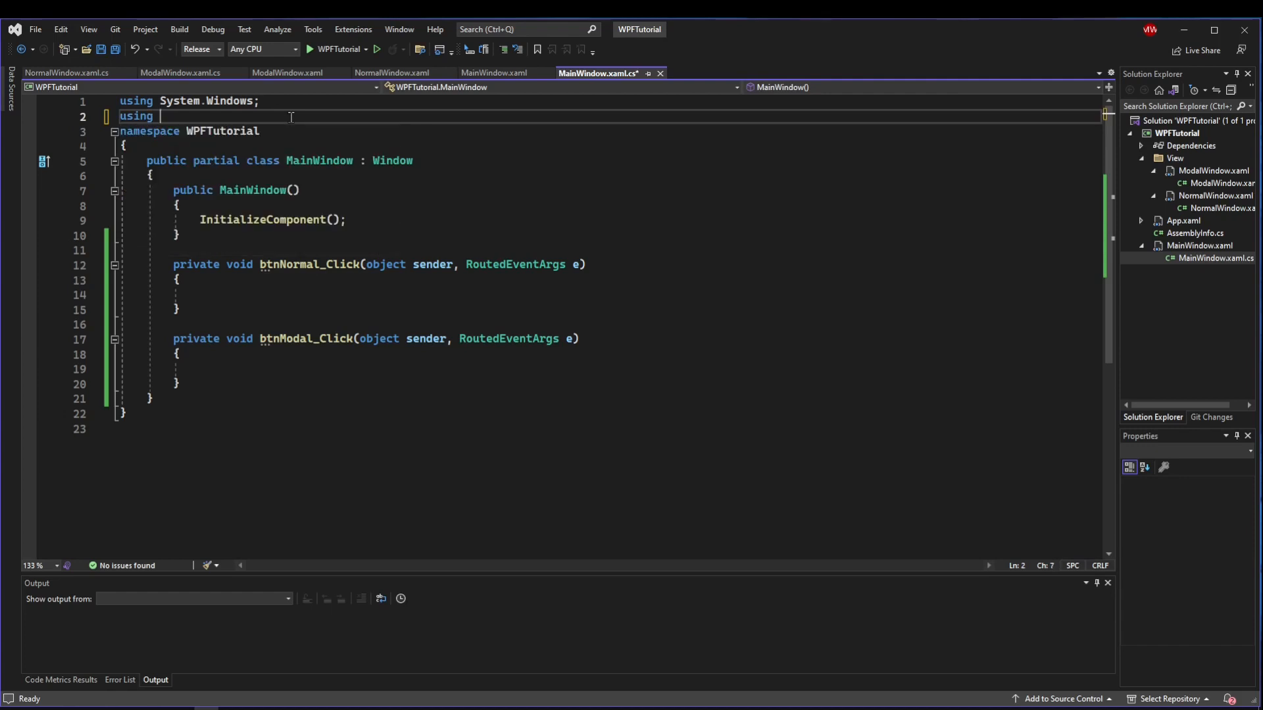
text(WPFTutorial.Vie)
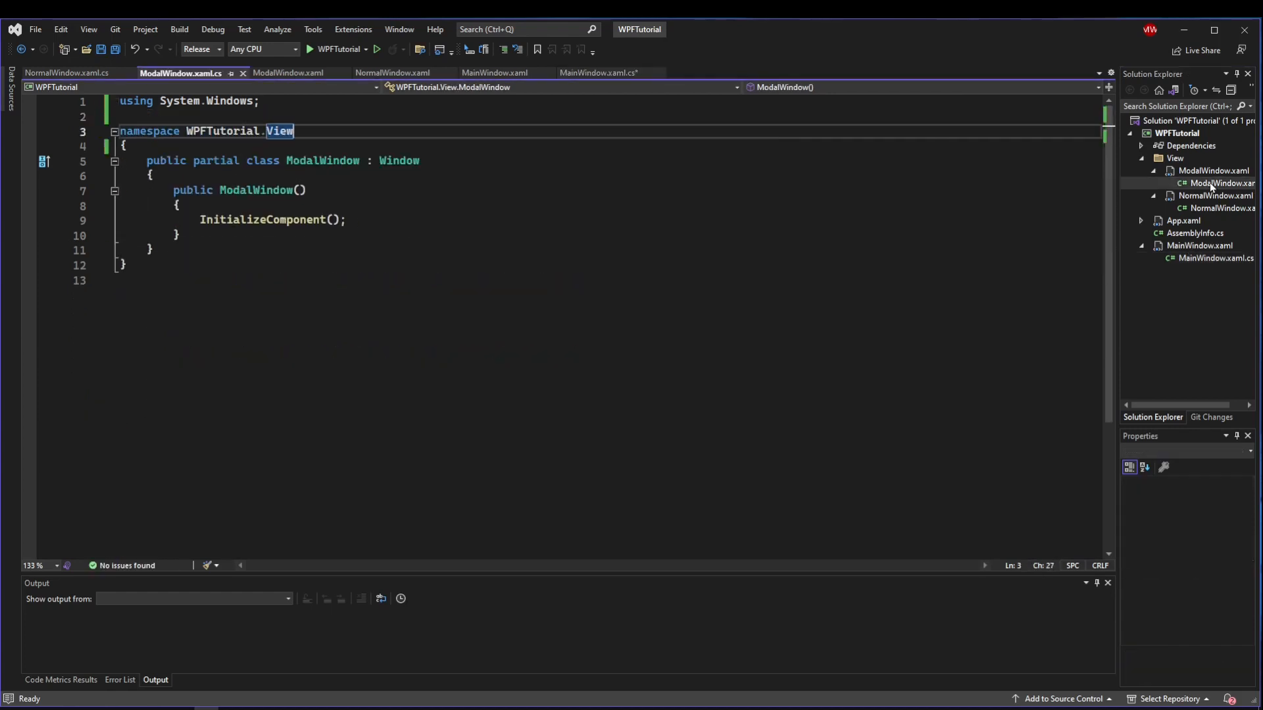
click(294, 131)
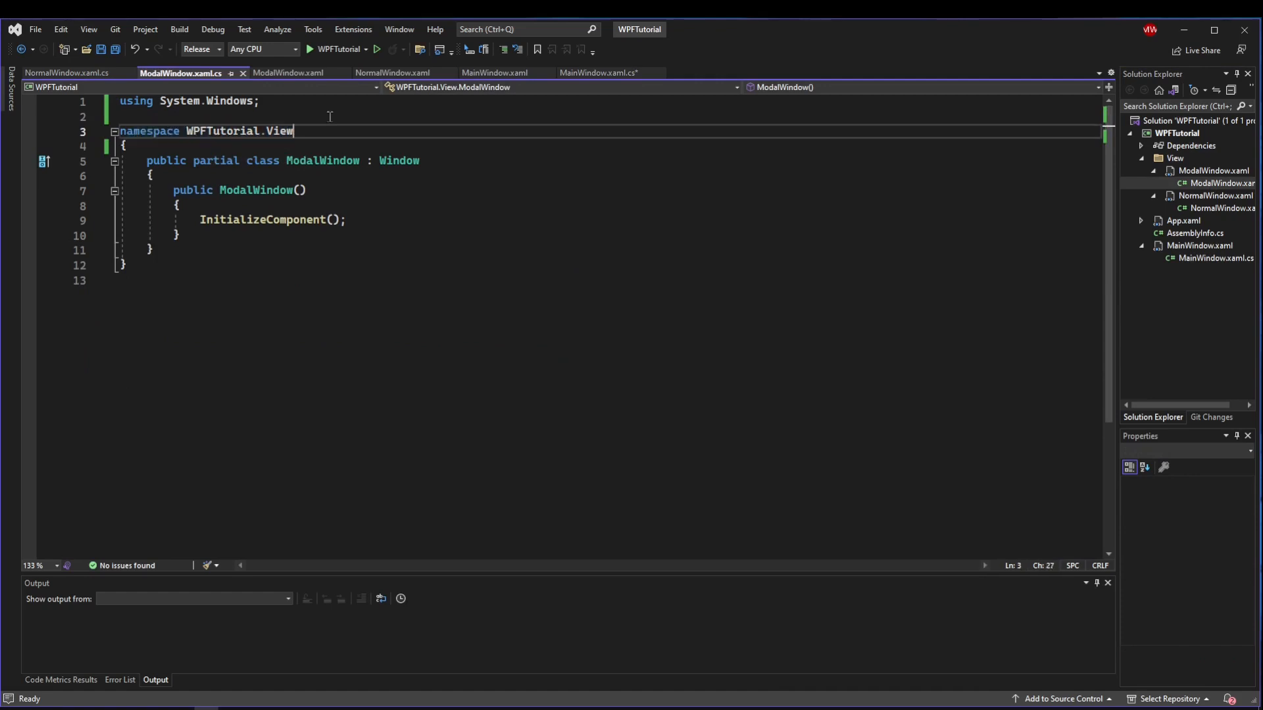
mouse_move(1190, 176)
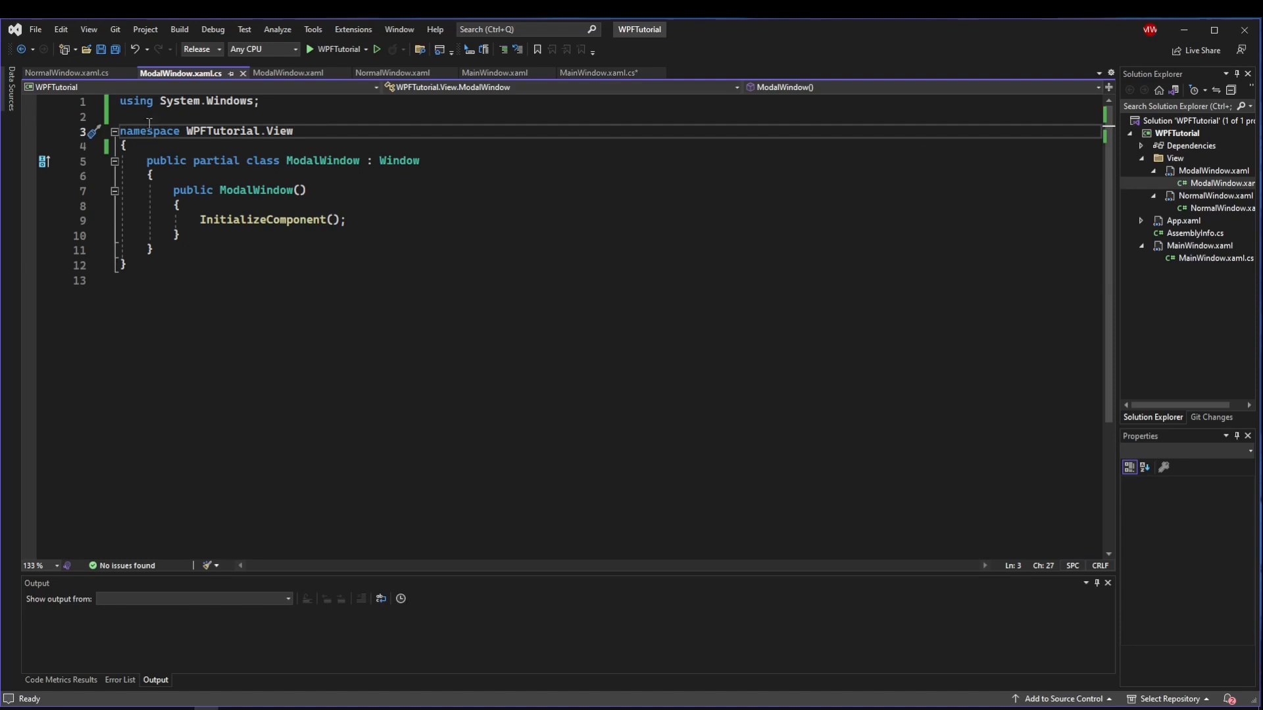
click(597, 73)
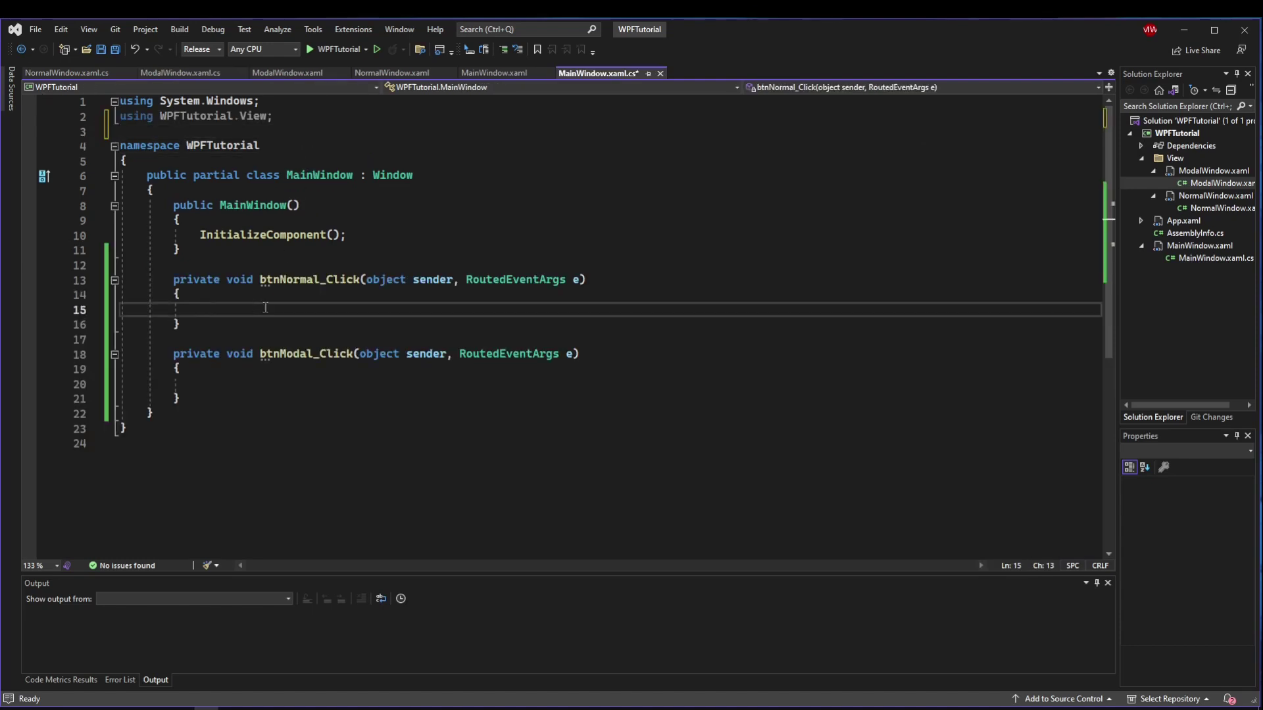
mouse_move(208, 308)
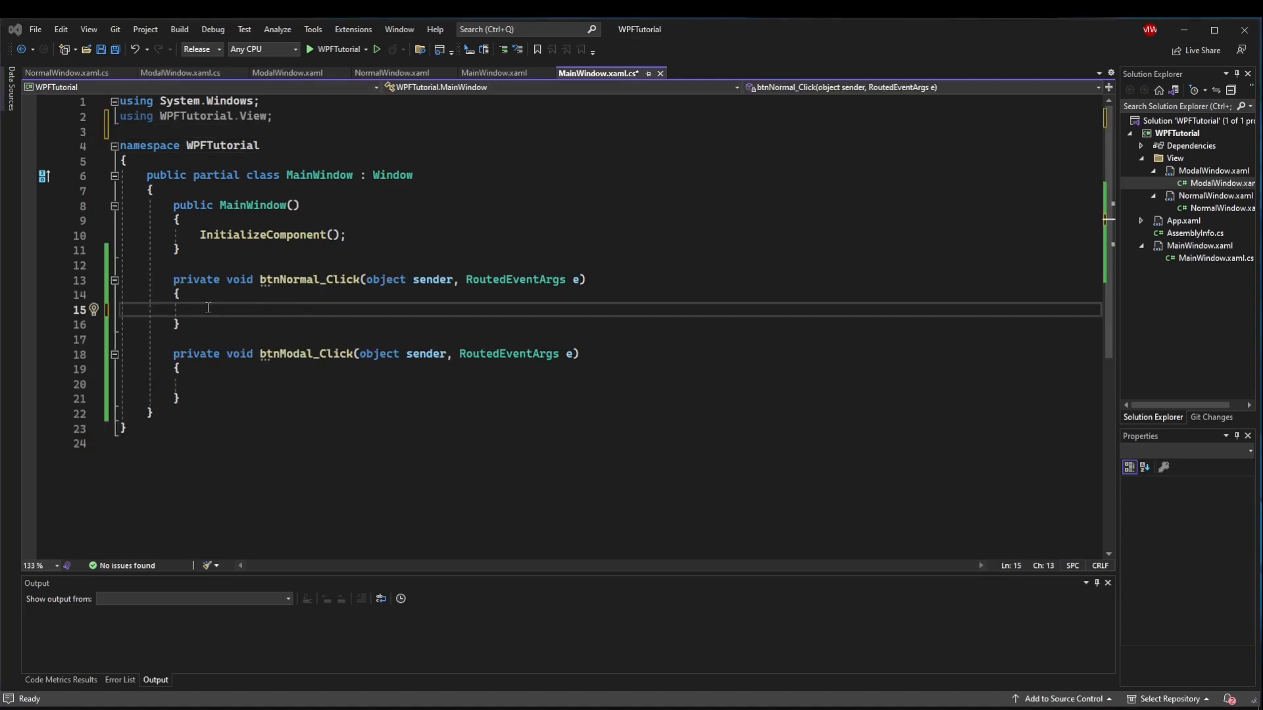
Call normalWindow.Show() in btnNormal_Click and create and show a ModalWindow in btnModal_Click.
text(NormalWindow normalWindow =)
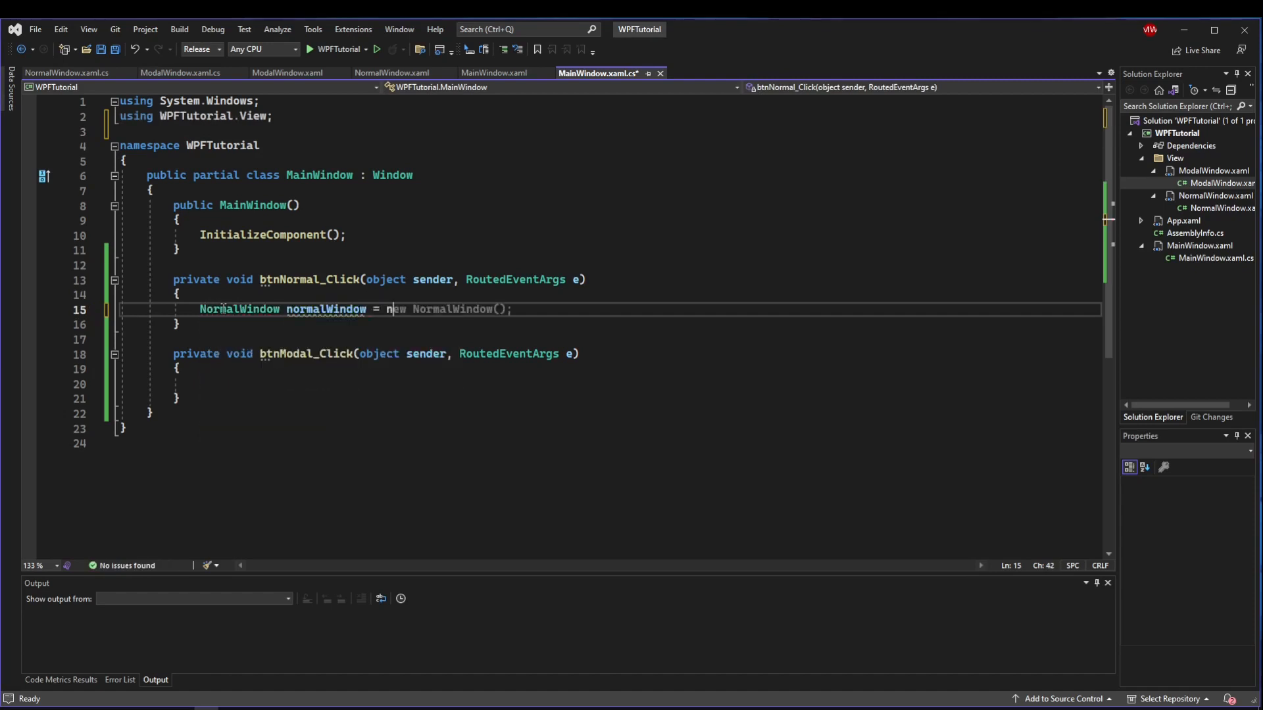
text(normalWindow.Show();)
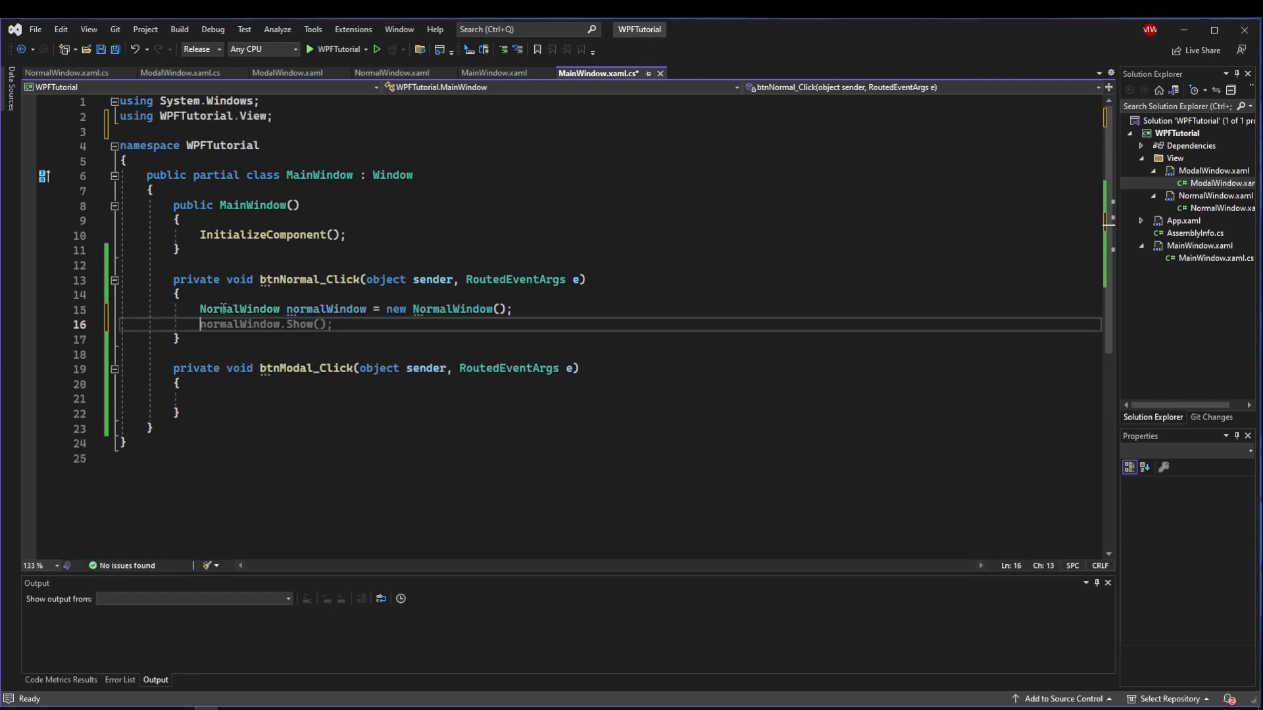
mouse_move(300, 323)
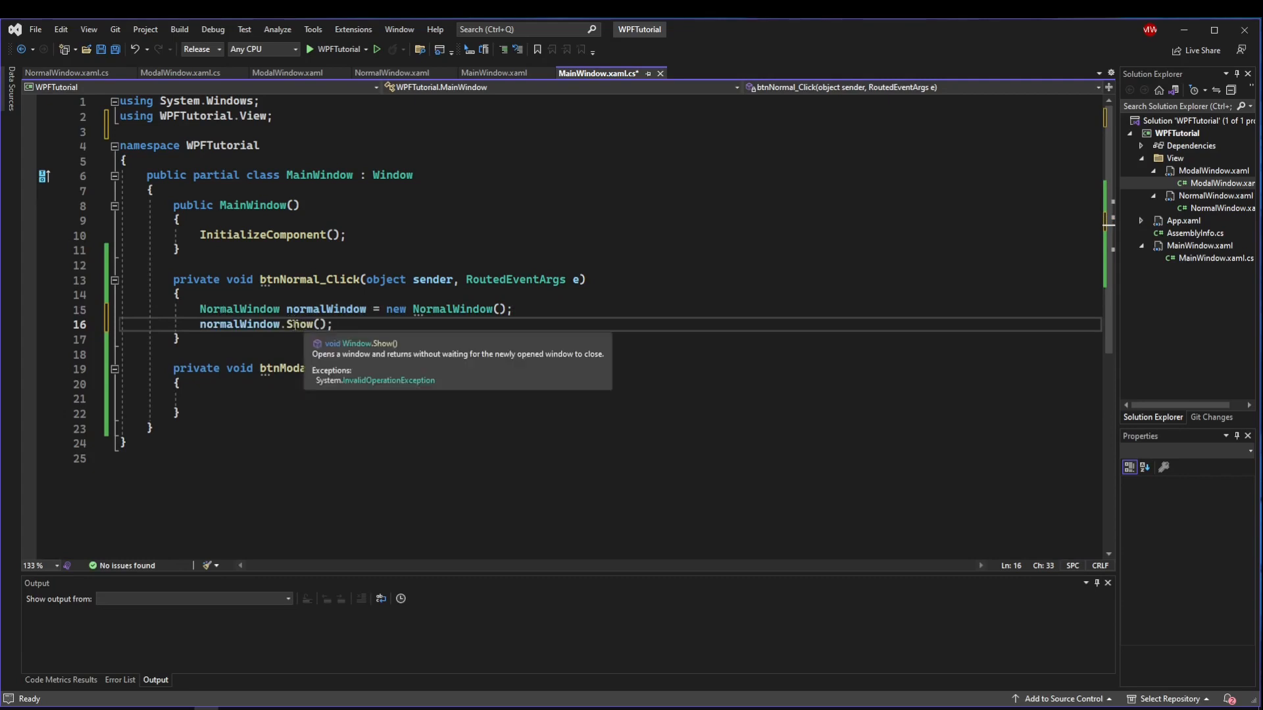
text(ModalWindow)
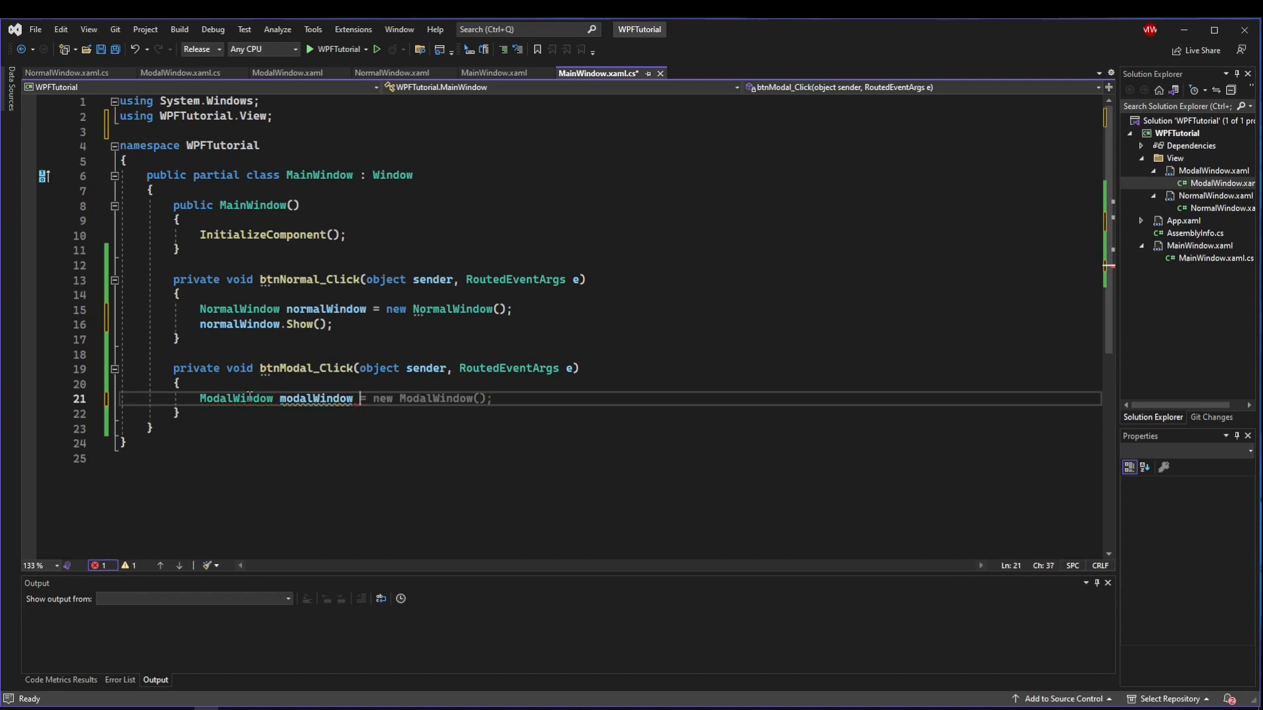
text(modalWindow.Show();)
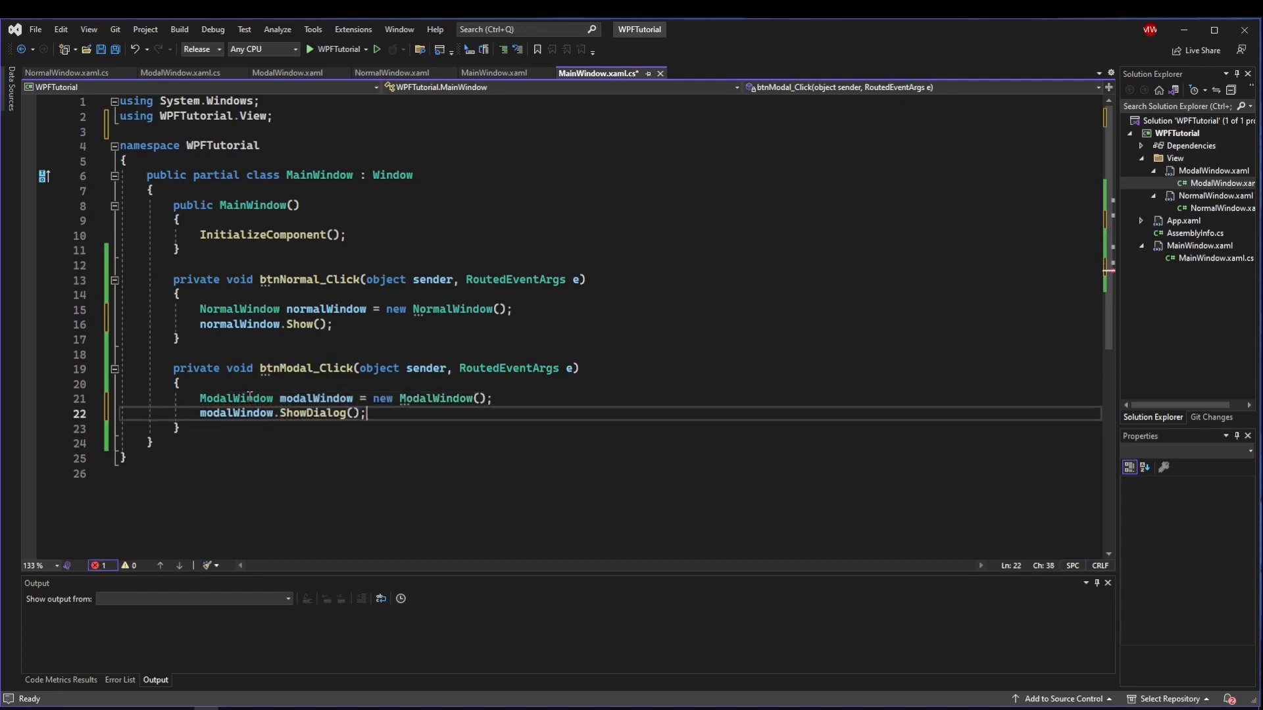
double_click(297, 369)
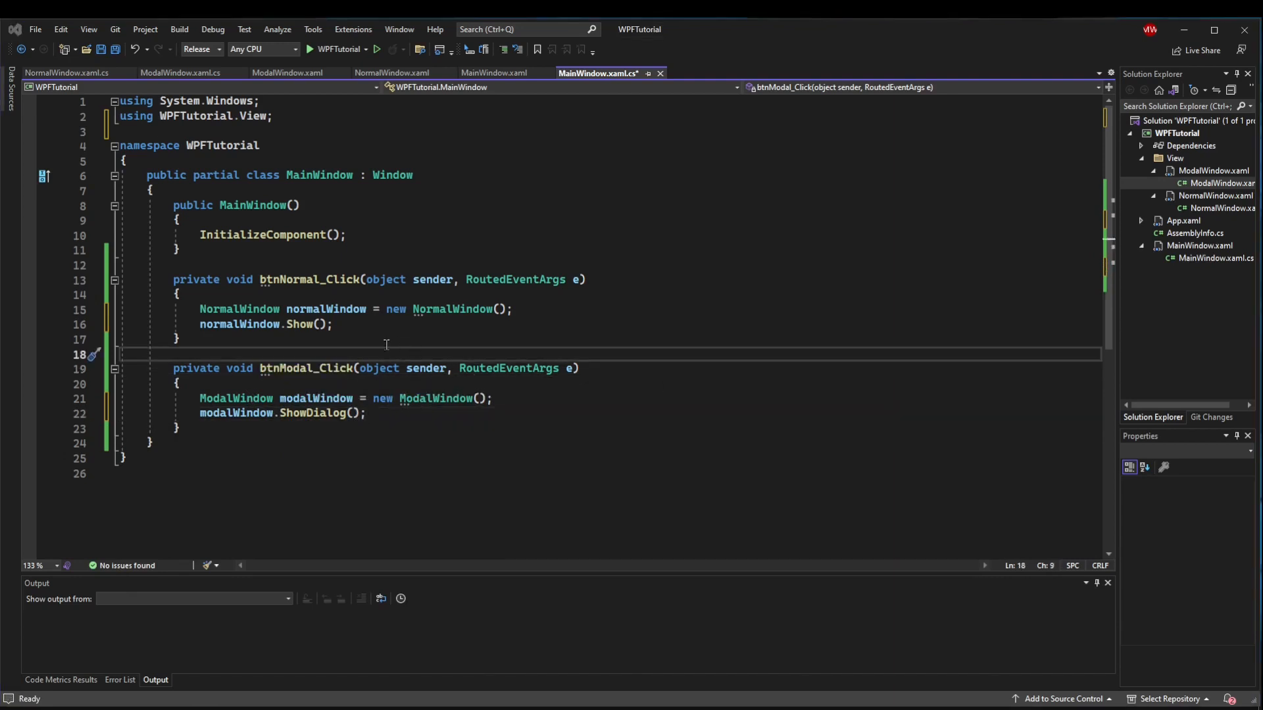
mouse_move(298, 323)
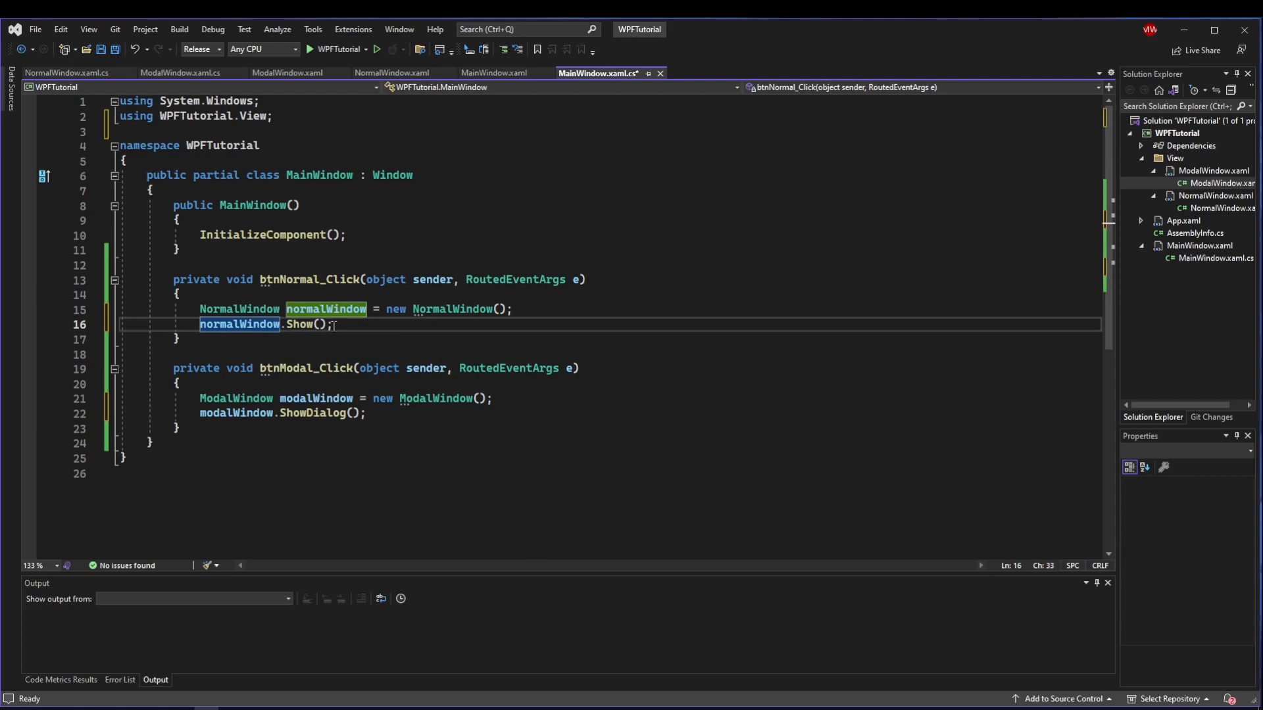
mouse_move(322, 412)
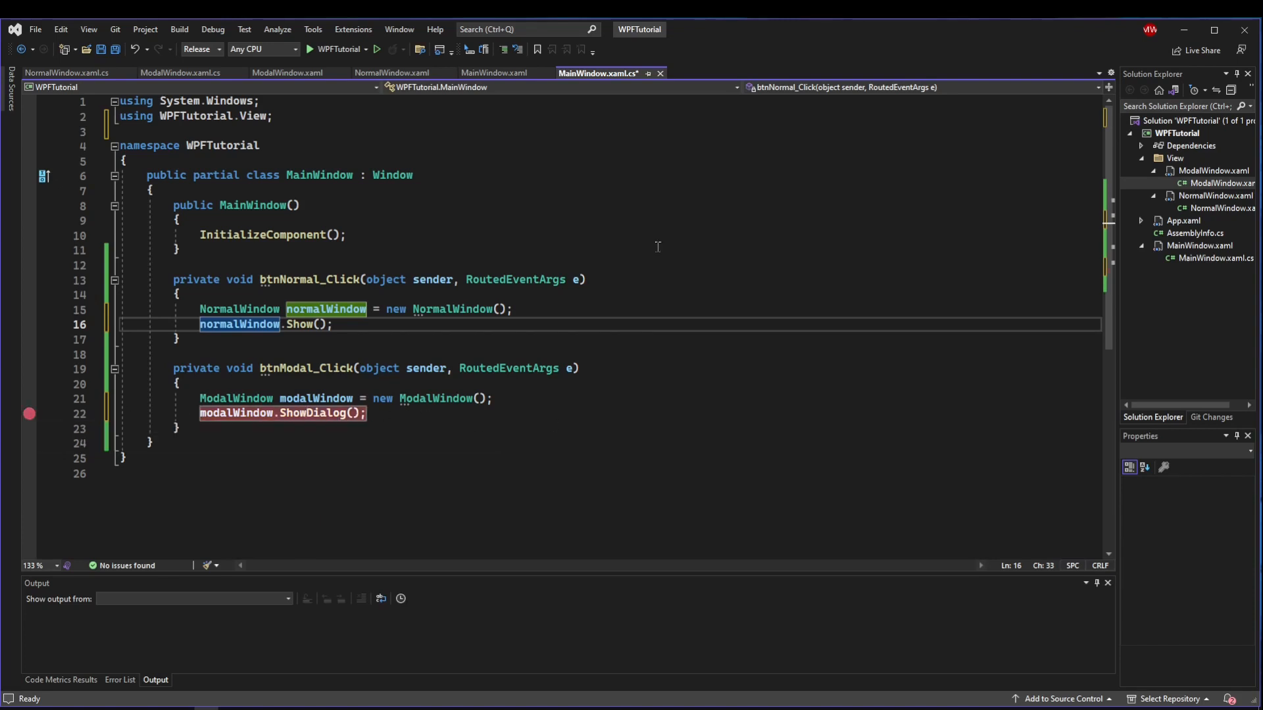
mouse_move(330, 435)
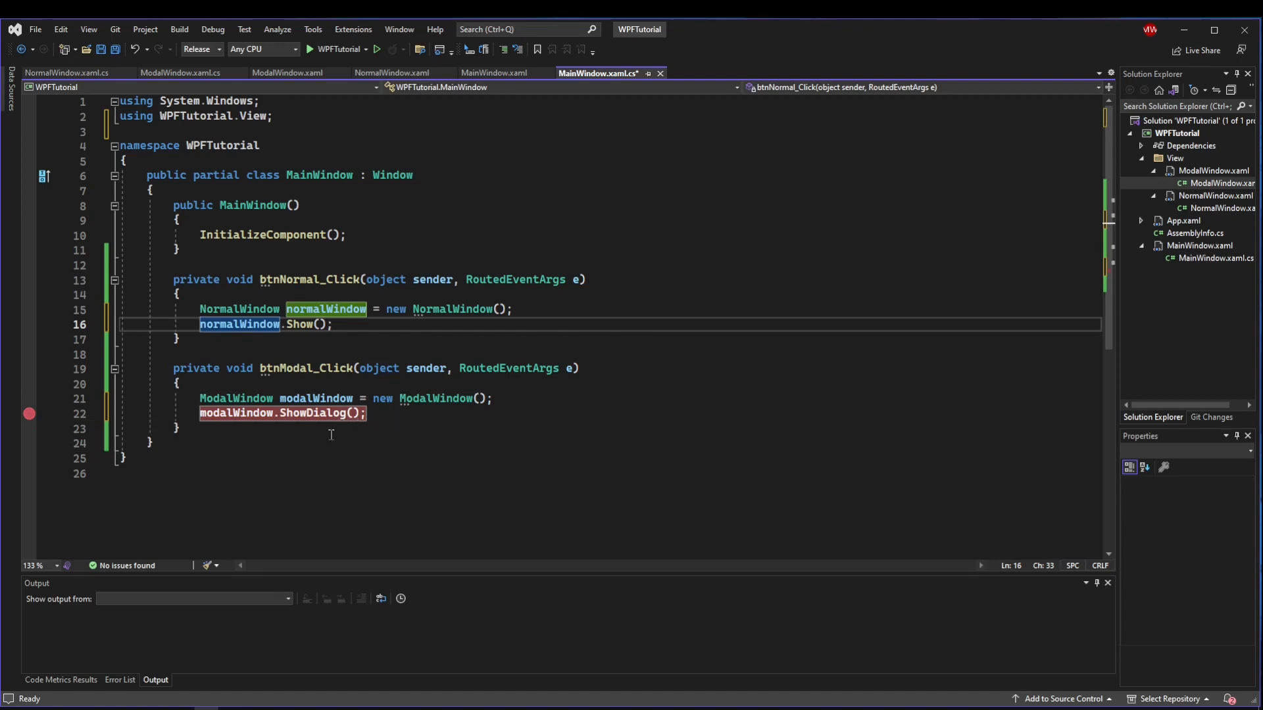
mouse_move(66, 403)
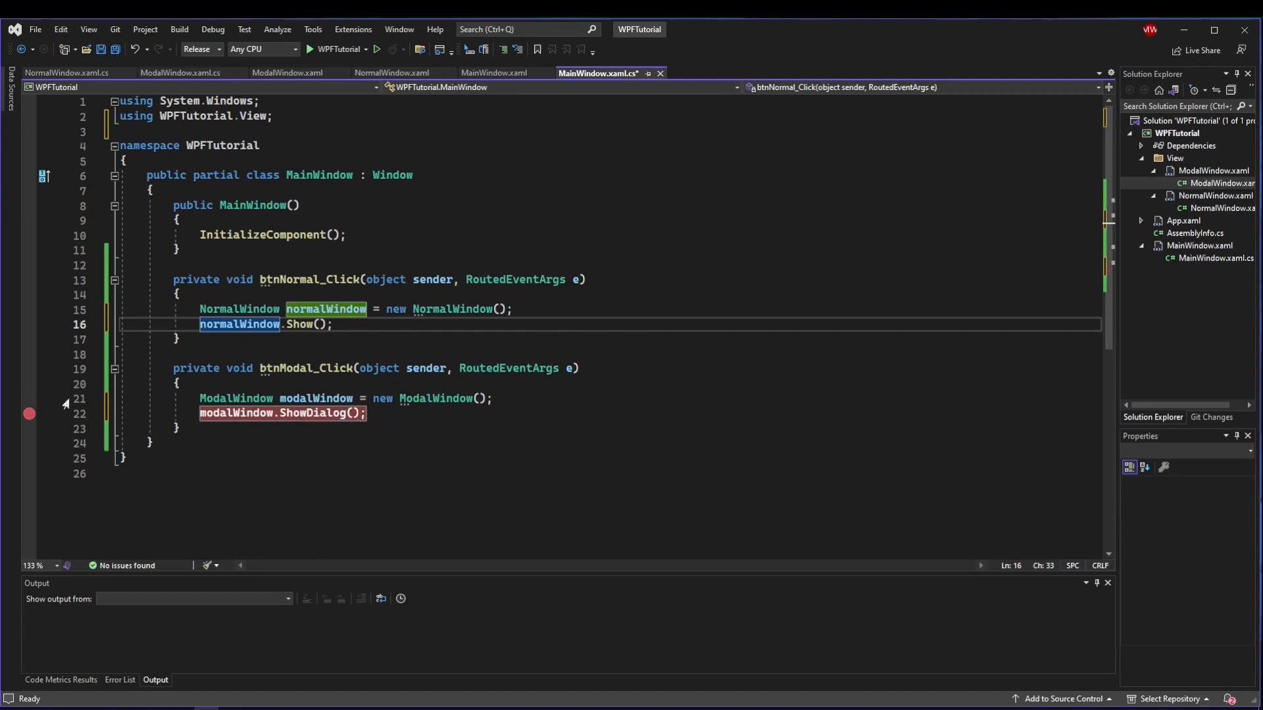
Remove the breakpoint, run the app, open a NormalWindow and type 'qwefqwef' in MainWindow.
click(309, 49)
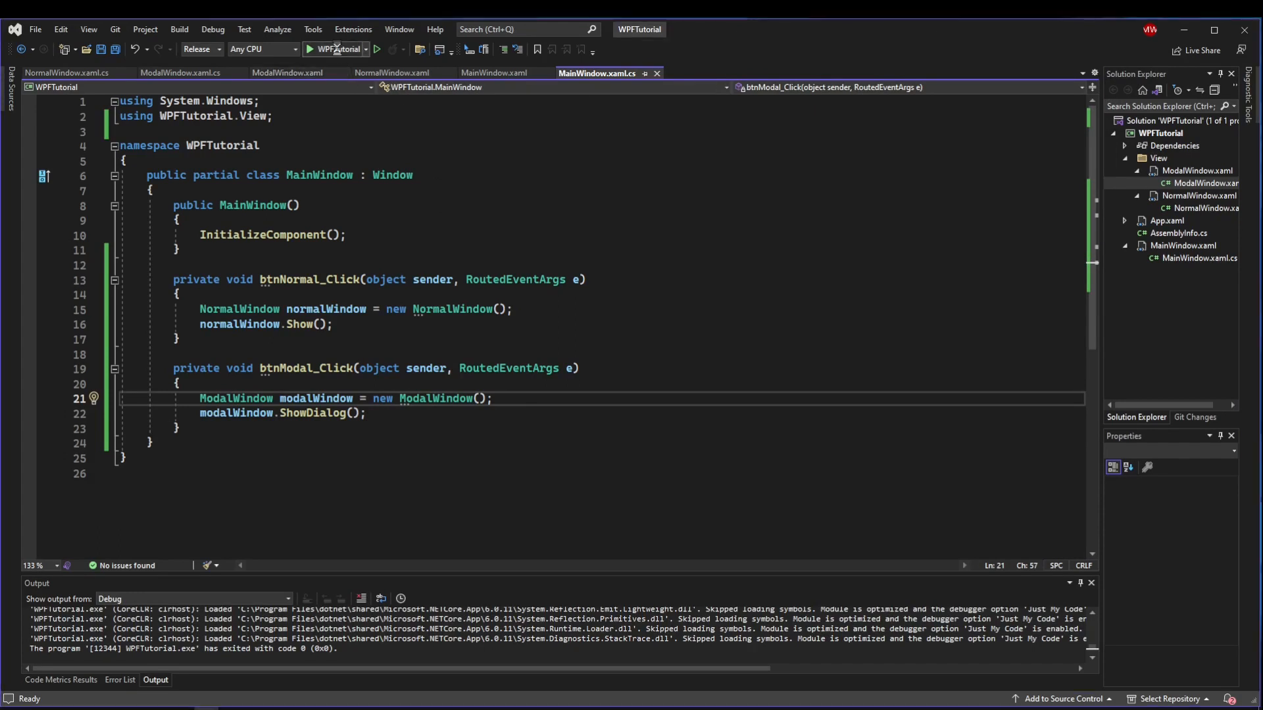
click(309, 49)
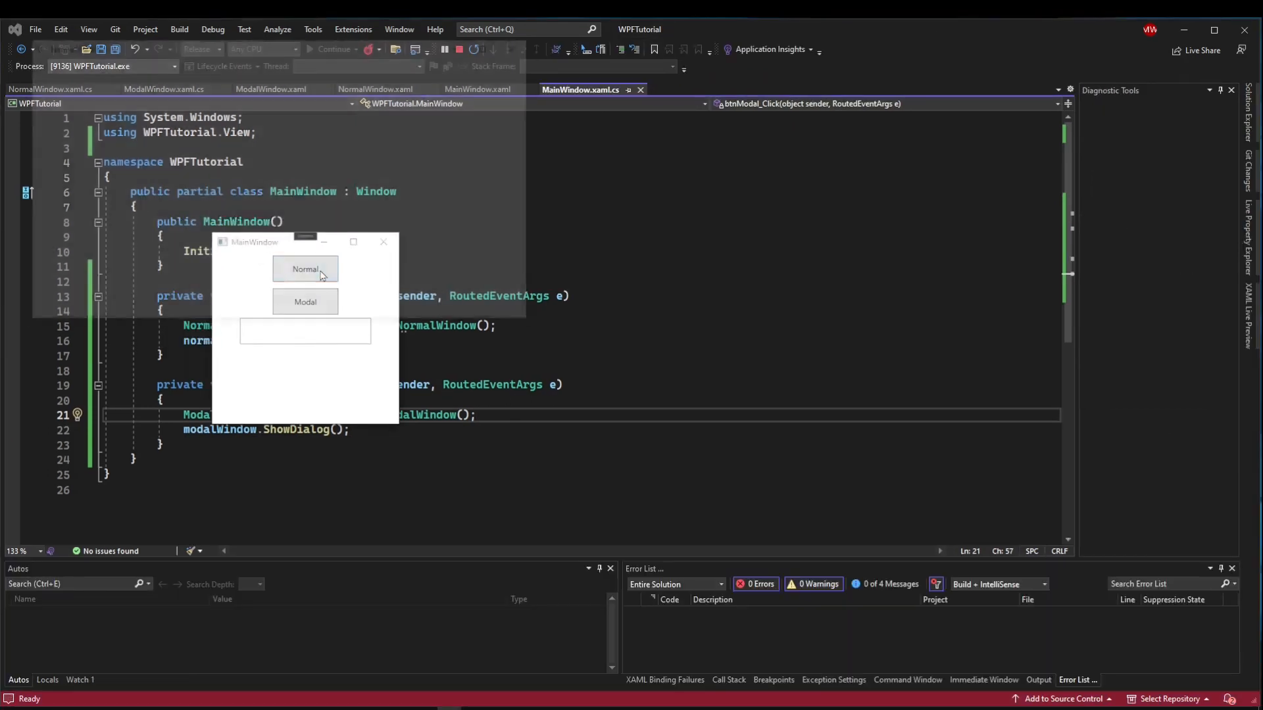
click(305, 269)
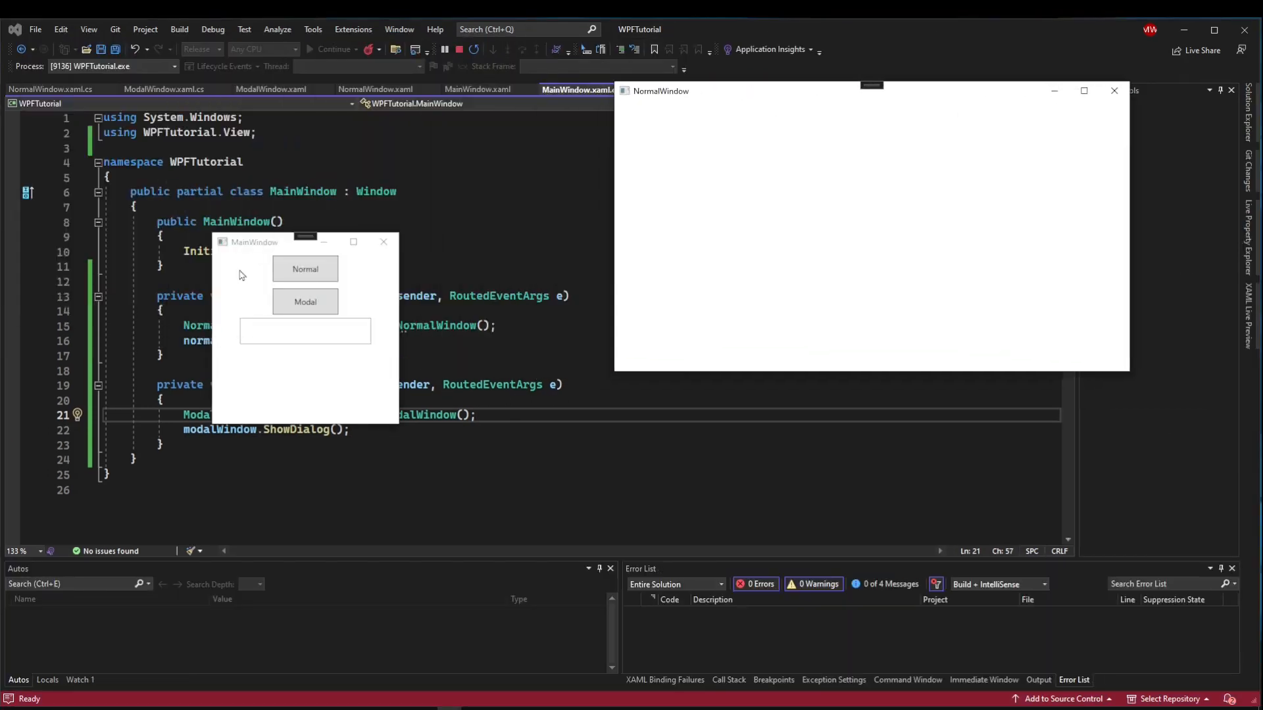
drag(254, 241, 368, 169)
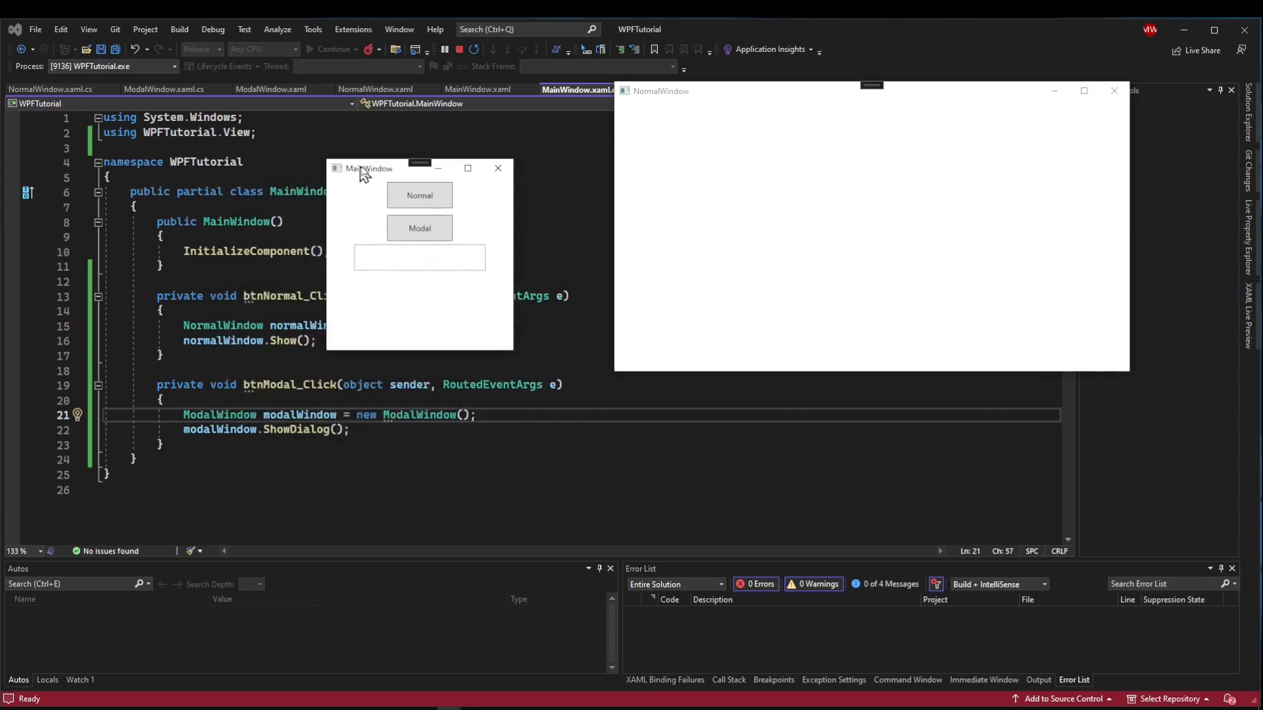
text(qwefqwef)
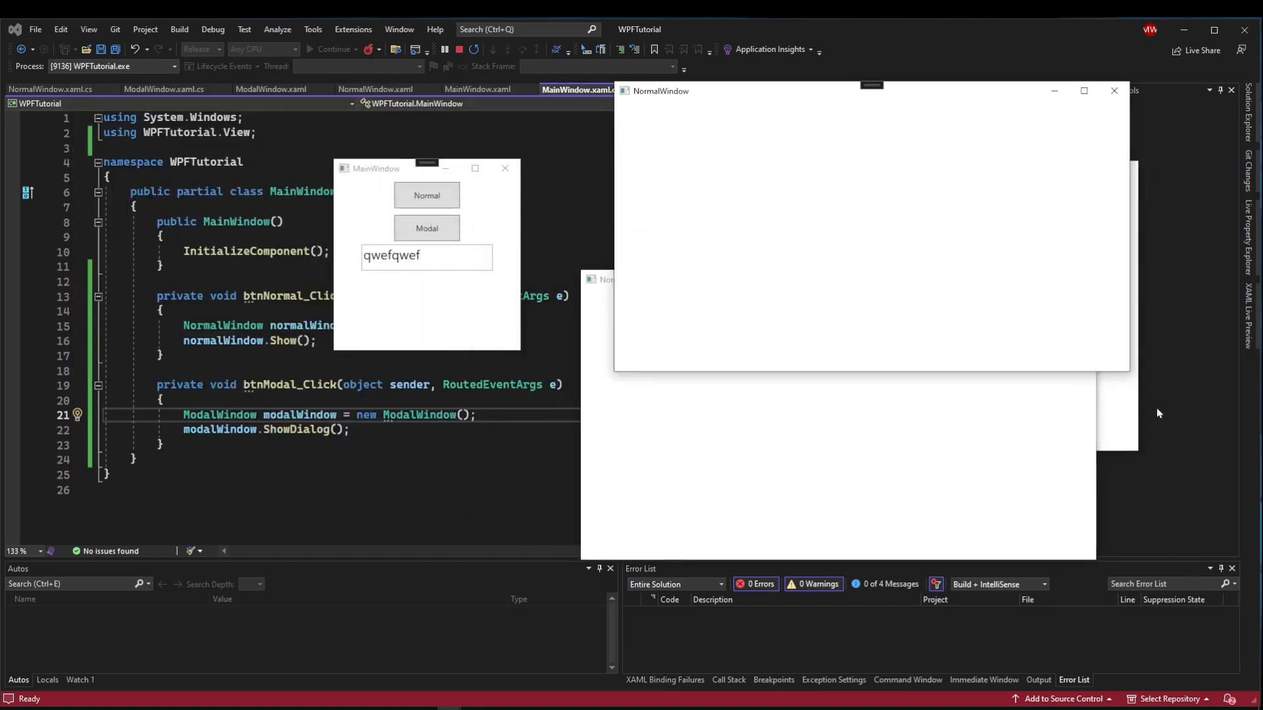
Close the extra NormalWindows one by one.
click(427, 195)
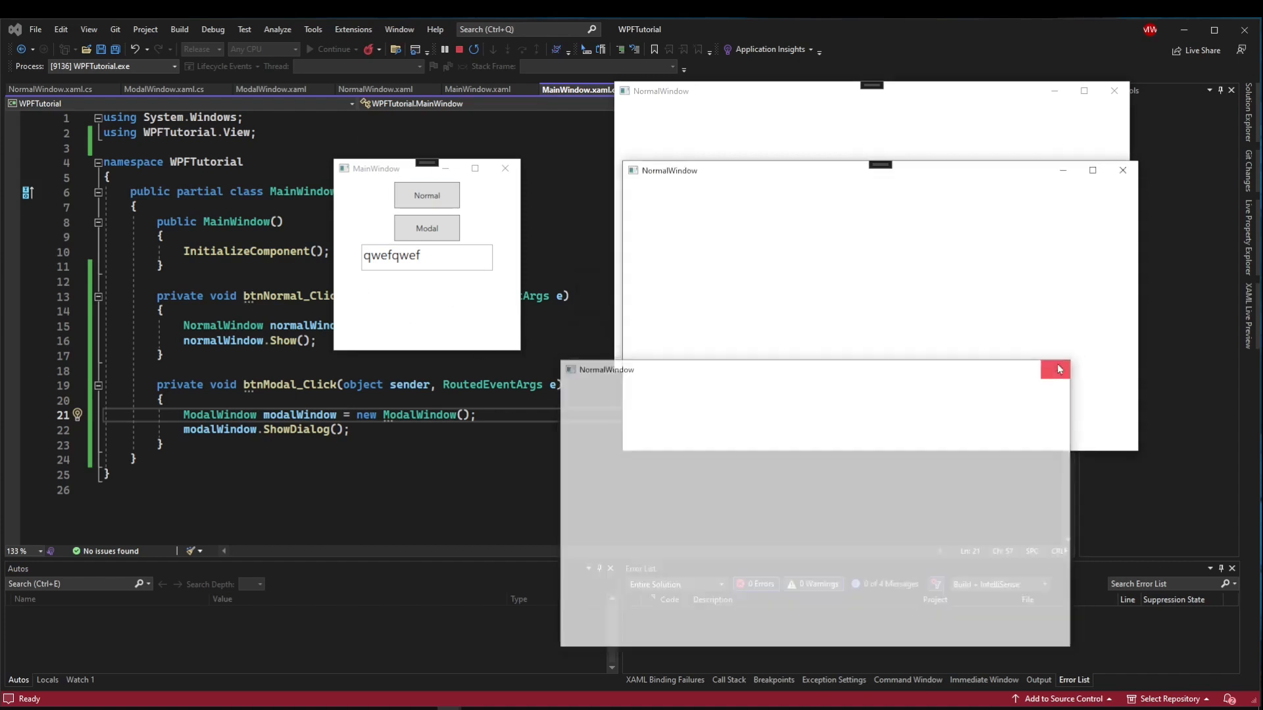
click(1057, 369)
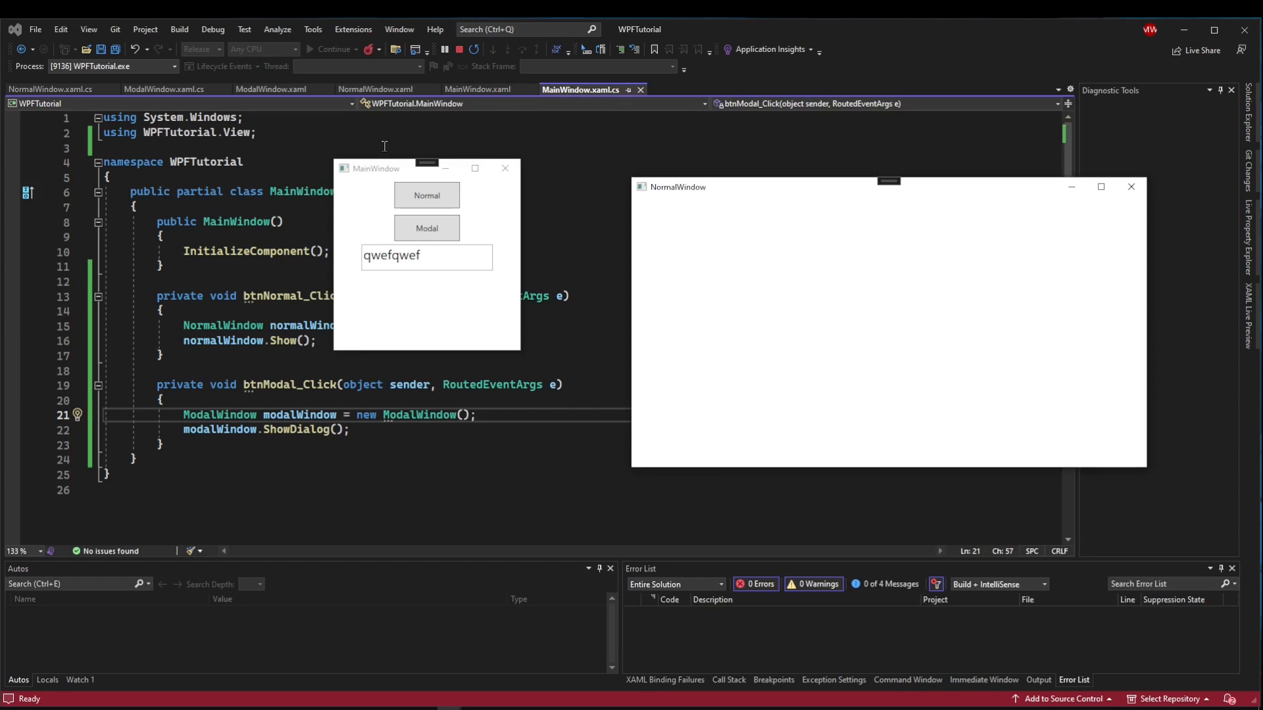
drag(427, 168, 431, 213)
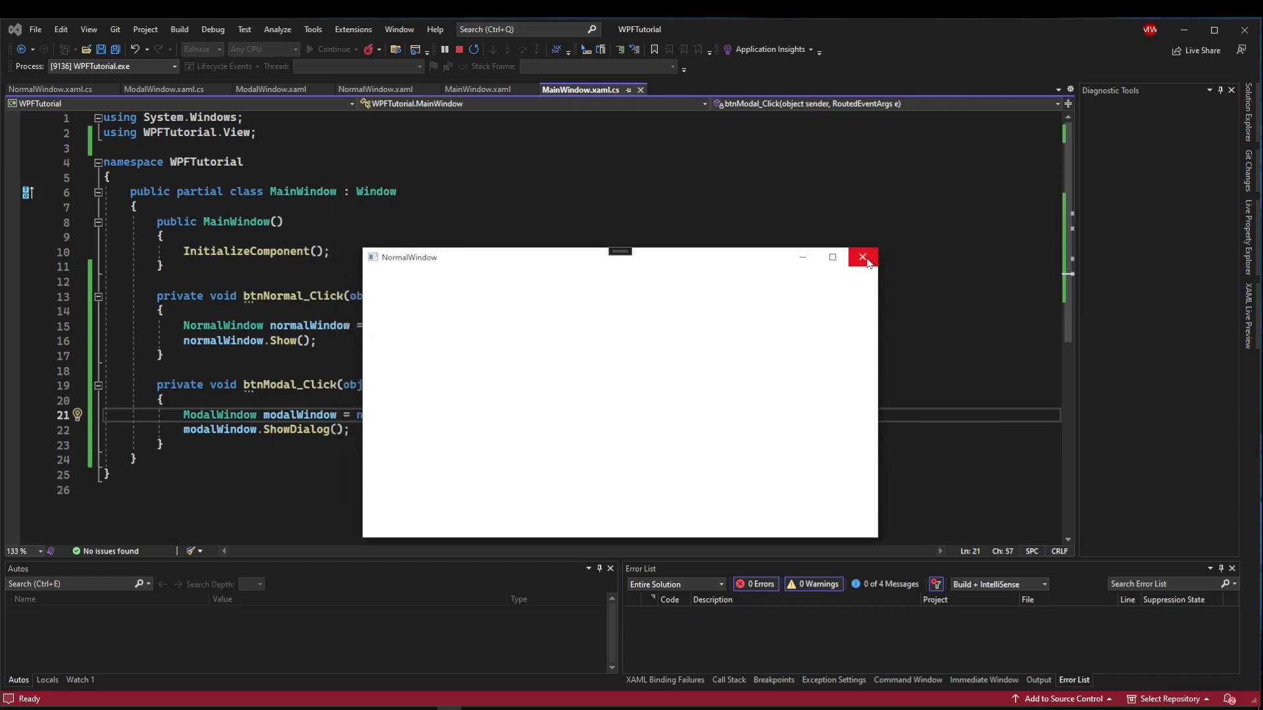
mouse_move(679, 263)
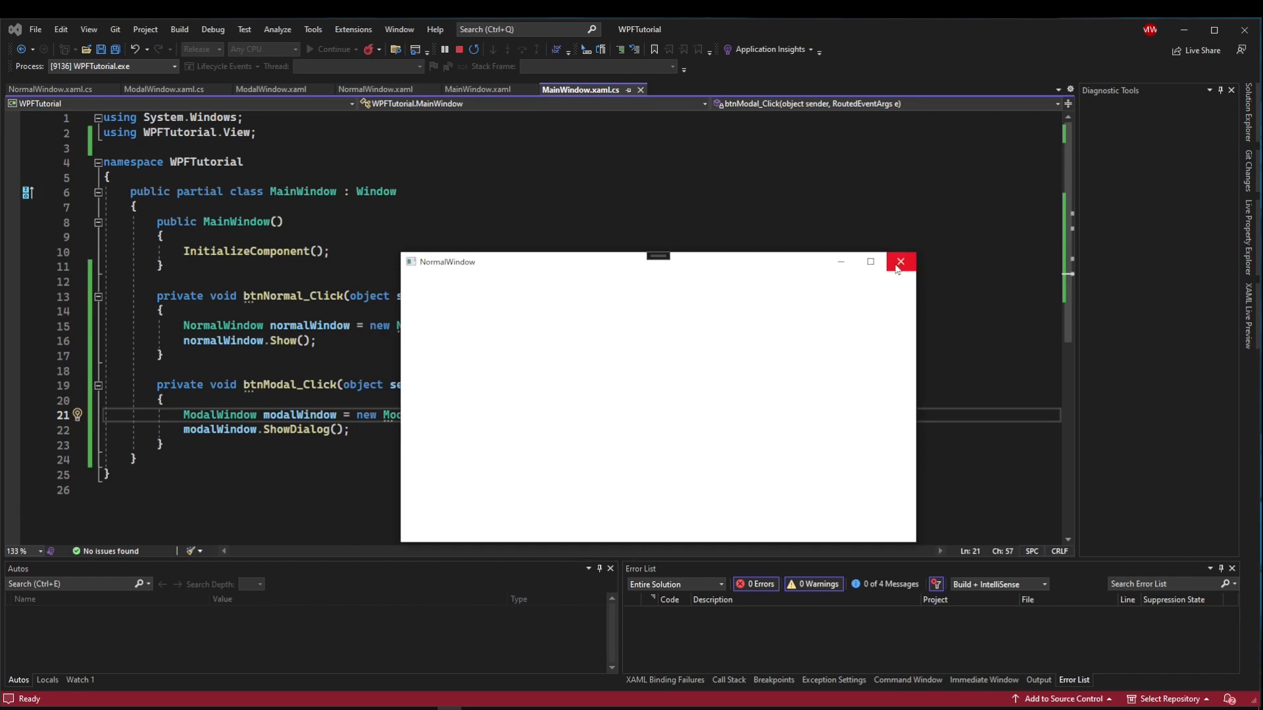
click(899, 262)
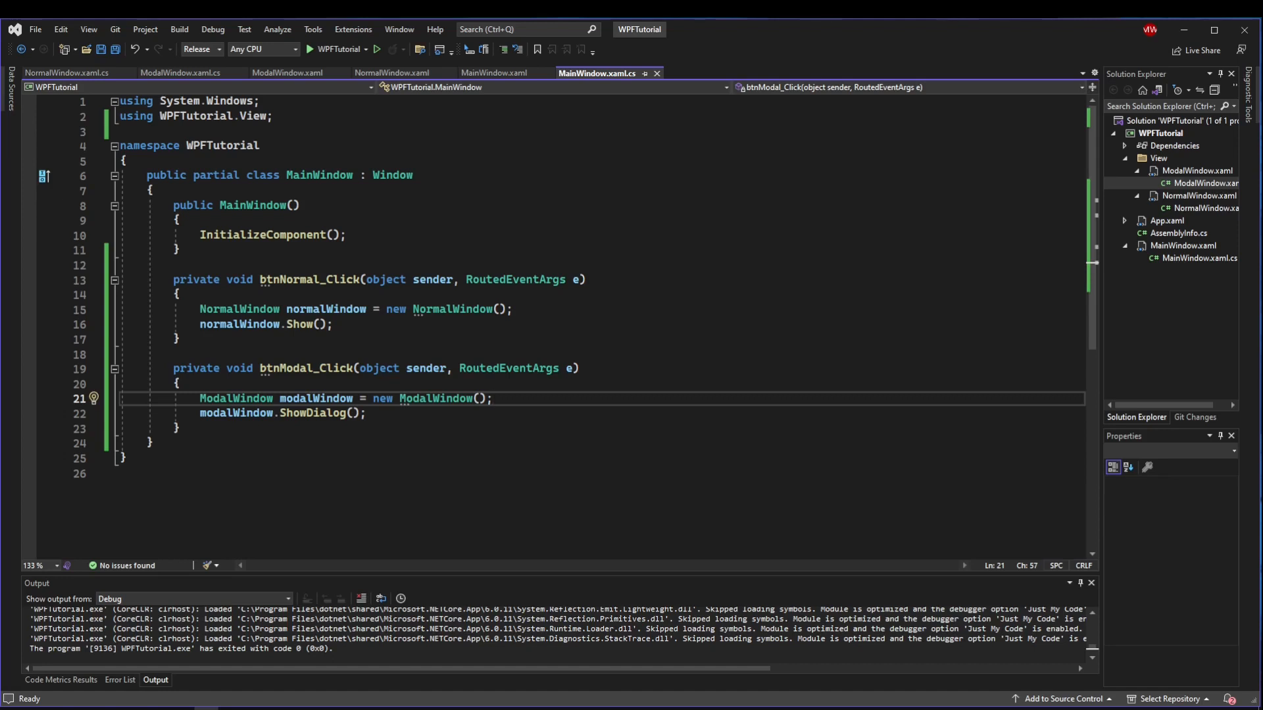
Run WPFTutorial again and open the ModalWindow from MainWindow.
click(376, 49)
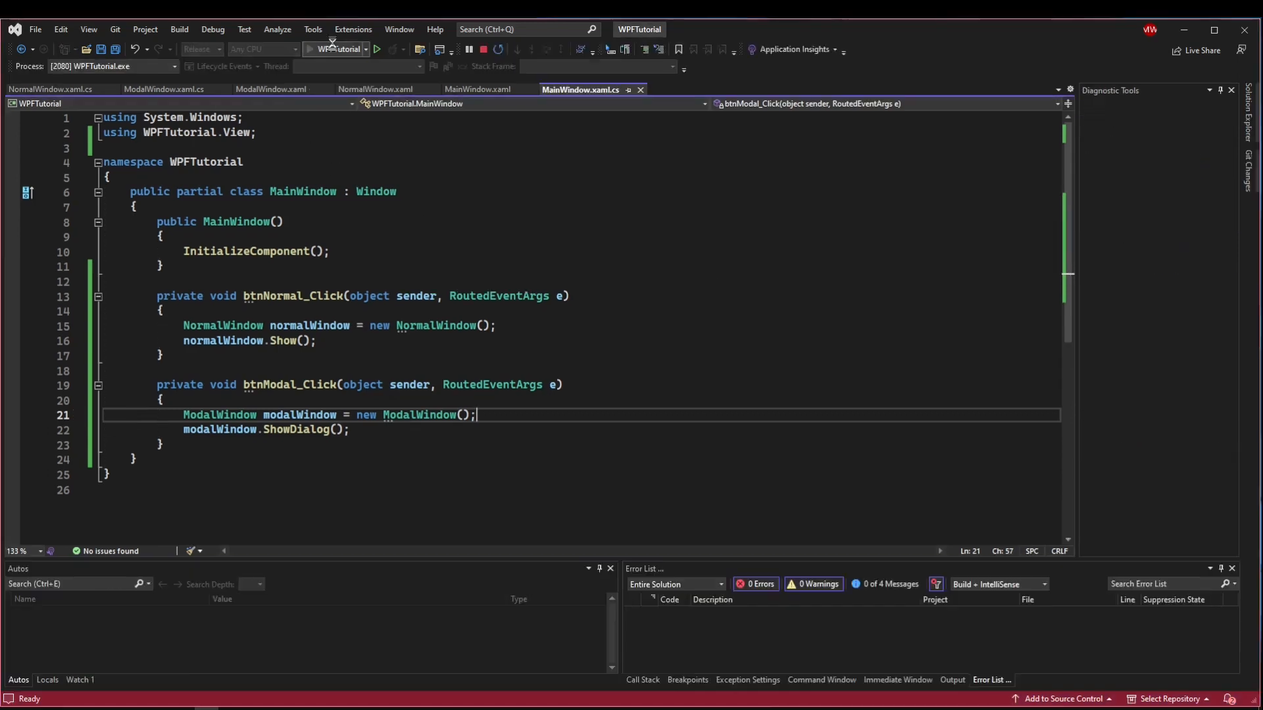
click(376, 49)
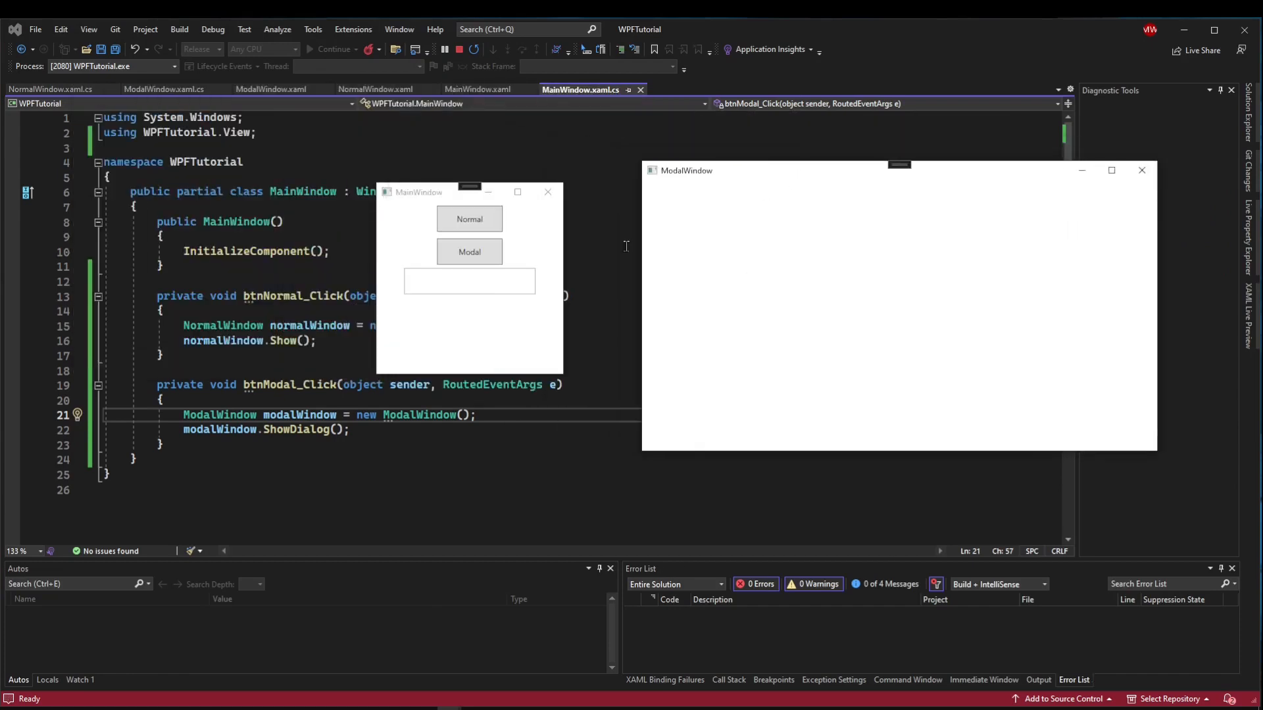
mouse_move(428, 267)
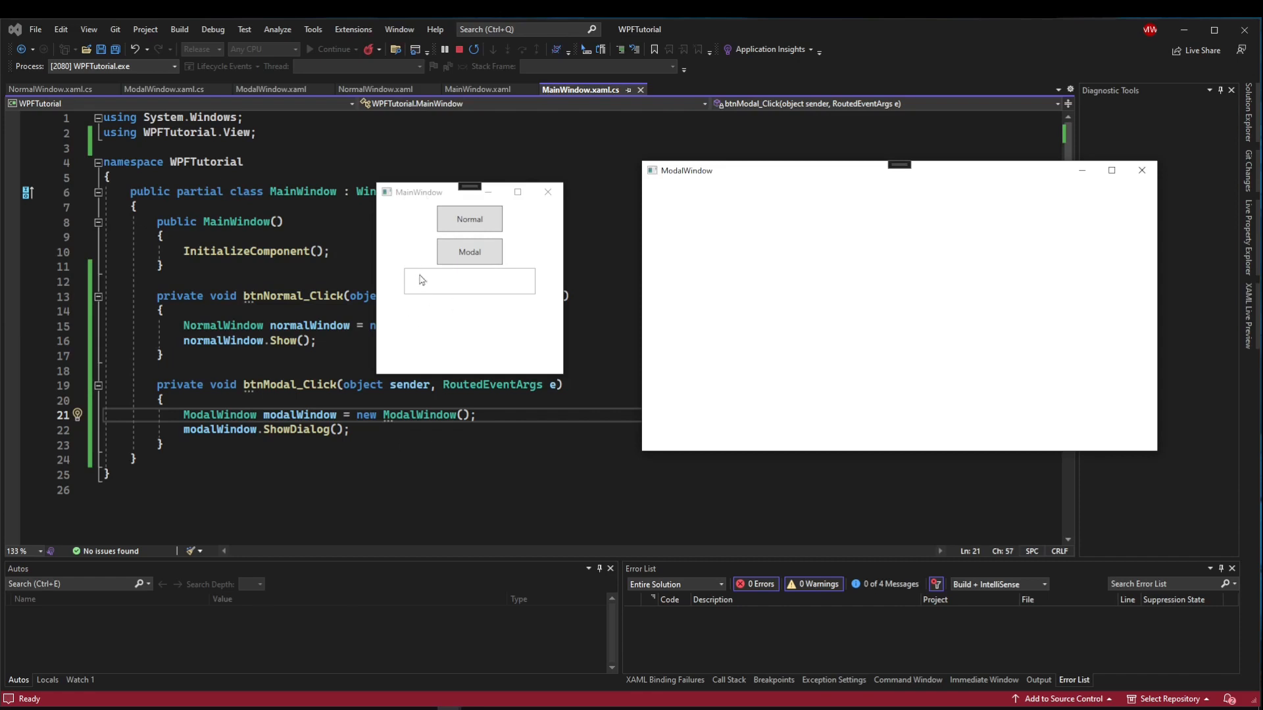
mouse_move(466, 276)
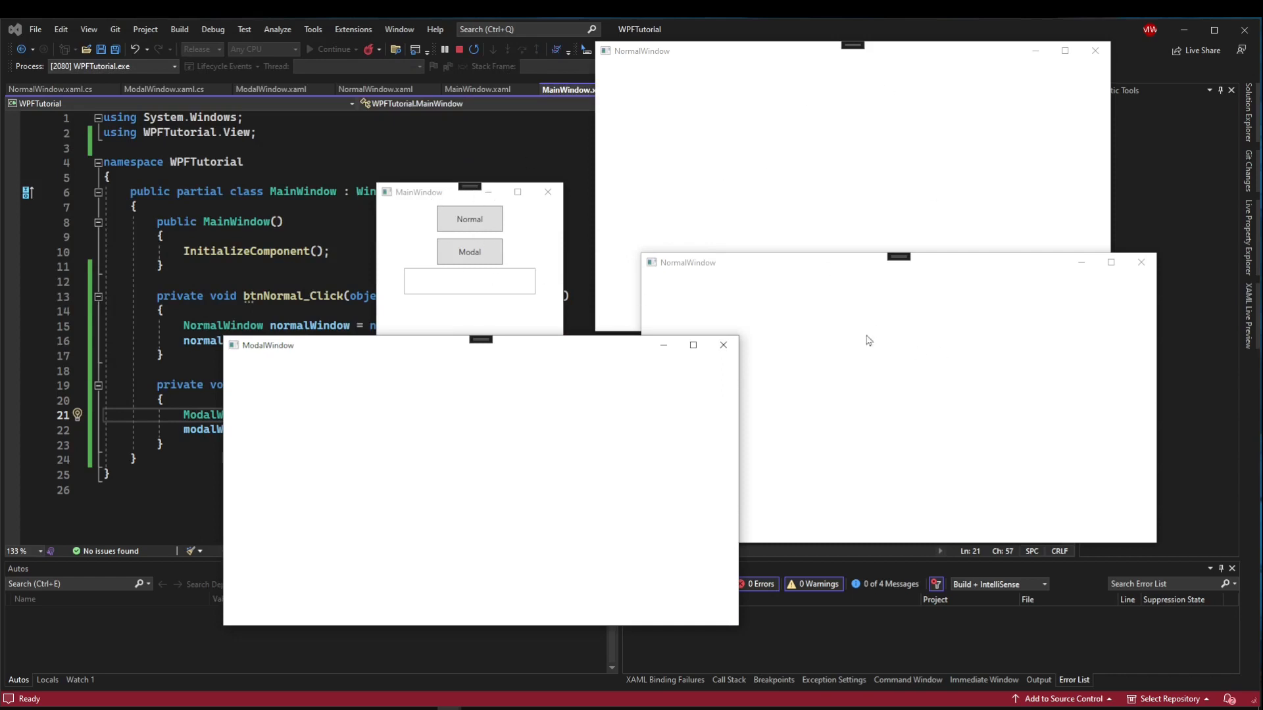
mouse_move(885, 123)
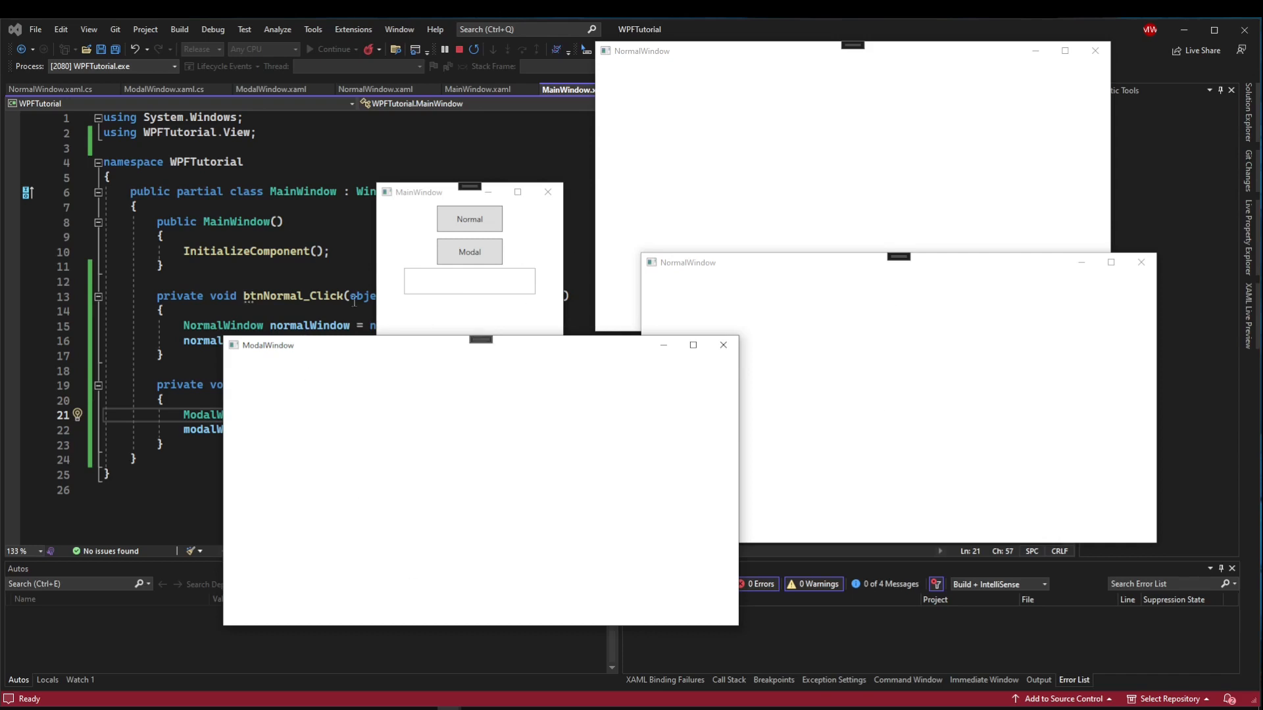
click(721, 345)
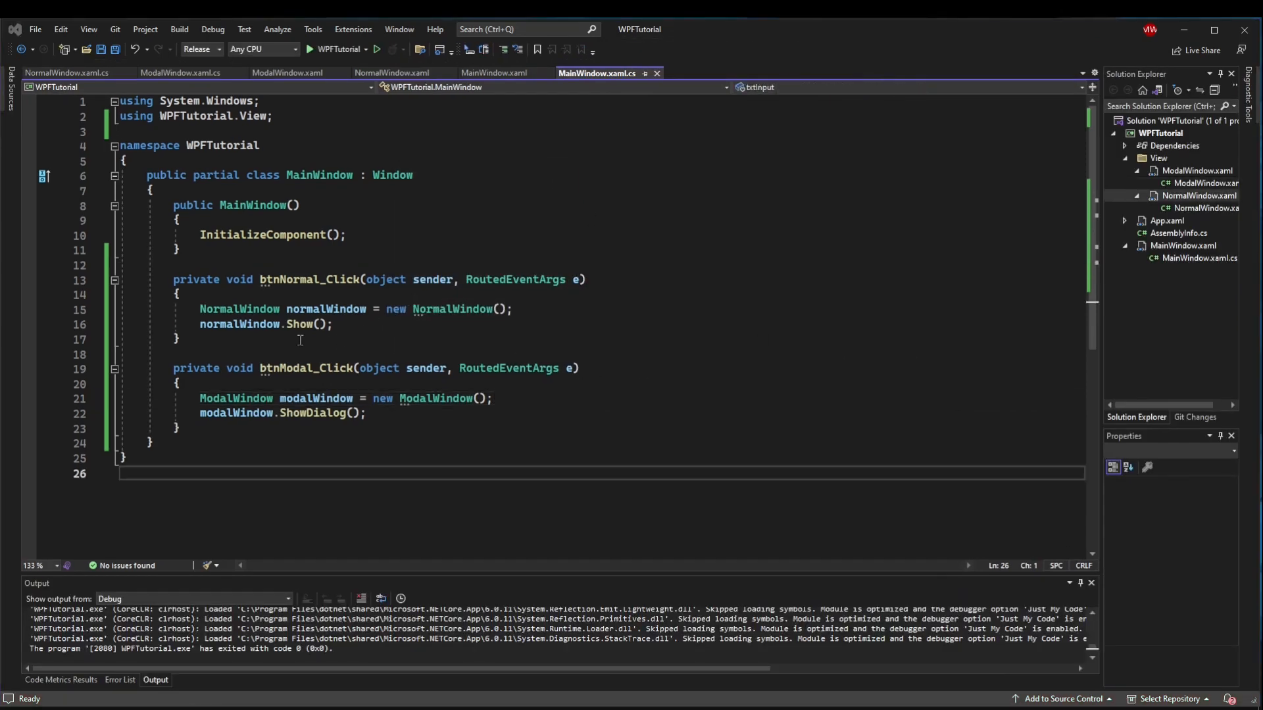
mouse_move(585, 403)
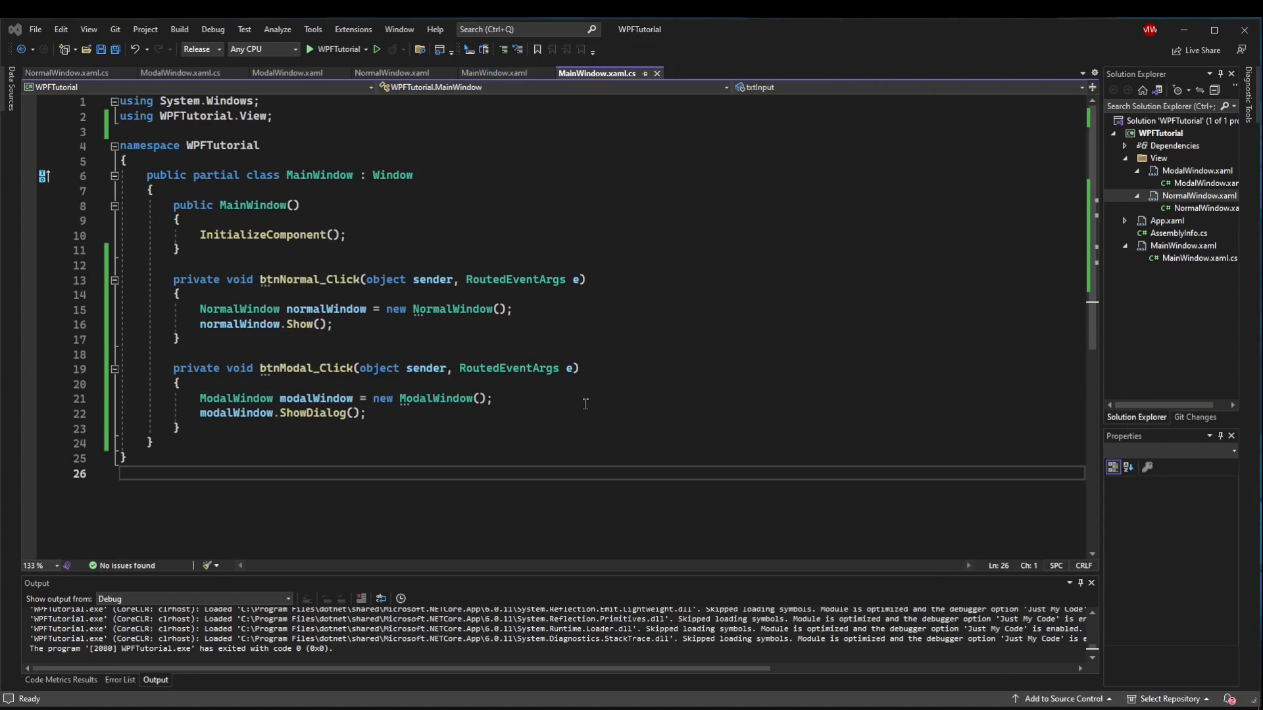
mouse_move(858, 401)
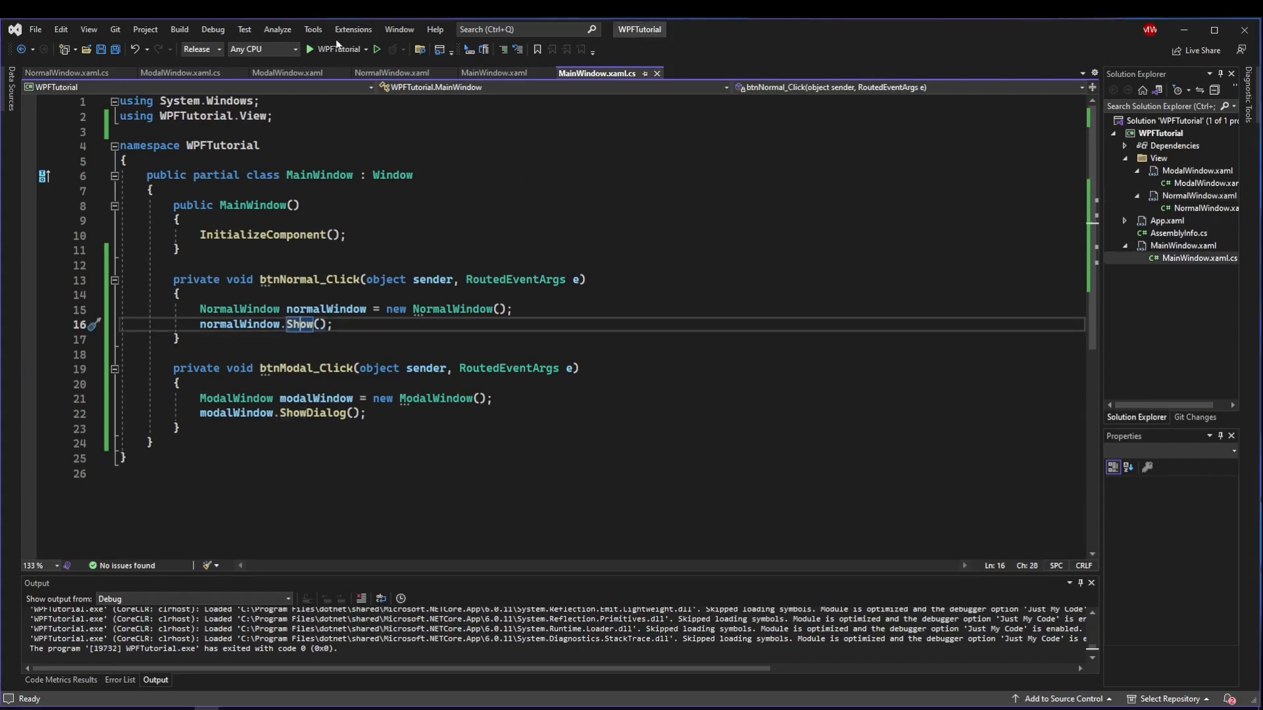
Run the app, open a NormalWindow from MainWindow, then close it.
click(309, 49)
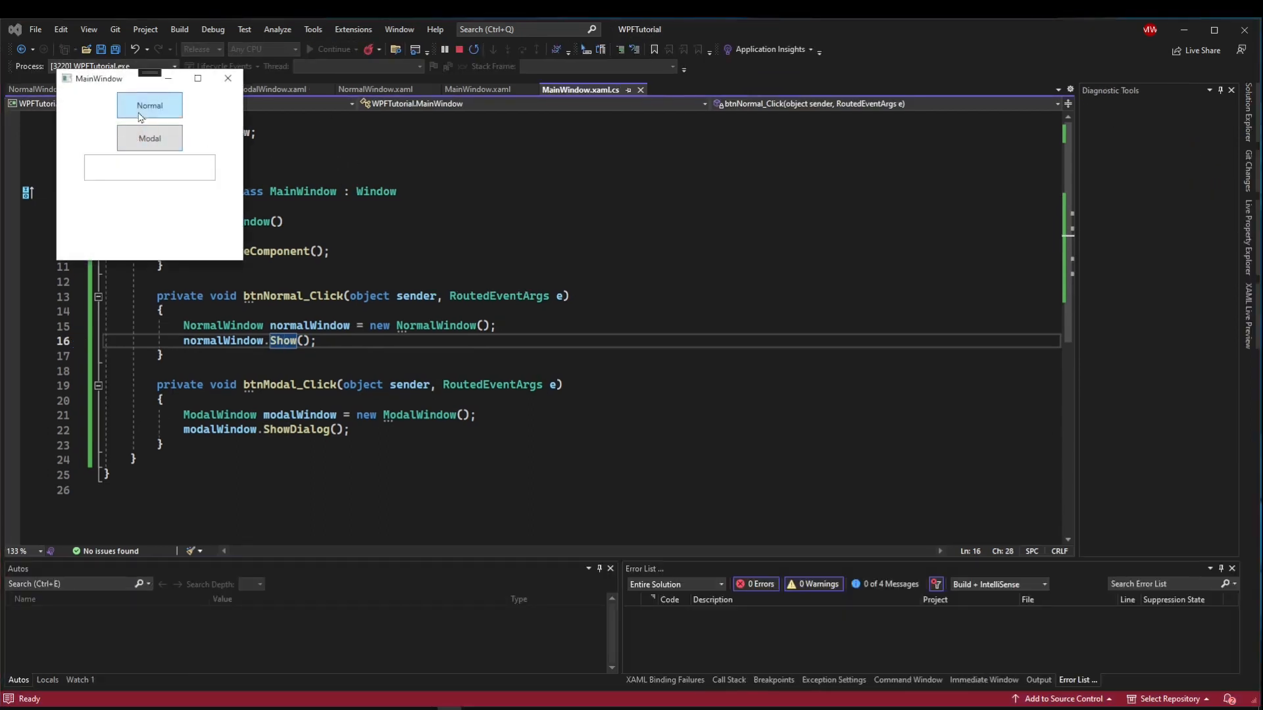
click(149, 106)
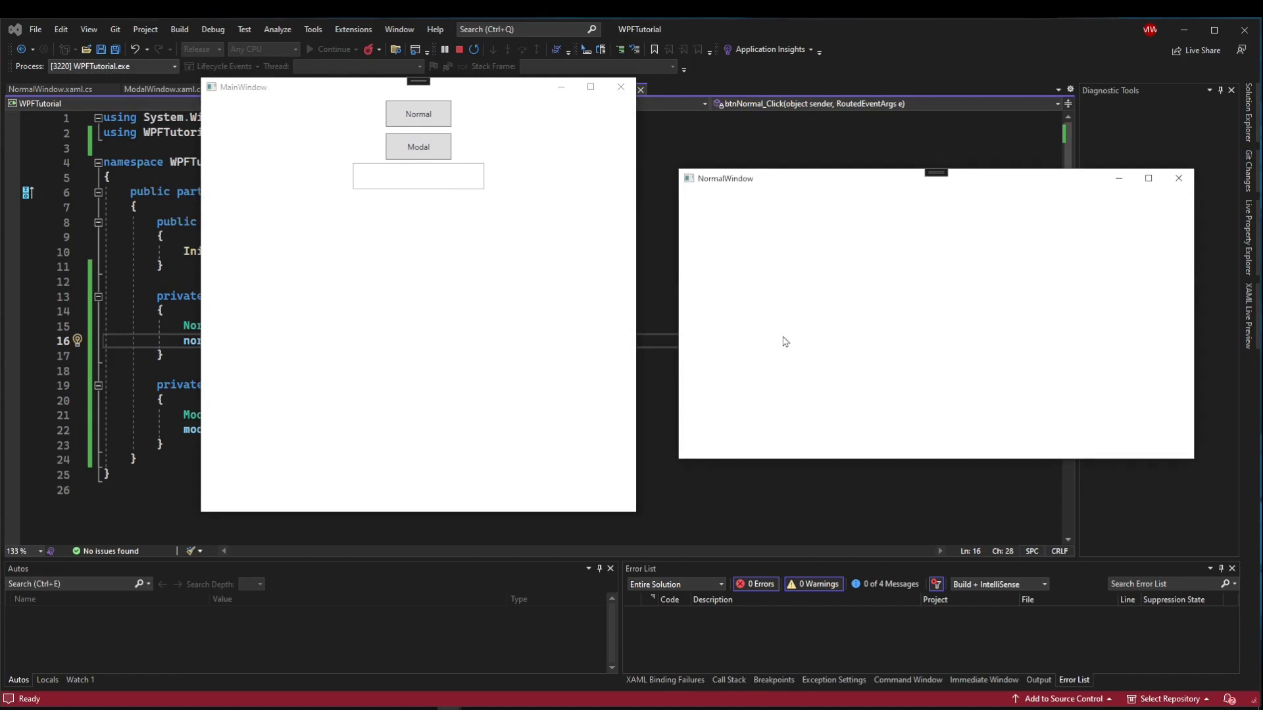
mouse_move(442, 294)
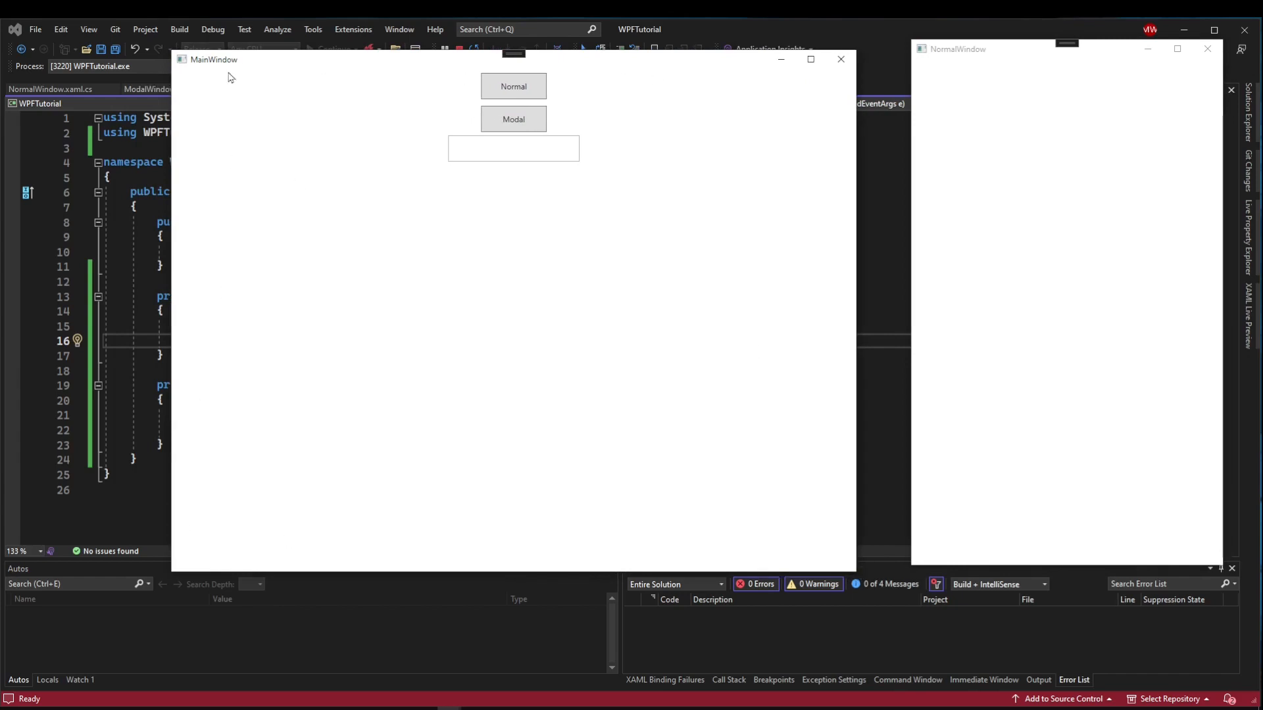
mouse_move(665, 119)
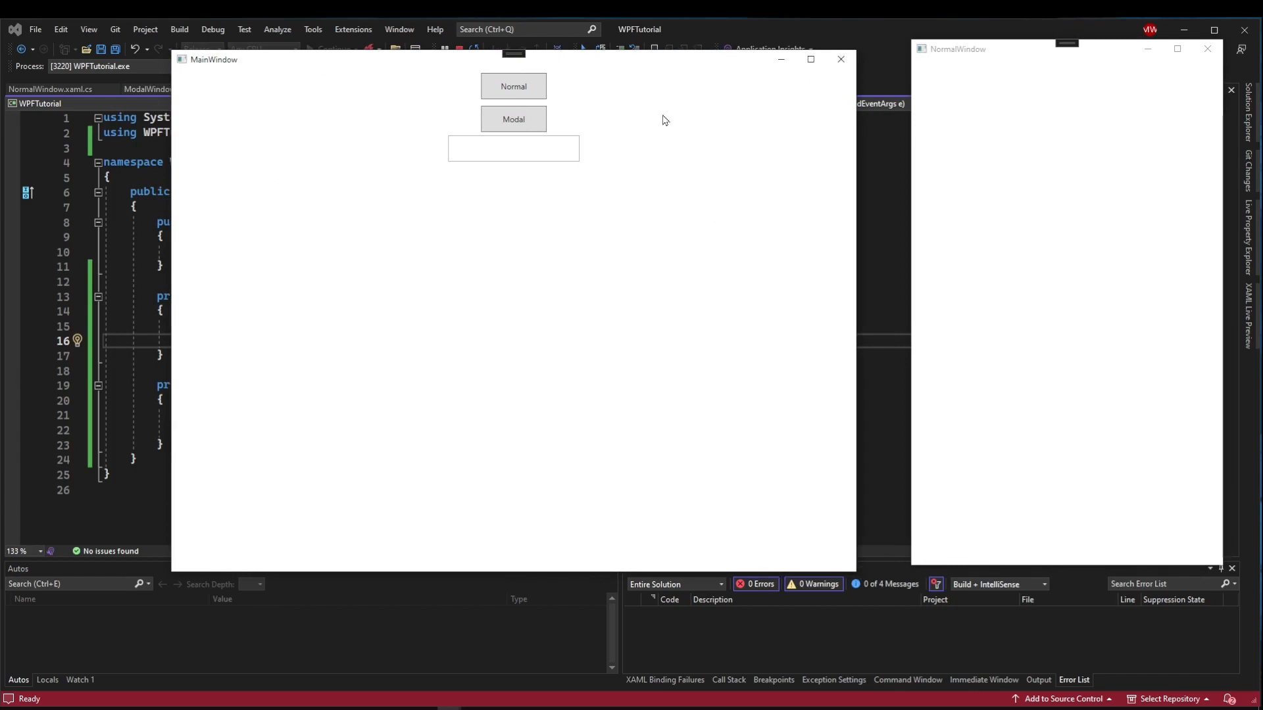
mouse_move(273, 392)
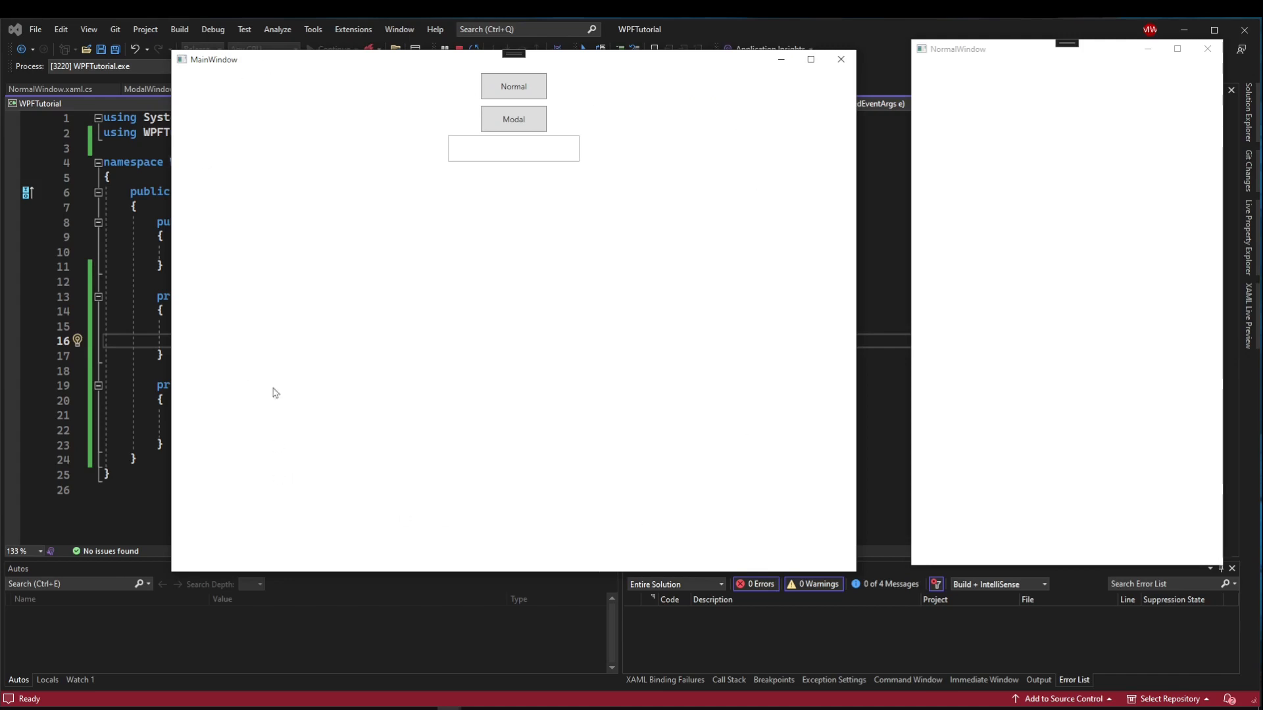
mouse_move(294, 202)
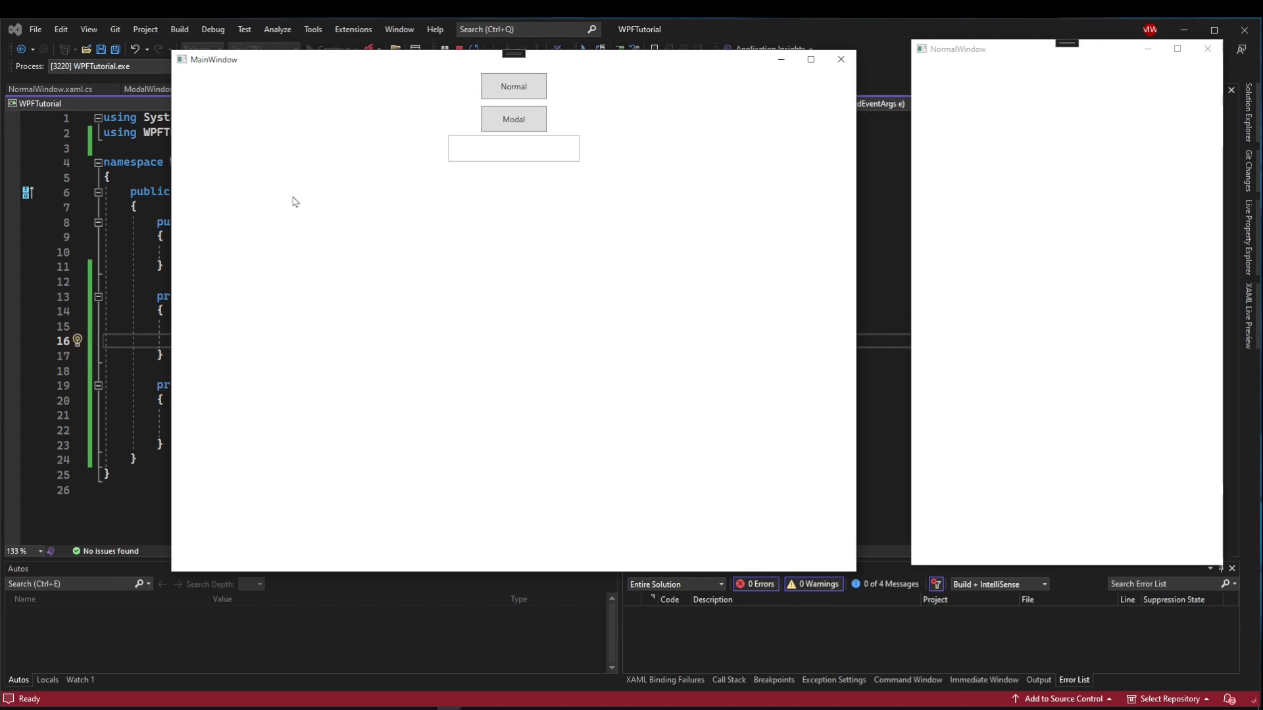
mouse_move(627, 157)
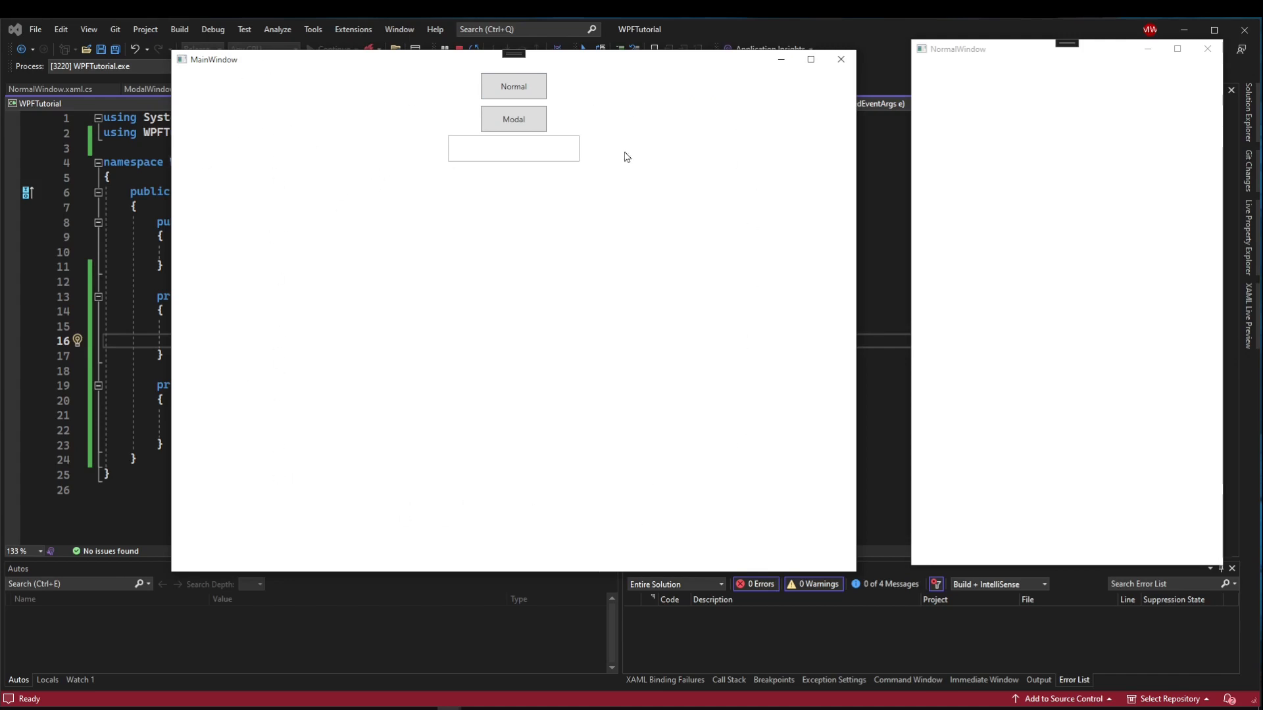
mouse_move(734, 391)
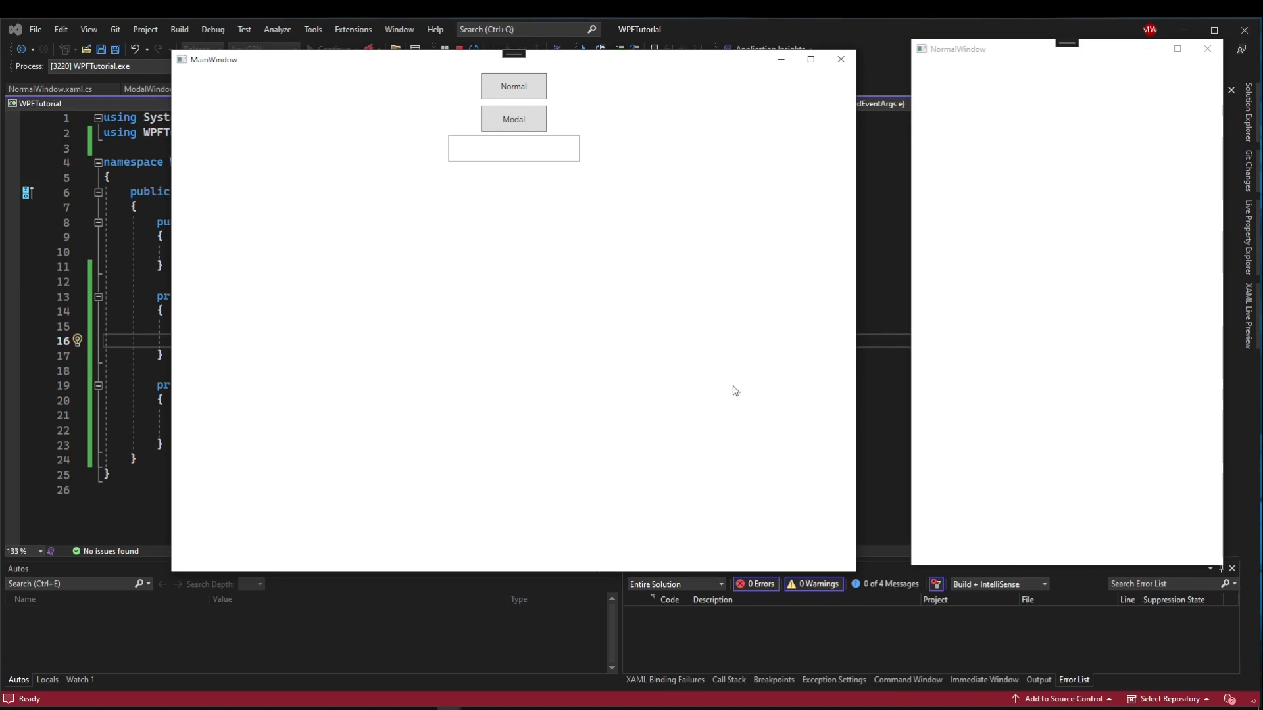
mouse_move(674, 315)
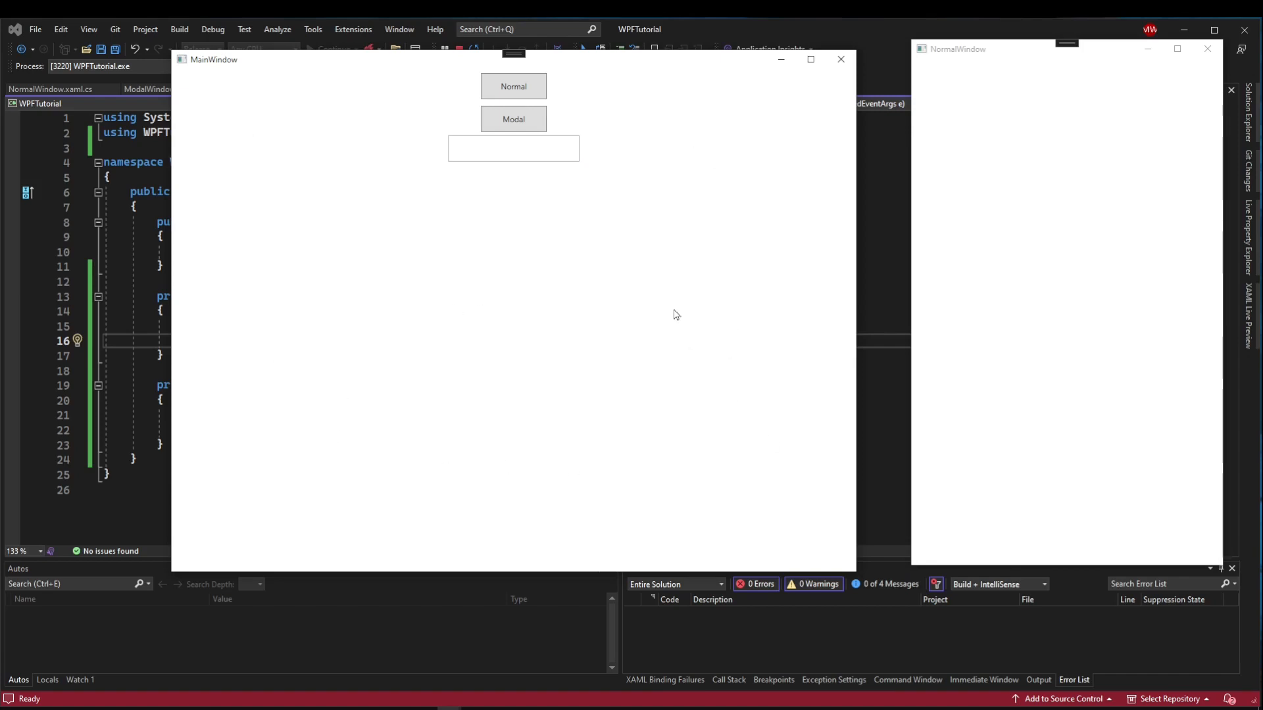
mouse_move(657, 314)
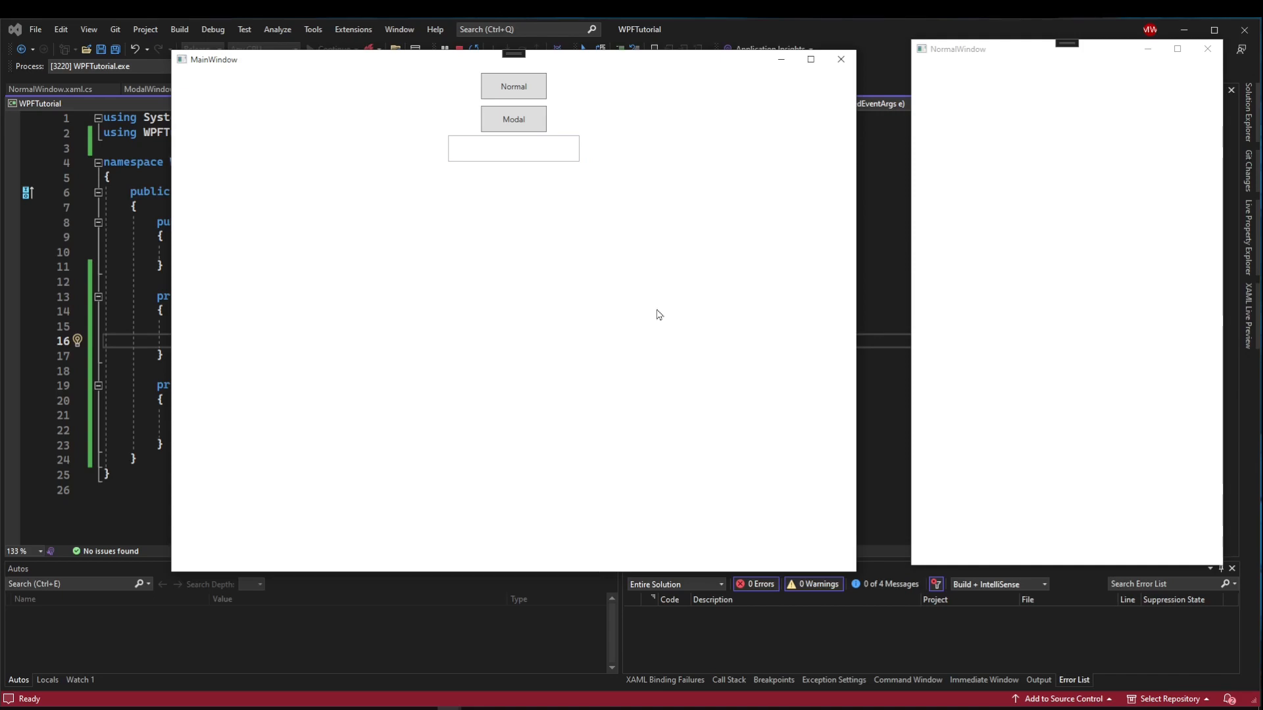
mouse_move(598, 316)
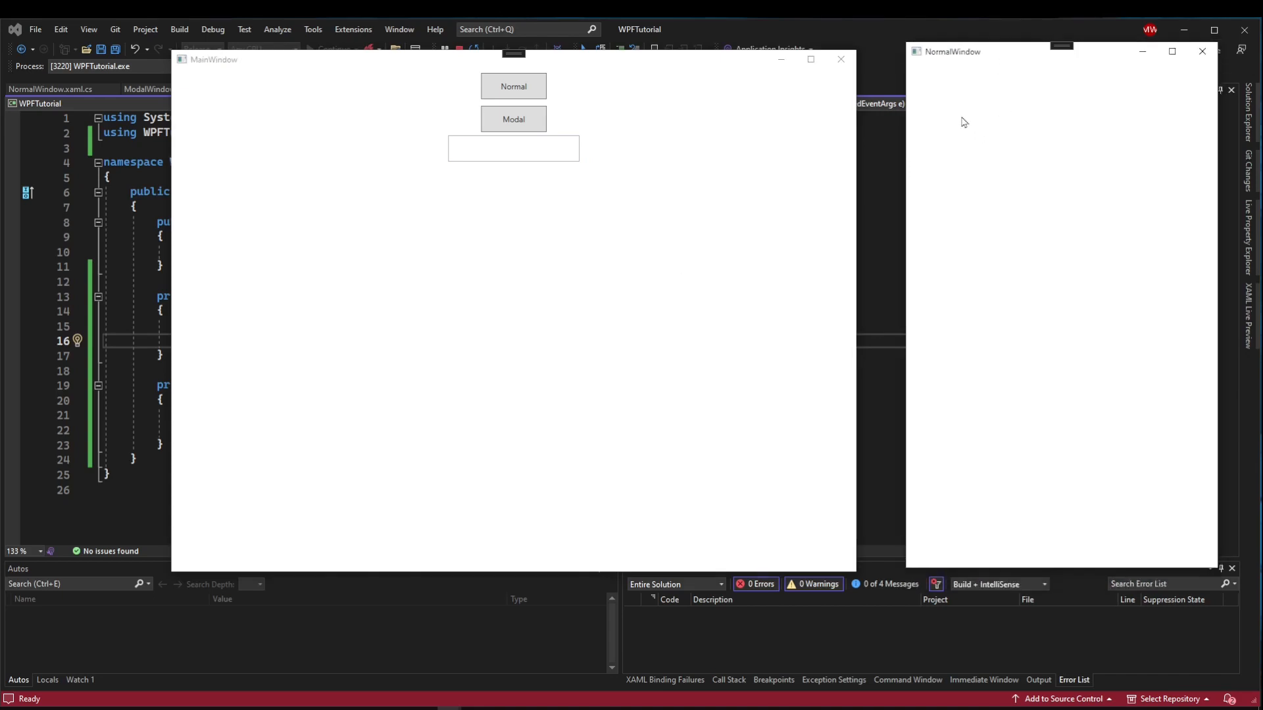
mouse_move(1005, 186)
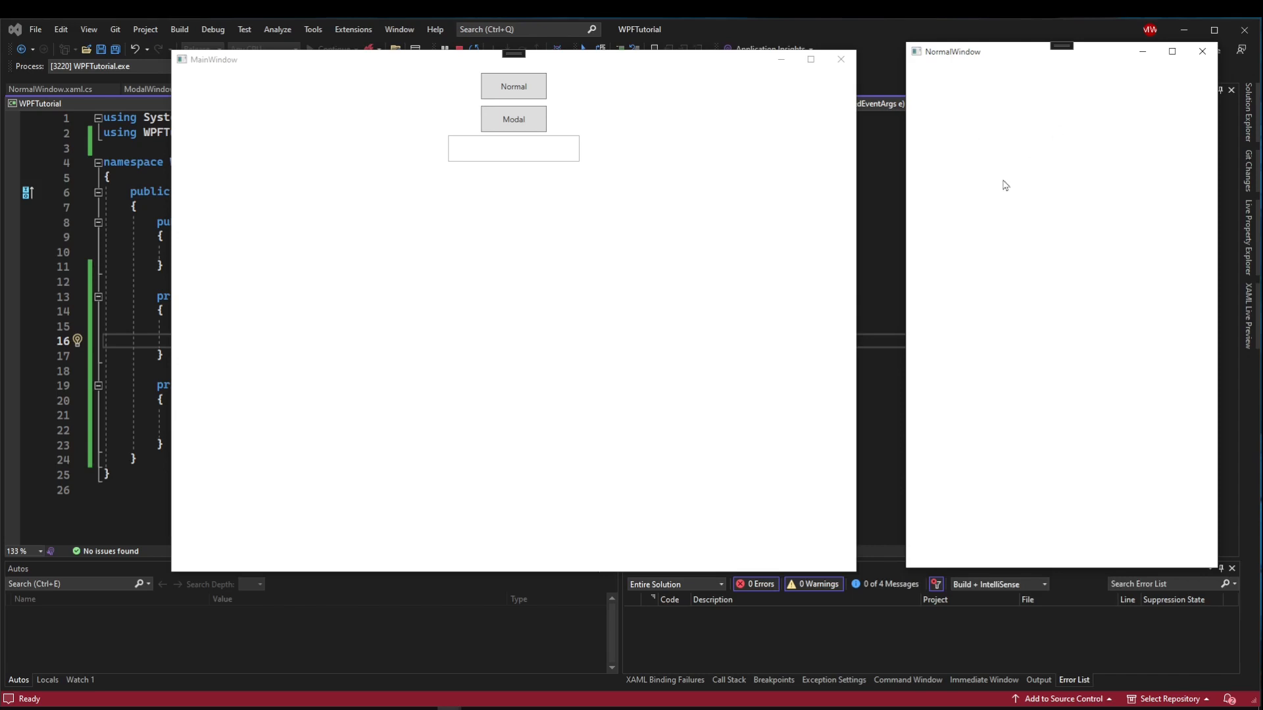
mouse_move(972, 291)
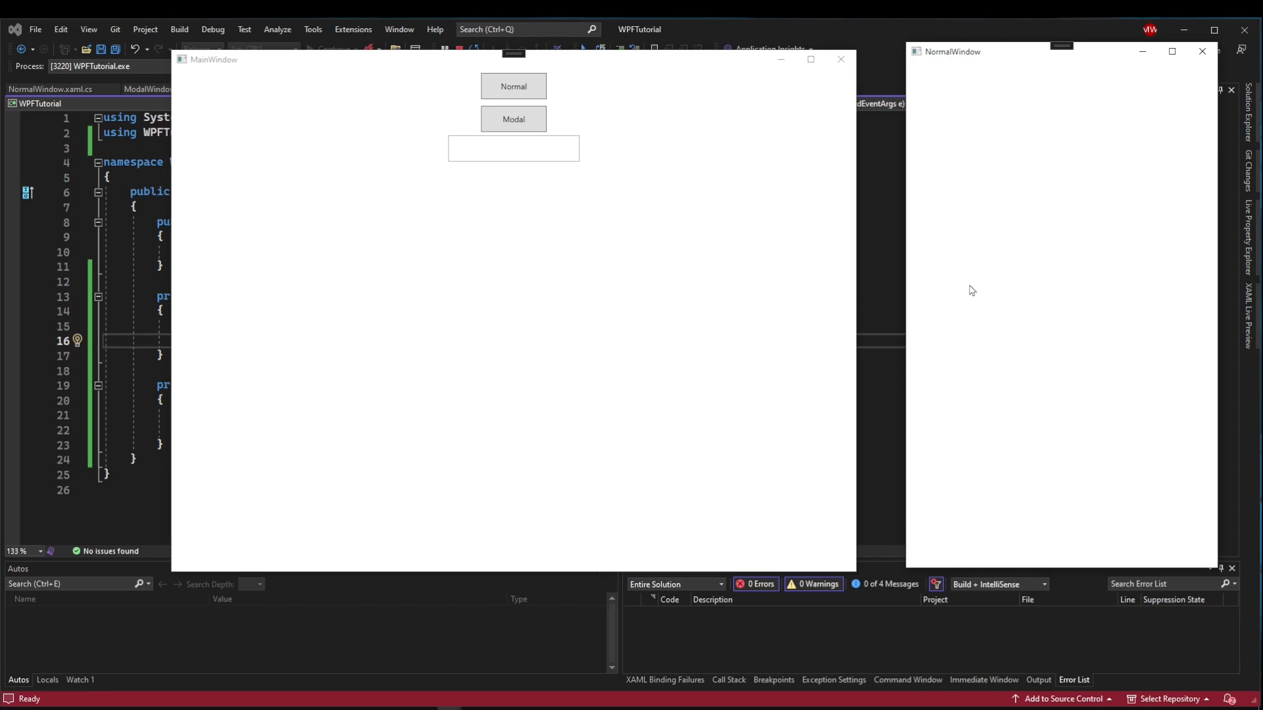
mouse_move(1032, 111)
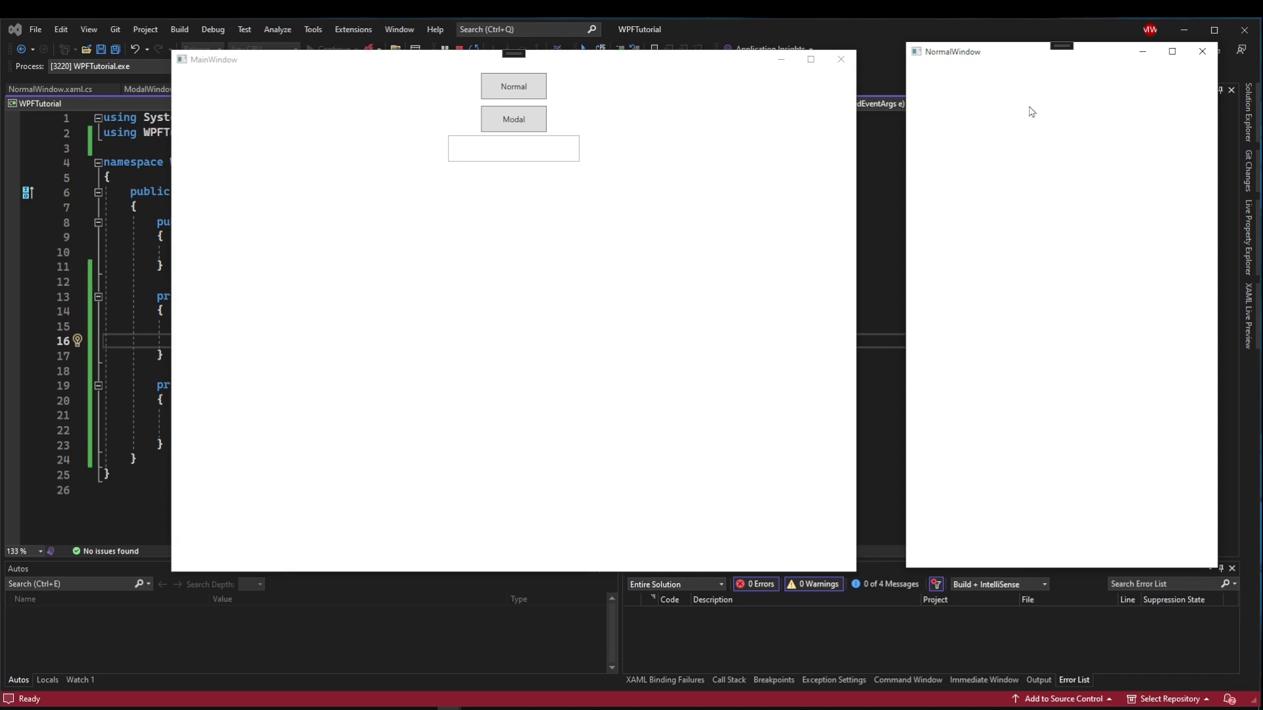
mouse_move(771, 225)
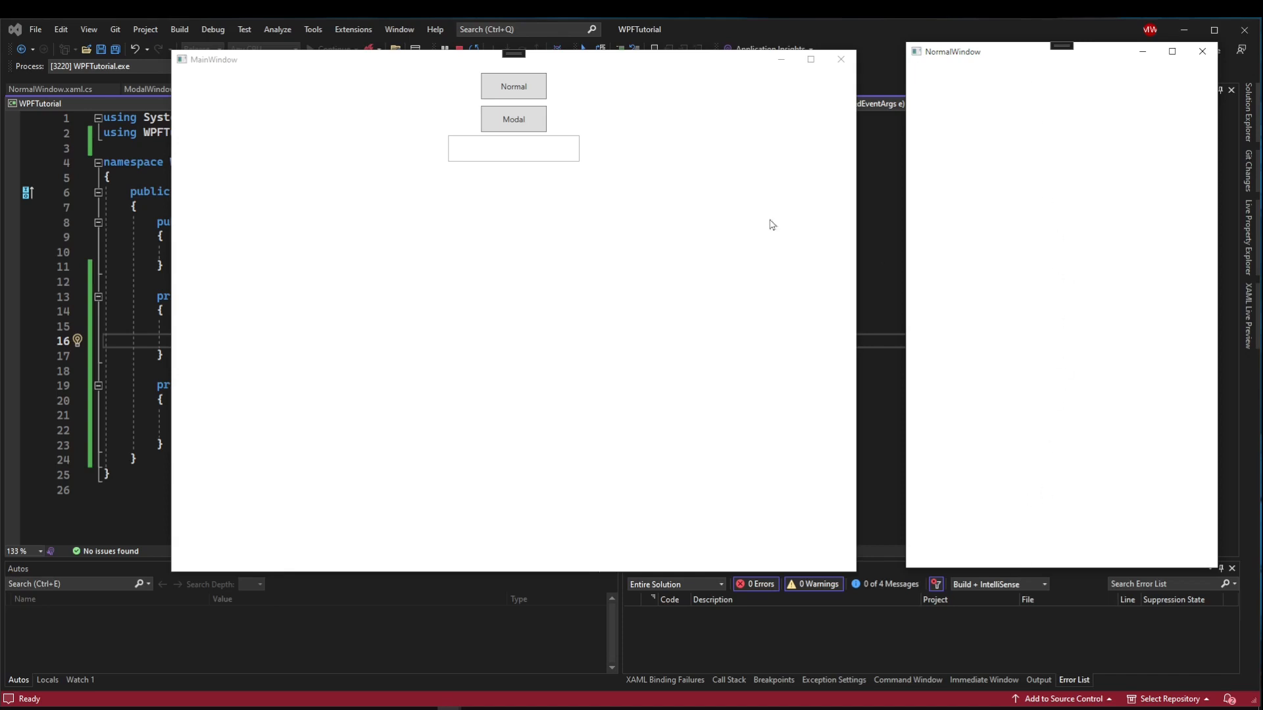
mouse_move(513, 86)
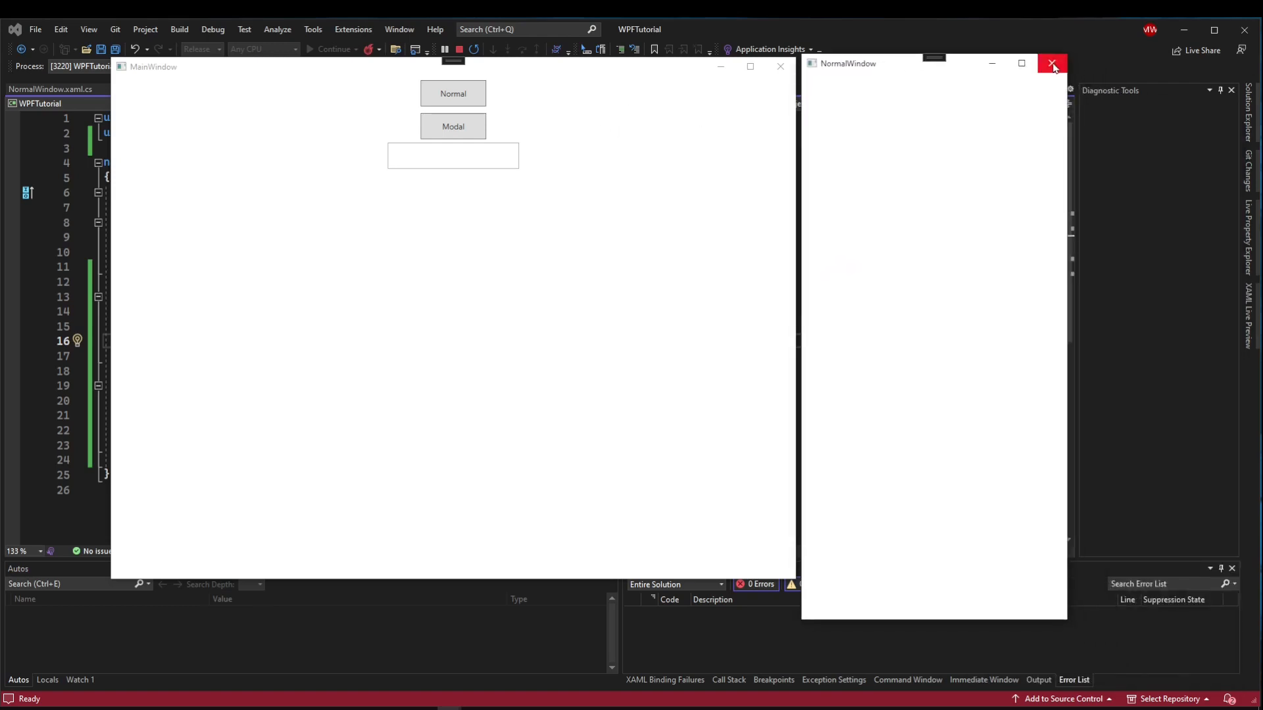
click(1052, 63)
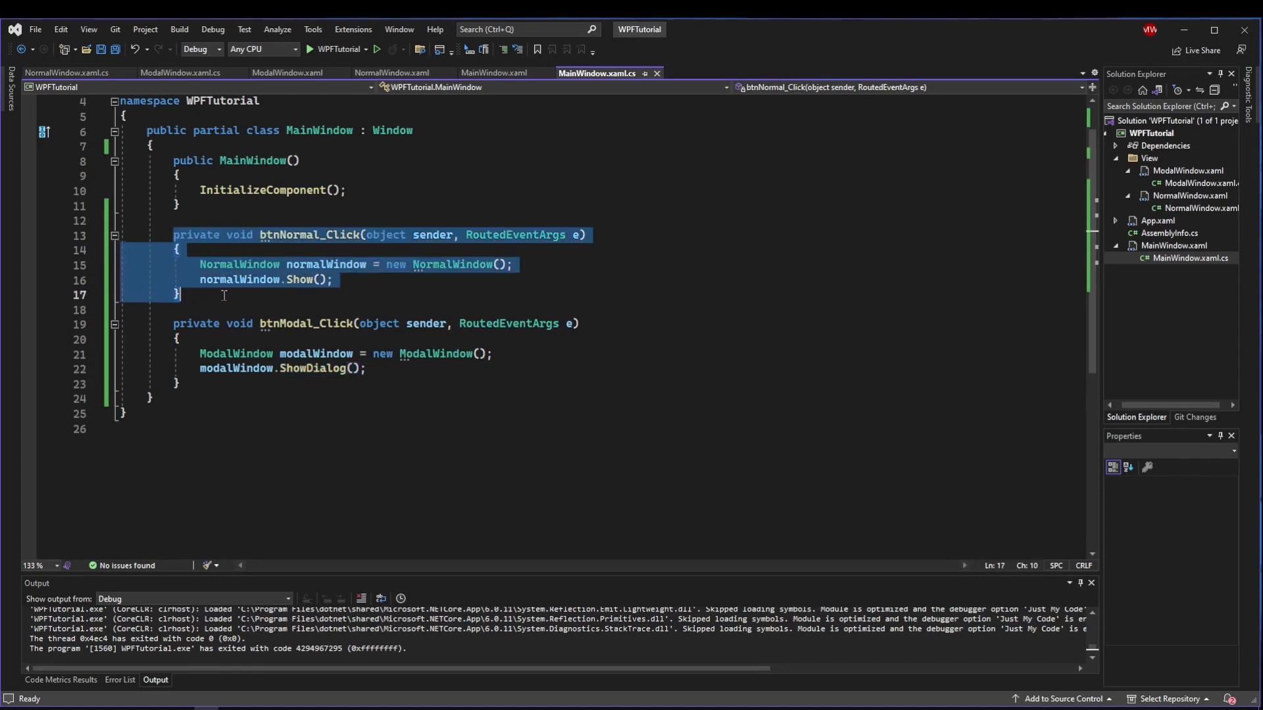
Close the NormalWindow code file and review the Normal and Modal handlers in MainWindow.xaml.cs.
click(224, 295)
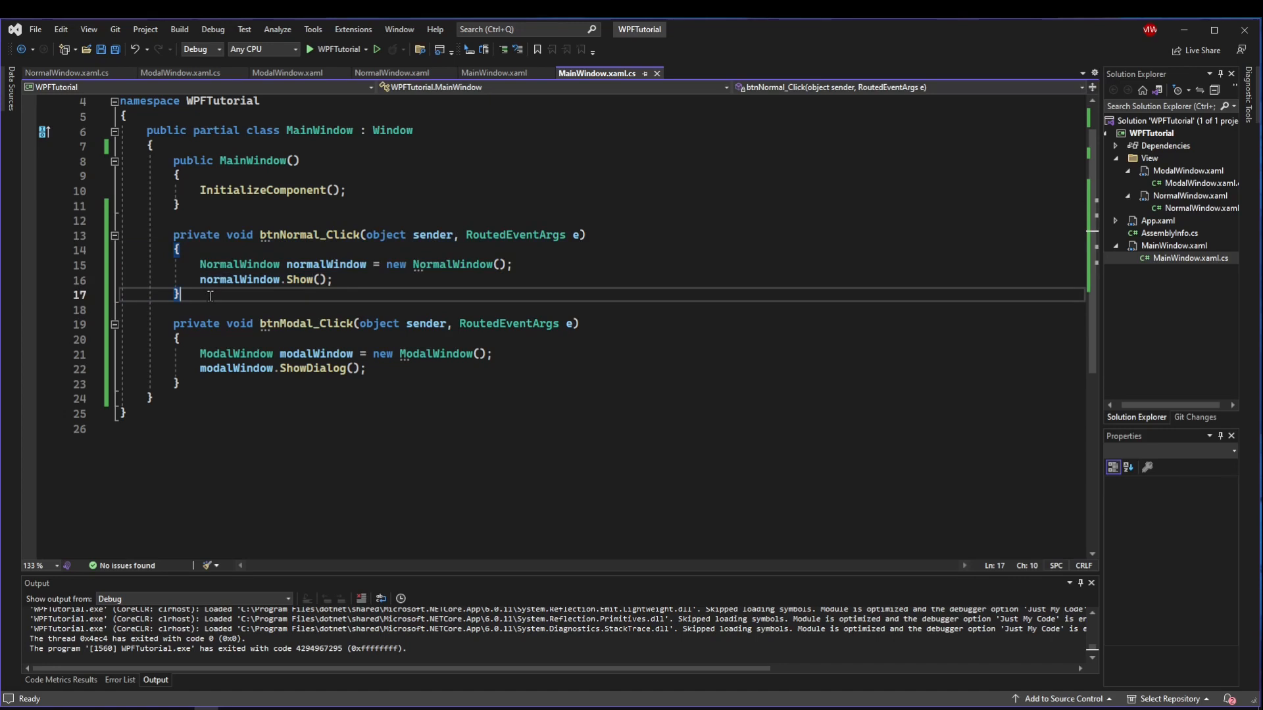
click(401, 384)
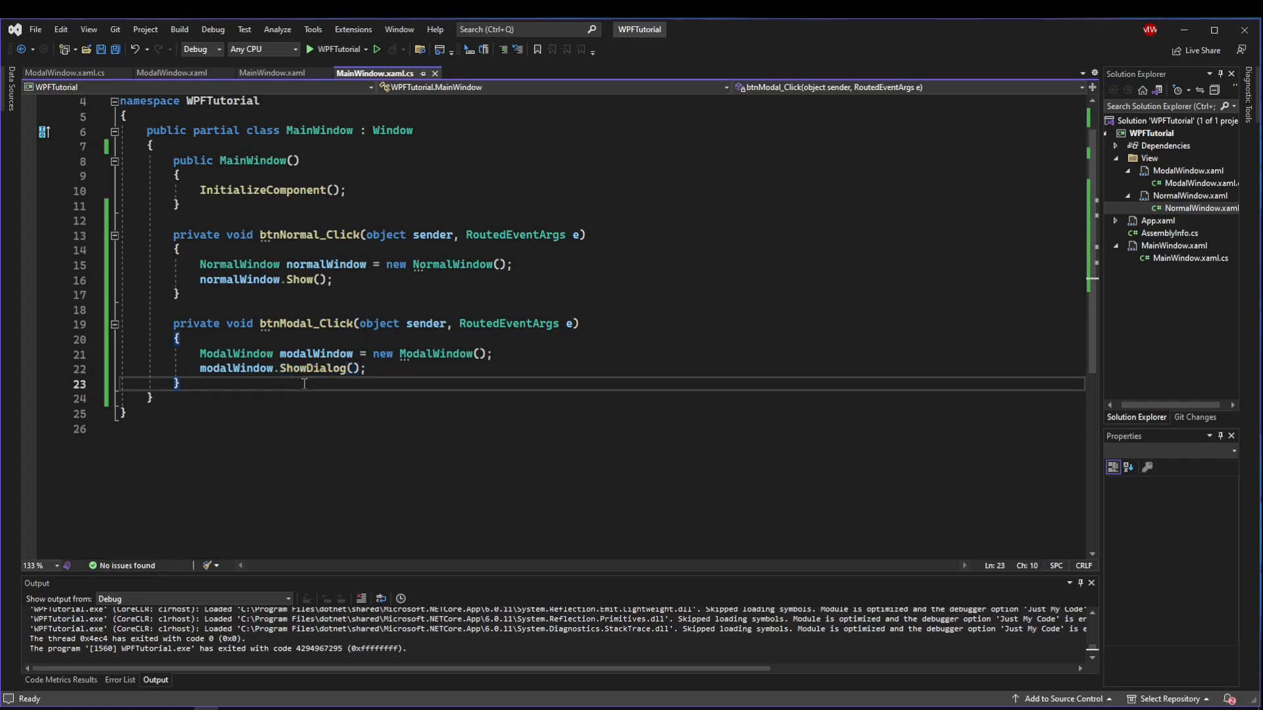
mouse_move(226, 278)
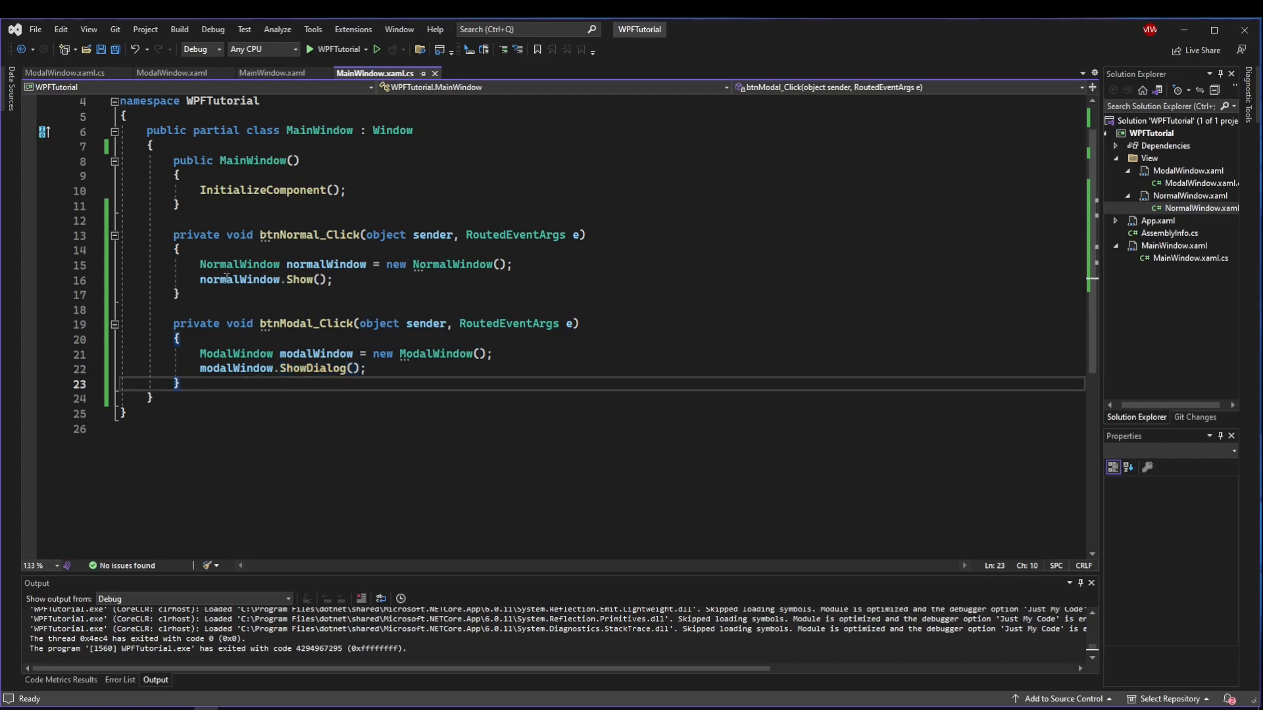
click(176, 295)
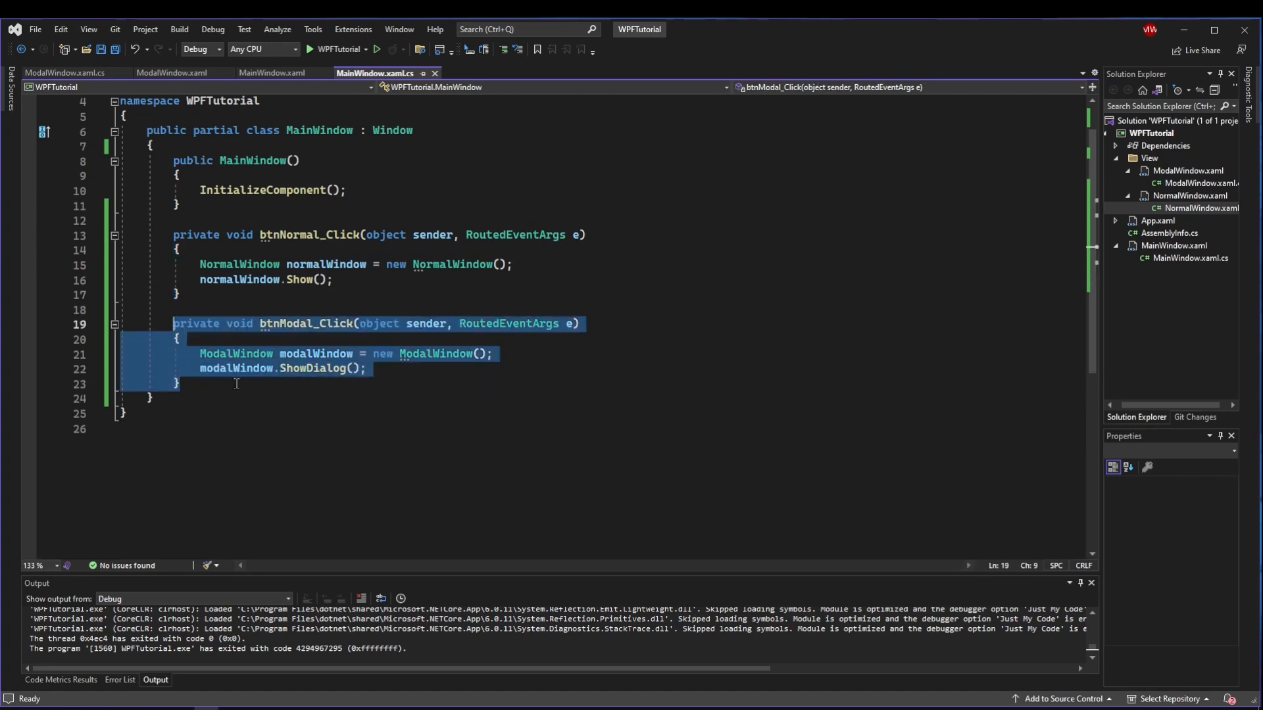
click(236, 383)
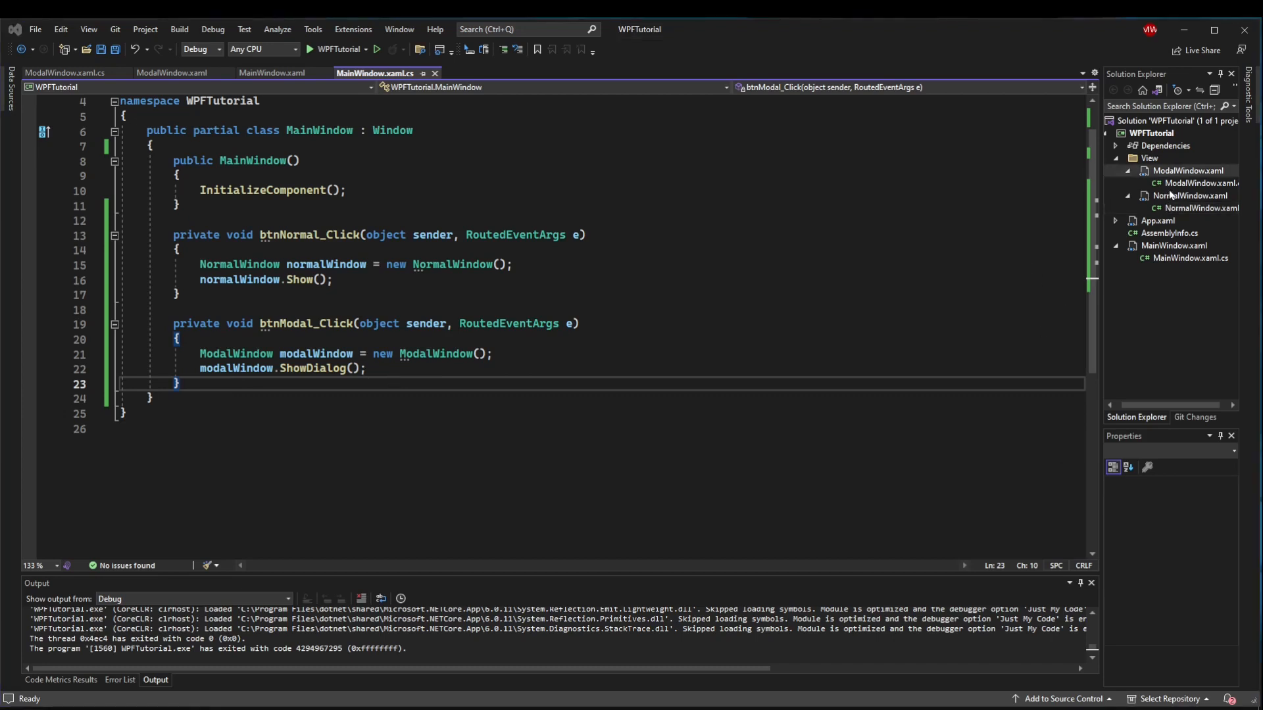
In ModalWindow.xaml, add Click="btnOK_Click" and Click="btnCancel_Click" attributes to the buttons.
click(171, 73)
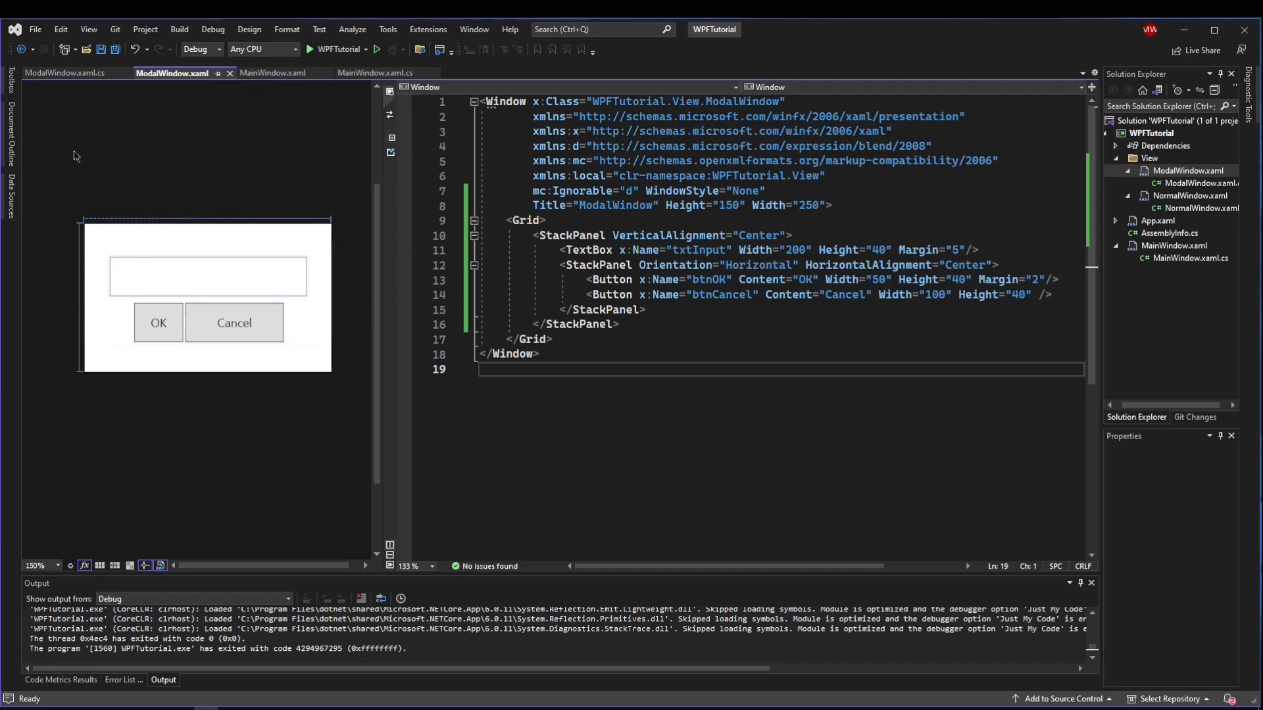
mouse_move(157, 323)
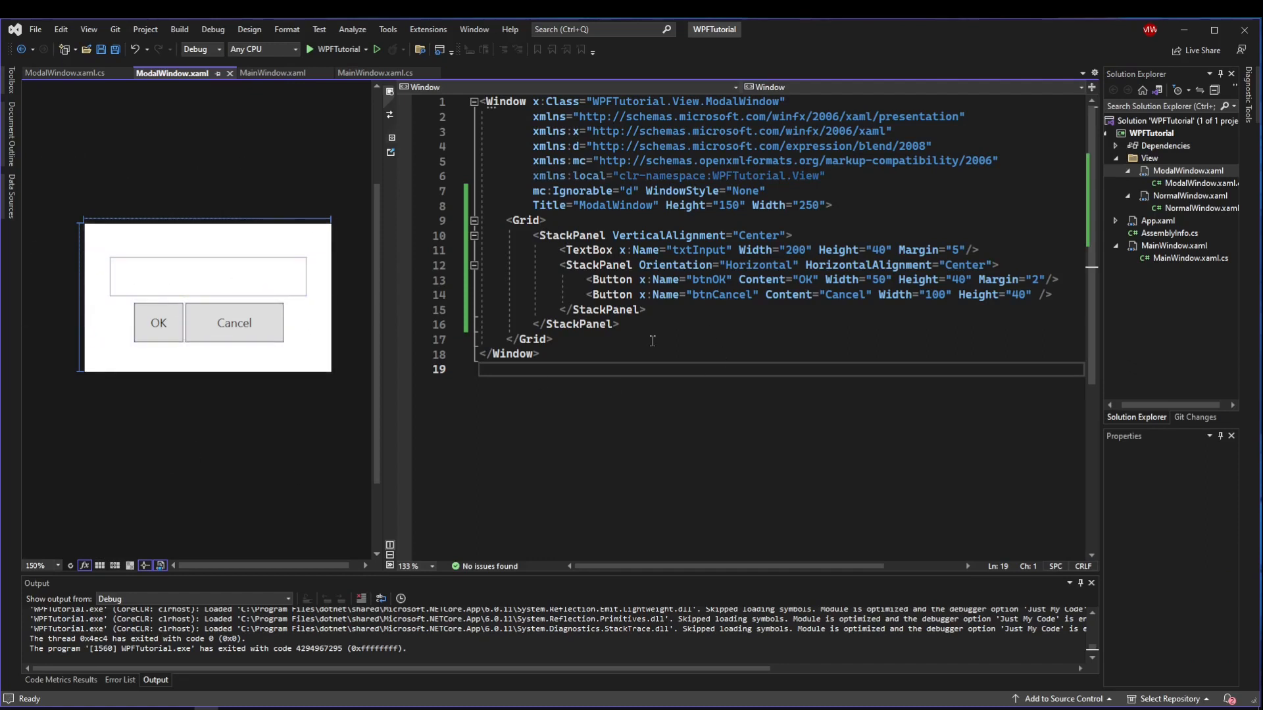
click(530, 339)
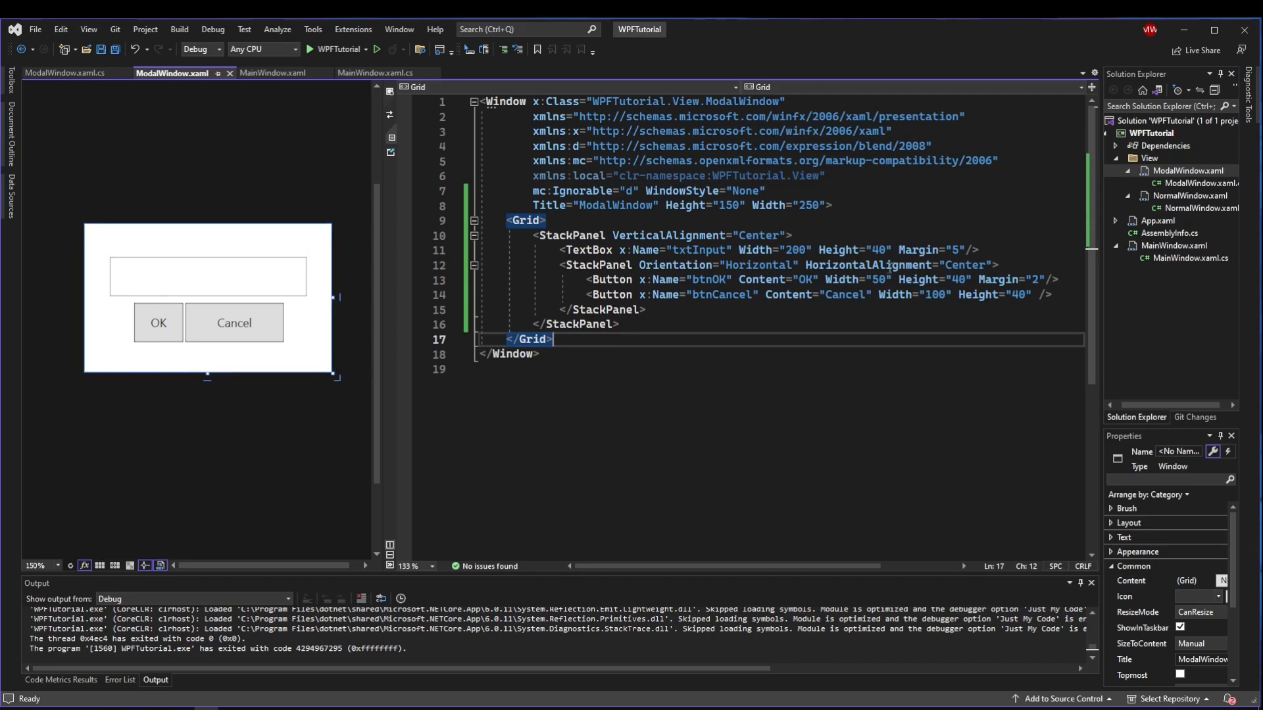
click(157, 322)
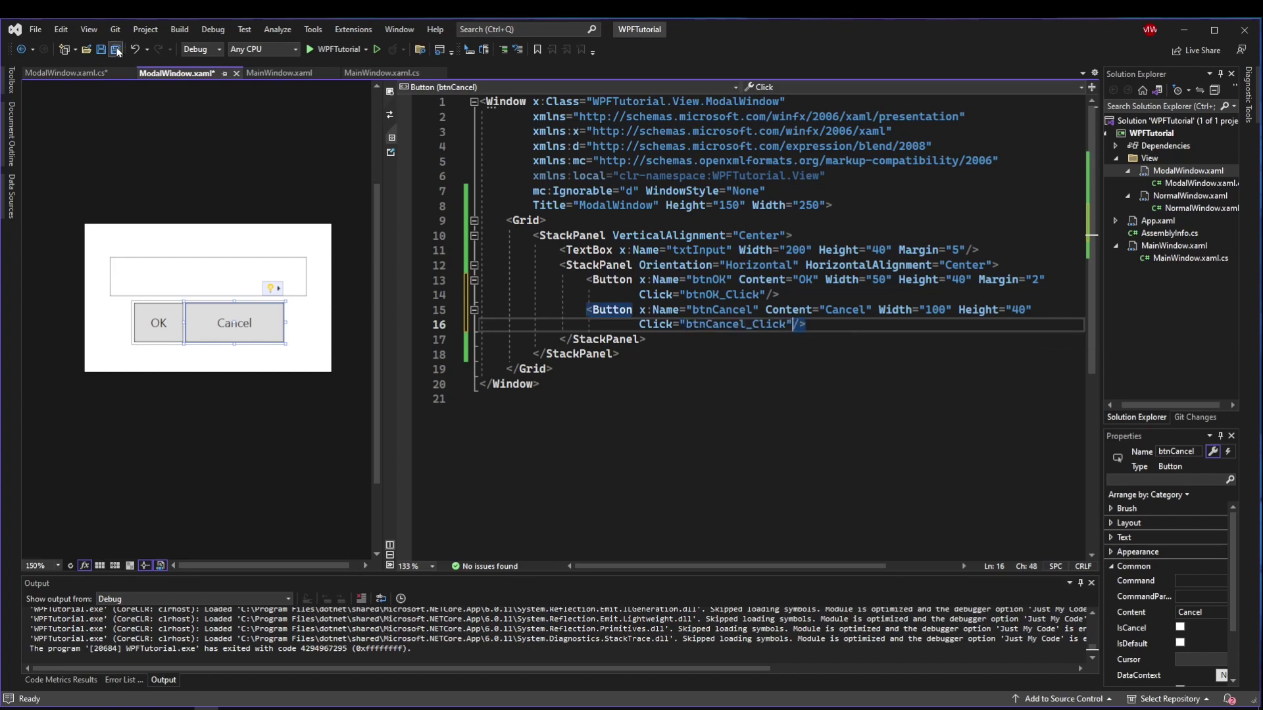
Add Close(); to both btnOK_Click and btnCancel_Click and save ModalWindow.xaml.cs.
click(64, 72)
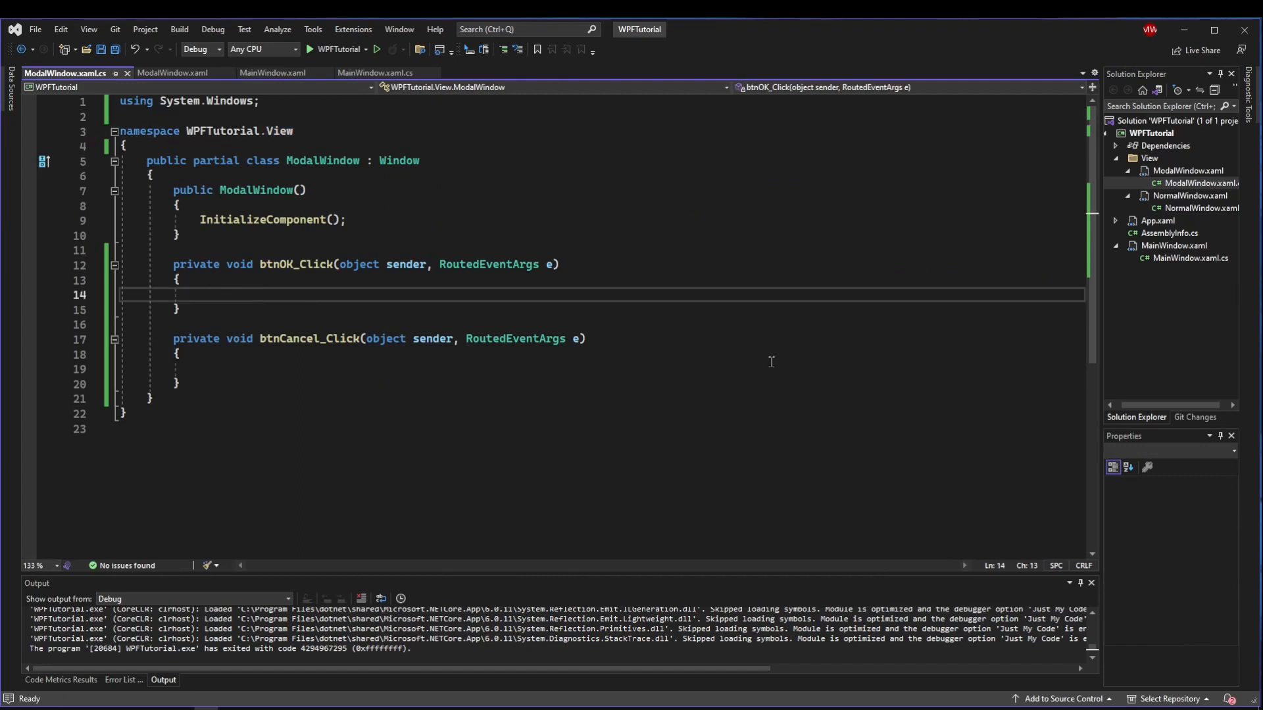
text(Close();)
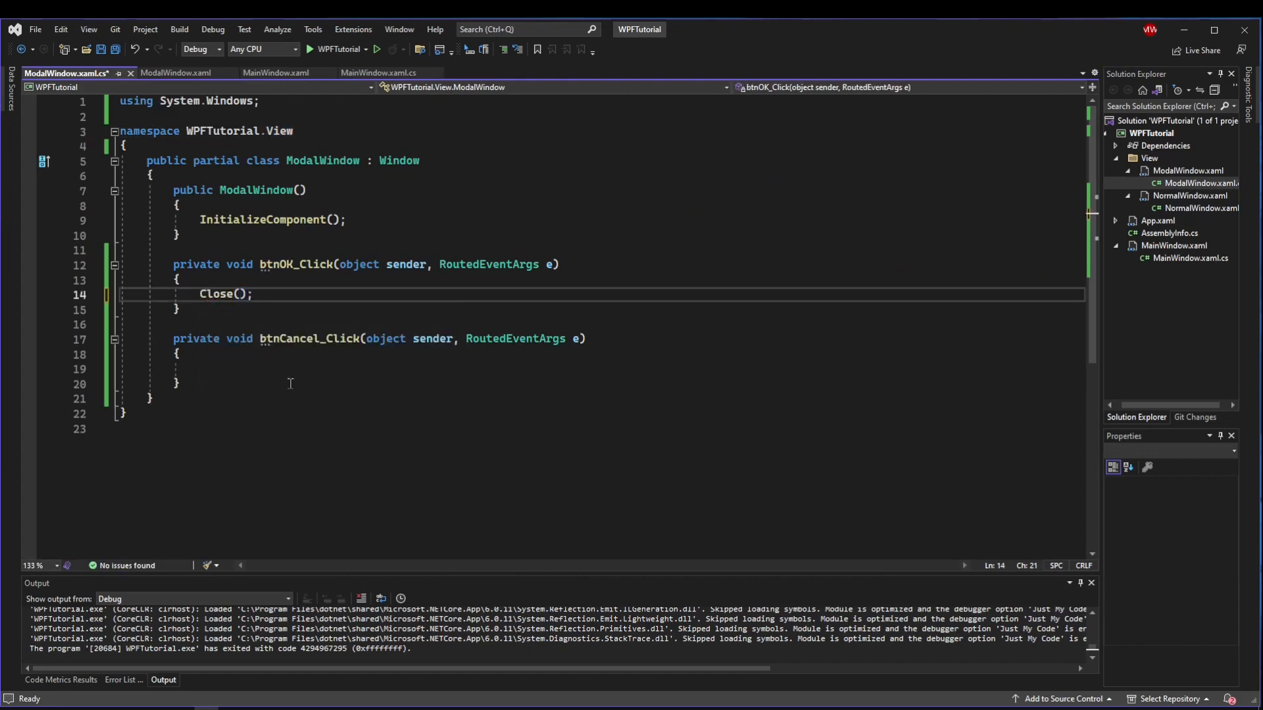
text(Close();)
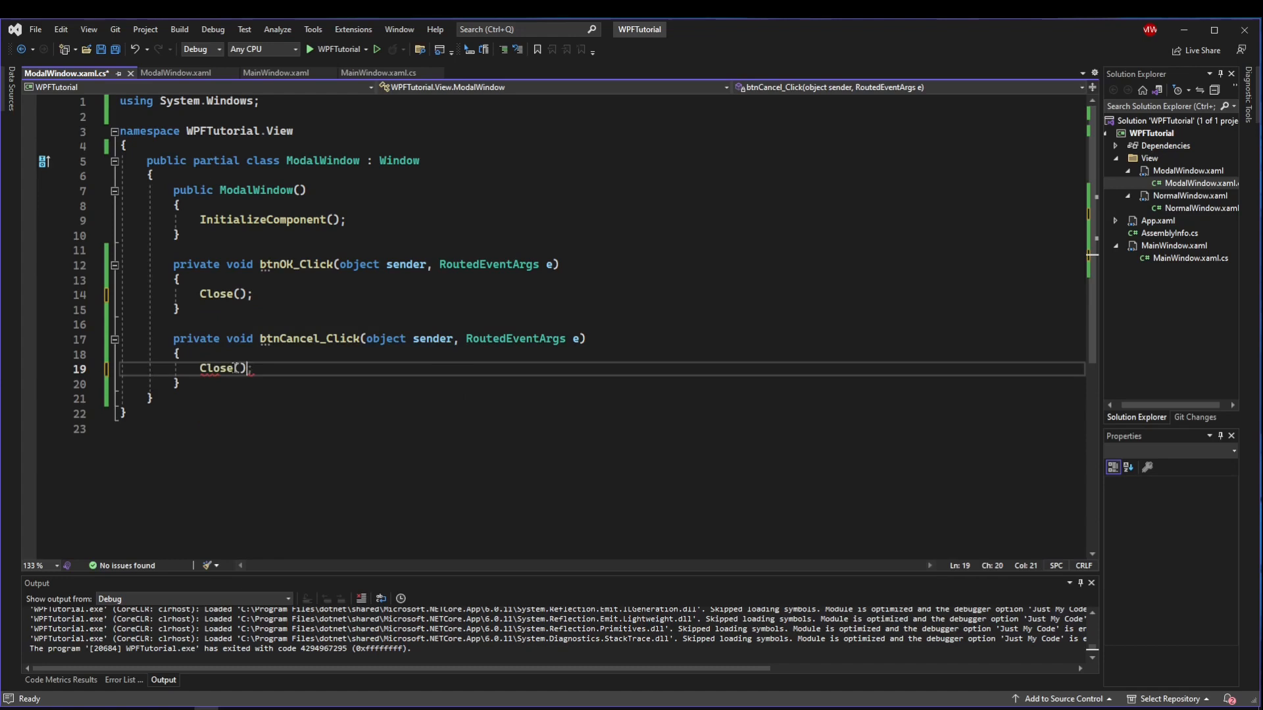
key(ctrl+s)
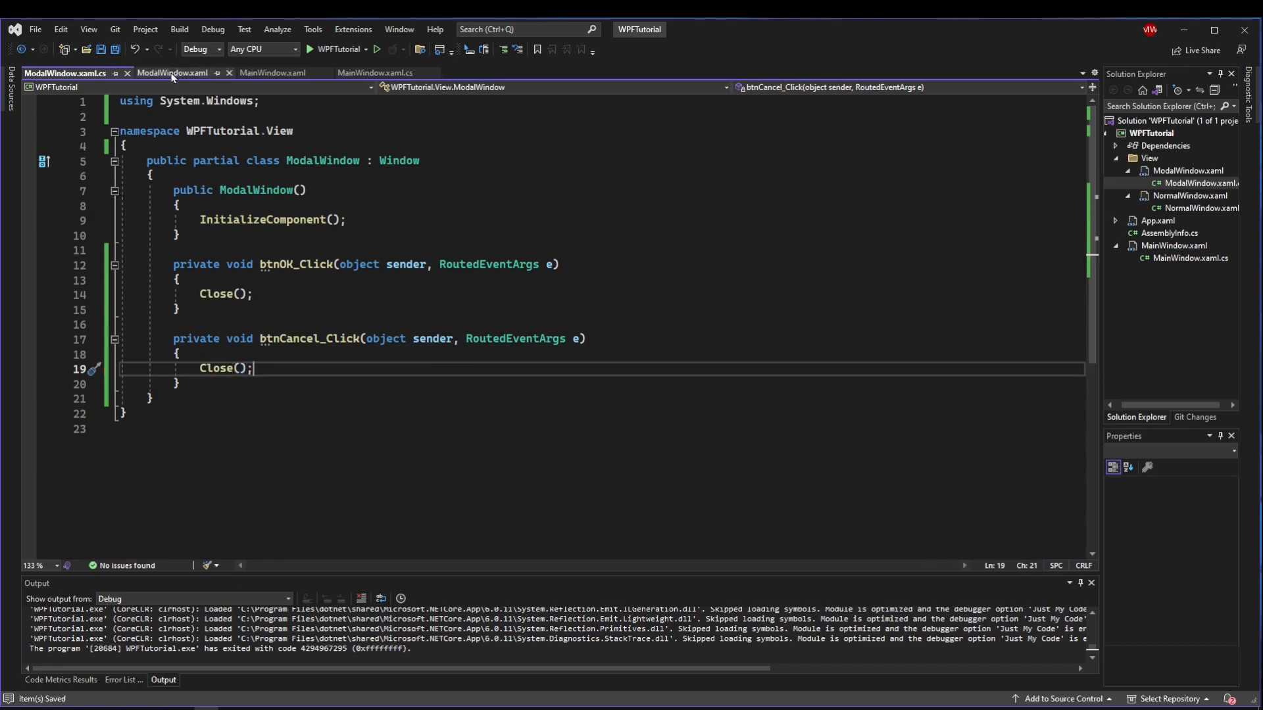
click(309, 49)
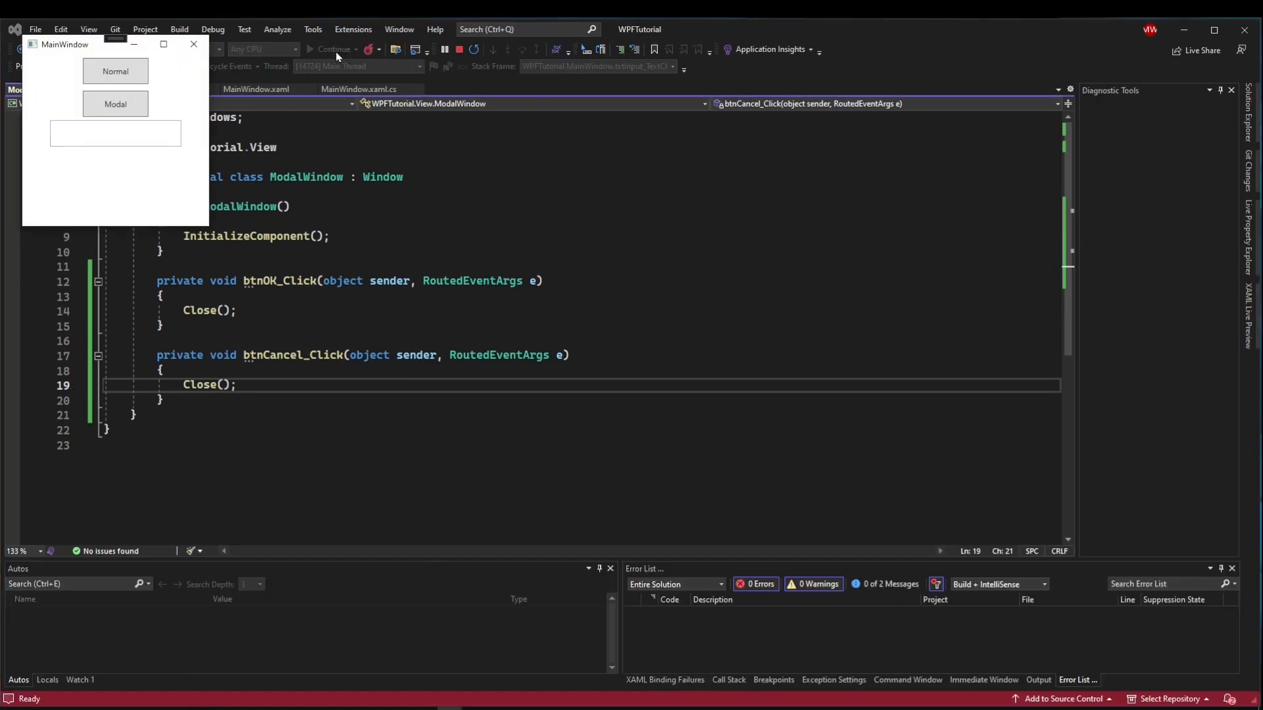
click(115, 103)
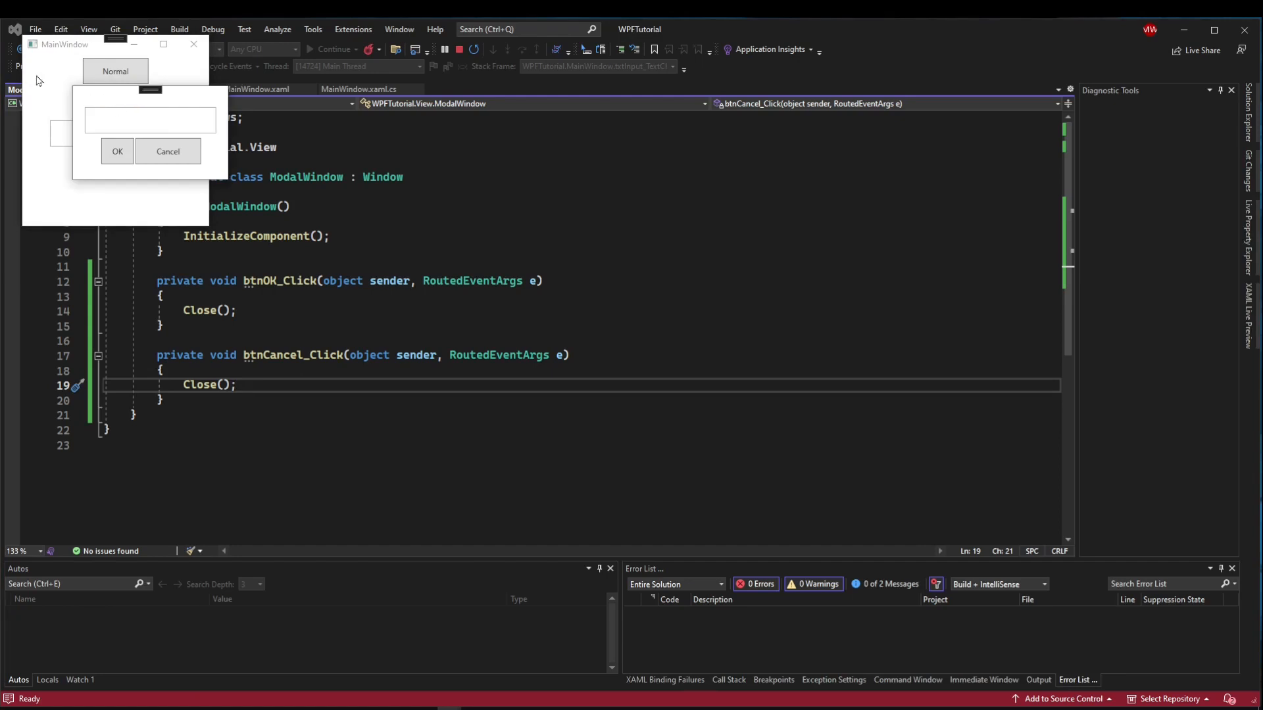
mouse_move(168, 151)
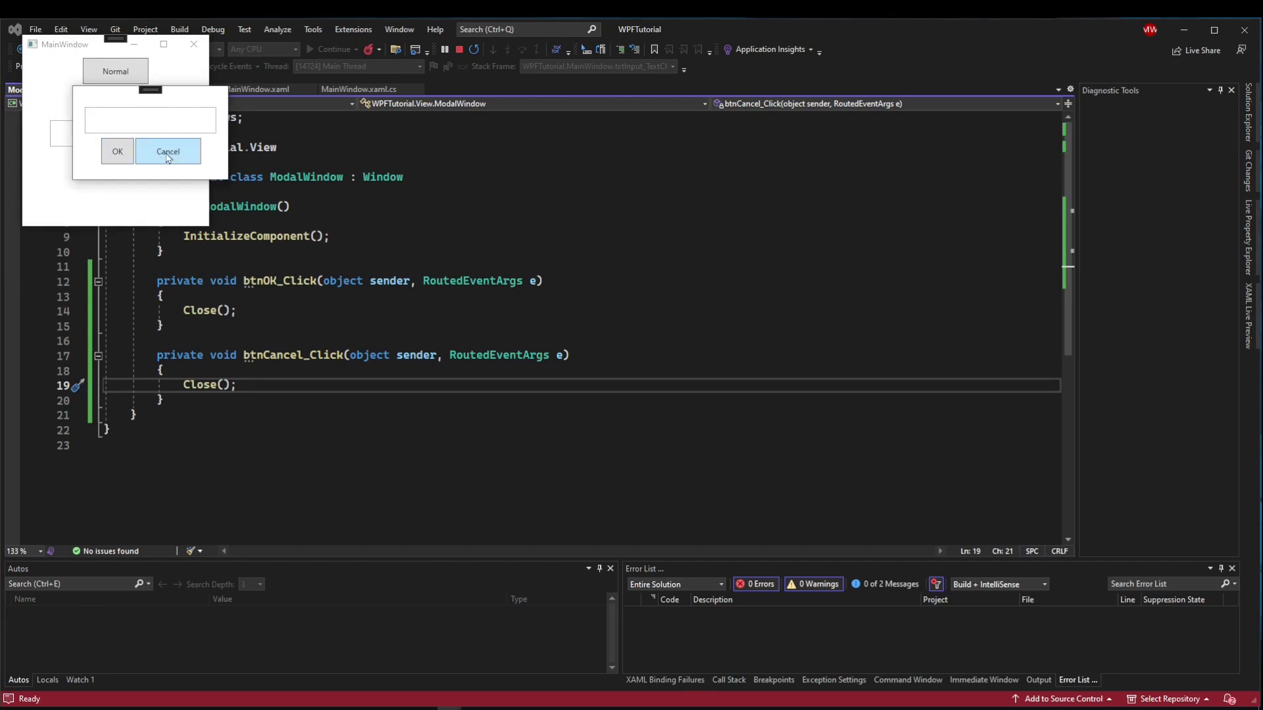
click(167, 151)
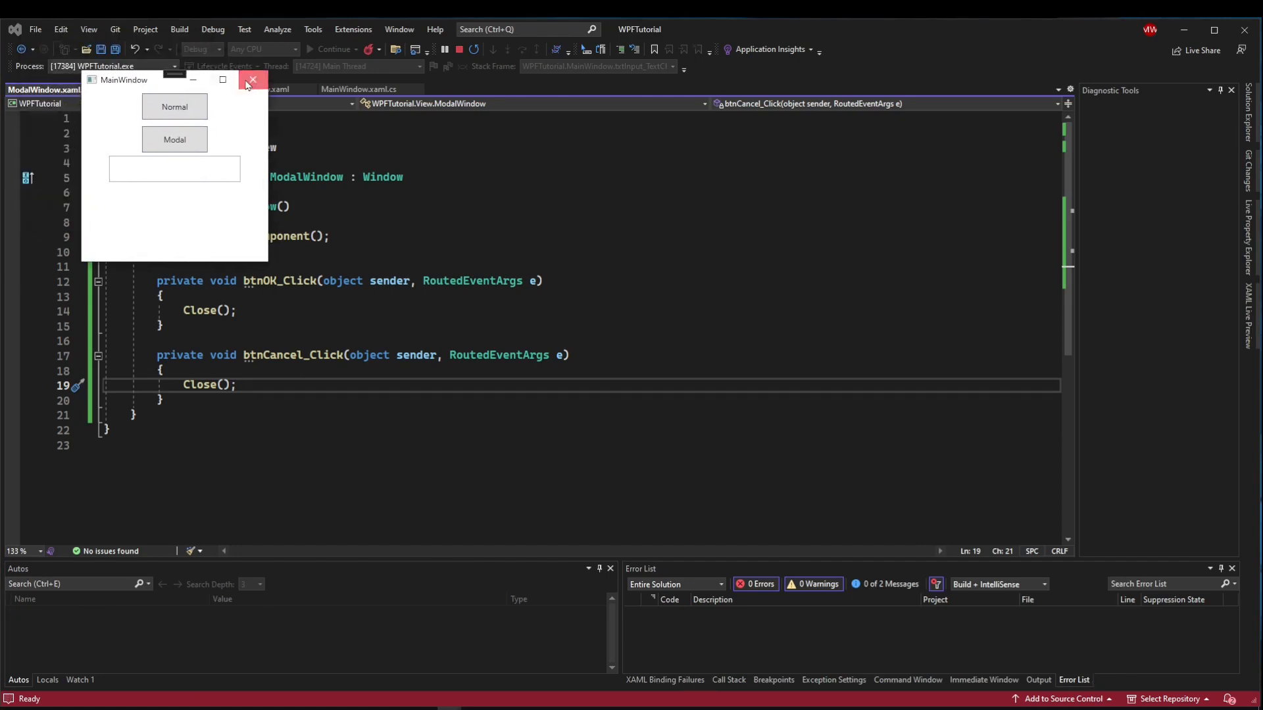
click(251, 80)
text(public int MyProperty { get; set; )
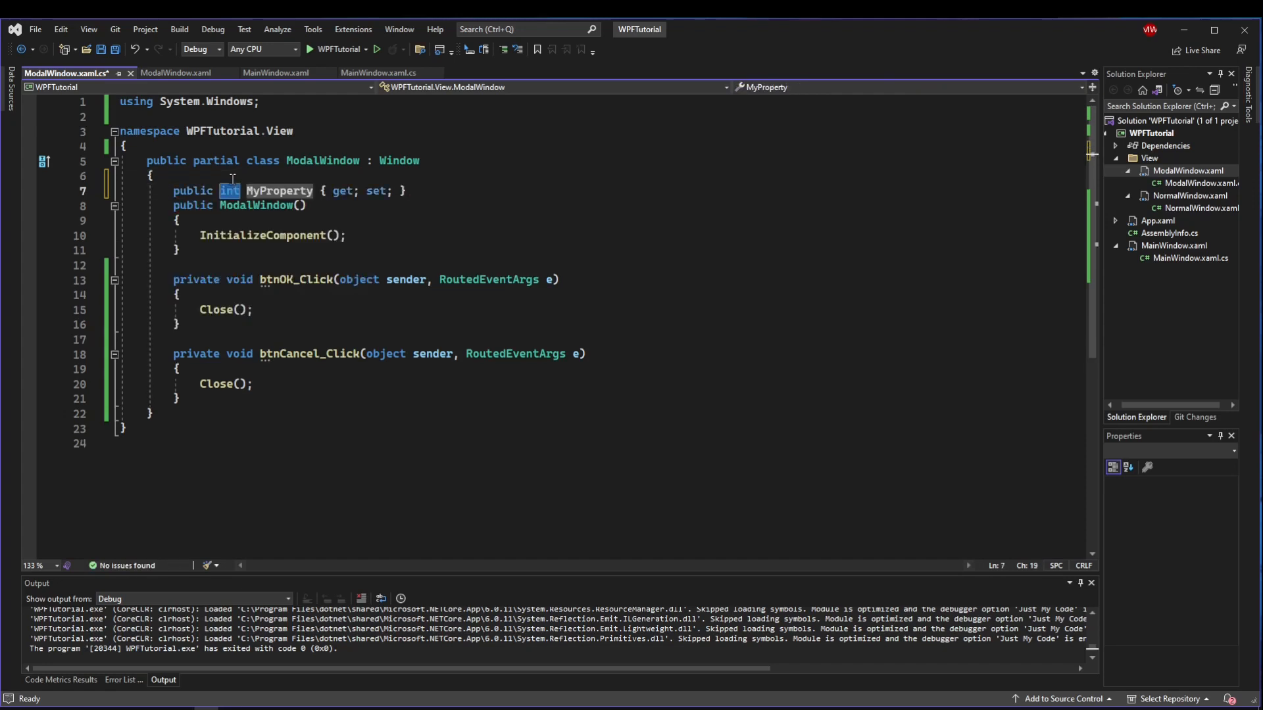
Rename MyProperty to bool Success and set Success = true in btnOK_Click.
text(bool S)
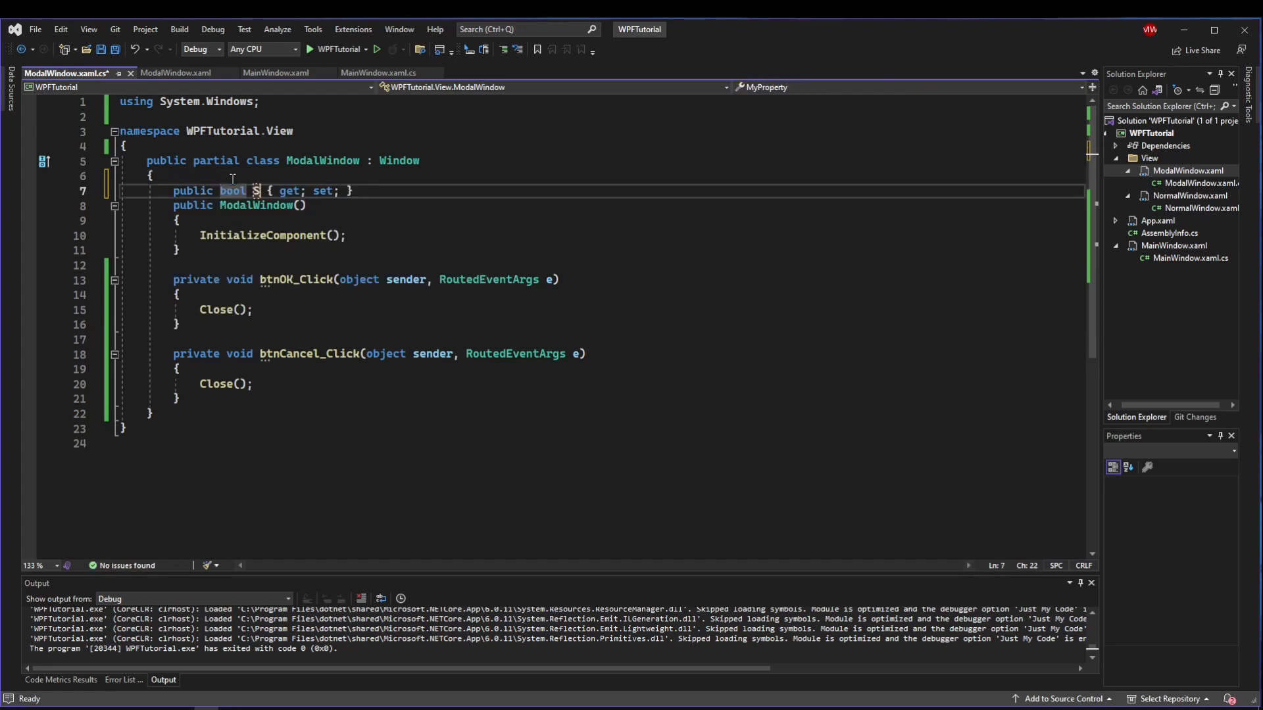
text(uccess)
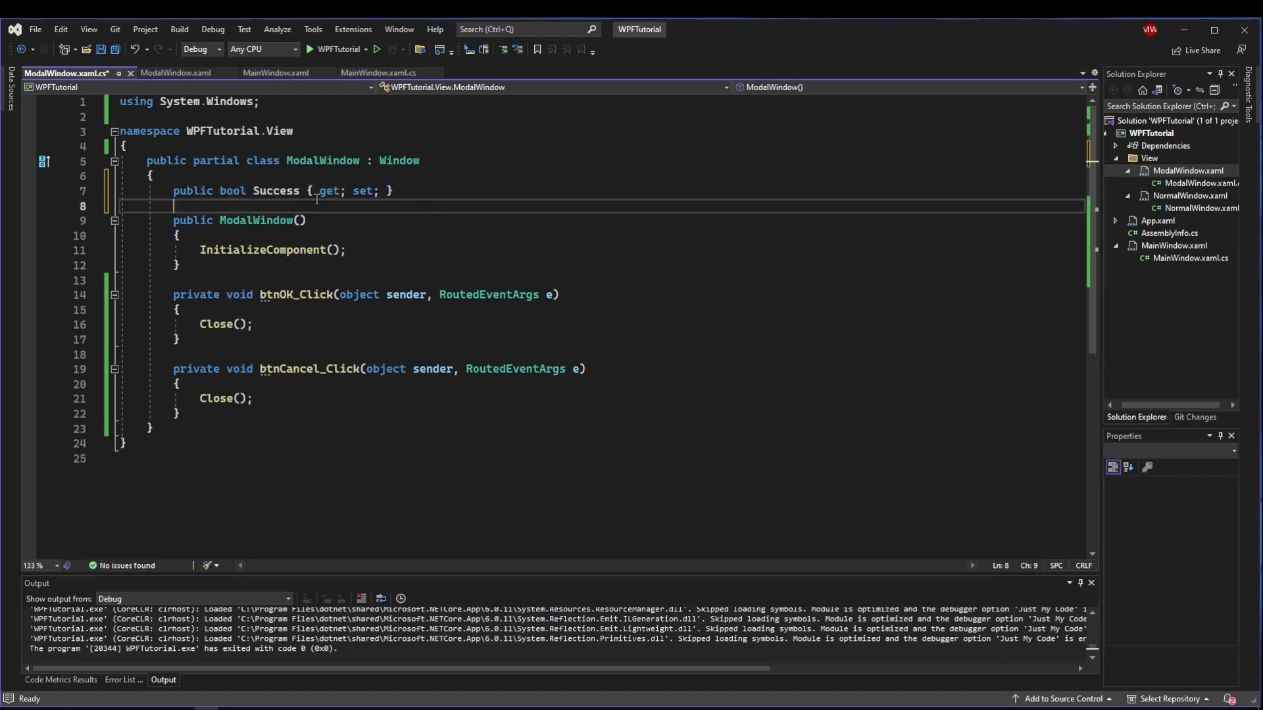
text(S)
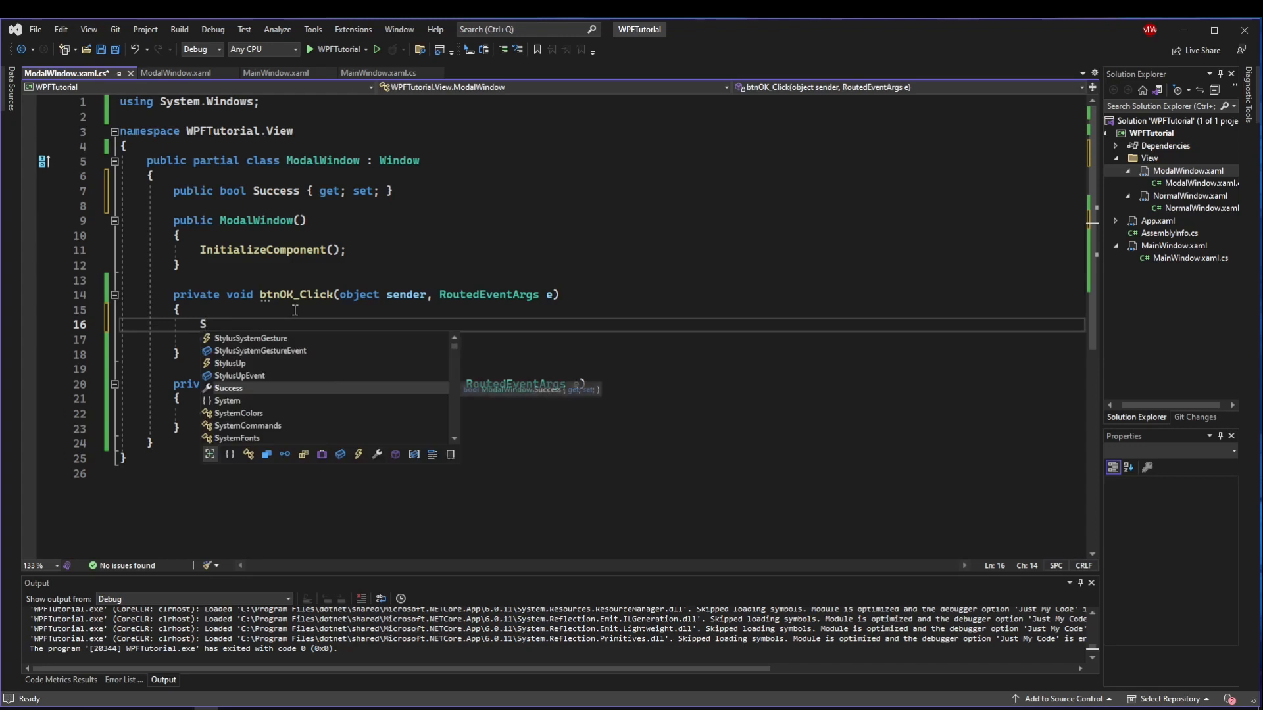
text(uccess = true;)
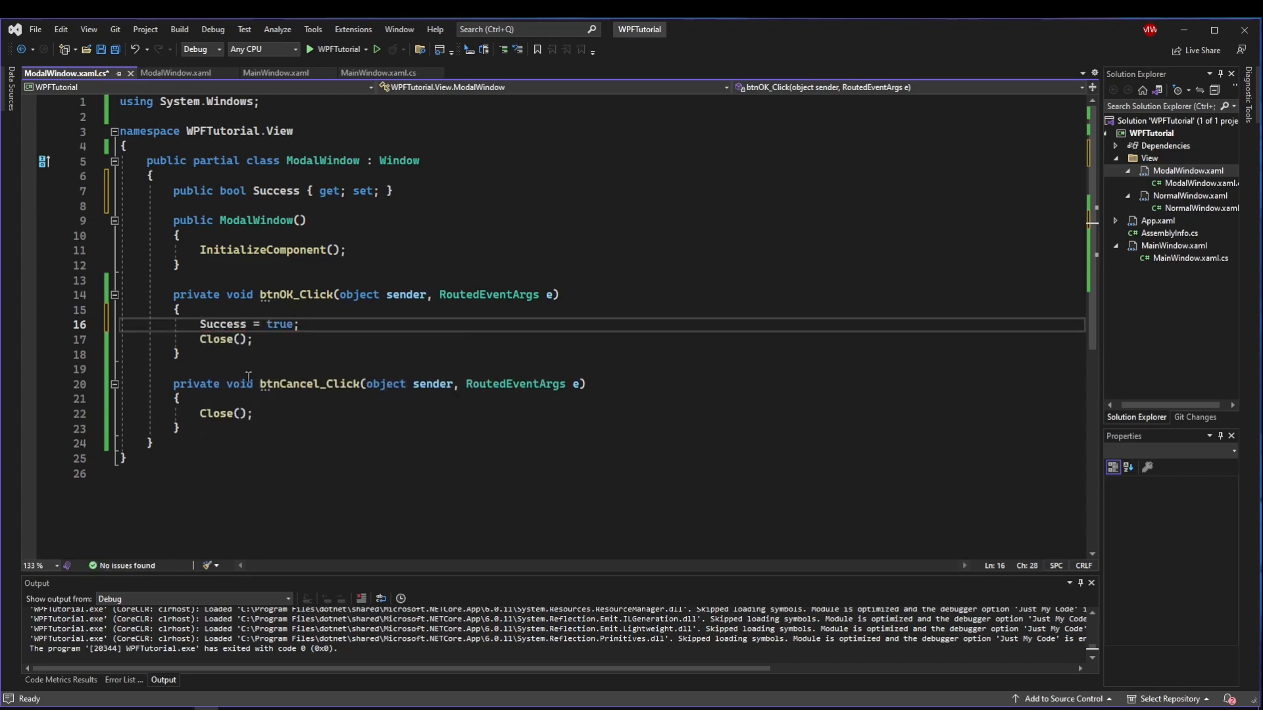
click(179, 399)
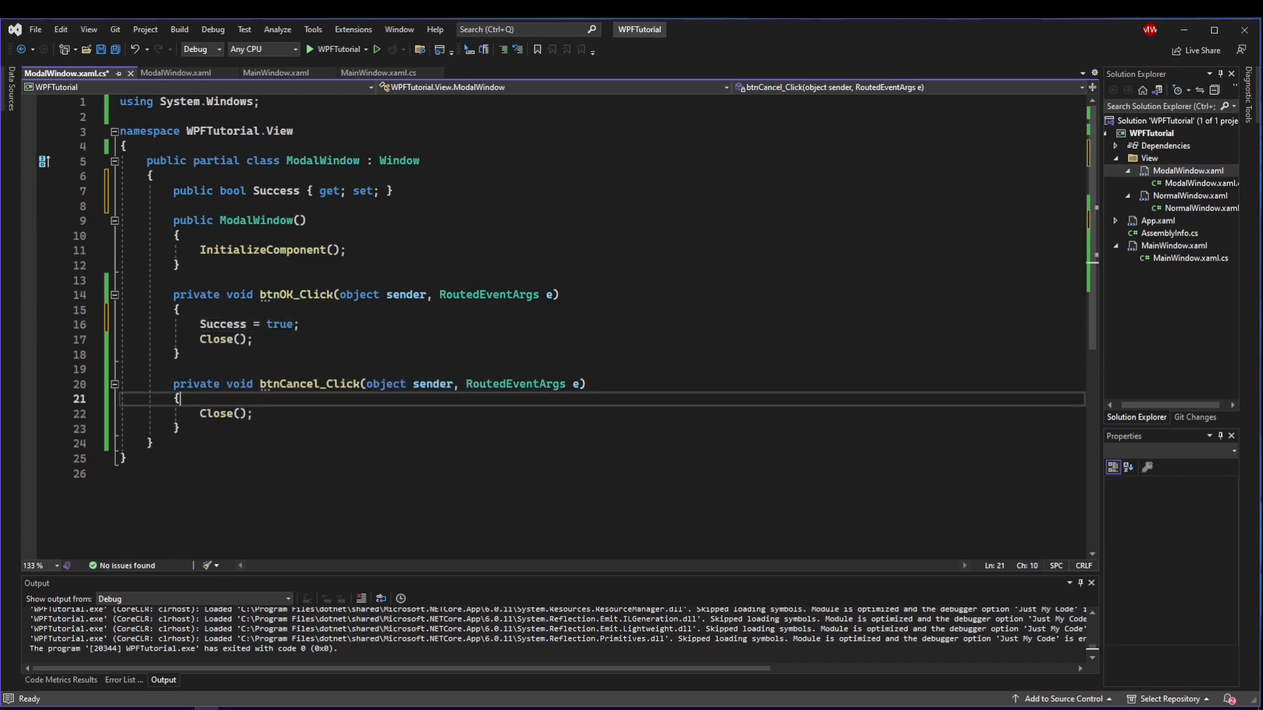
Add a string Input property, assign it in btnOK_Click, and save the code-behind.
click(395, 191)
text(public string Input { get; set; })
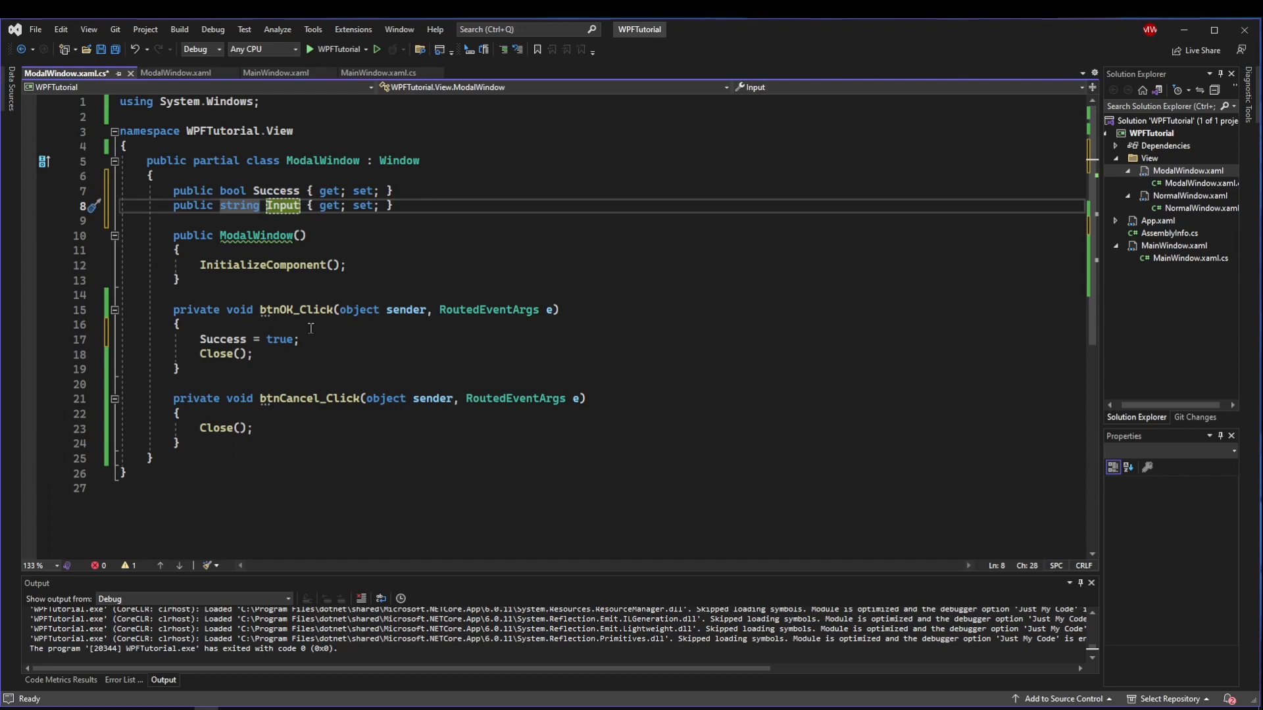
click(300, 339)
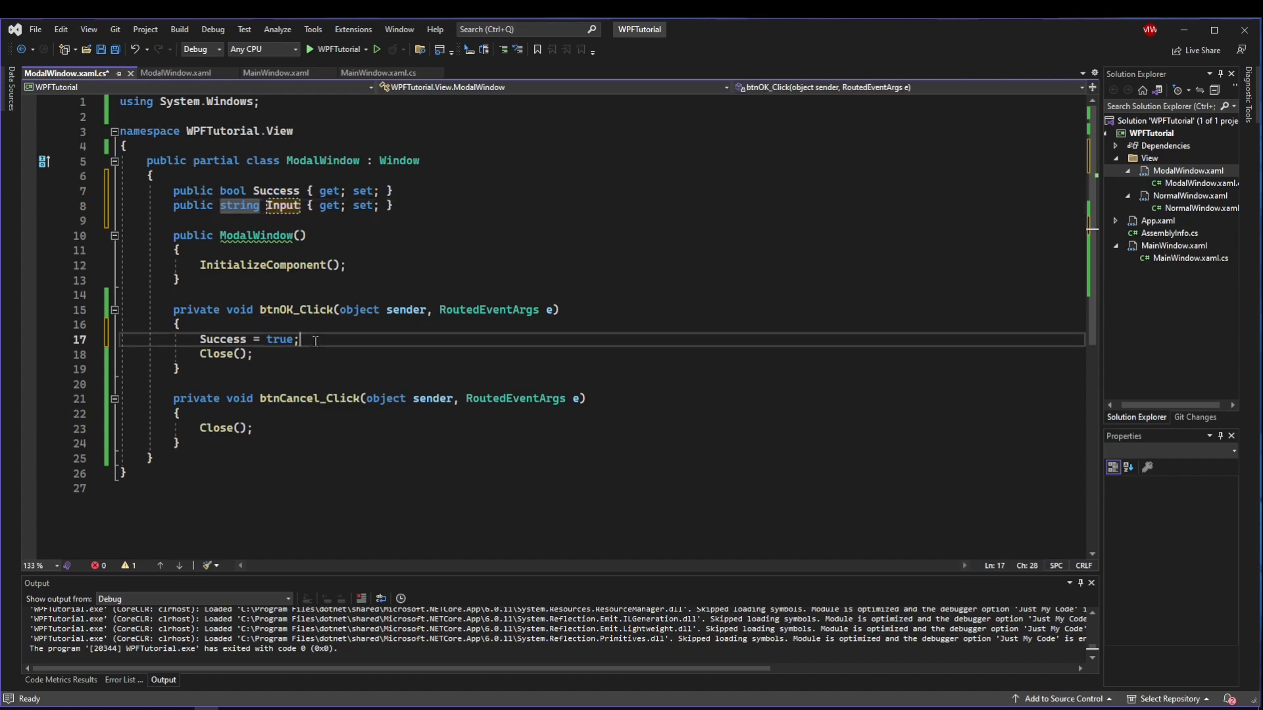
text(Input = "OK";)
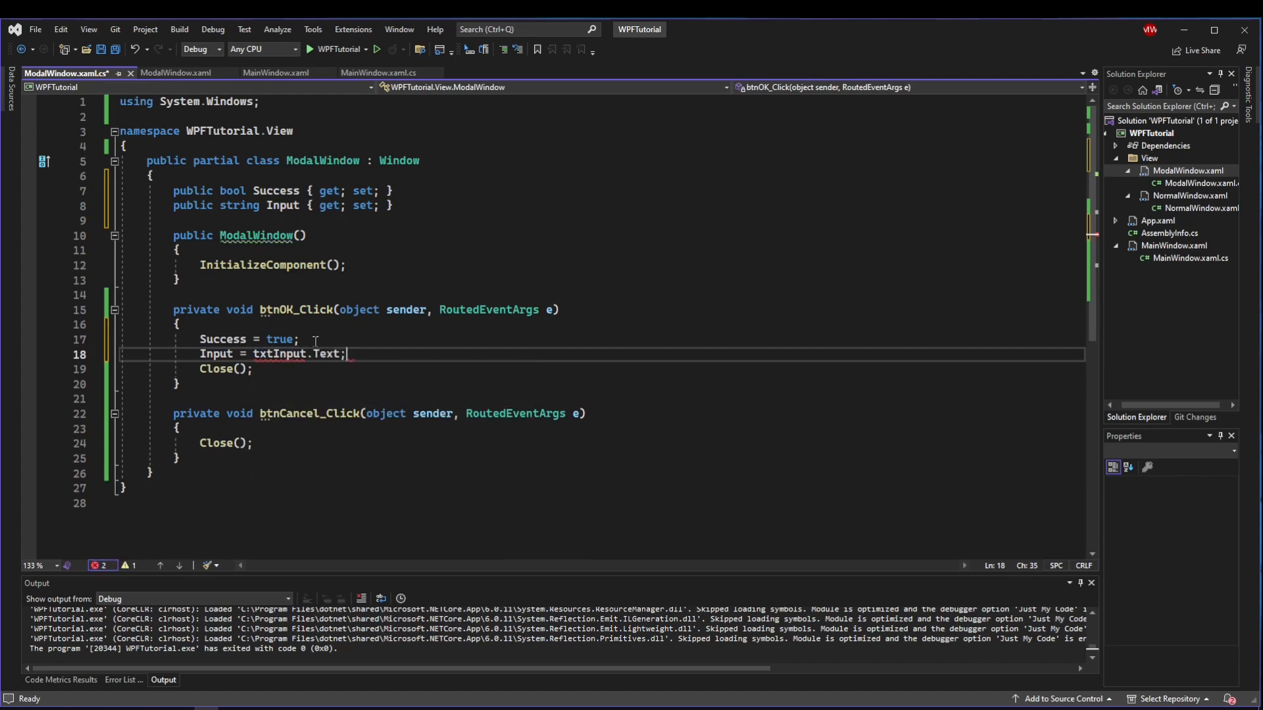
key(ctrl+s)
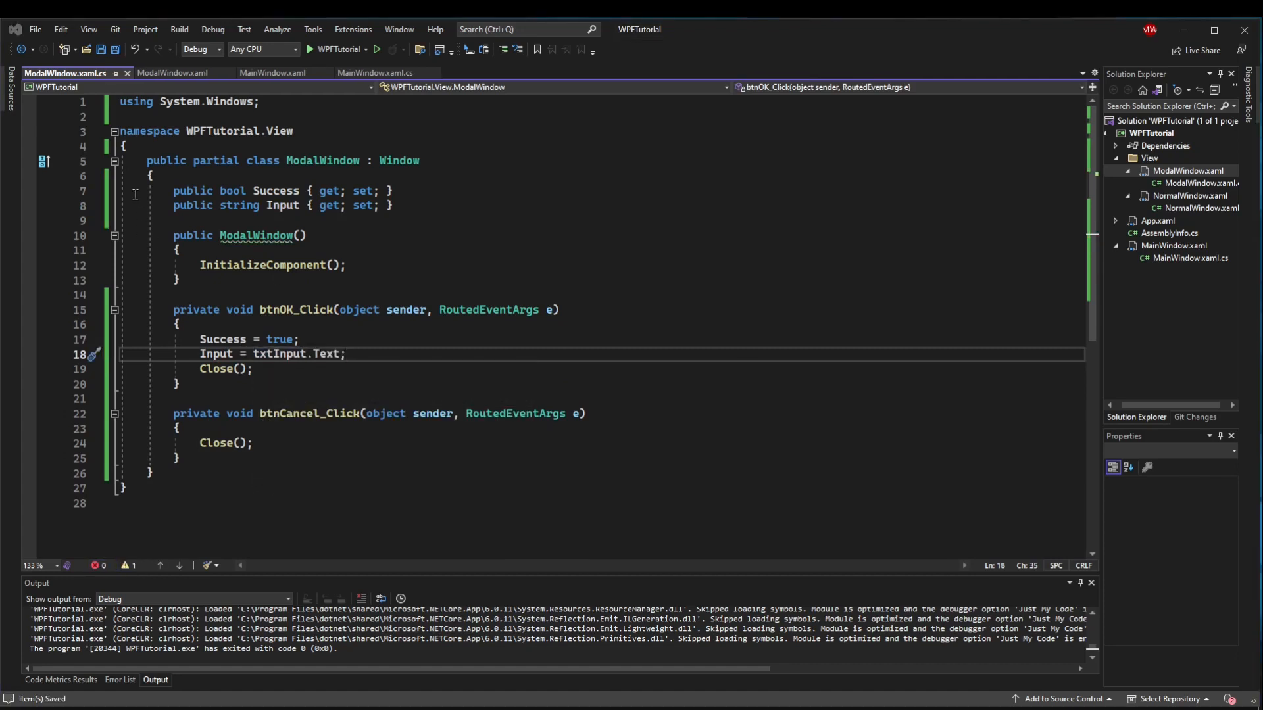
click(374, 73)
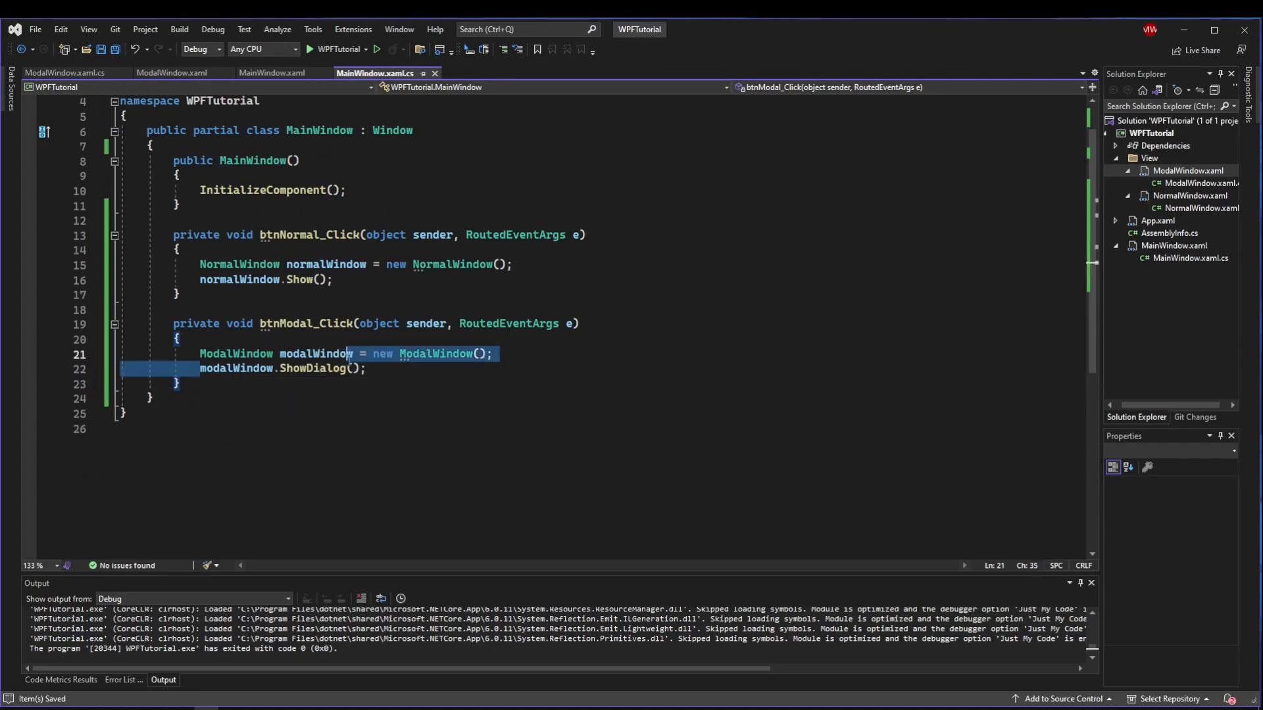
After ShowDialog(), copy the dialog's entered text into the main txtInput when Success is true.
key(enter)
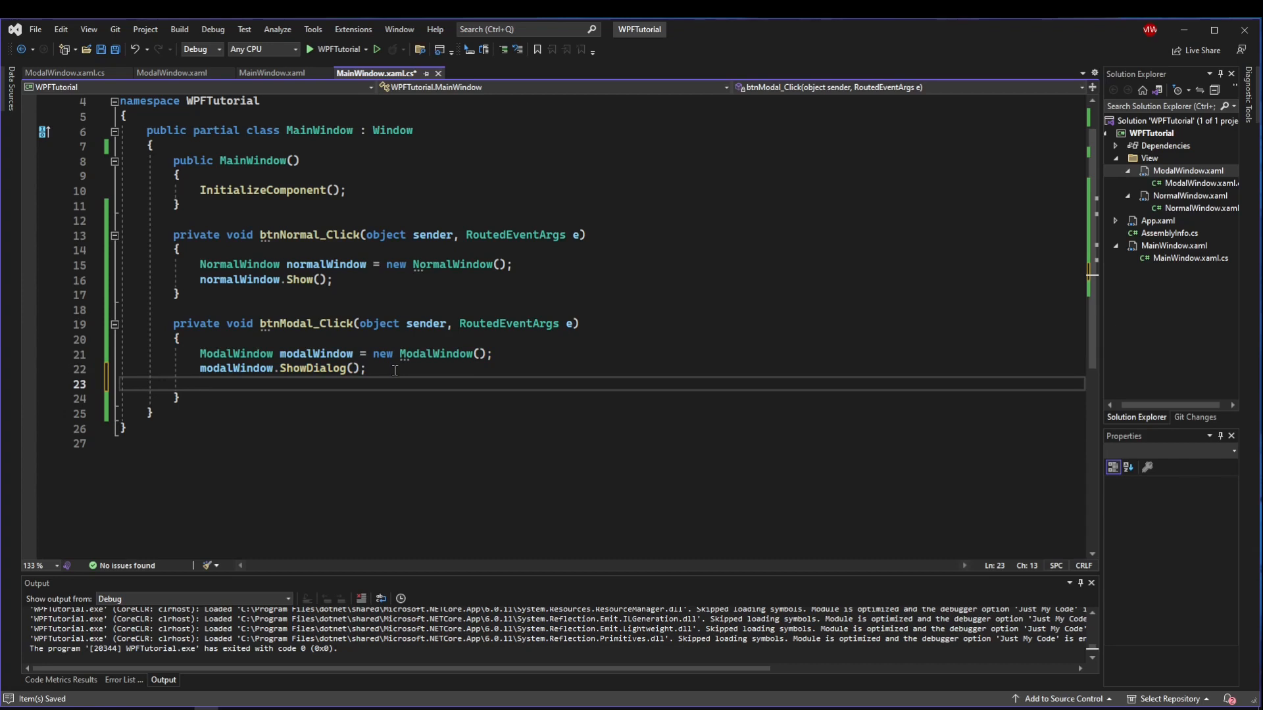
text(if(mod))
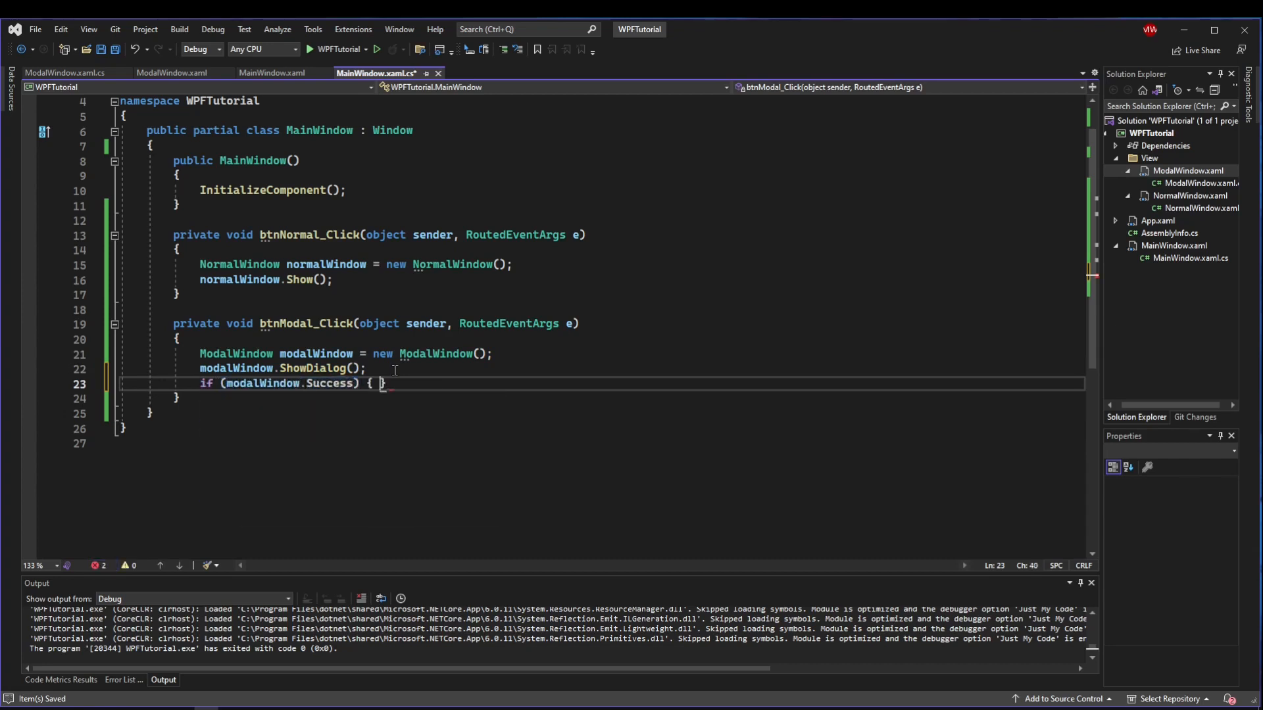
text(txt)
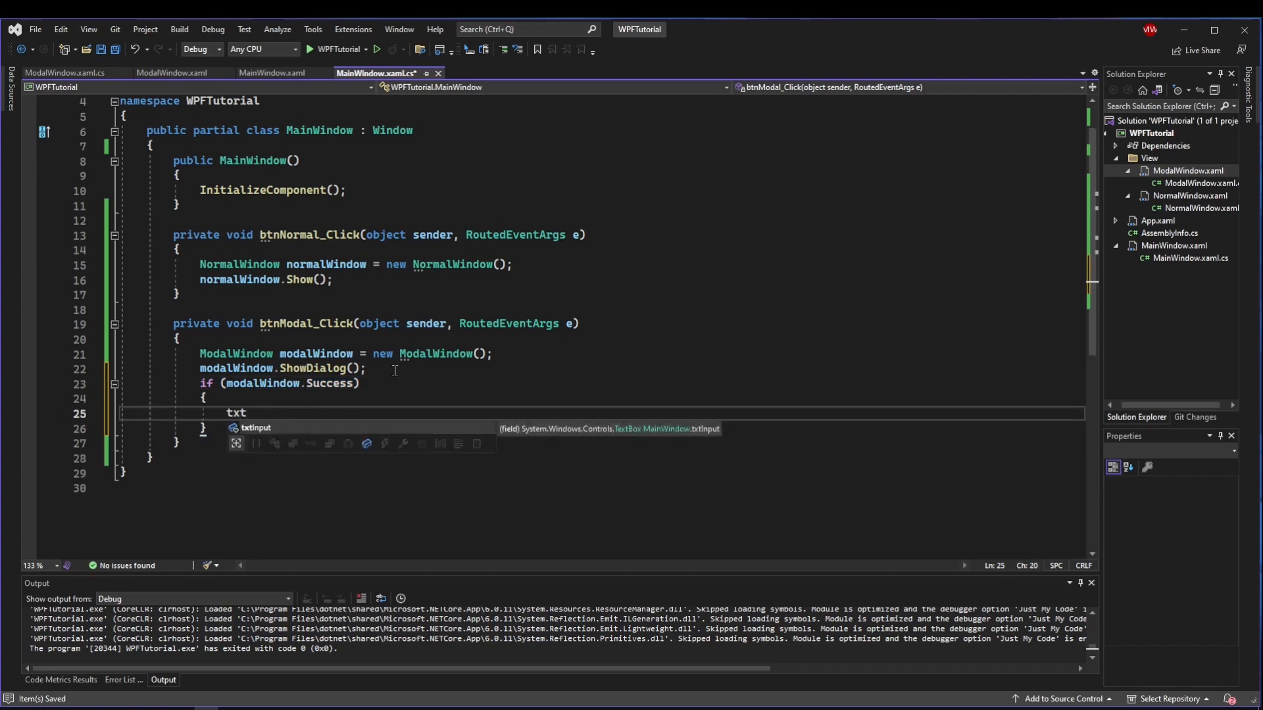
text(Input.Text =)
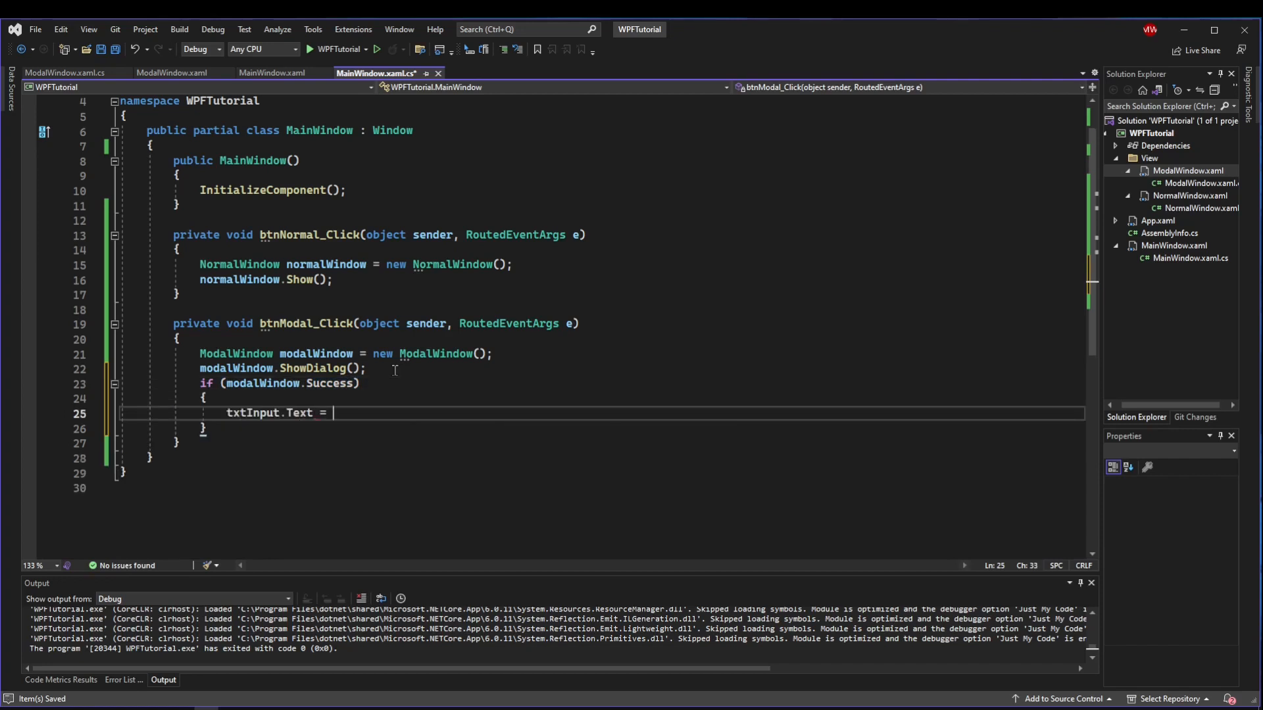
text(modalWindow.txtInput.Text;)
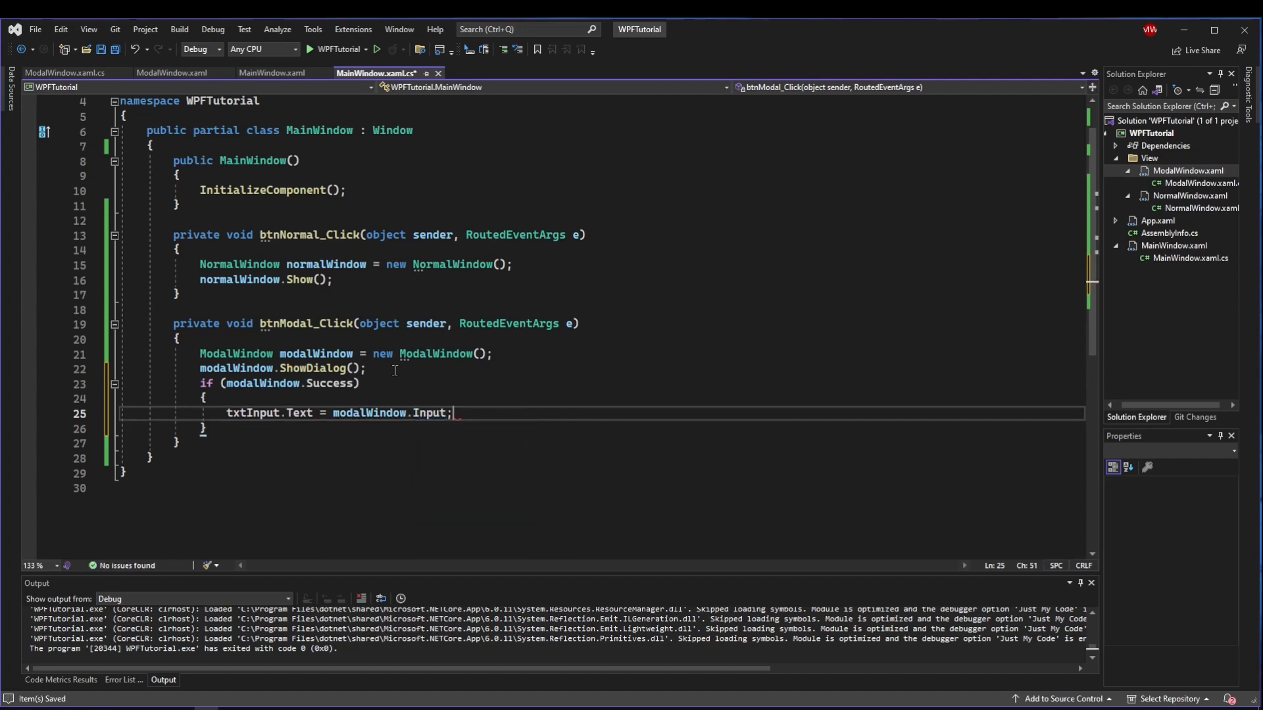
click(309, 50)
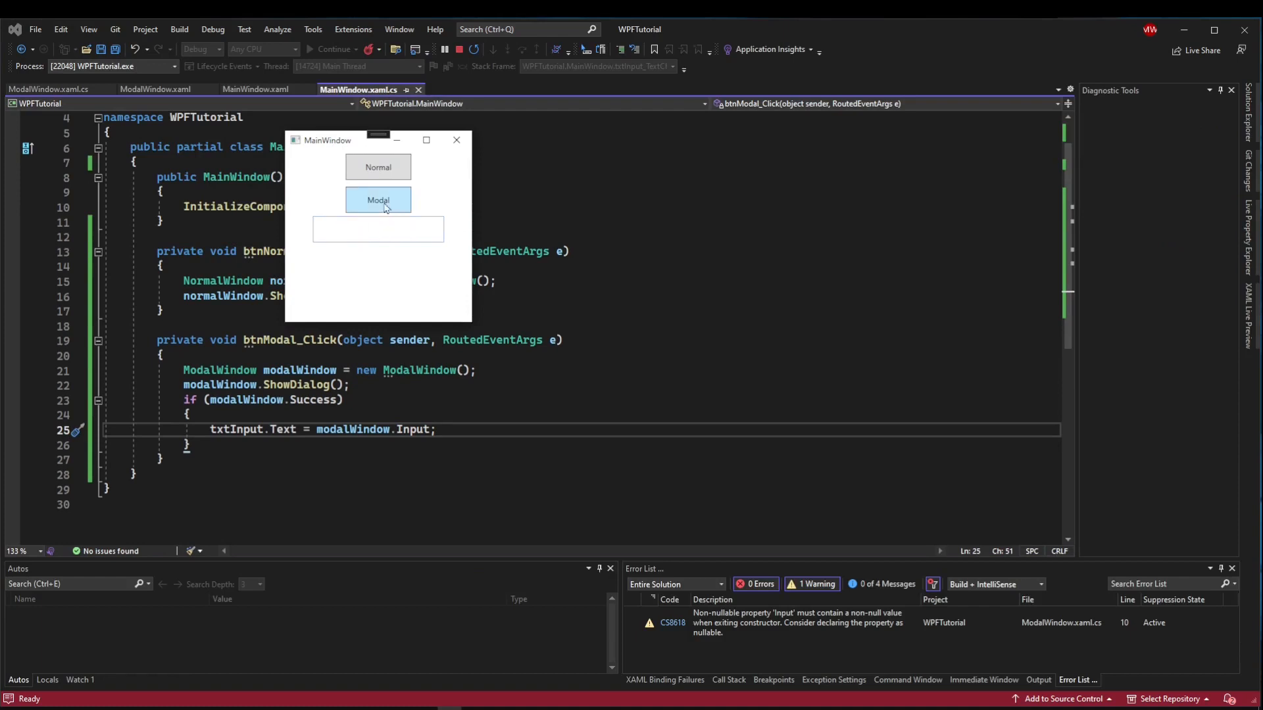
Open the Modal dialog, enter 'asldkfjalskdfj', confirm with OK, and close the app.
click(377, 200)
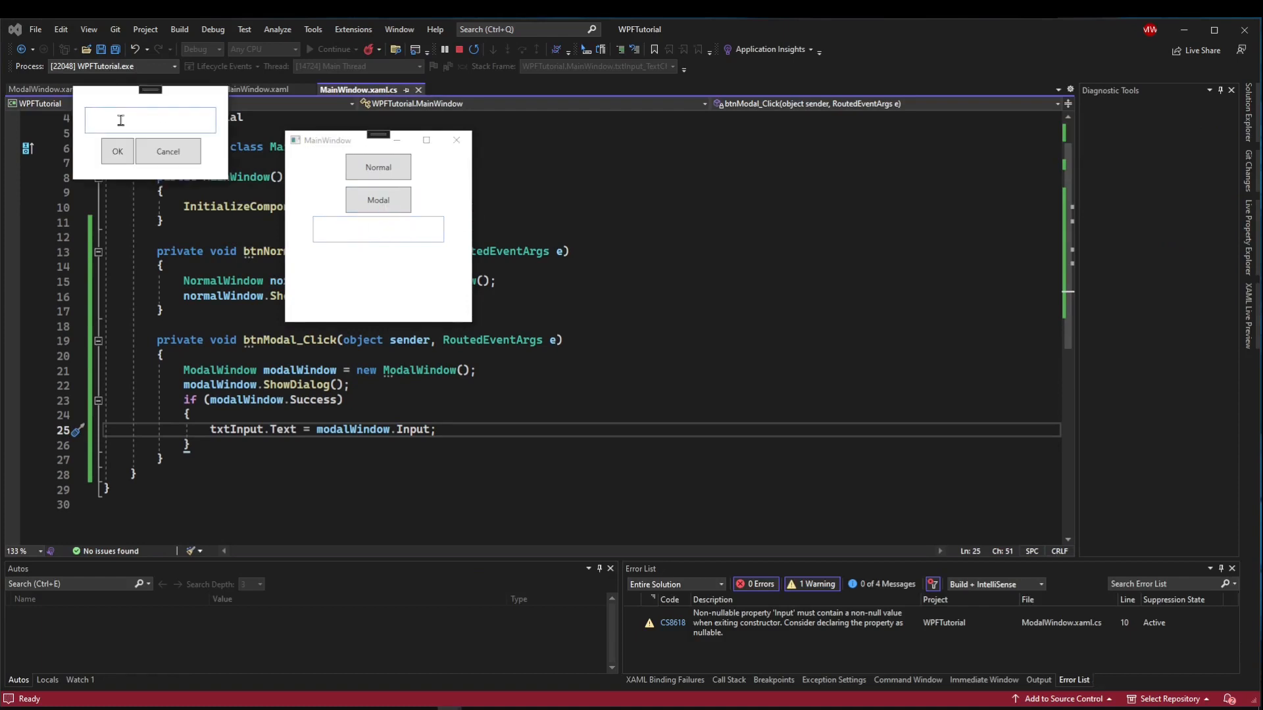
text(asldkfjalskdfj)
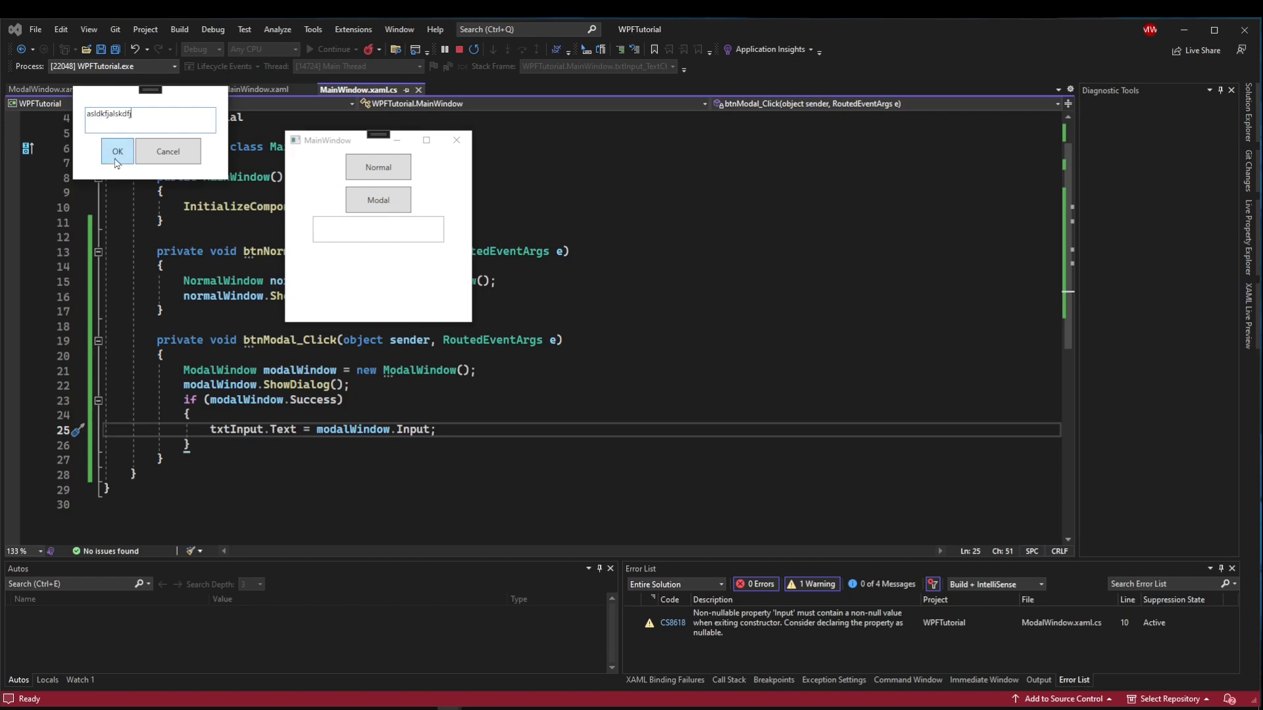
mouse_move(378, 200)
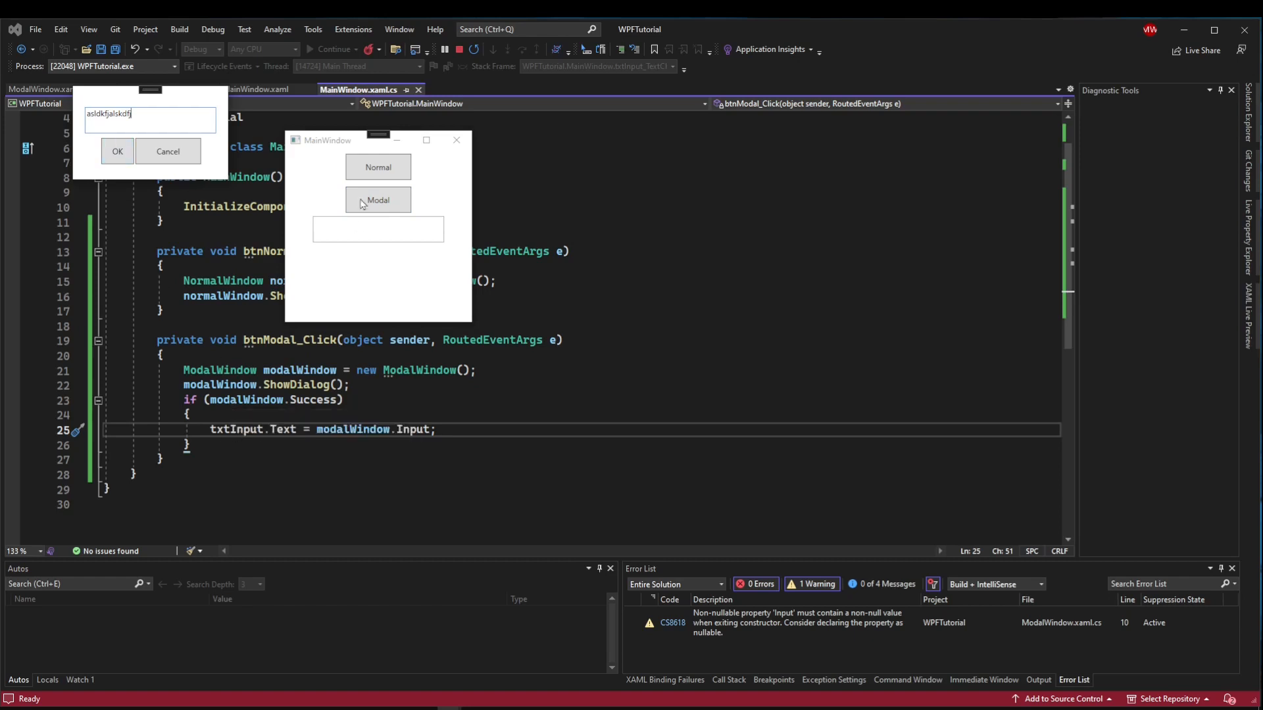
click(117, 151)
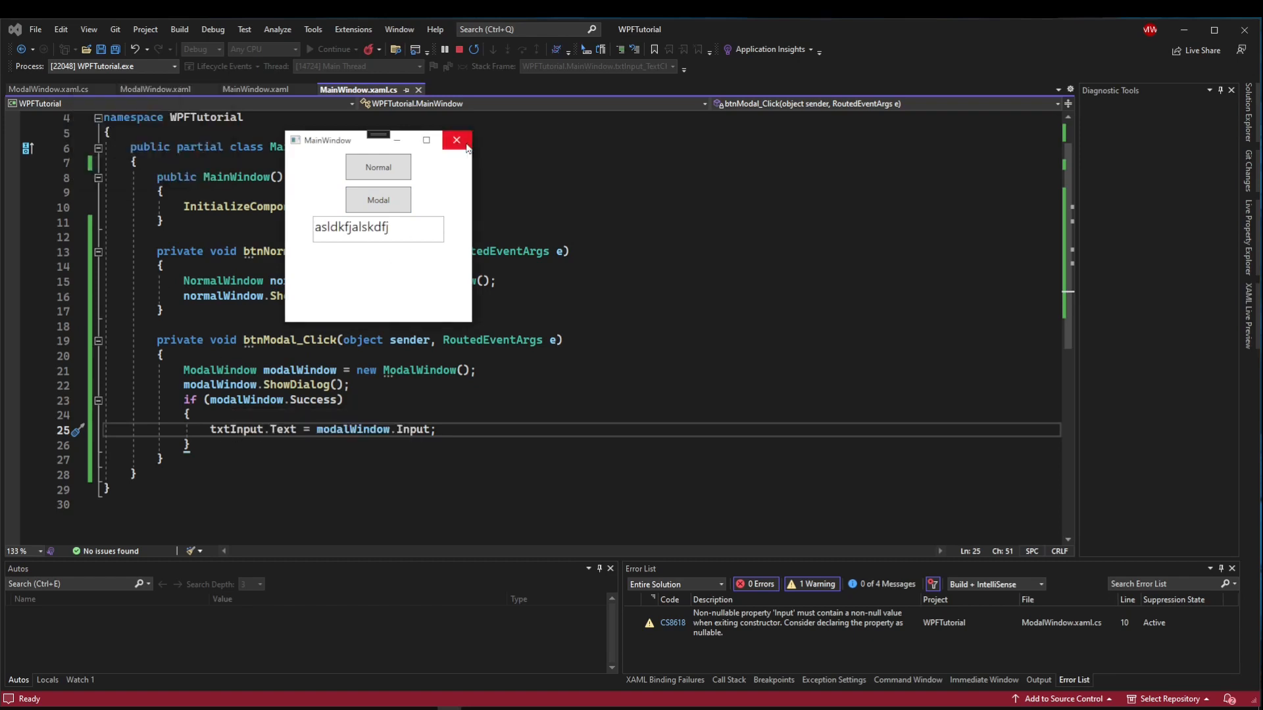
click(456, 140)
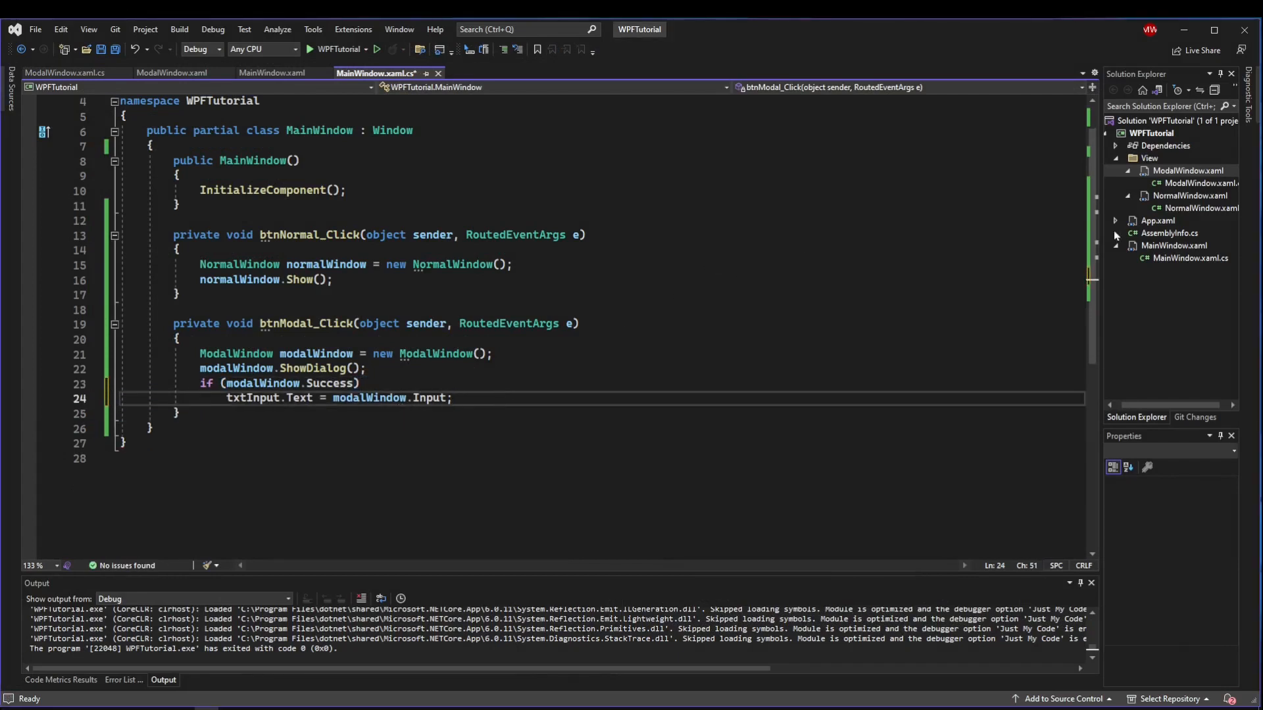
Set btnOK IsEnabled to false and add a TextChanged handler enabling it for non-empty text.
click(171, 72)
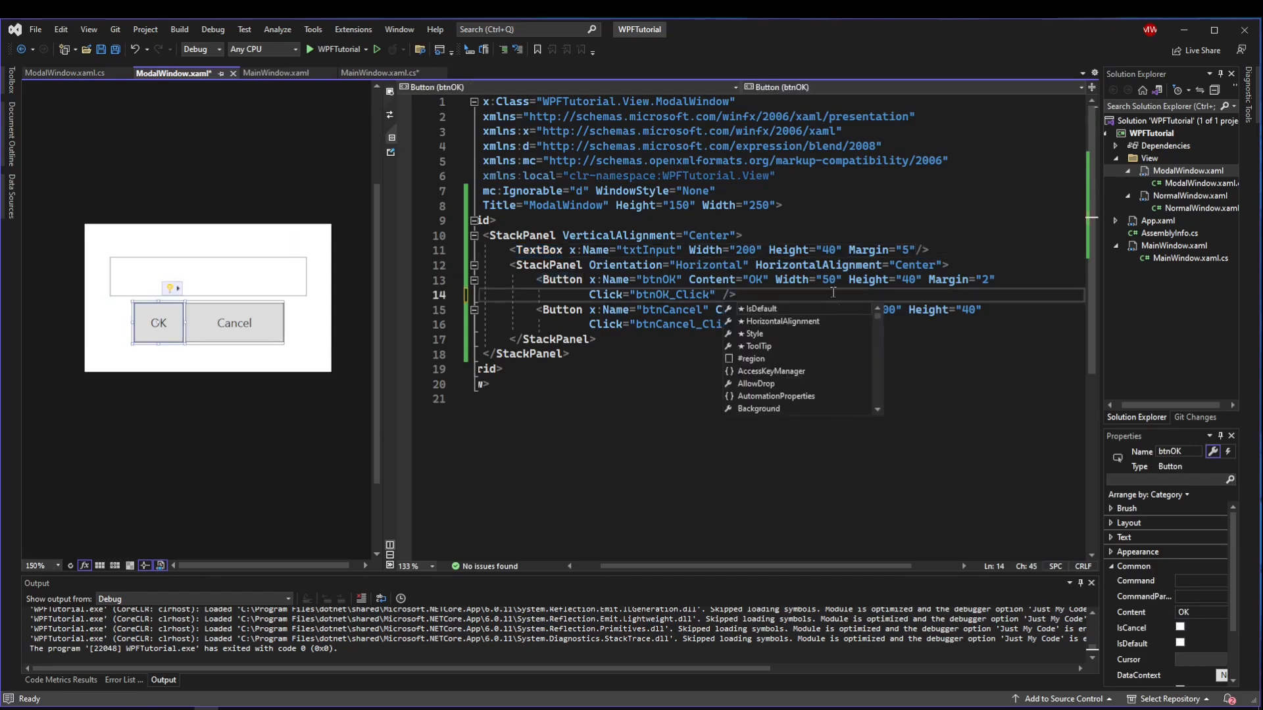
text(IsEnabled="f)
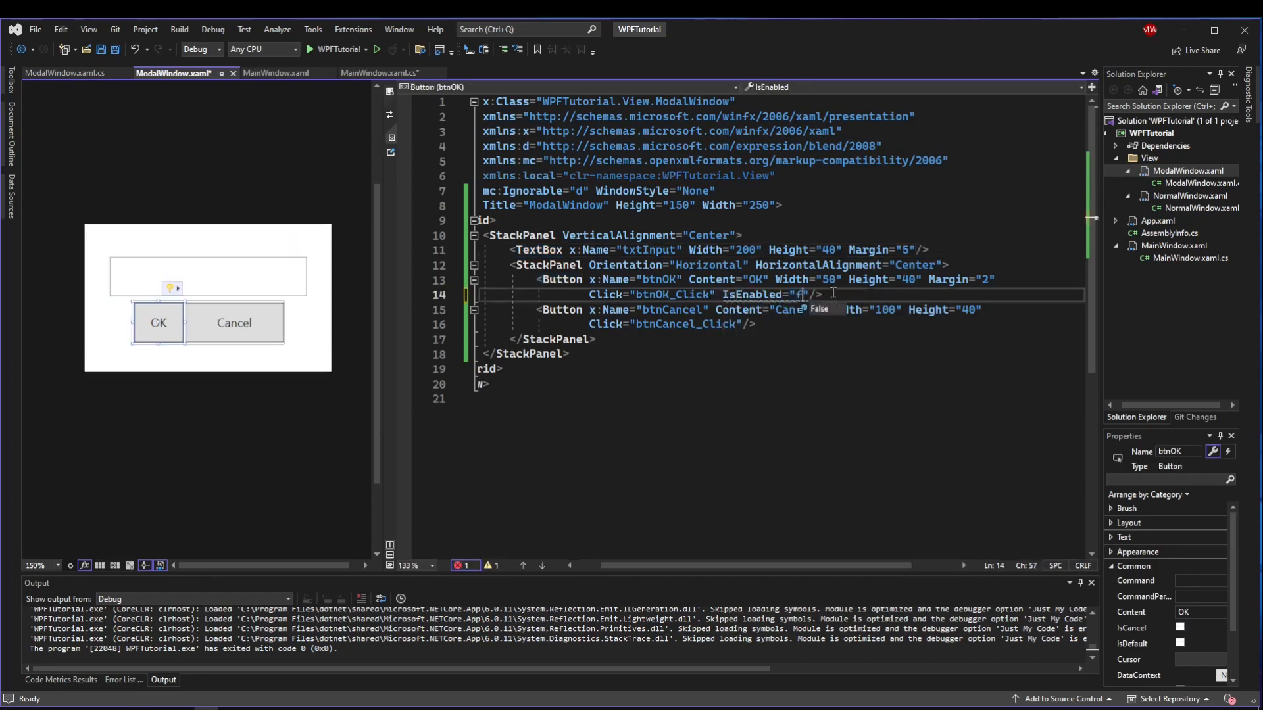
text(alse)
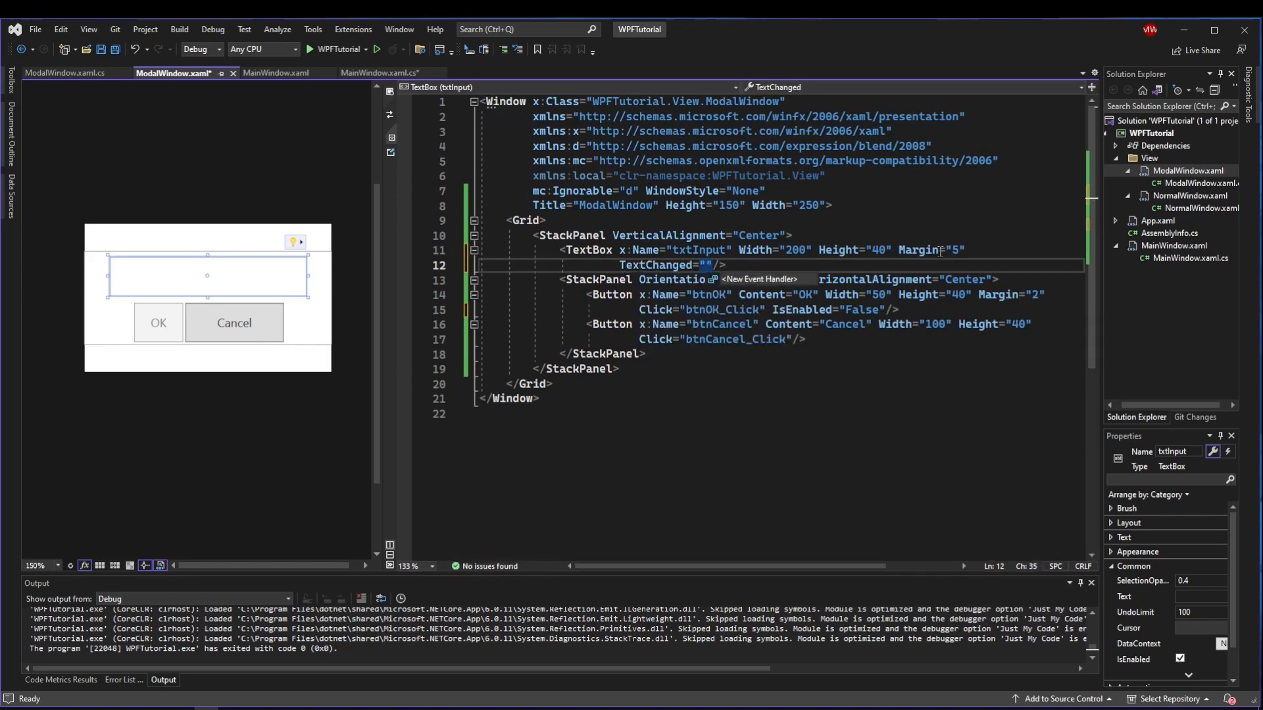
click(68, 72)
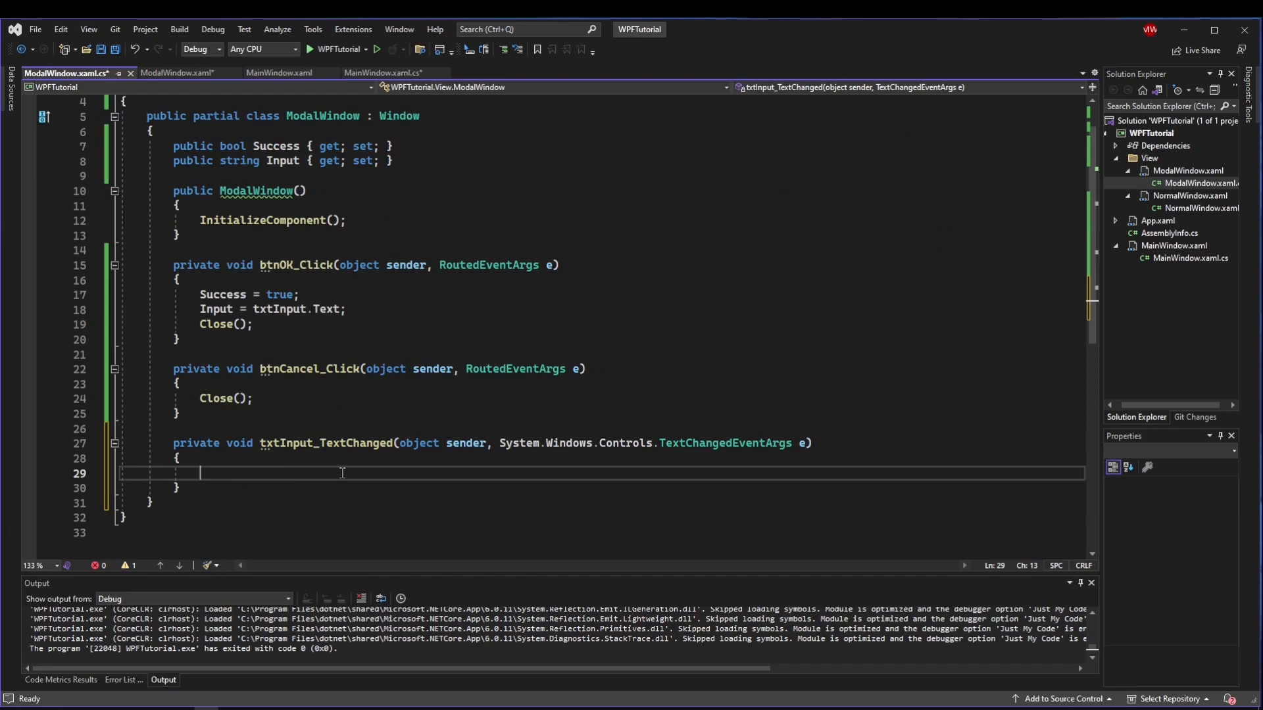
text(if(!string.IsNullOrEmpty(Input)) {)
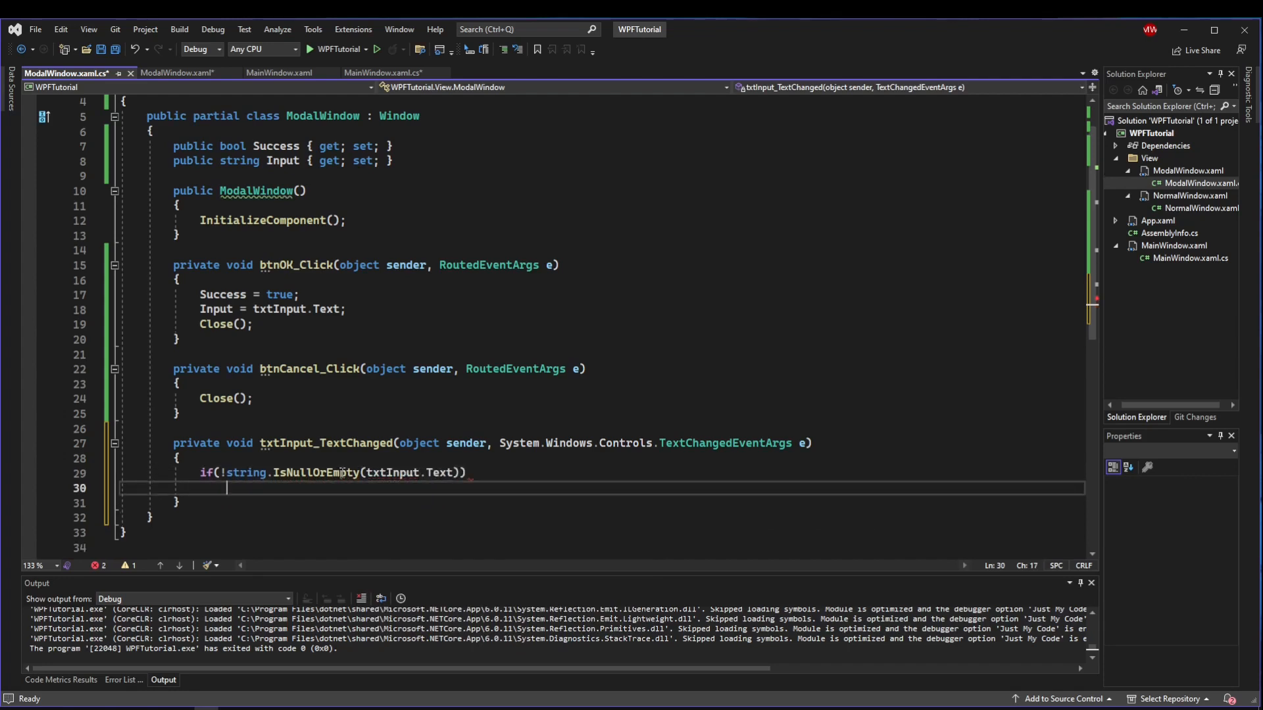
text(btnOK)
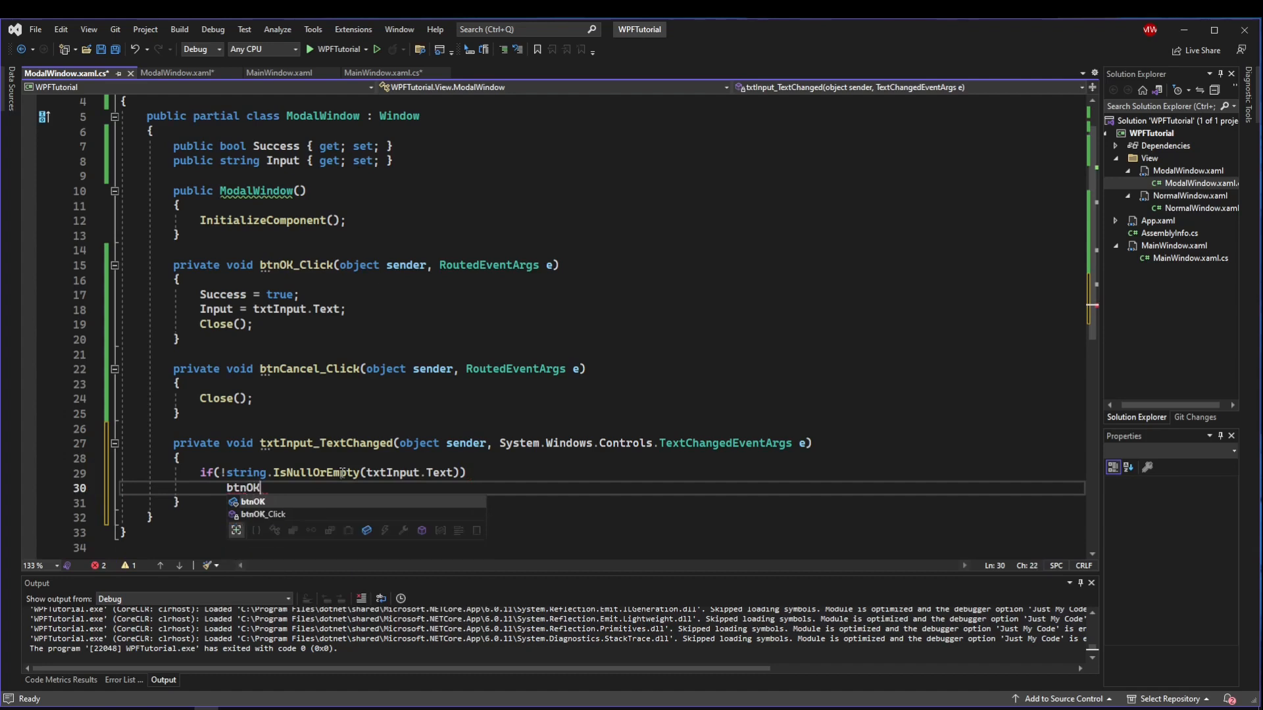
text(.IsEnabled = true;)
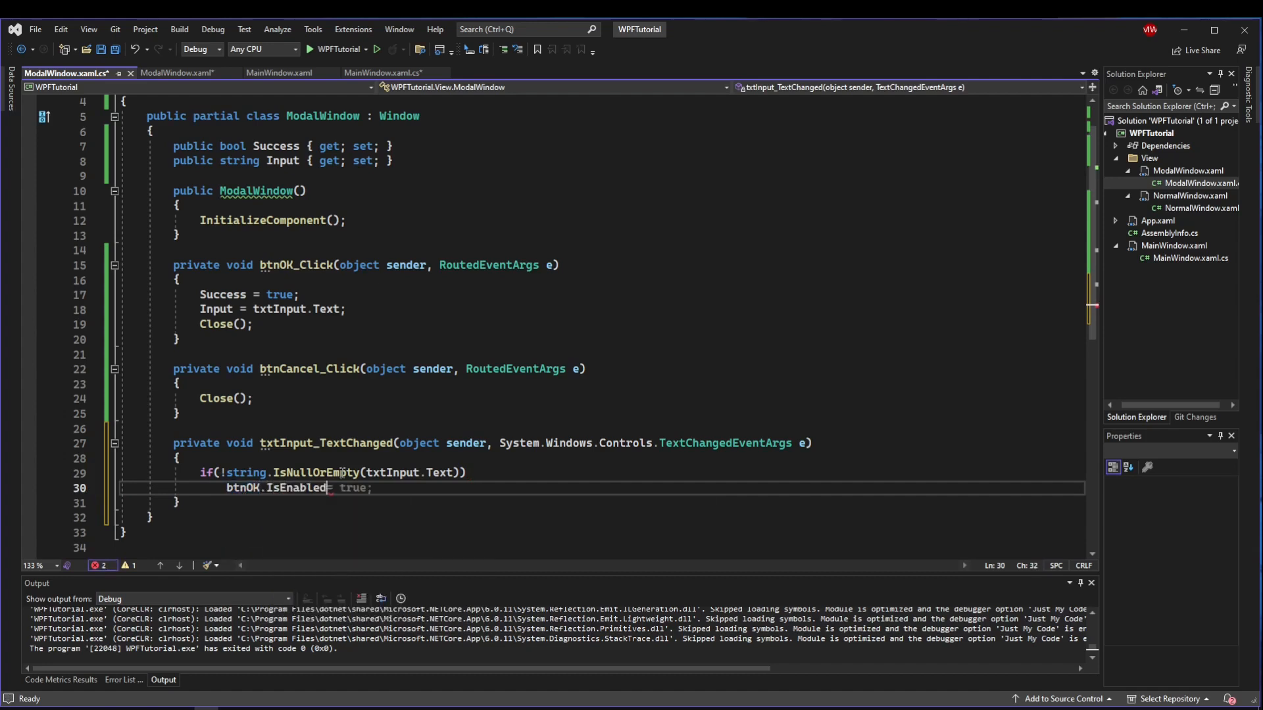
text(else btnCancel.IsEnabled = true;)
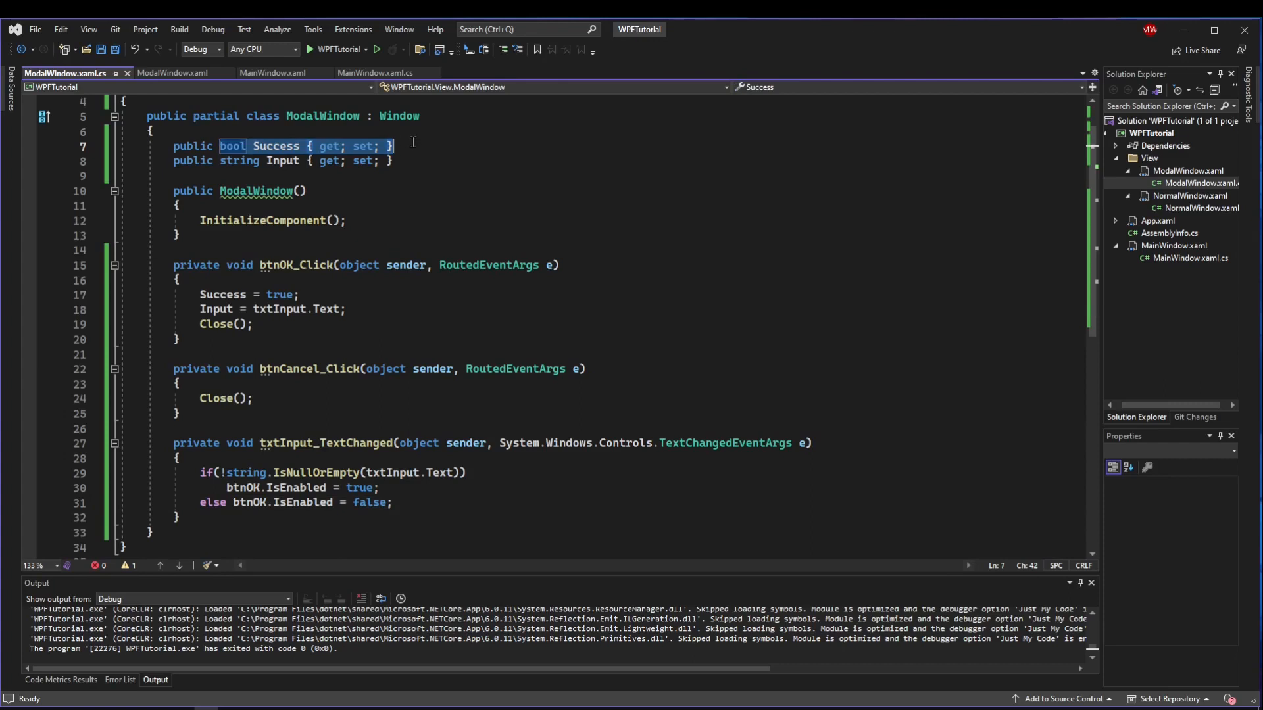
Review the Input property and handler conditions, then launch the app and open the dialog.
click(266, 161)
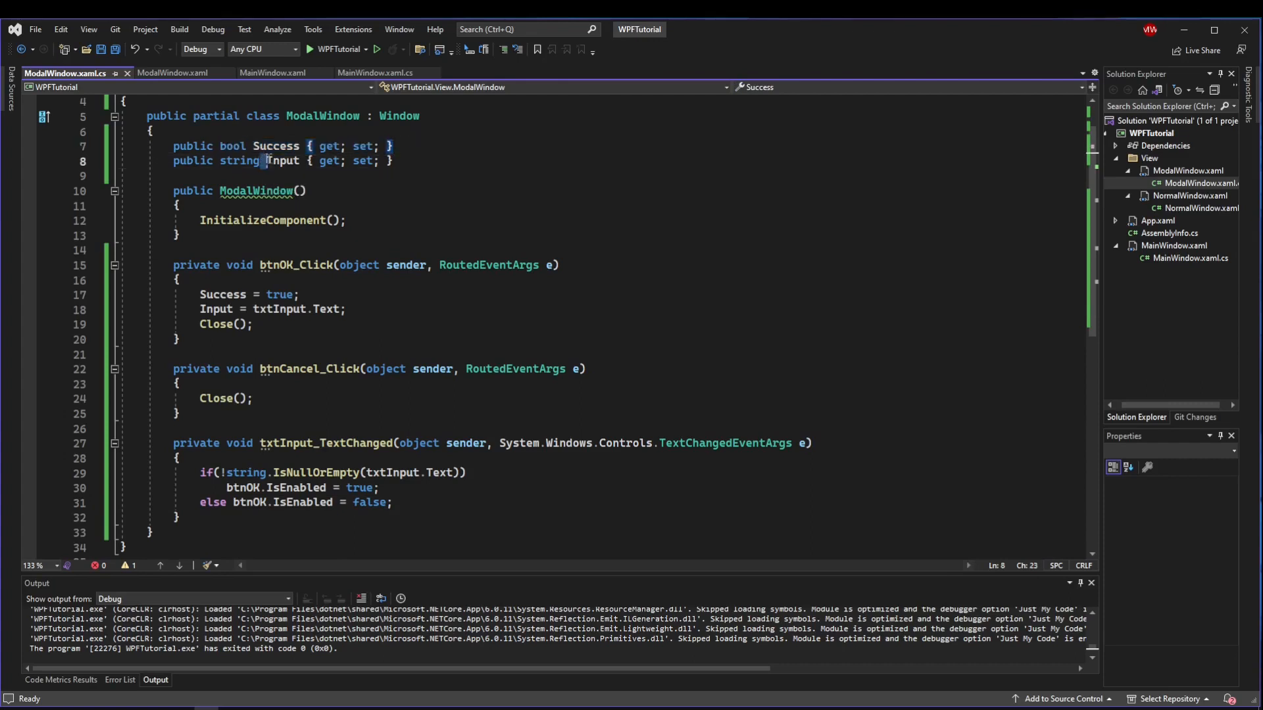
double_click(239, 160)
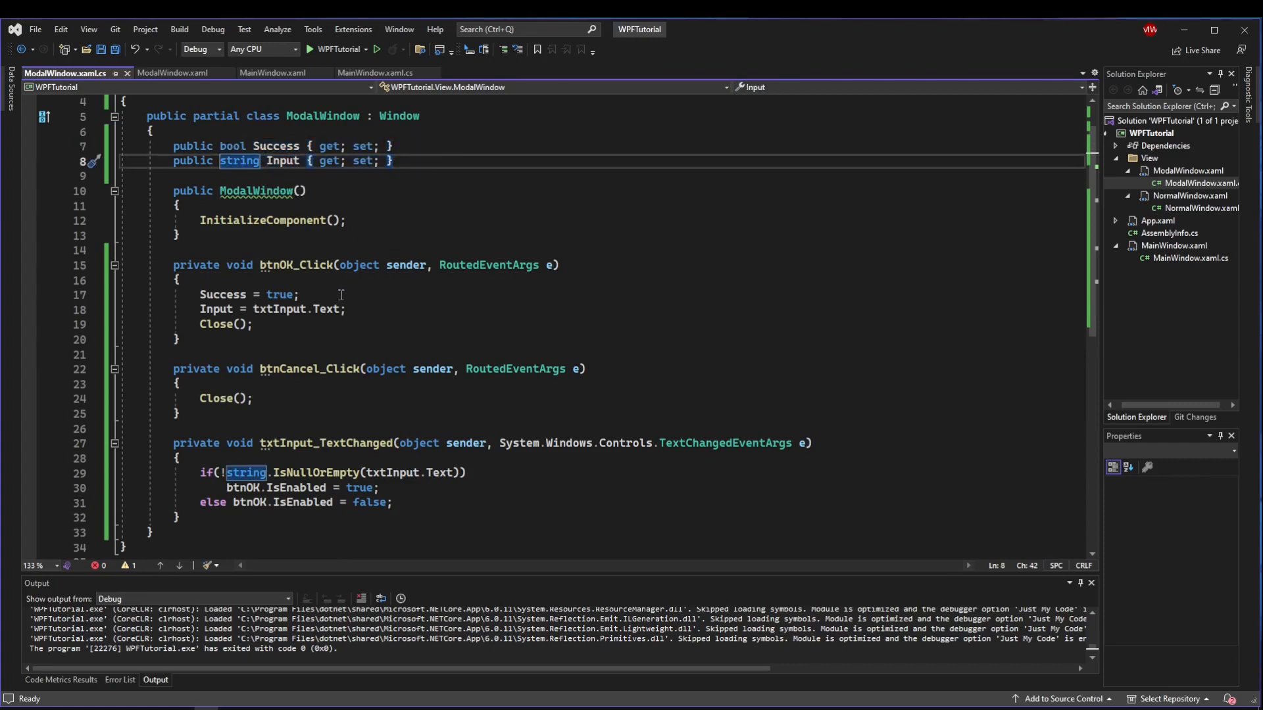
click(204, 472)
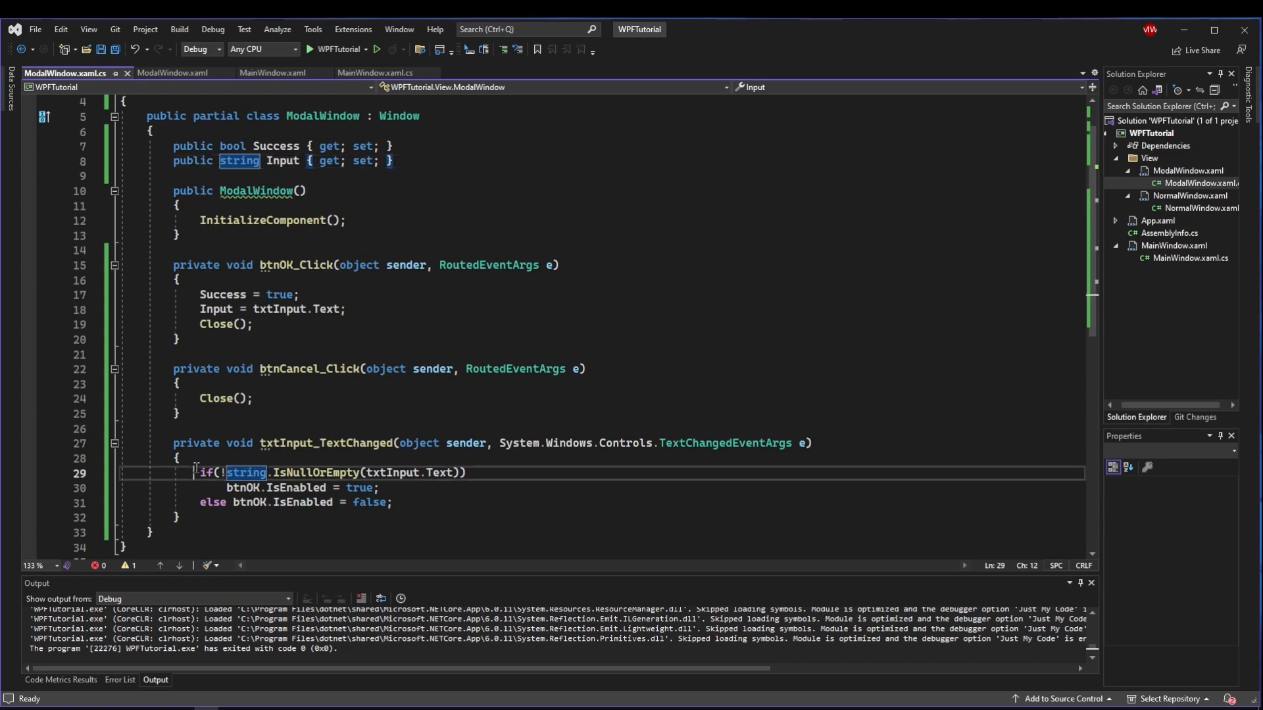
click(302, 502)
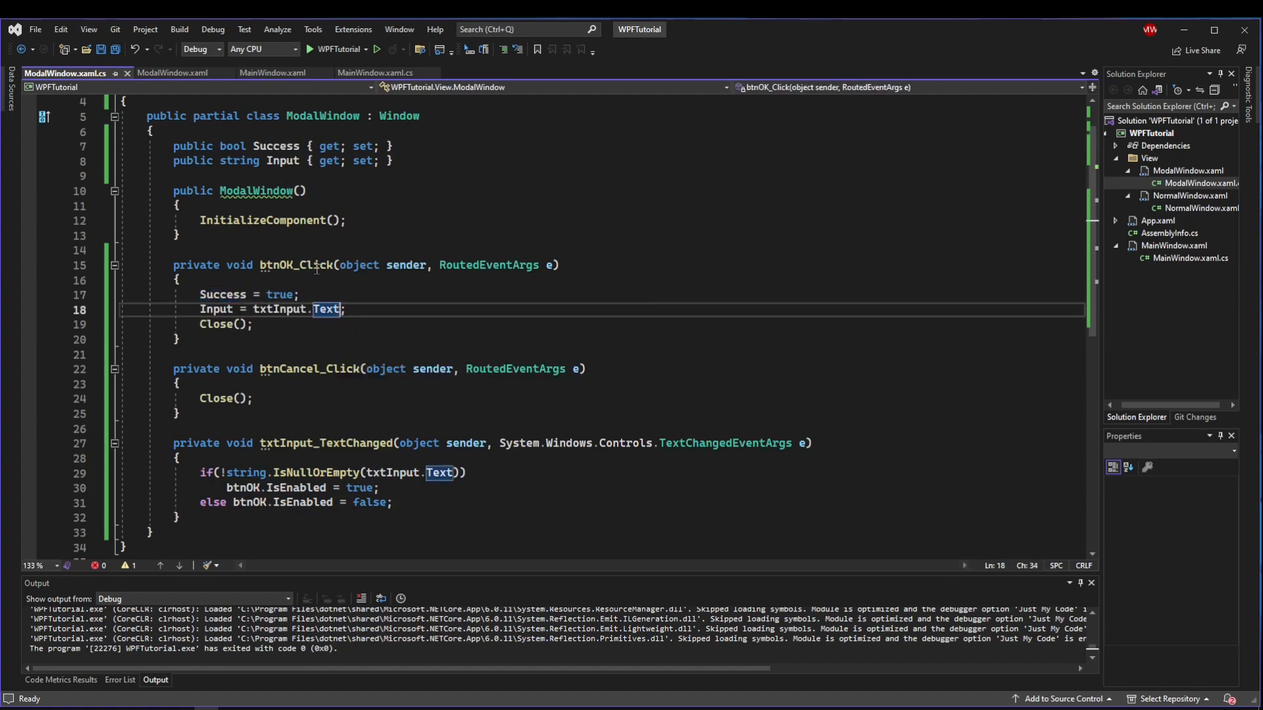
click(377, 50)
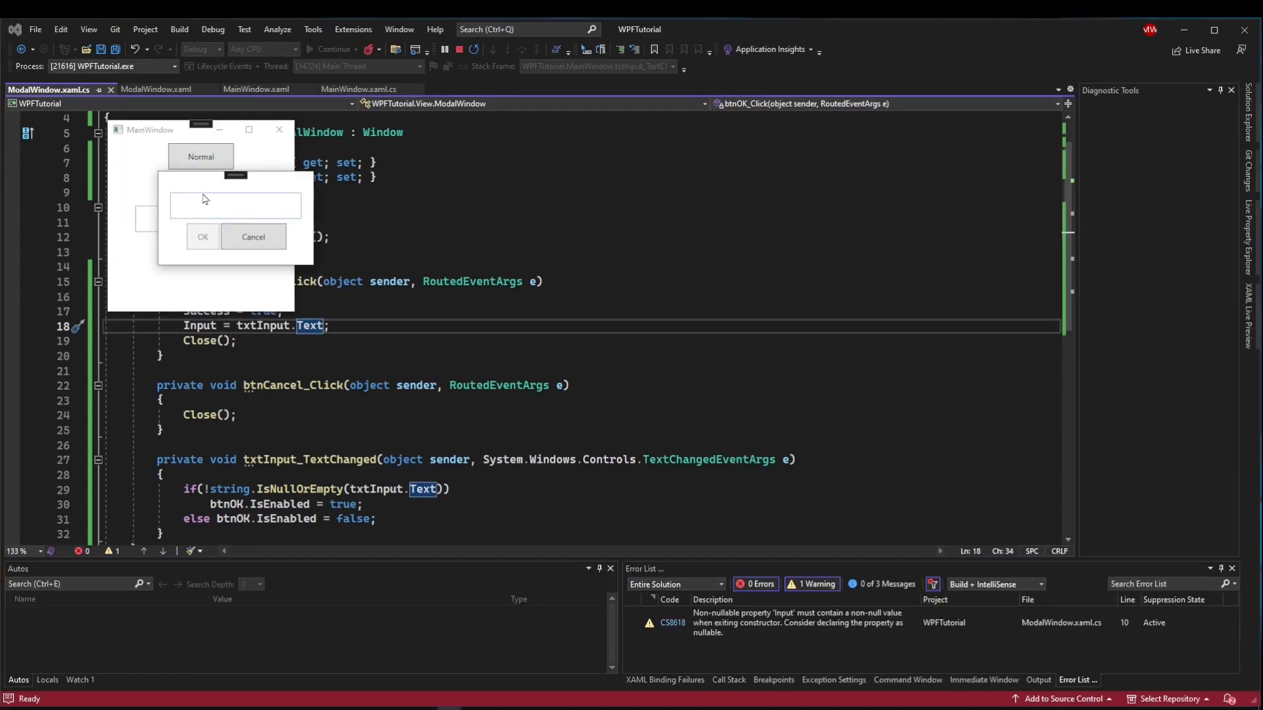
Type 'asdf' to enable OK and confirm, then reopen the dialog and cancel it.
text(a)
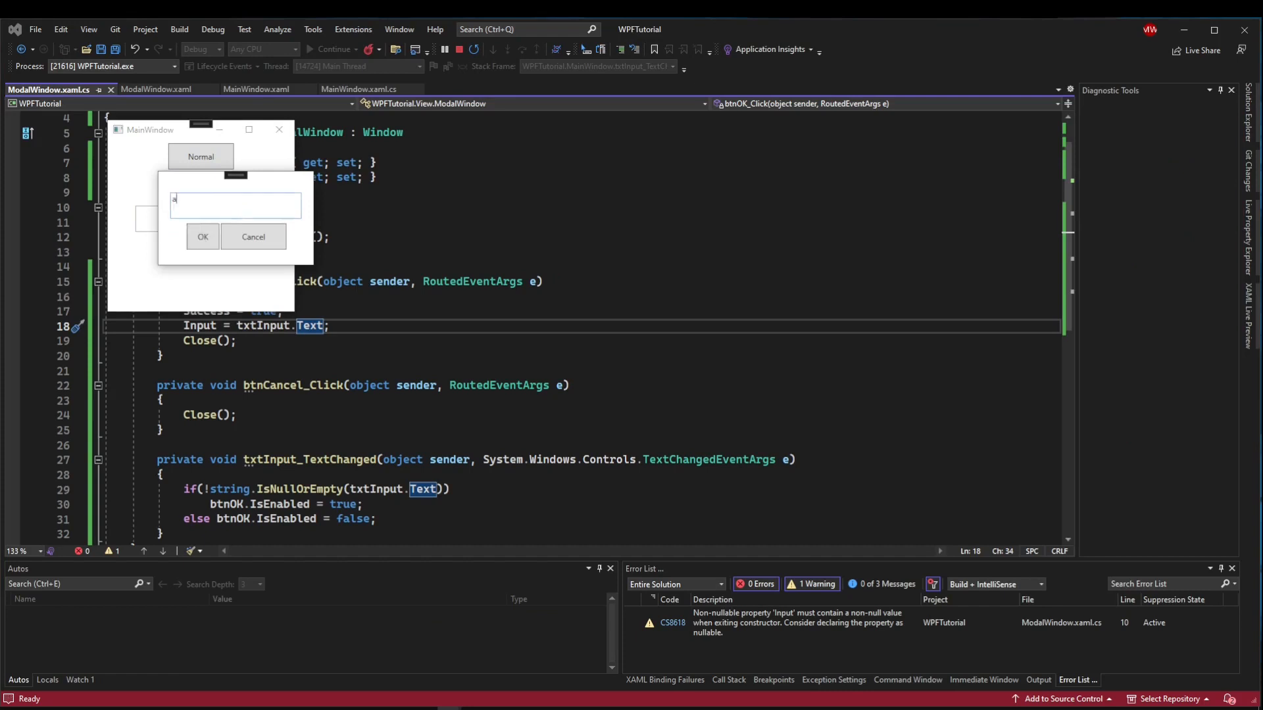
text(asdf)
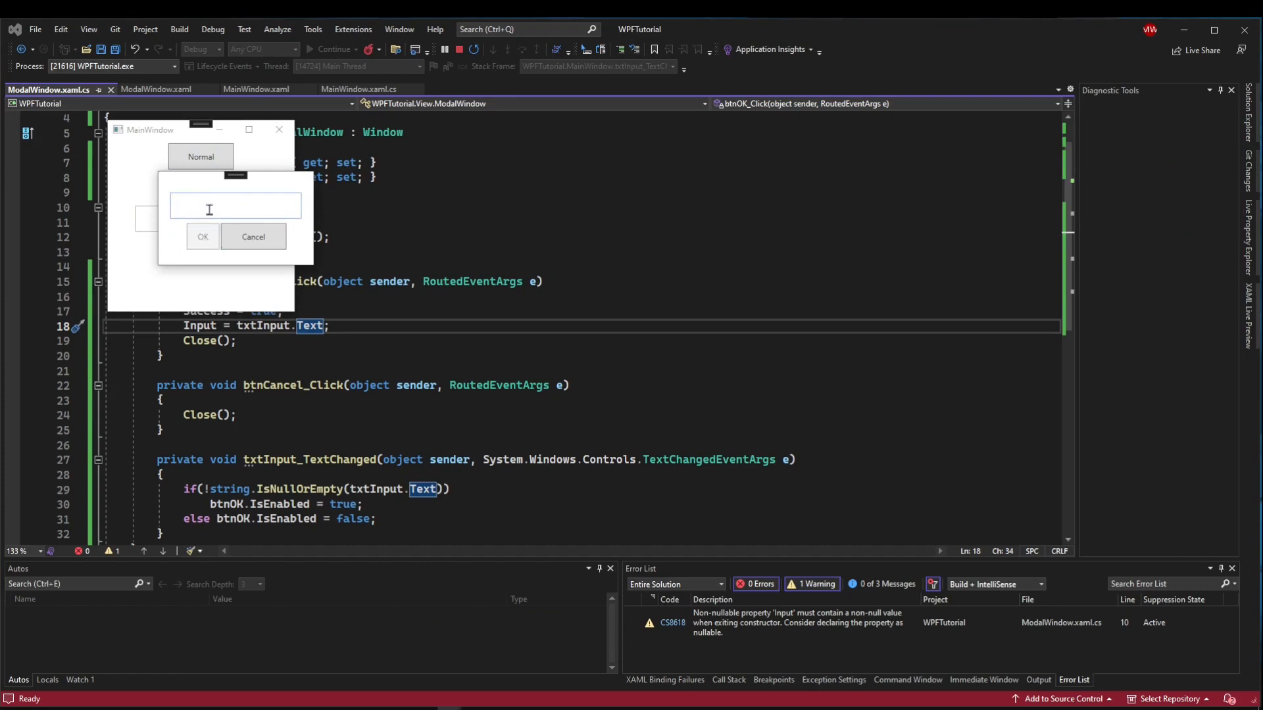
click(202, 236)
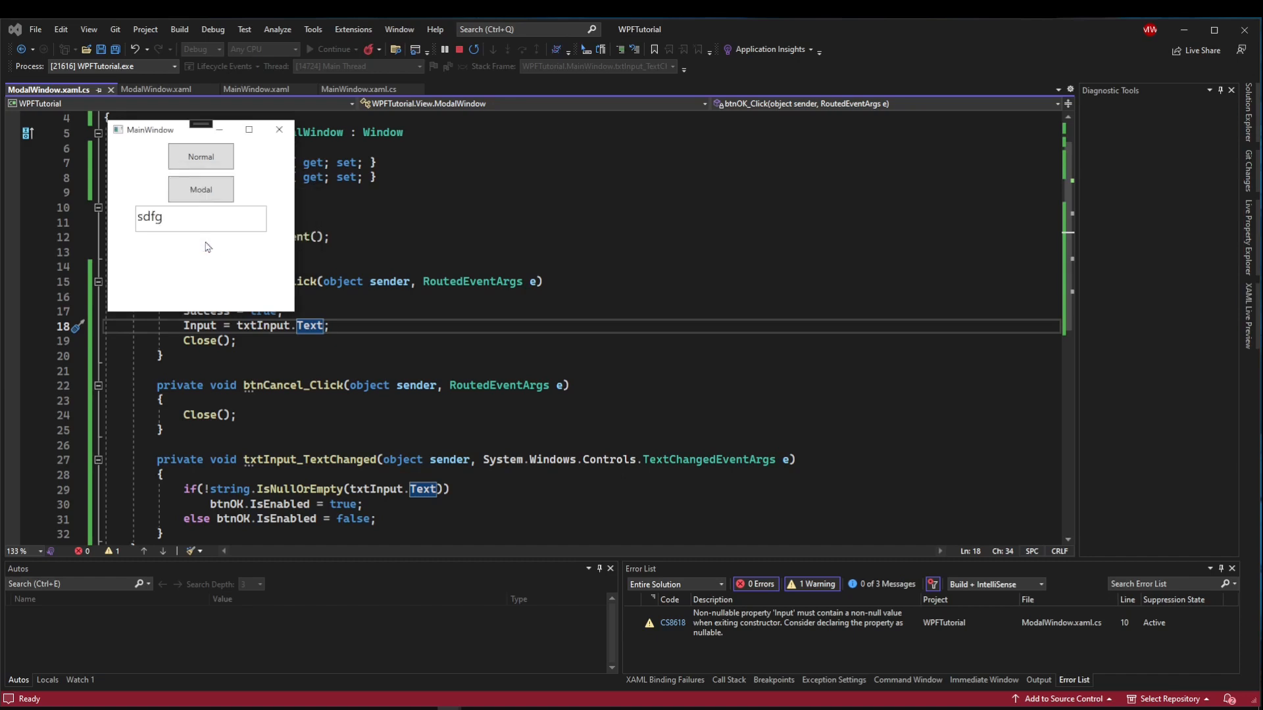
click(200, 190)
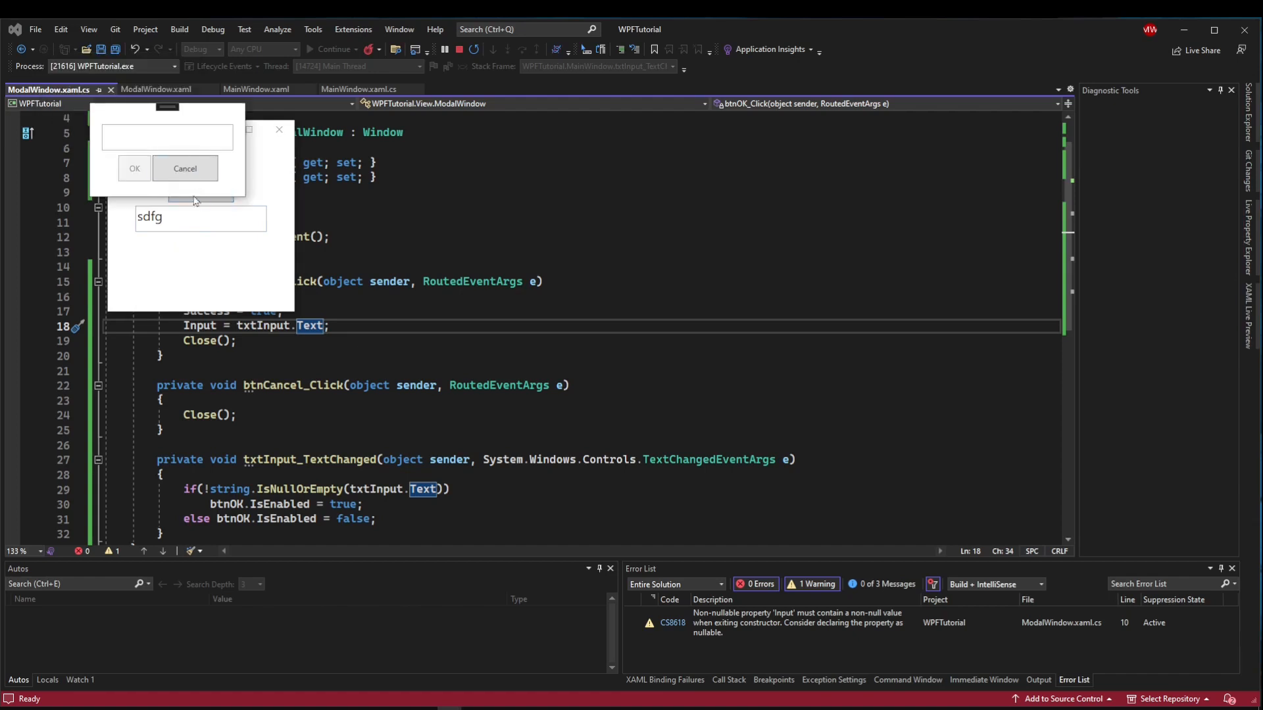
click(133, 168)
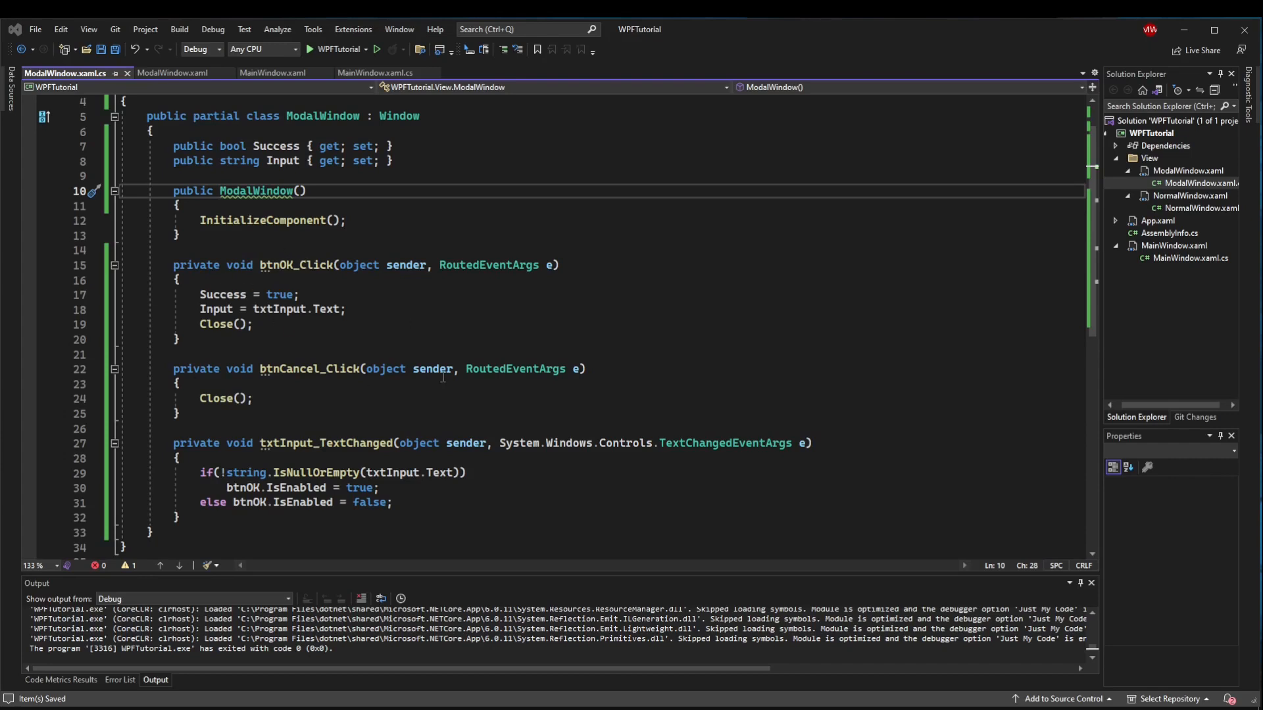
Set ModalWindow's WindowStartupLocation to CenterOwner in its XAML markup.
click(1190, 171)
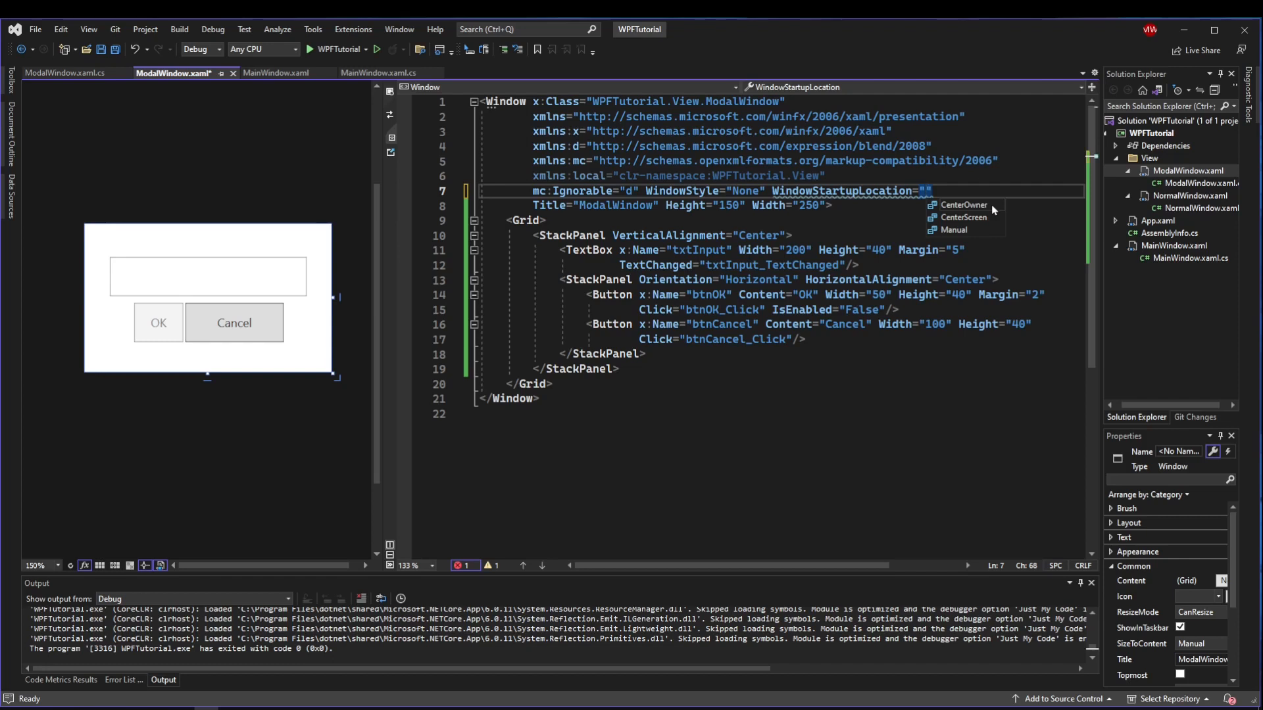
mouse_move(986, 222)
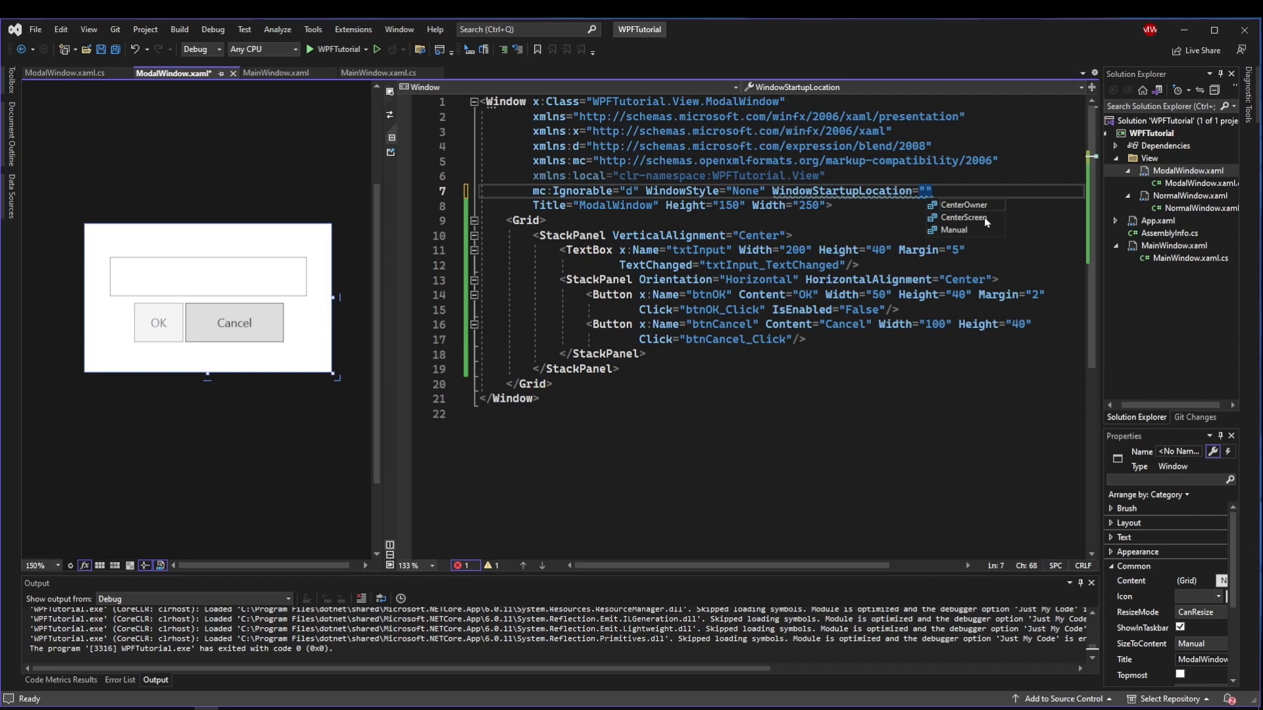
click(963, 204)
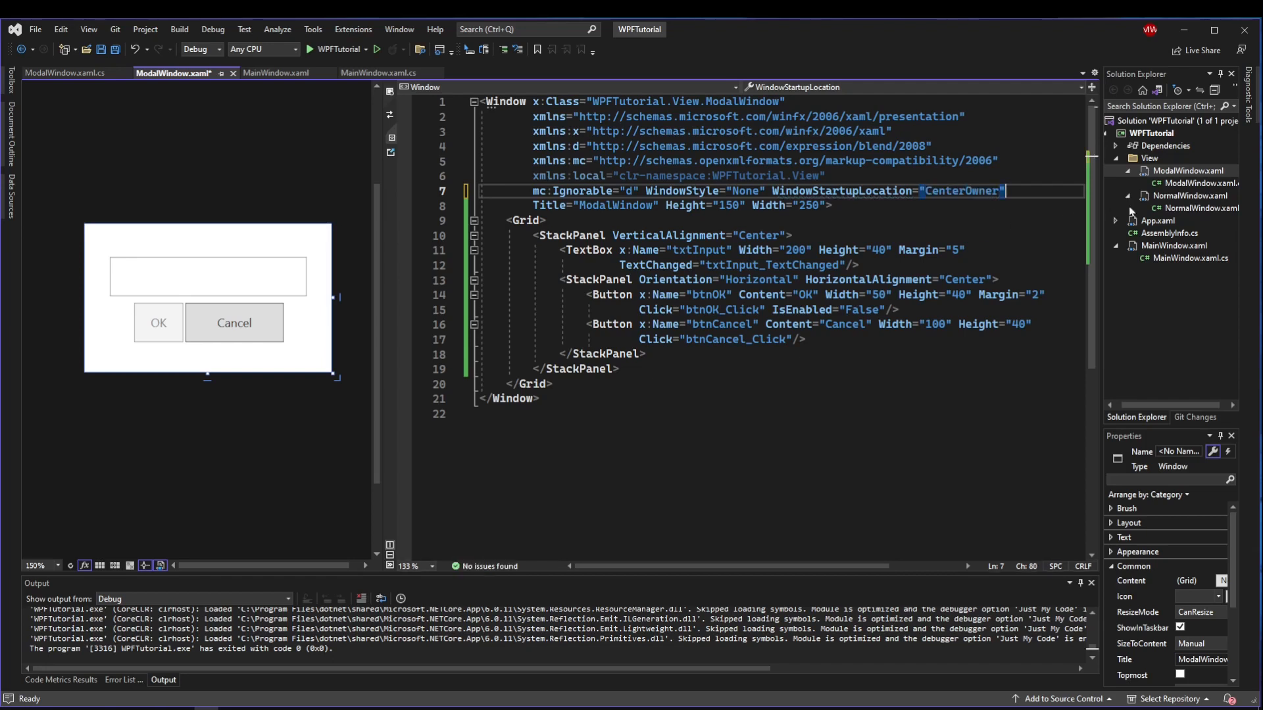
click(65, 72)
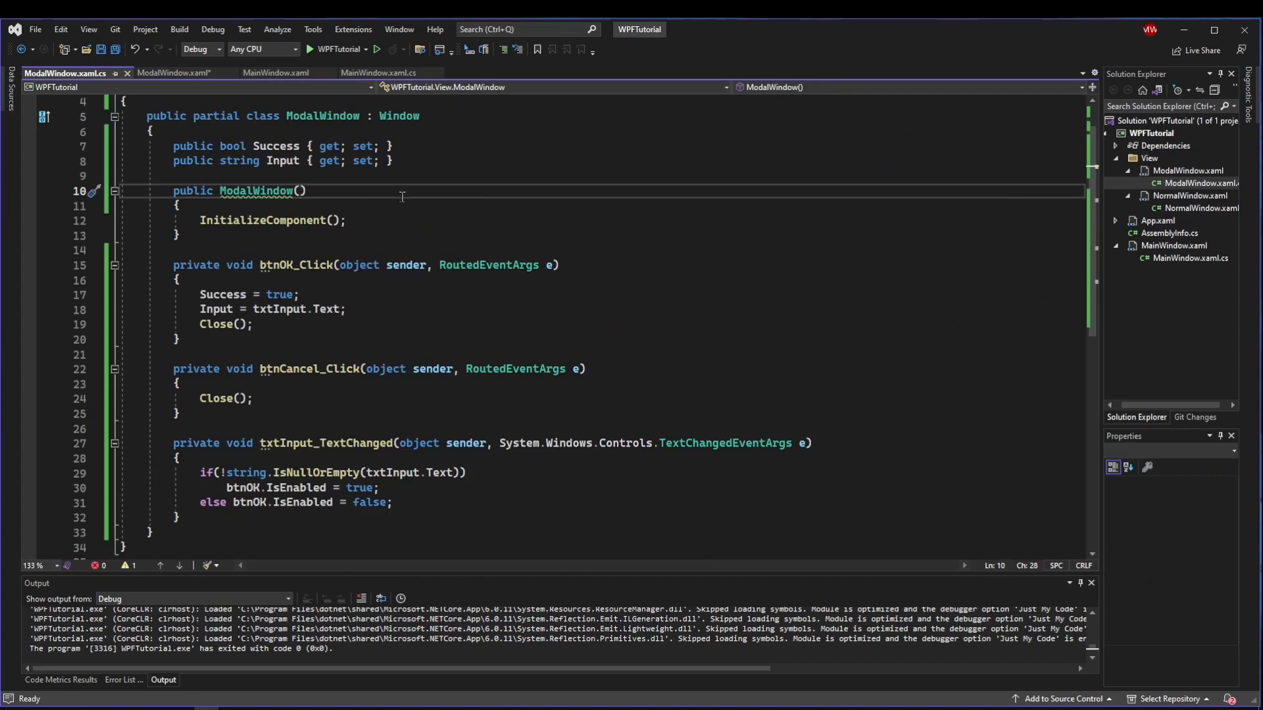
Add a Window parentWindow constructor parameter assigned to Owner, and check the Error List.
text(Window)
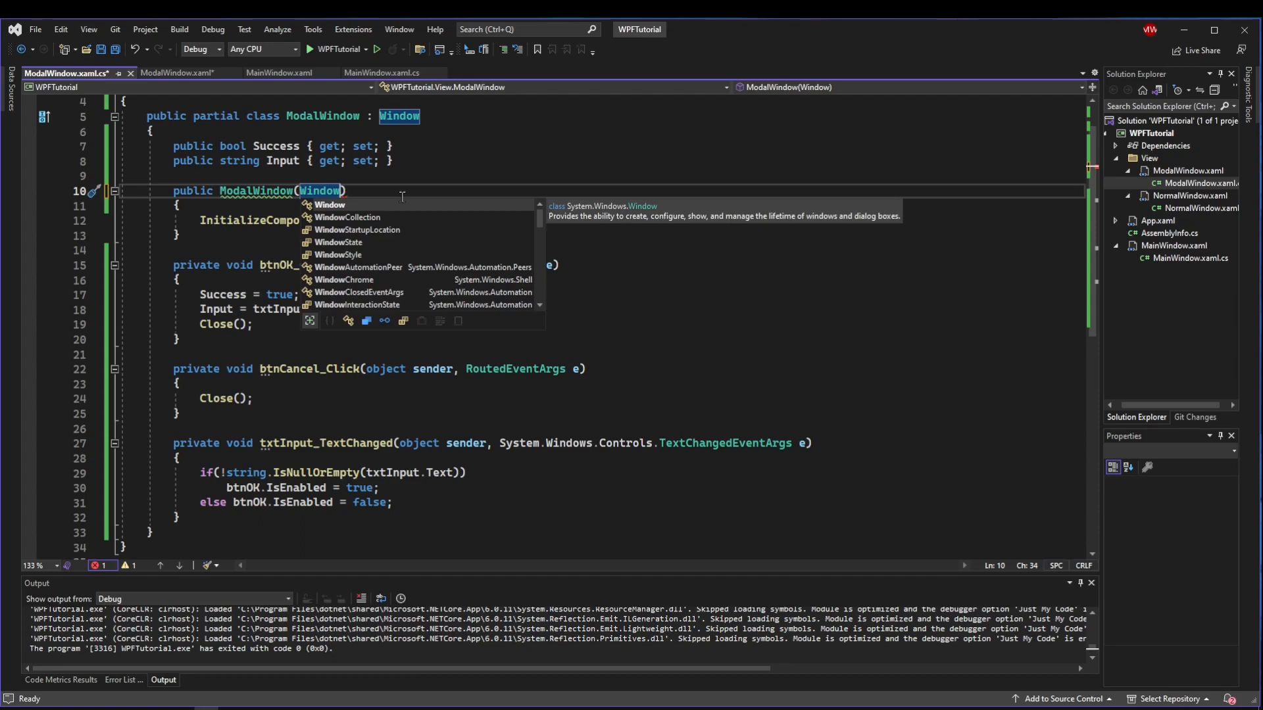
text(parentWindow)
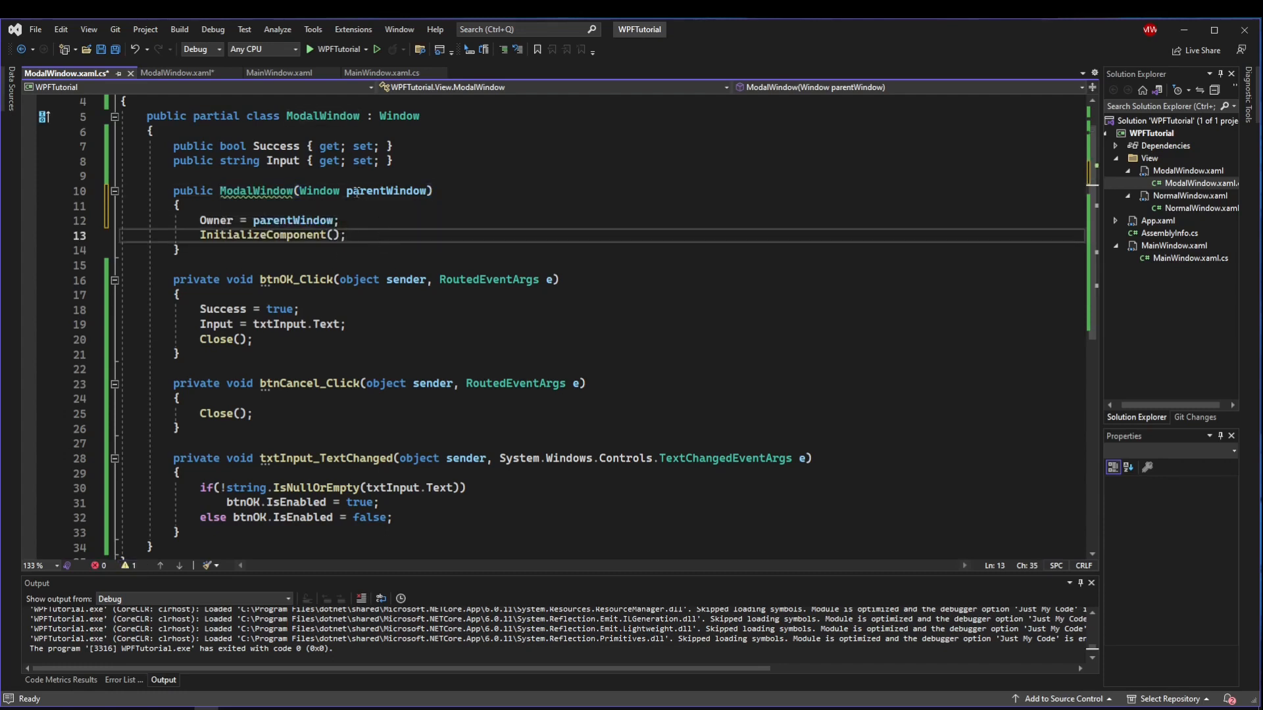
double_click(319, 190)
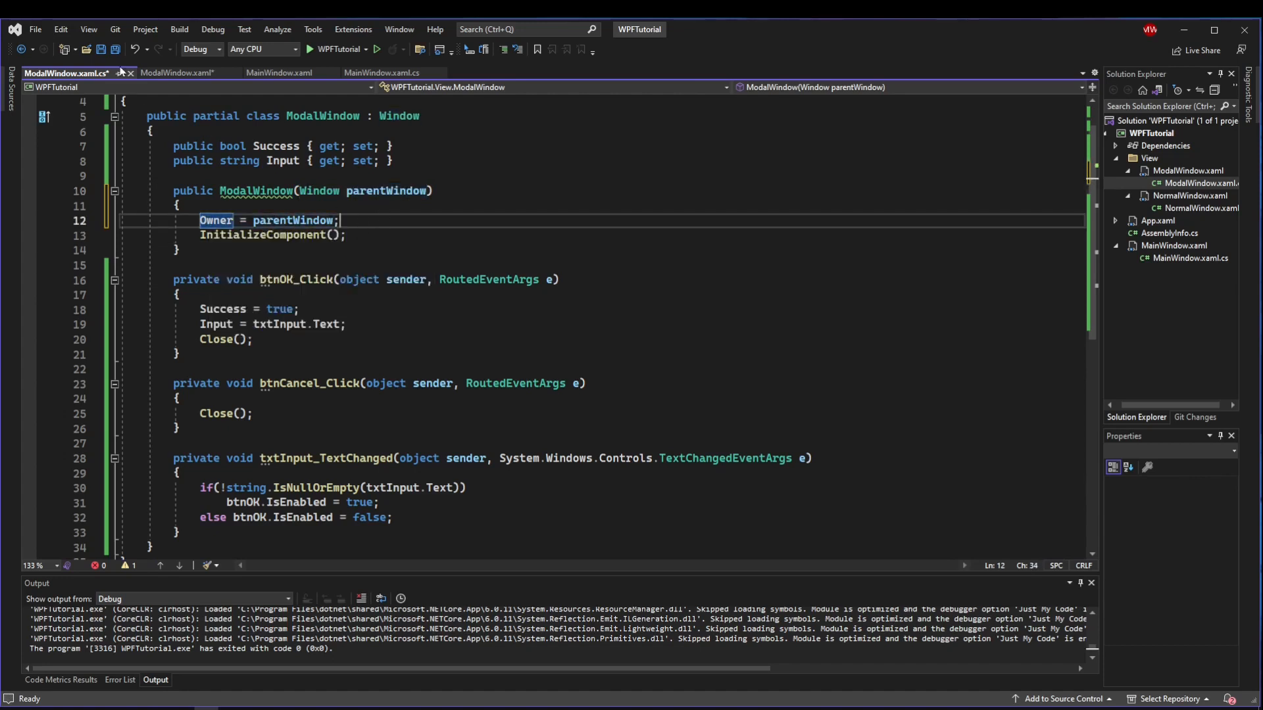
click(119, 680)
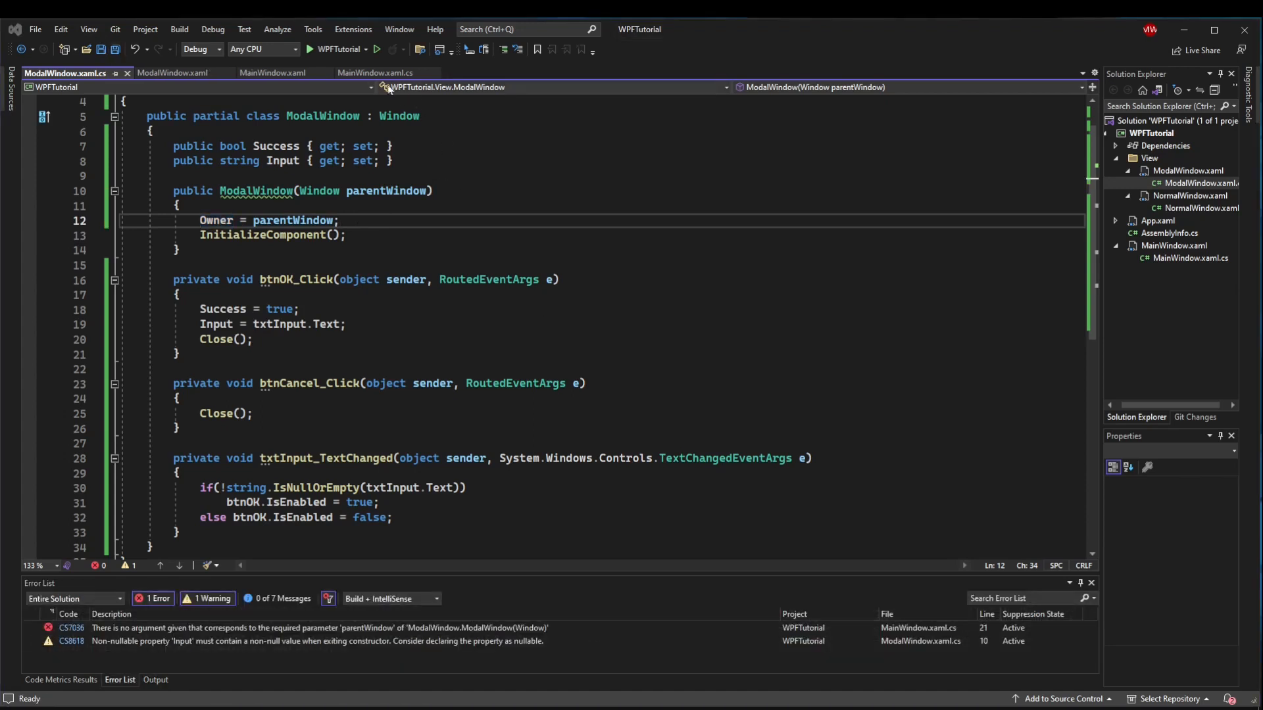
Pass this as the ModalWindow constructor argument in btnModal_Click and run the app.
click(374, 72)
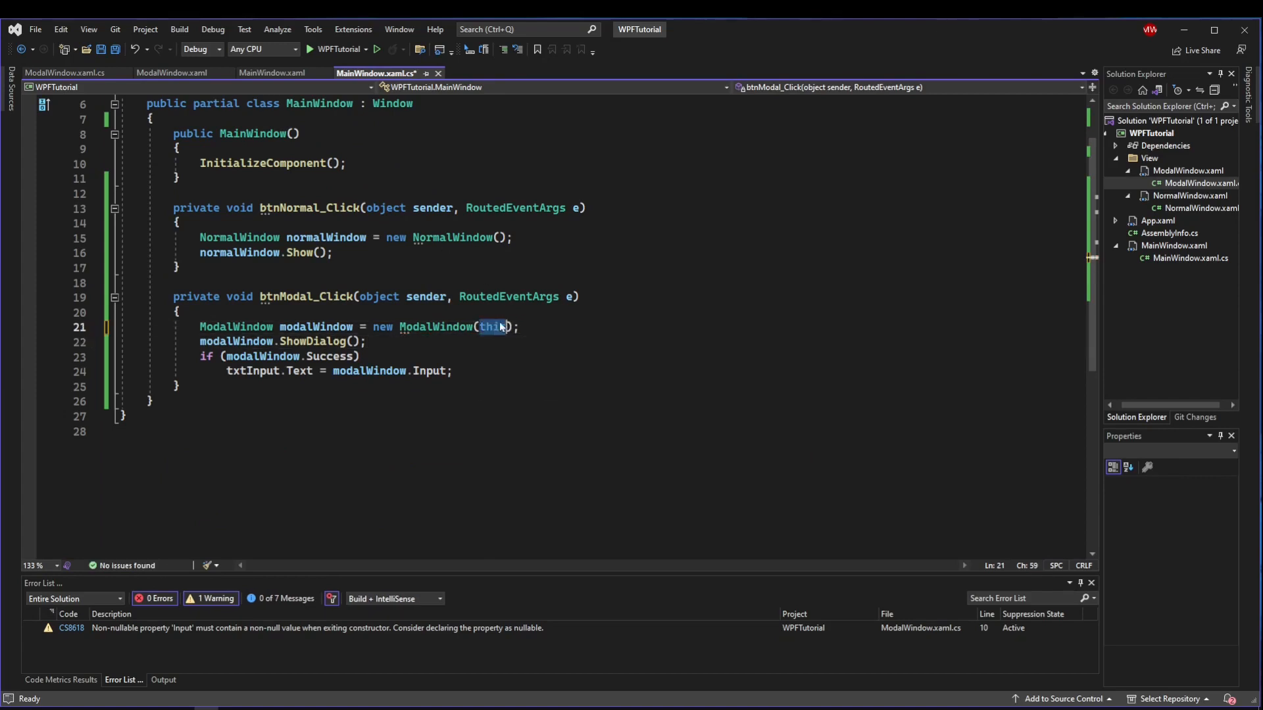
click(404, 327)
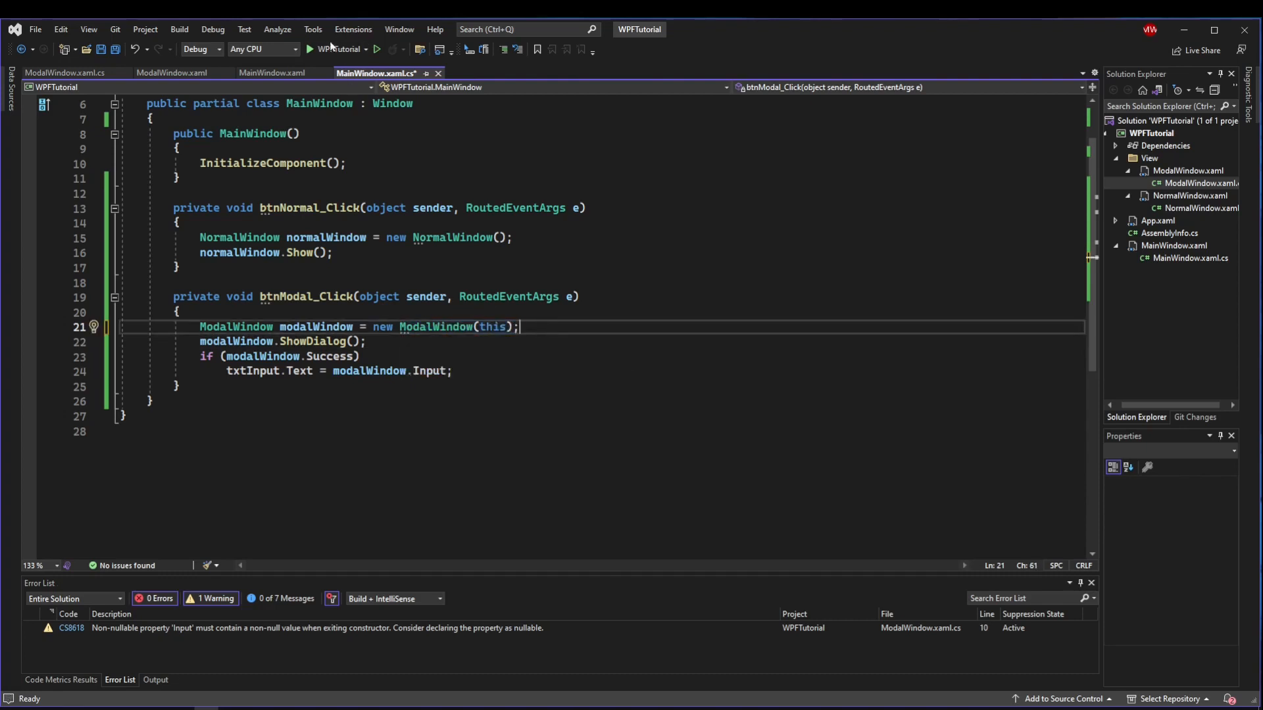
click(331, 49)
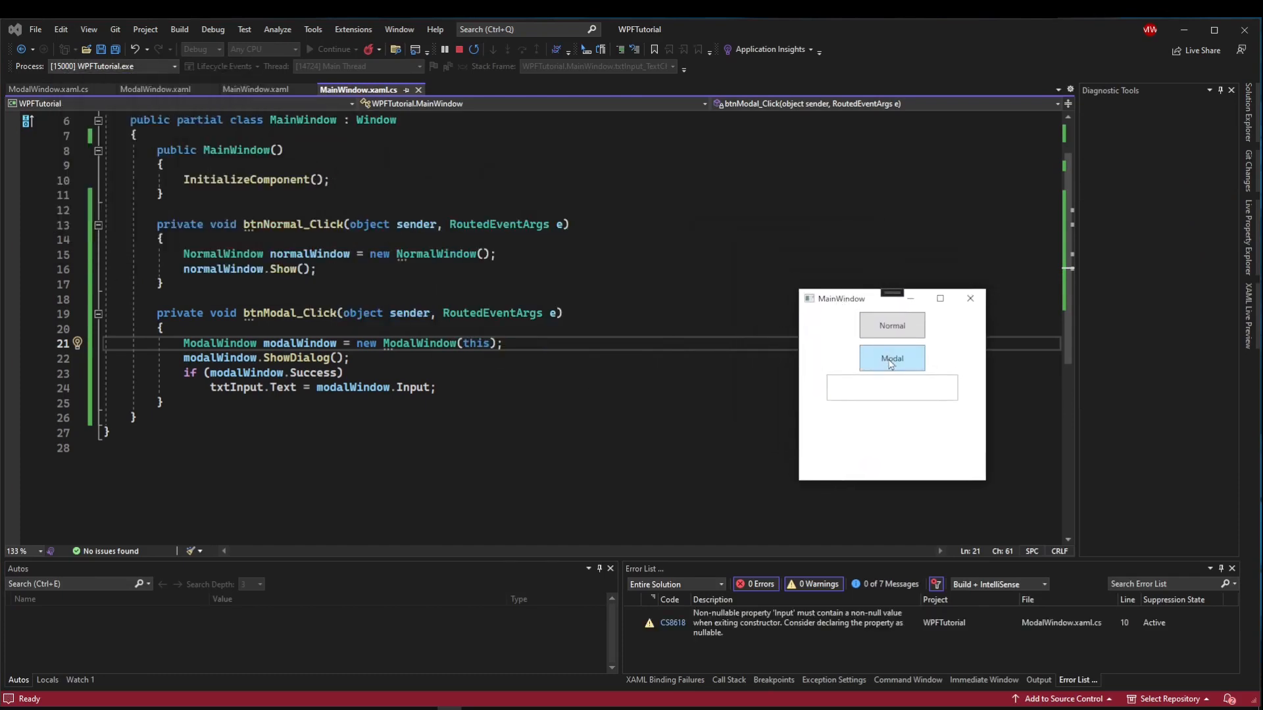
Open the dialog to see it centered over MainWindow, then cancel it.
click(892, 358)
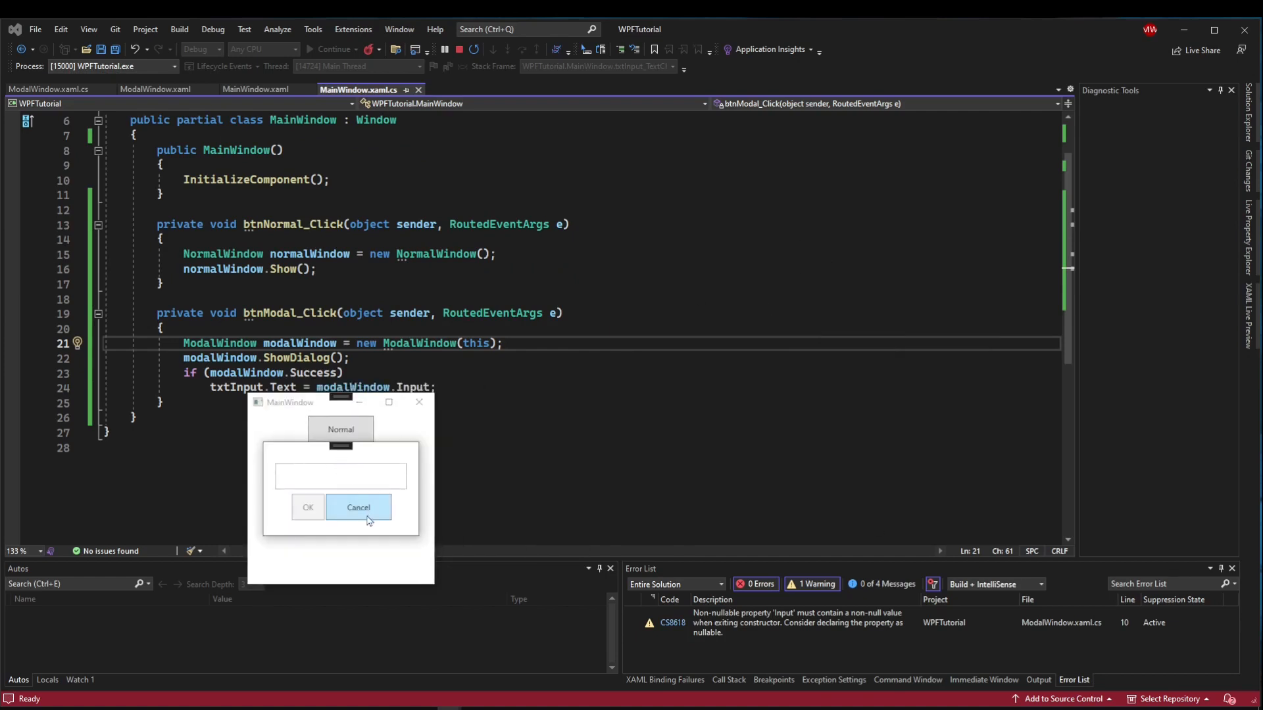
click(358, 507)
text(Opacity)
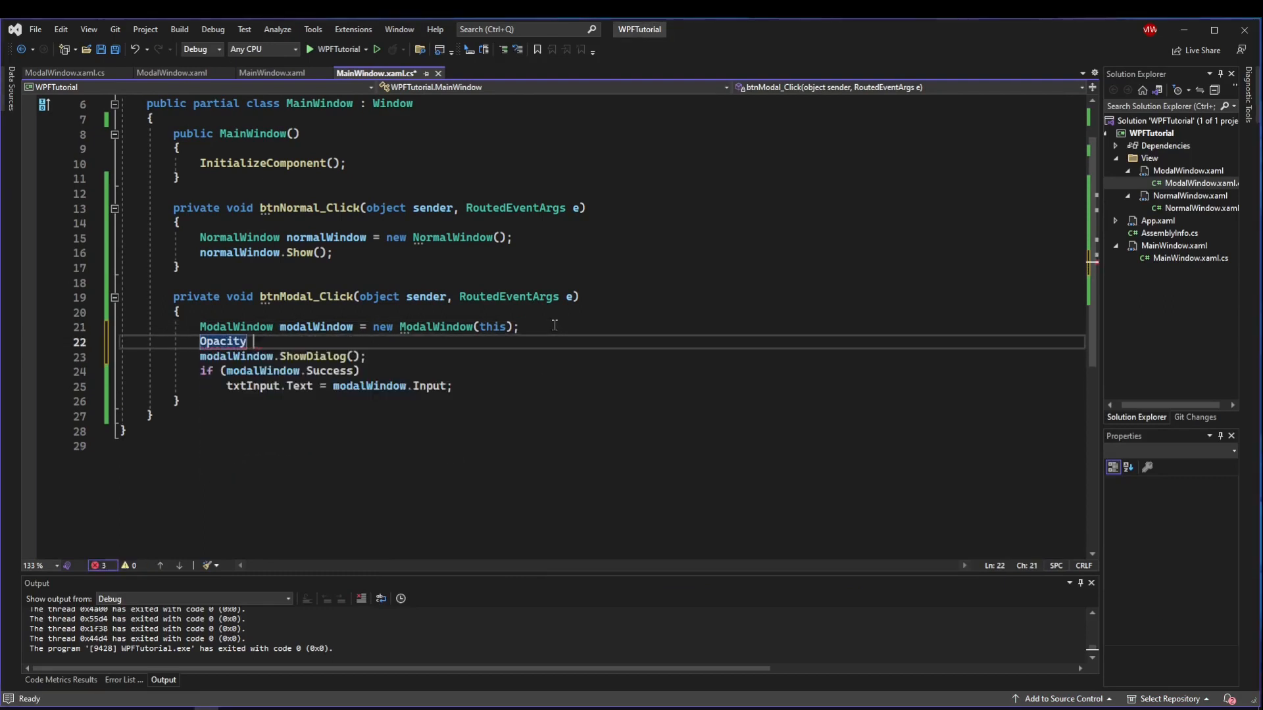
Set Opacity to 0.4 before ShowDialog and back to 1 afterward, then run the app.
text(= 0.4;)
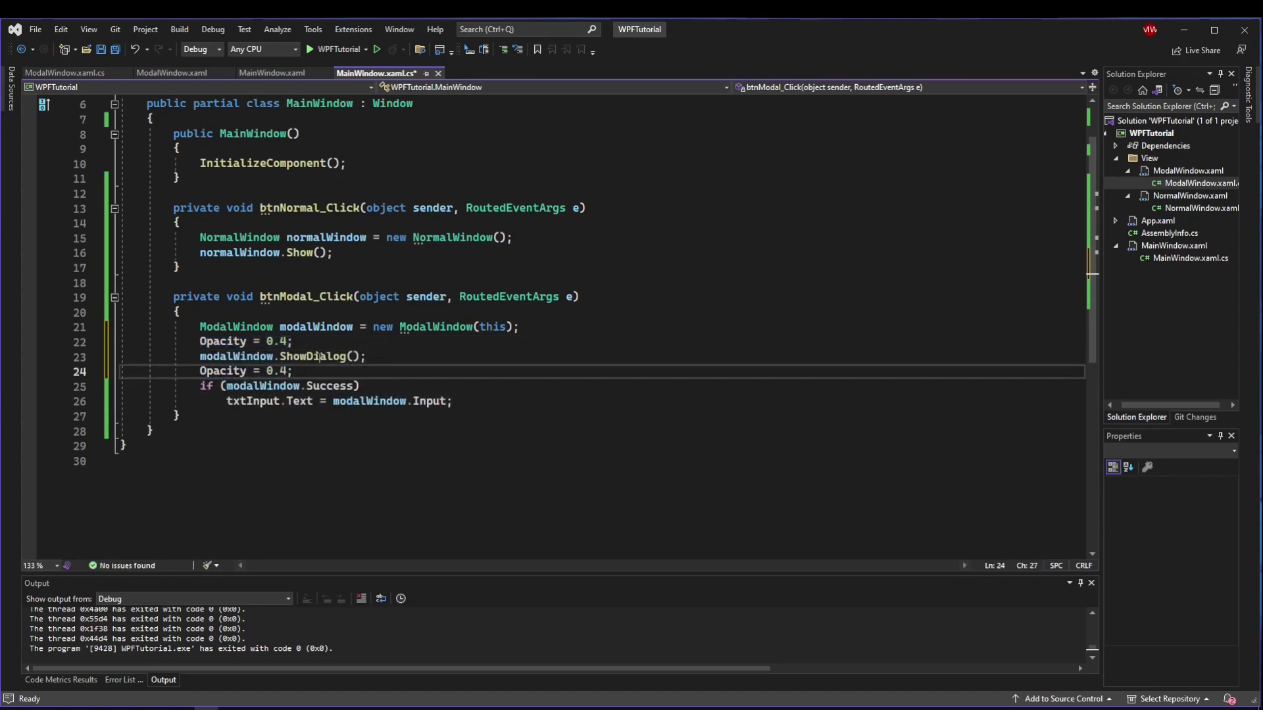
text(1)
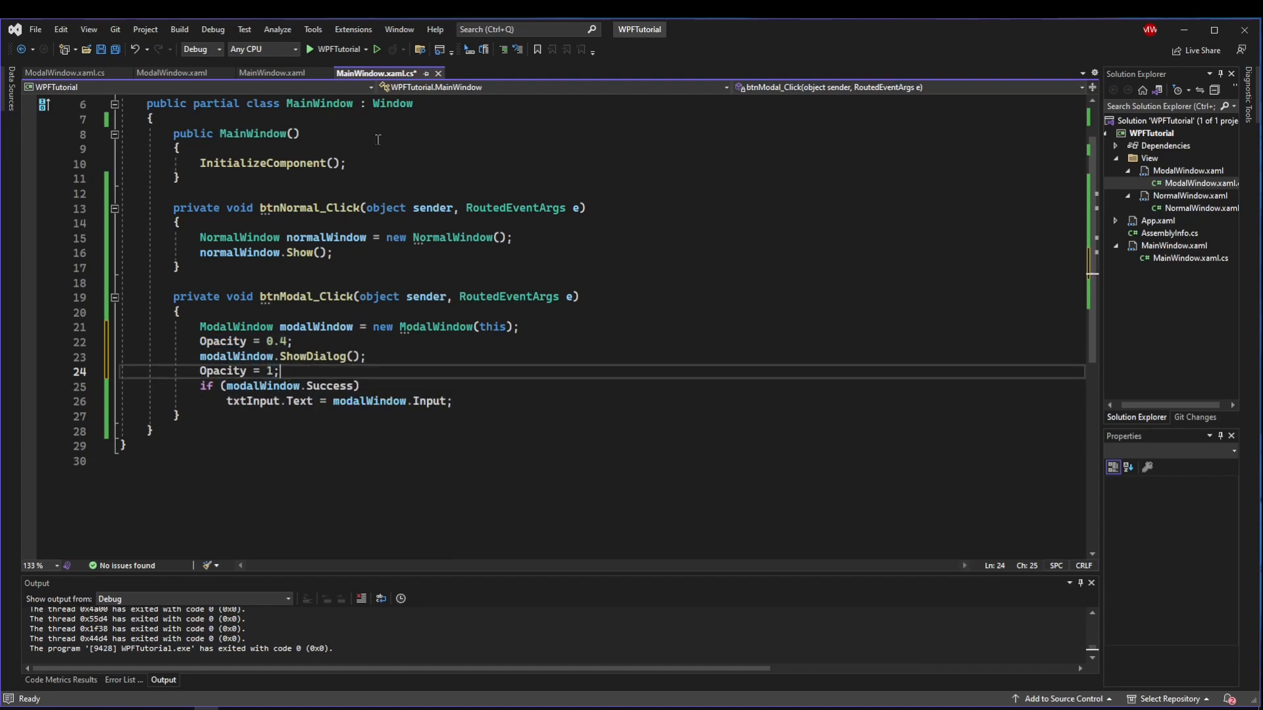
click(310, 49)
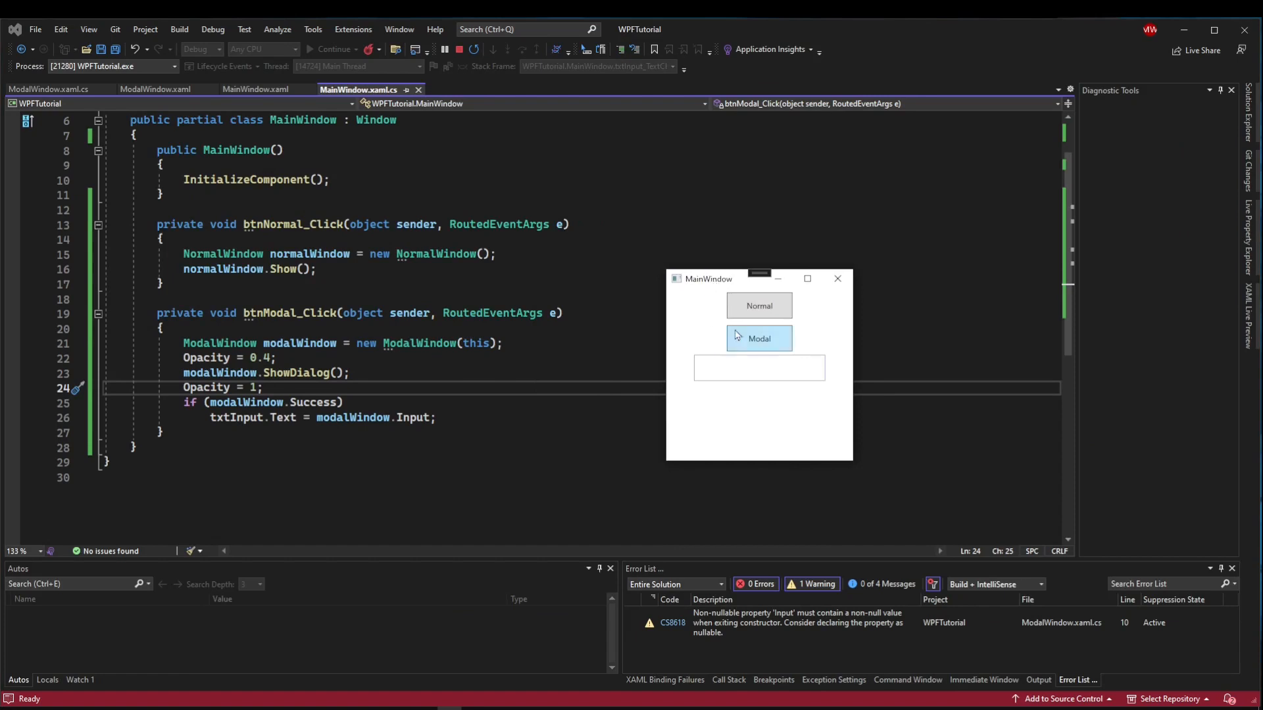
mouse_move(759, 338)
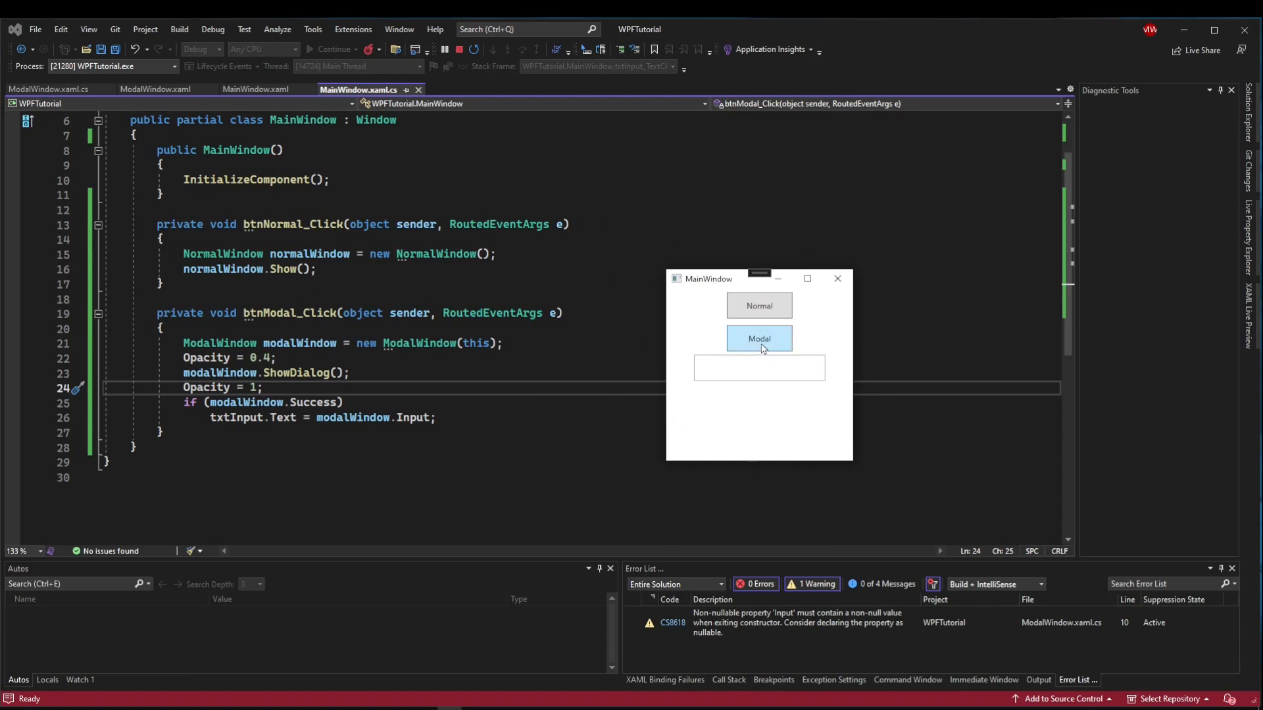
Open the Modal dialog, confirm the text 'asdfasdf' with OK, check the dimming, and close the app.
click(758, 338)
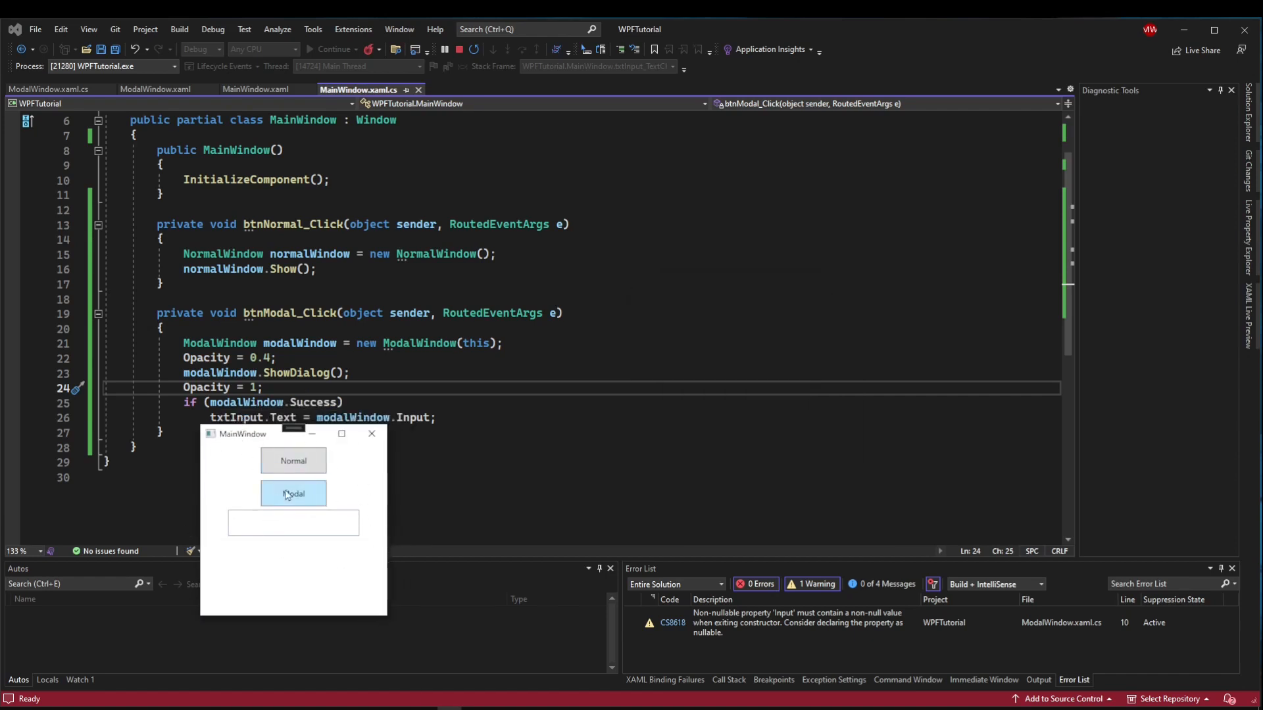
click(293, 494)
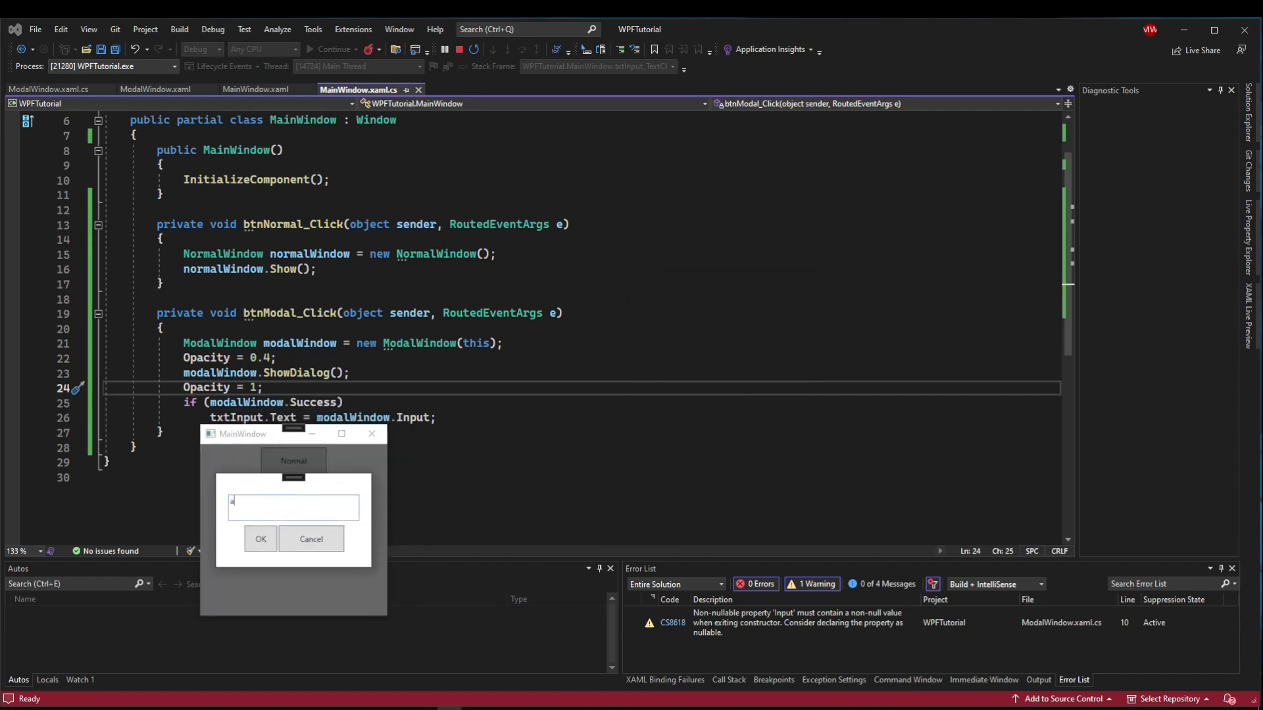
click(260, 539)
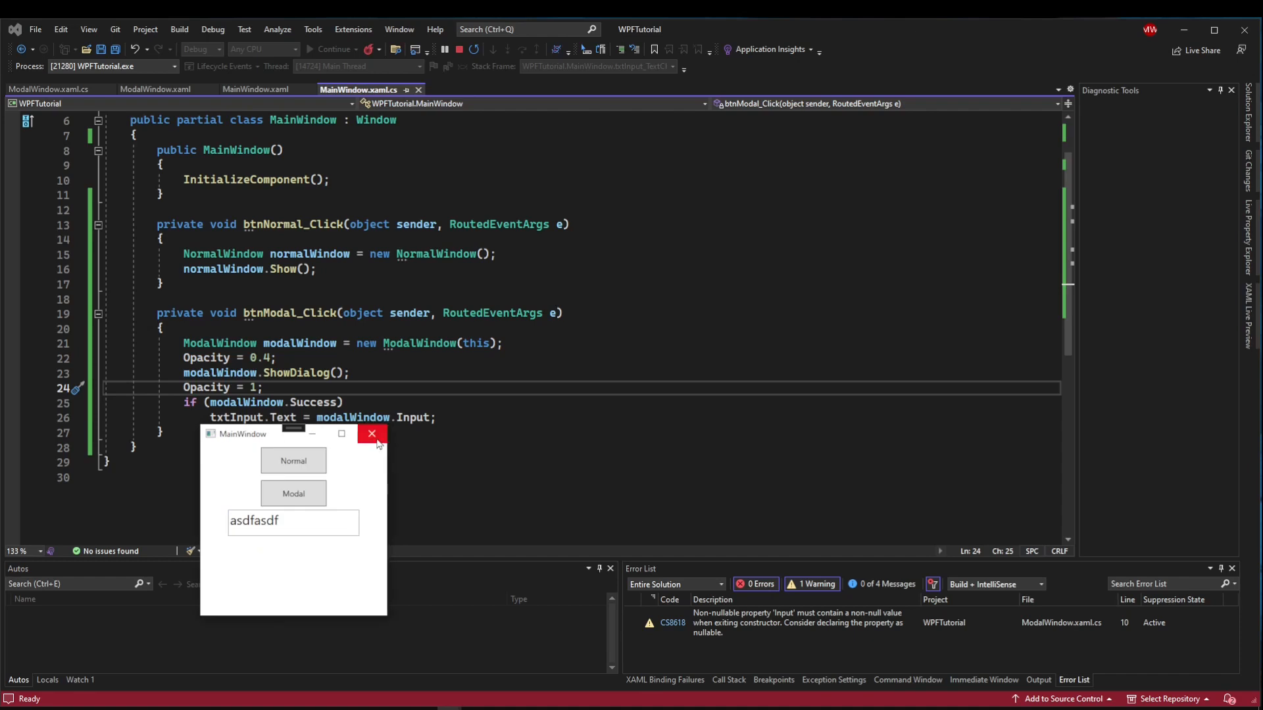
click(371, 434)
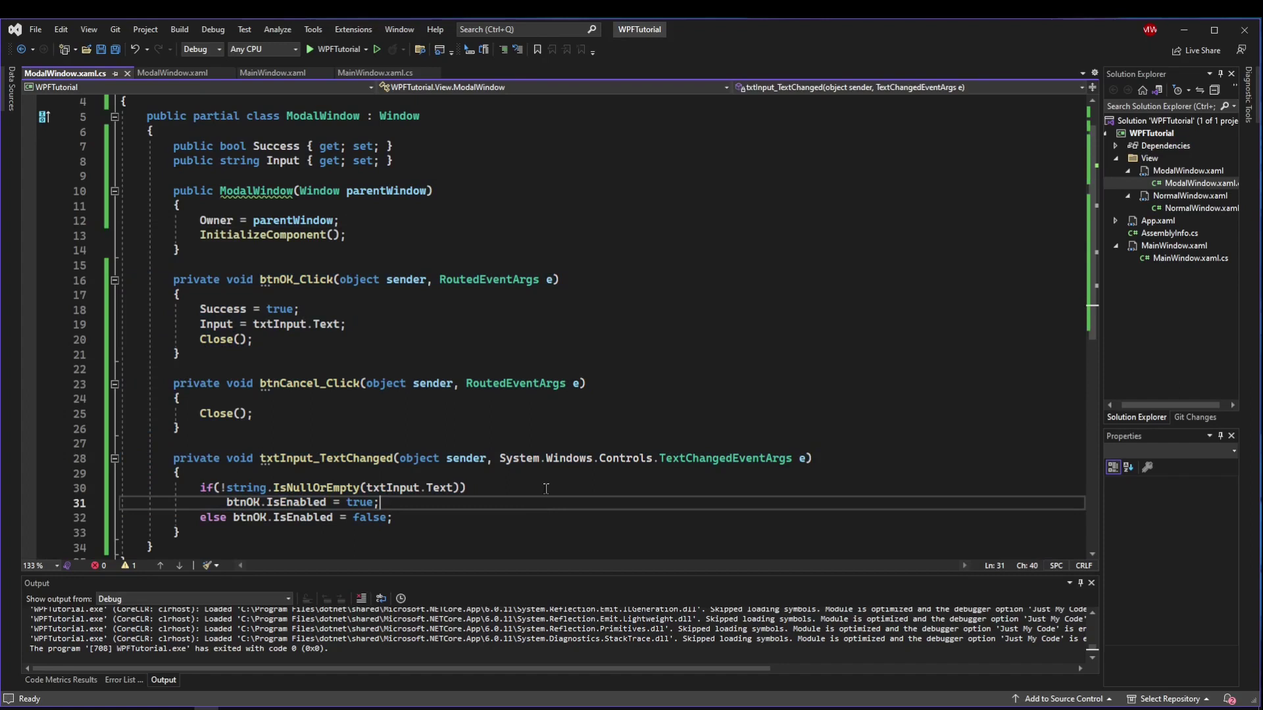
Switch to the ModalWindow.xaml tab and click into its XAML editor.
click(171, 72)
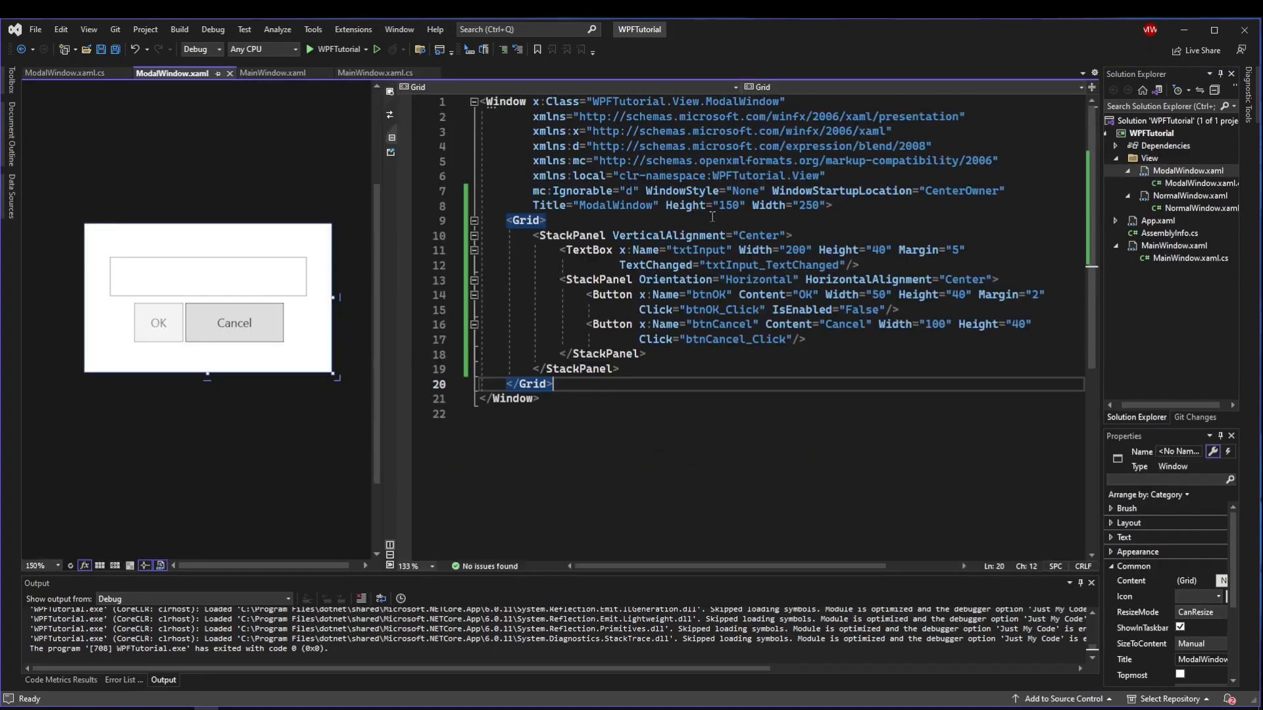
click(538, 398)
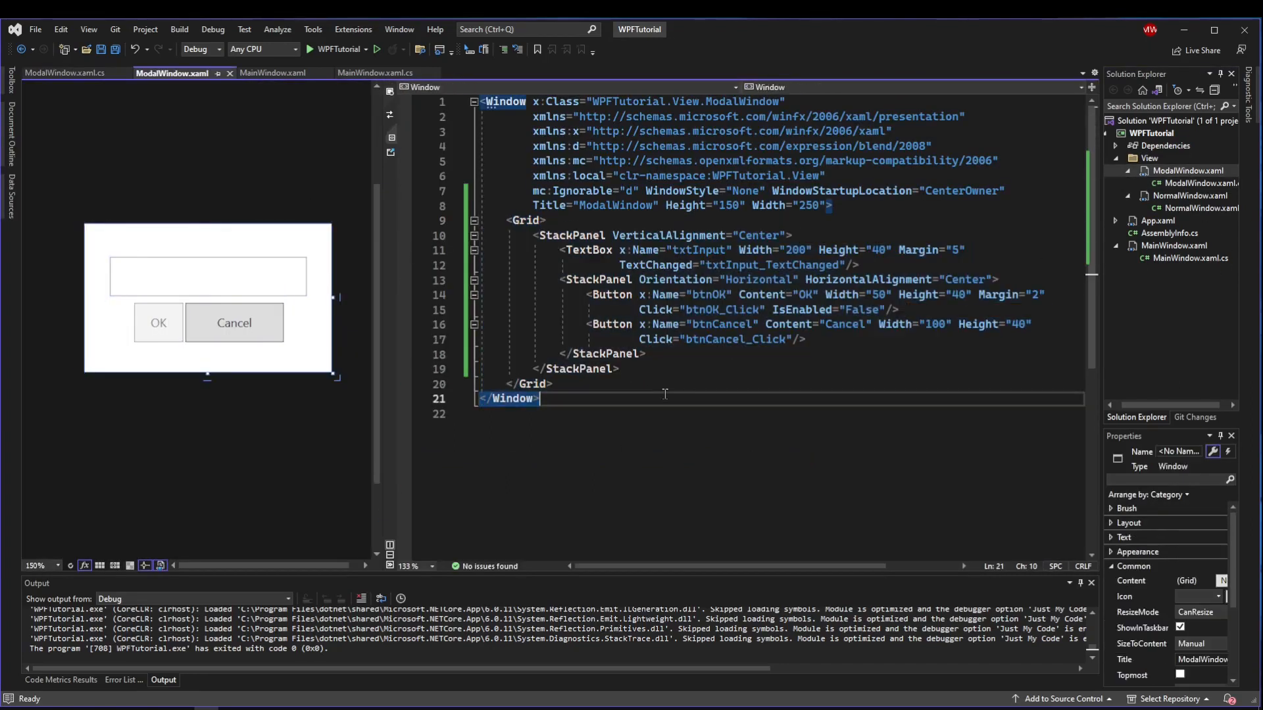